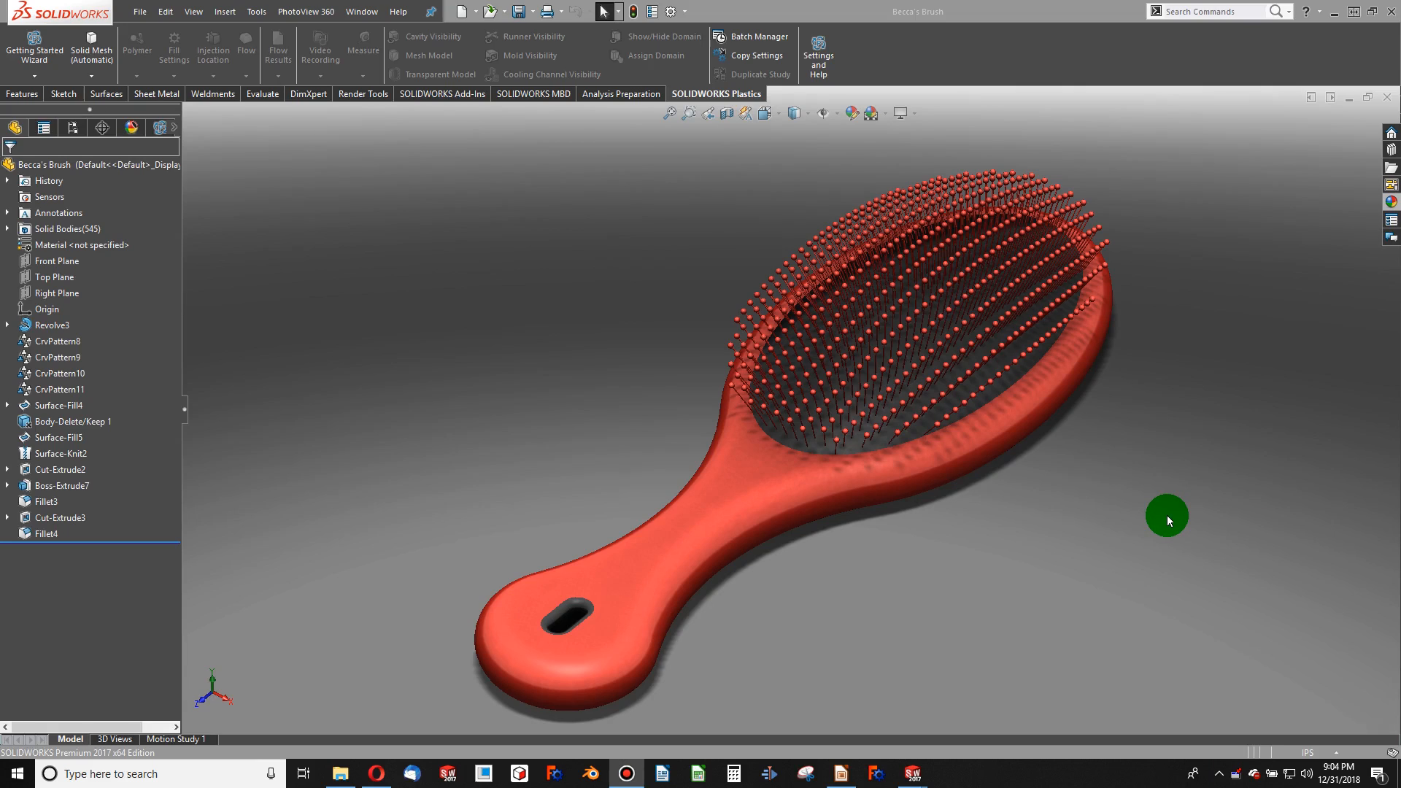
pyautogui.moveTo(893, 256)
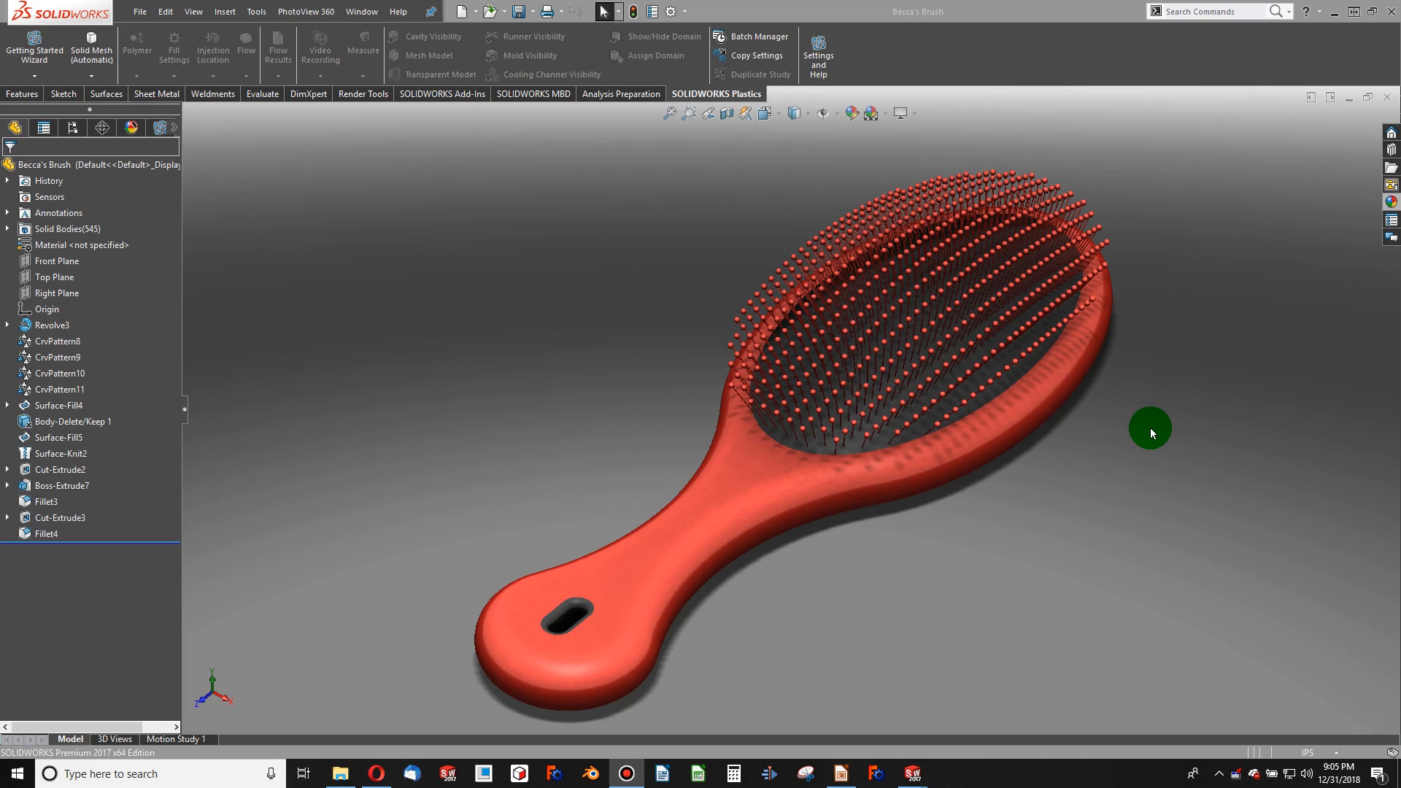
# Create a new part and start a sketch on the Top Plane
pyautogui.scroll(3)
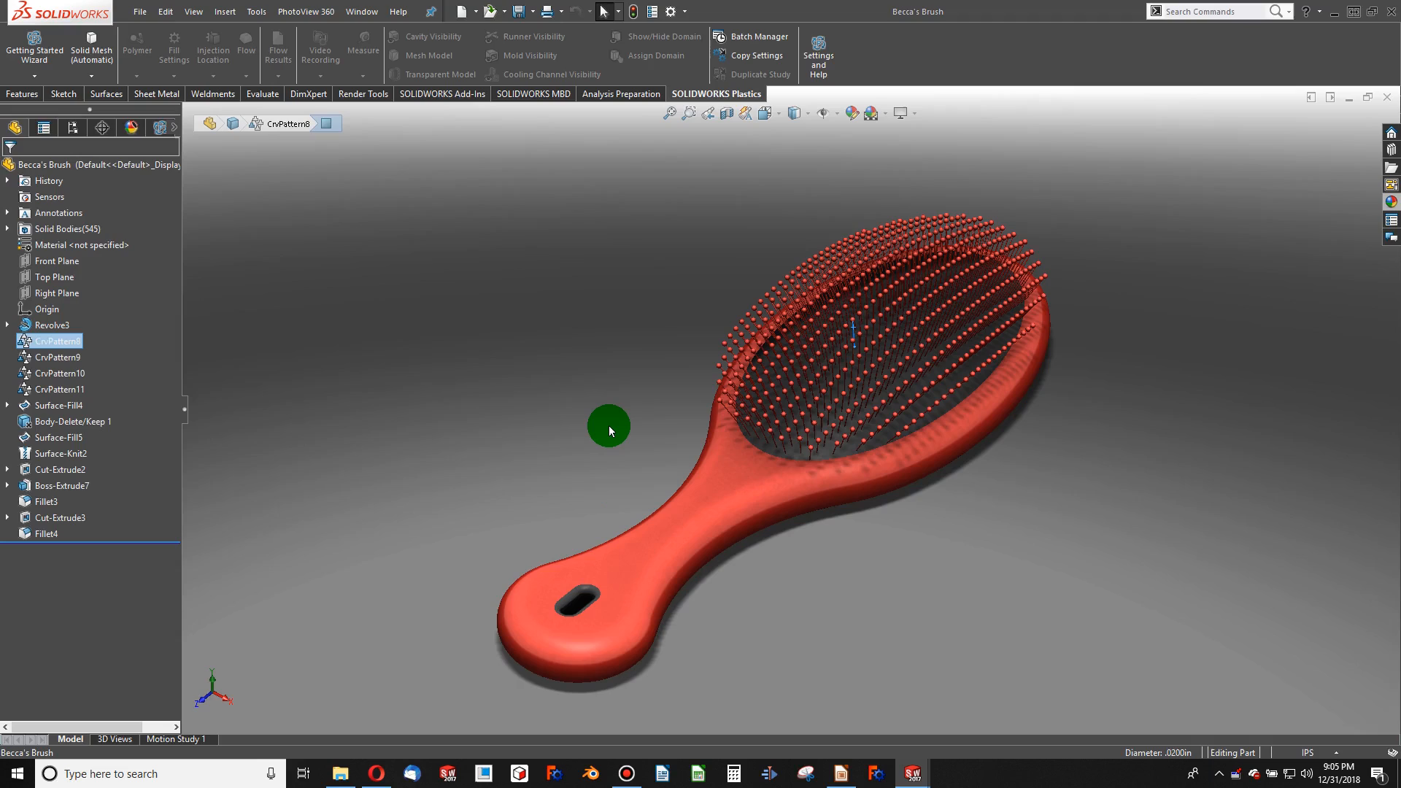
pyautogui.moveTo(618, 433)
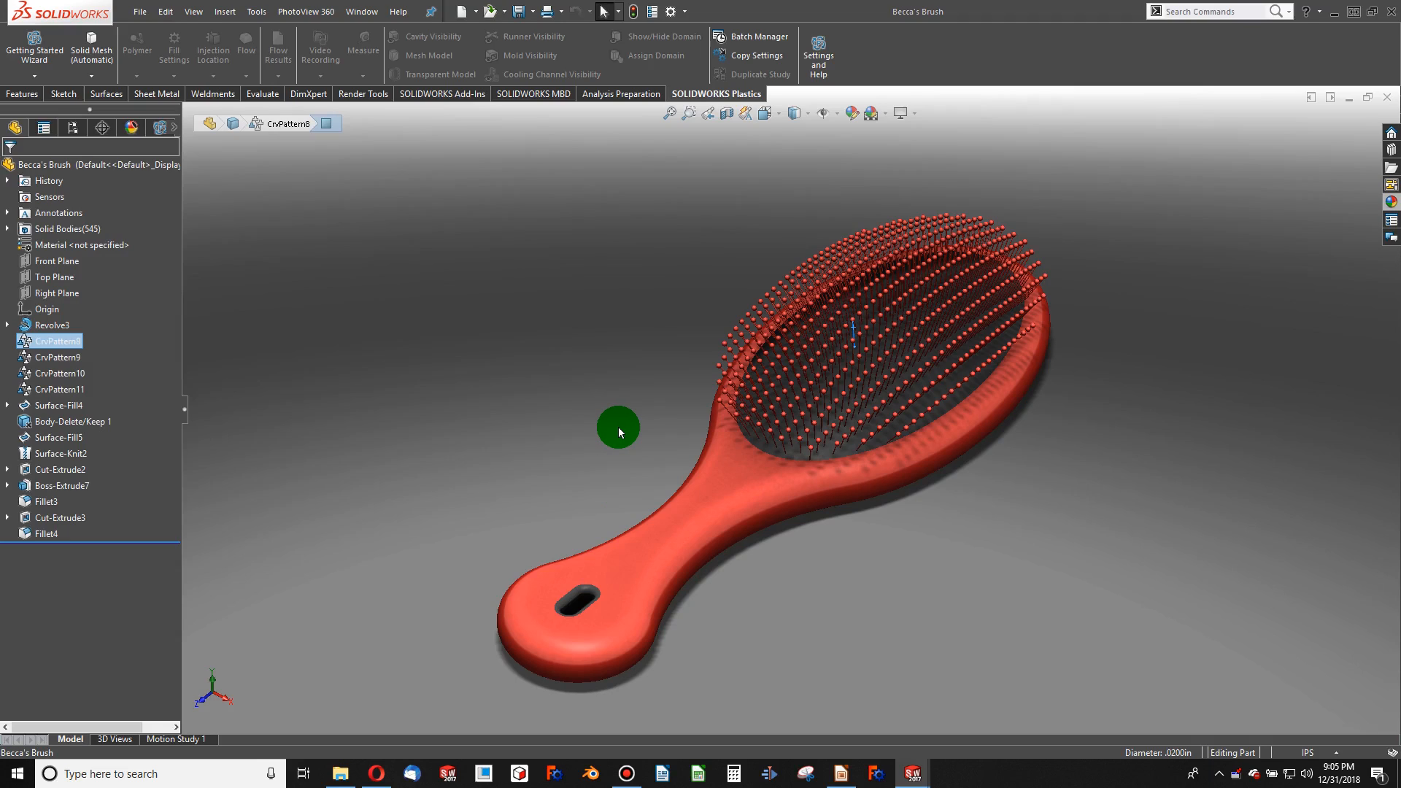
pyautogui.moveTo(716, 314)
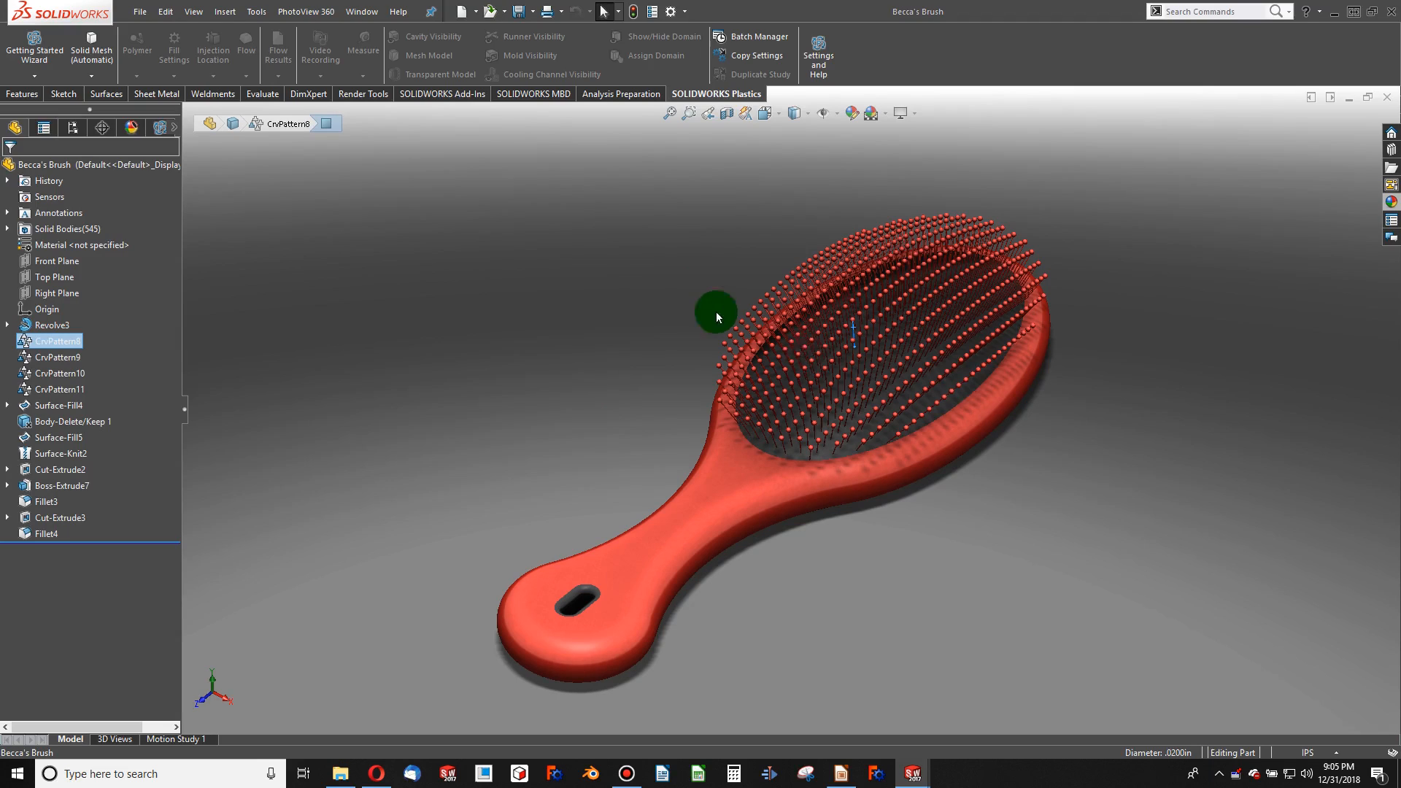
pyautogui.click(574, 491)
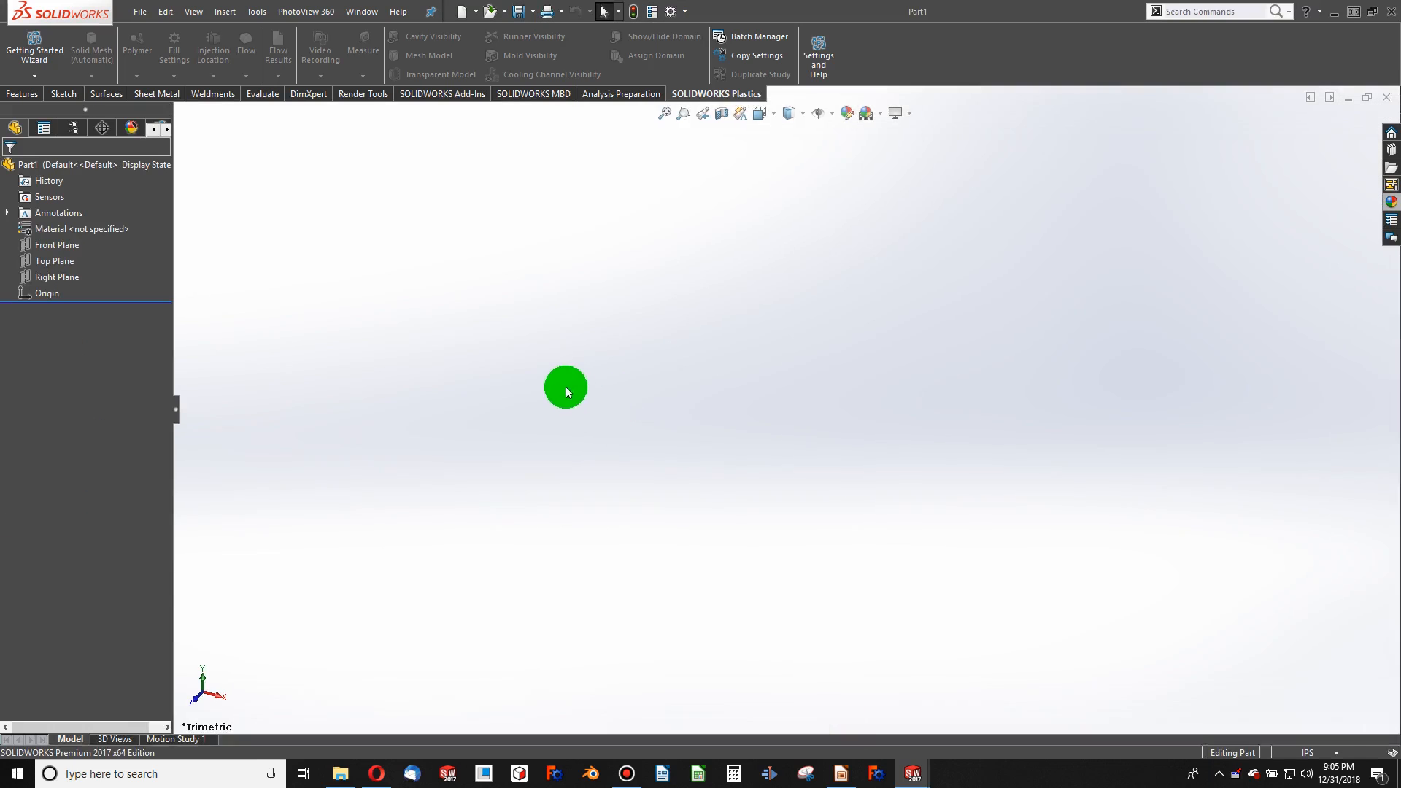
pyautogui.click(55, 261)
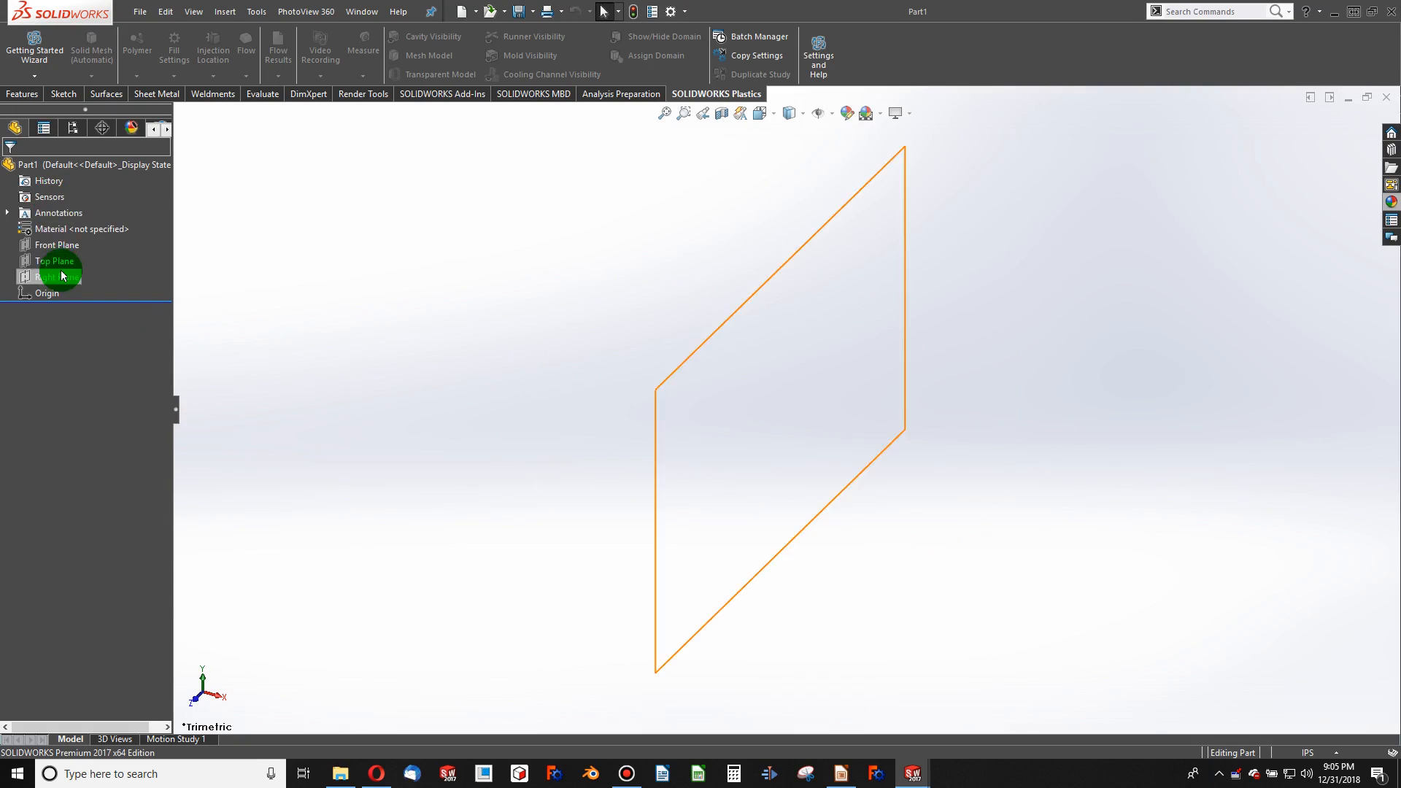
pyautogui.click(53, 261)
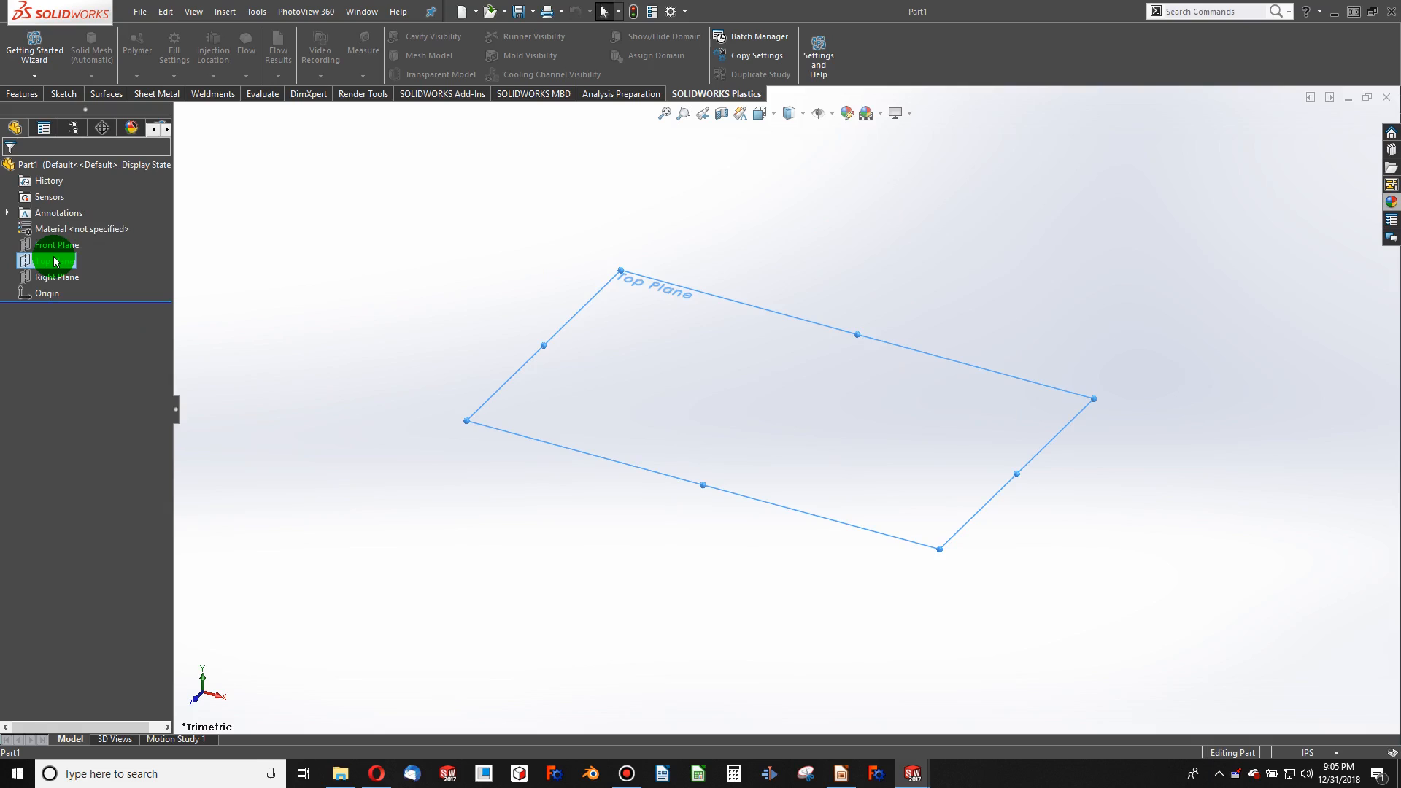
pyautogui.click(55, 259)
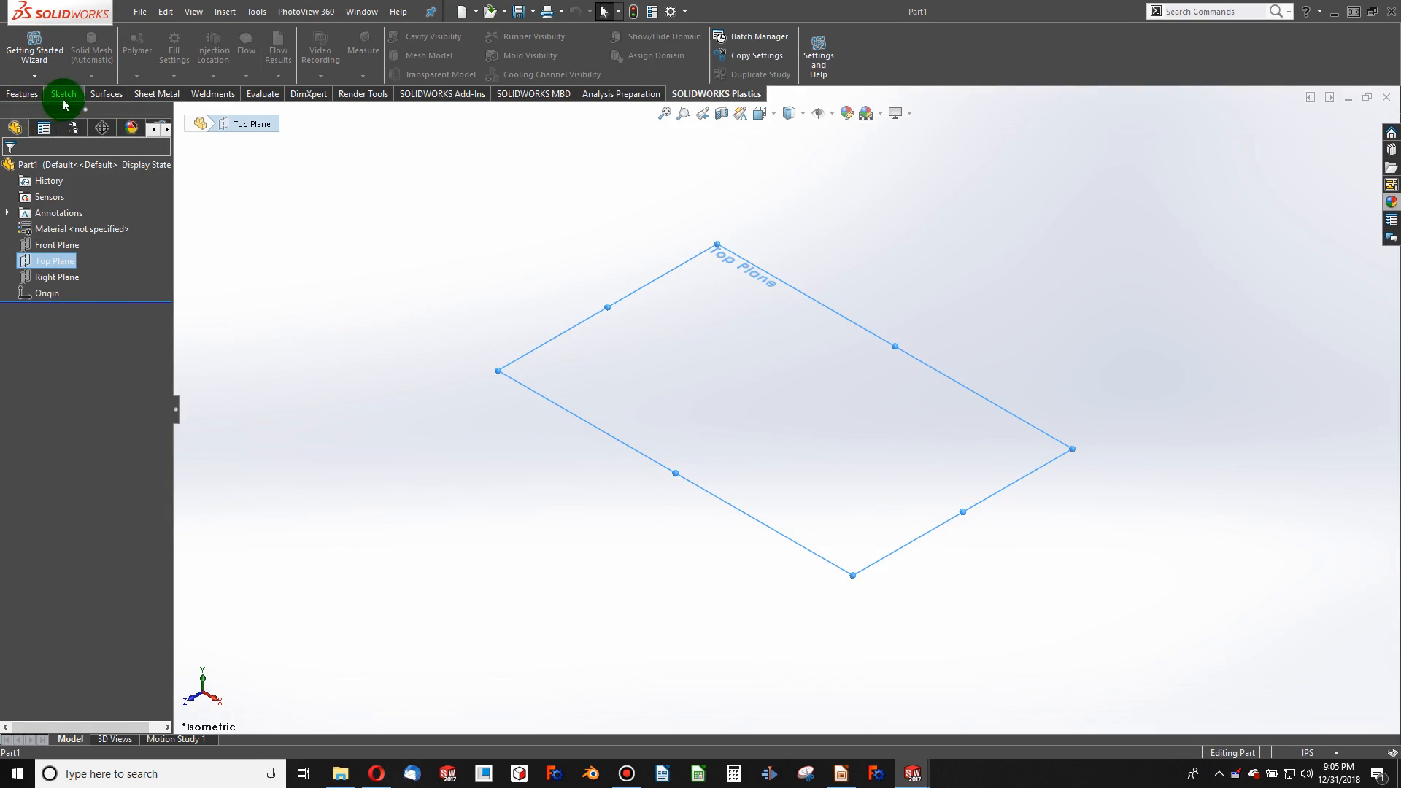
pyautogui.click(63, 94)
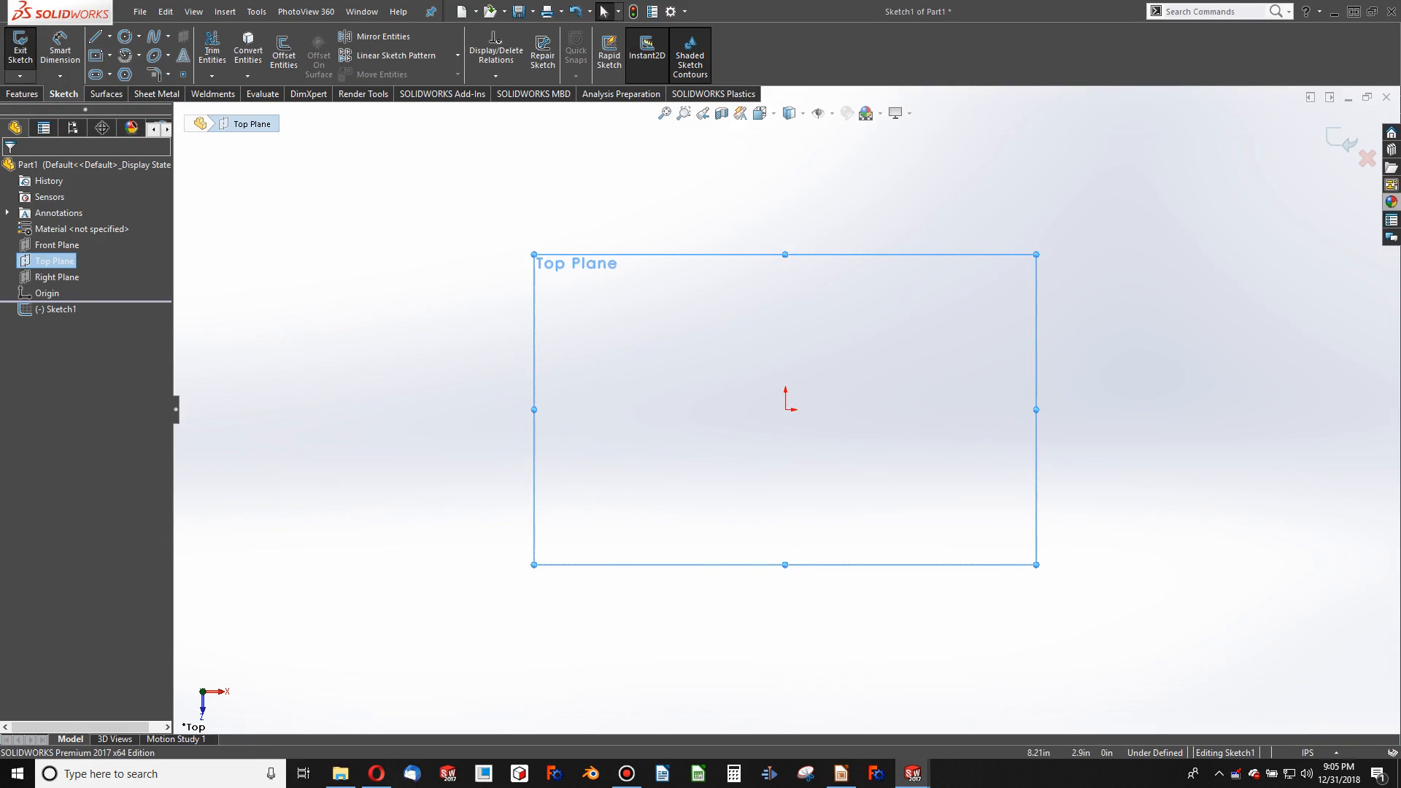
pyautogui.moveTo(127, 43)
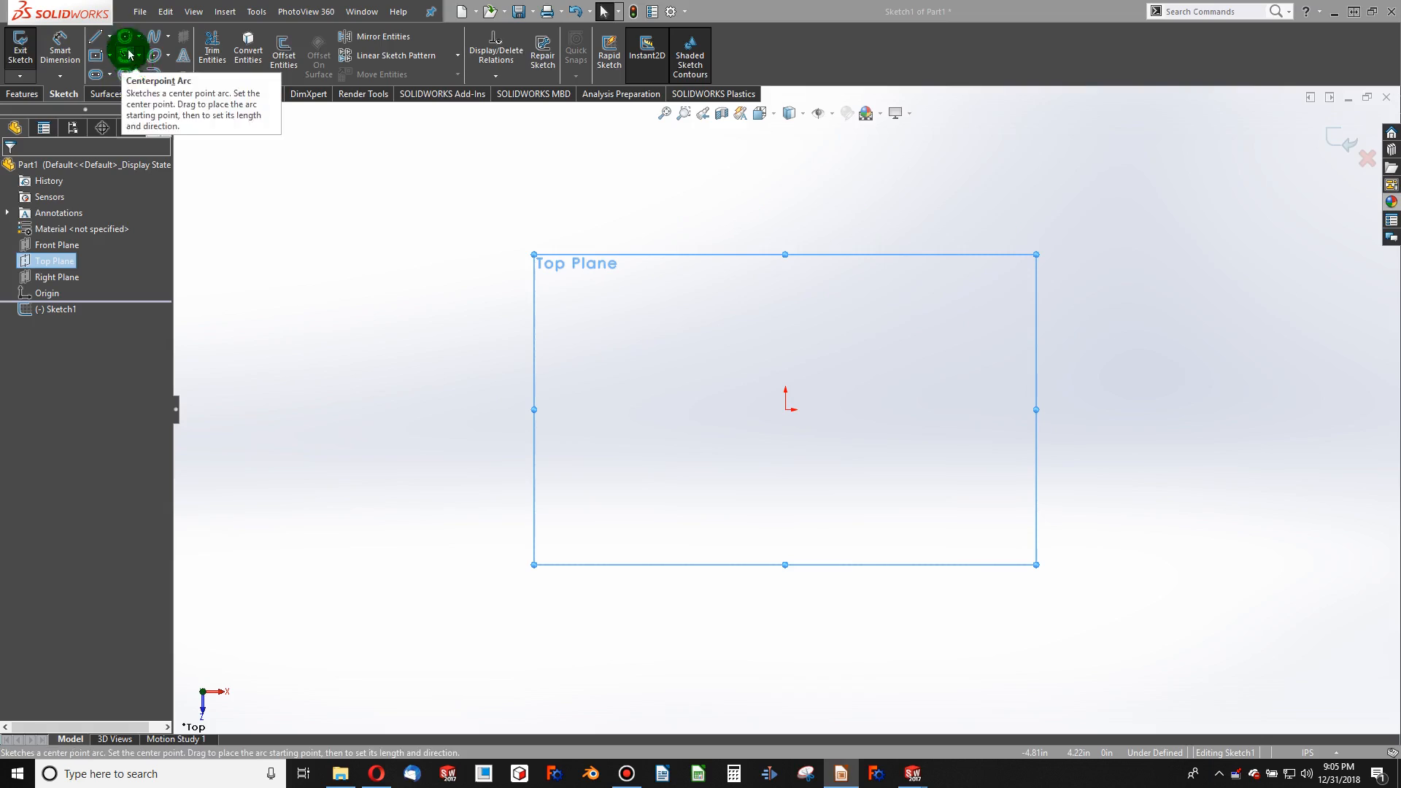
pyautogui.moveTo(149, 55)
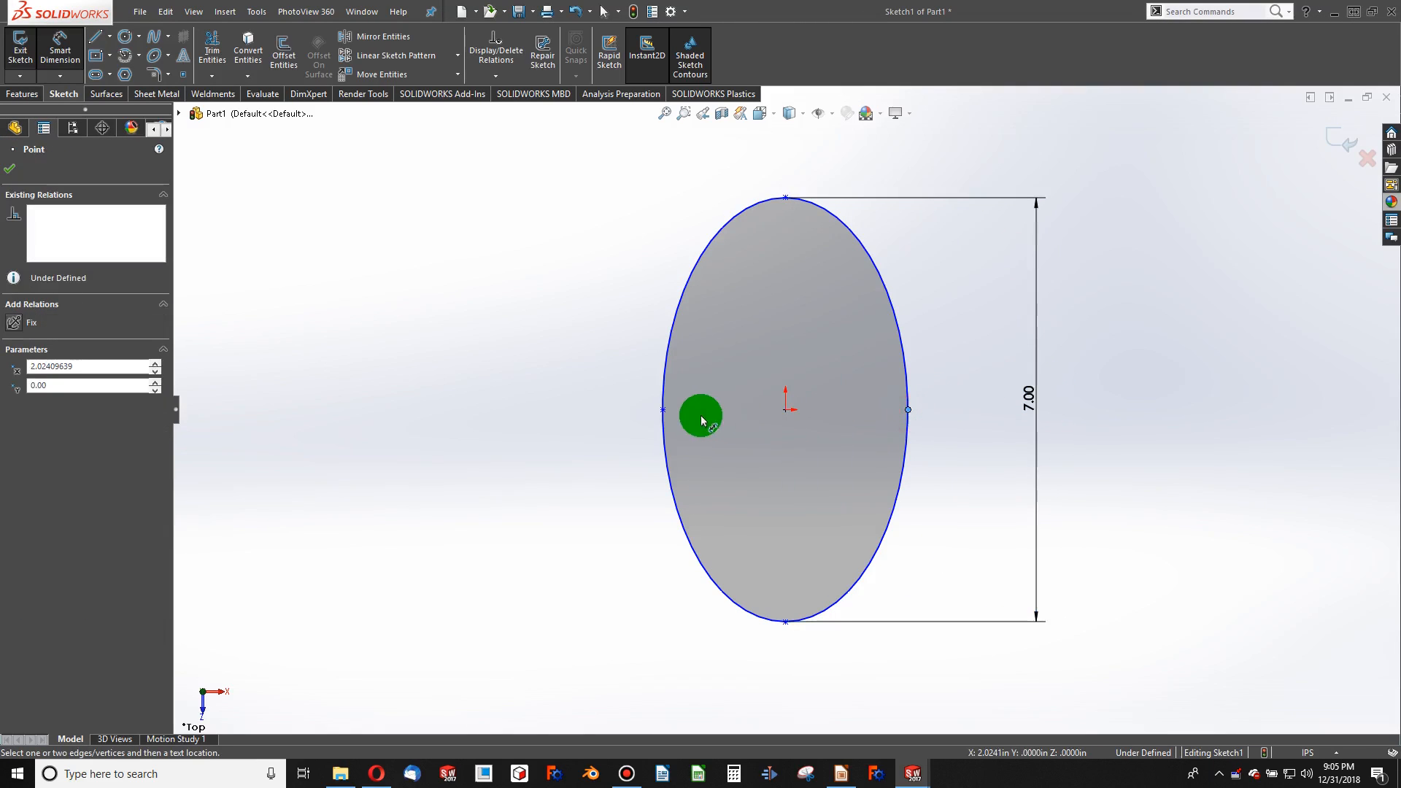
# Dimension the sketched ellipse to 7 by 4 inches and exit the sketch
pyautogui.click(907, 341)
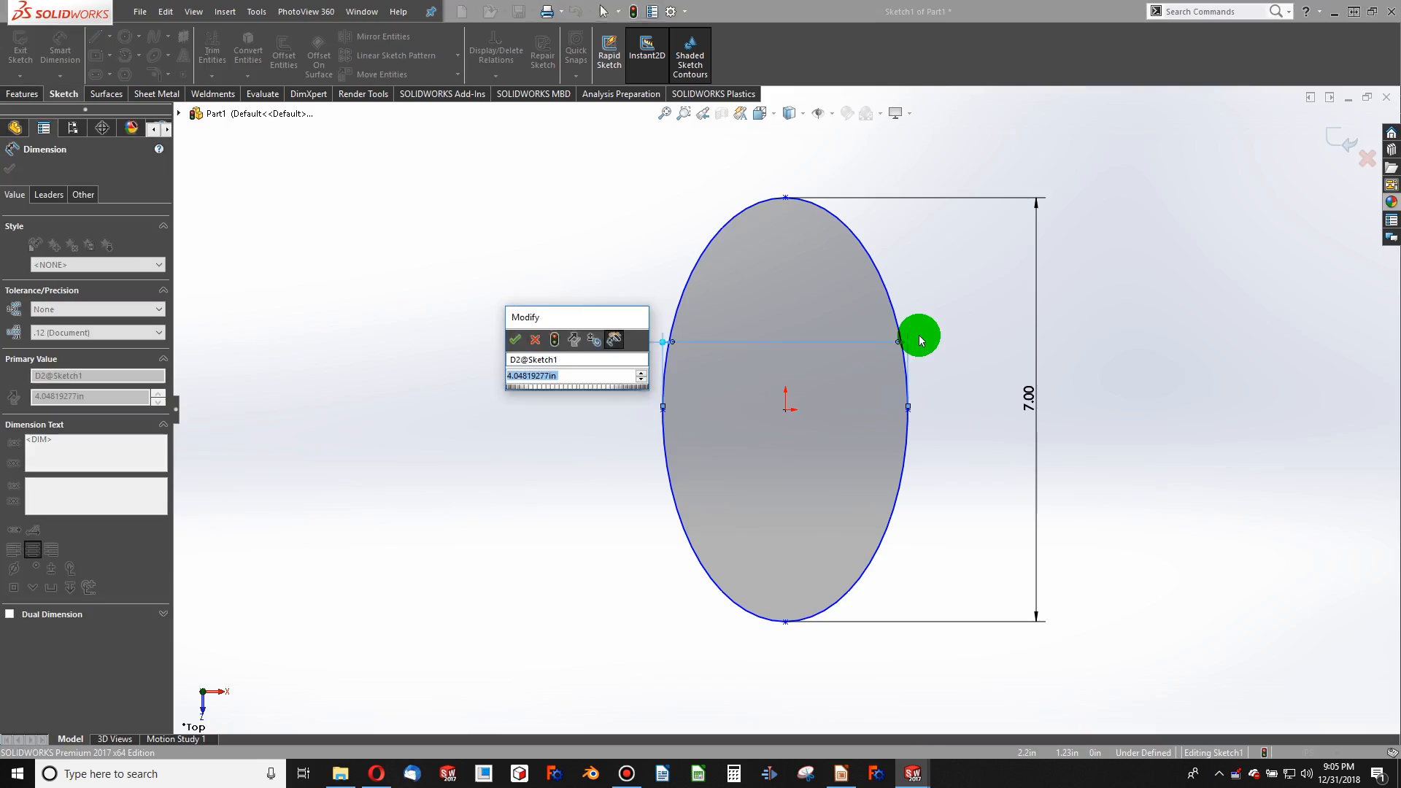
pyautogui.click(516, 339)
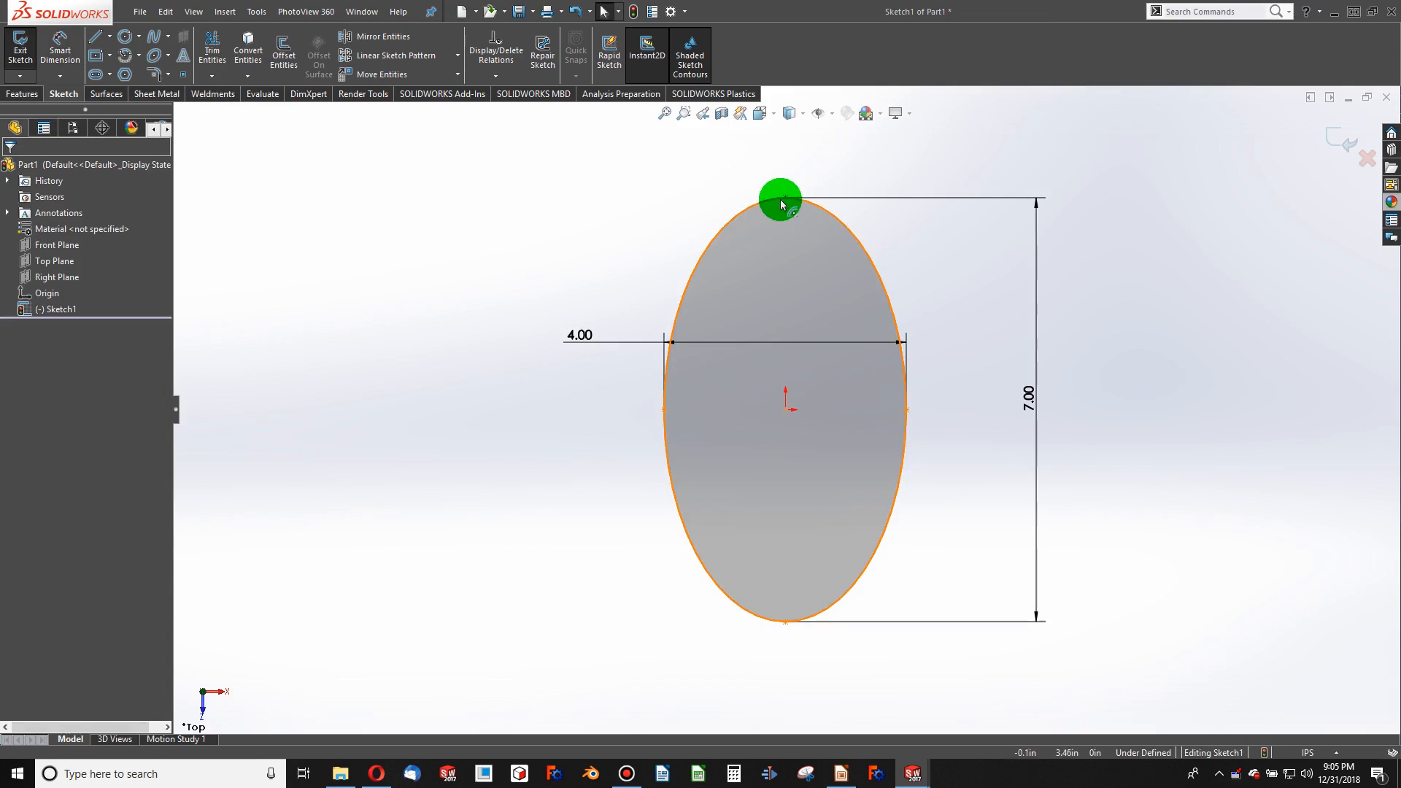
pyautogui.click(785, 197)
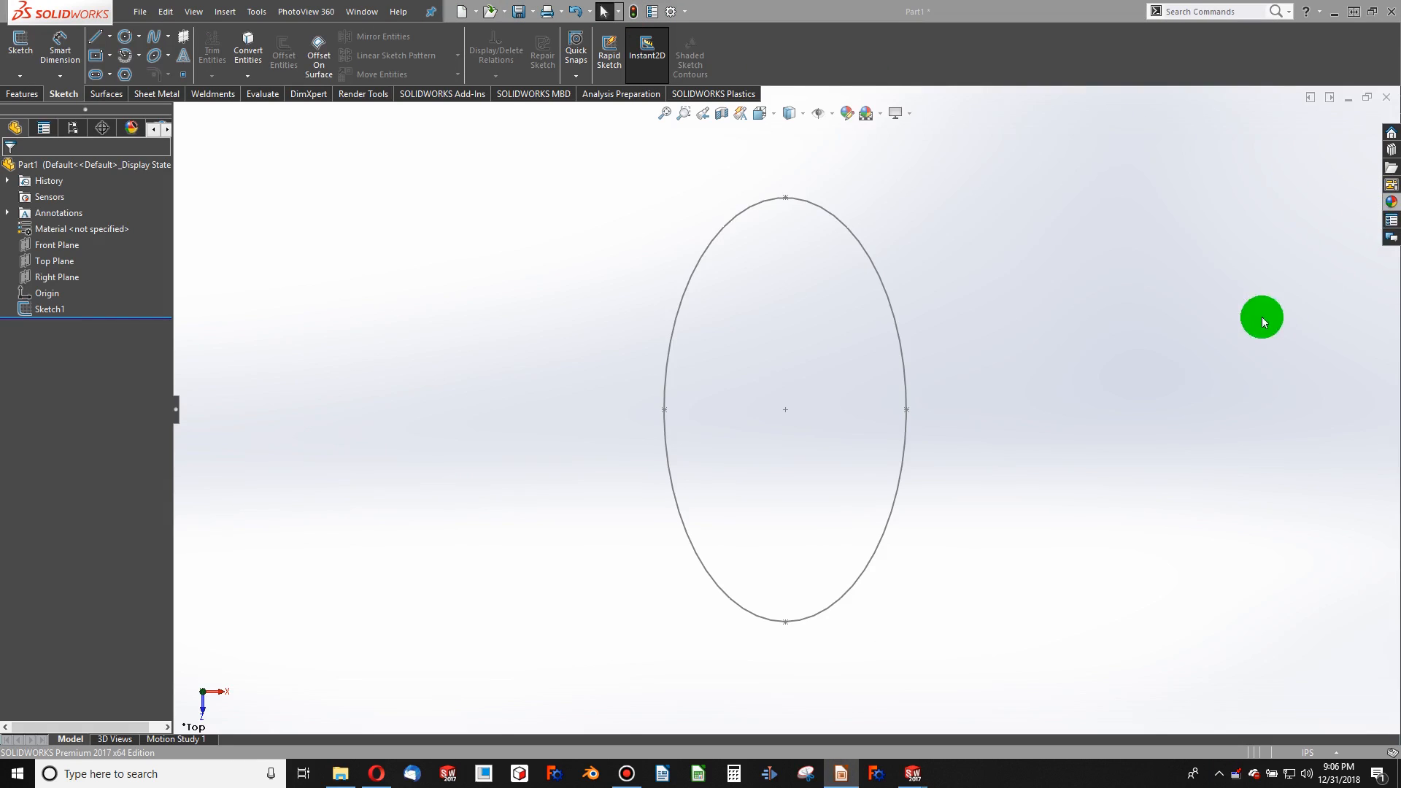
pyautogui.moveTo(11, 250)
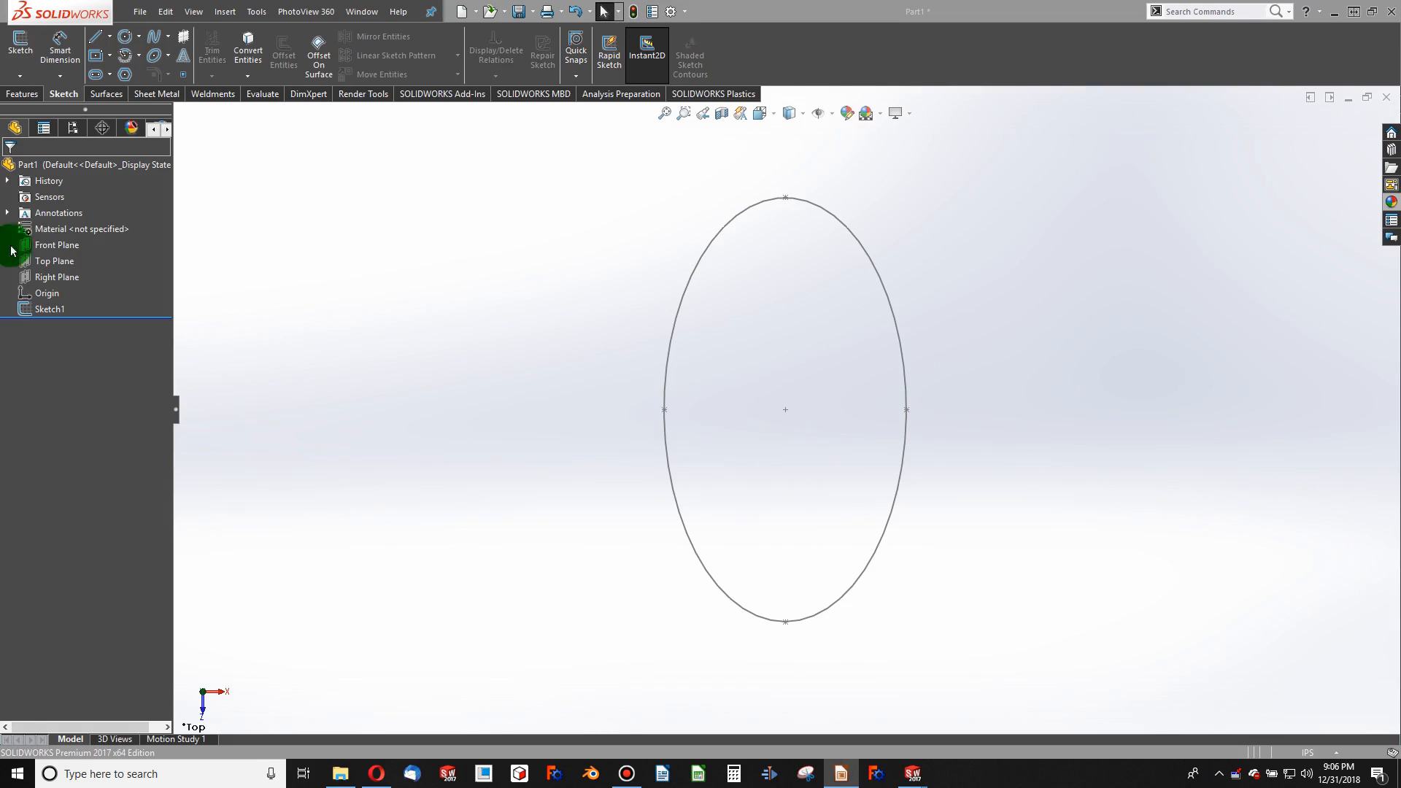
# On the Front Plane, draw a three-point arc across the ellipse and dimension its radius
pyautogui.click(56, 277)
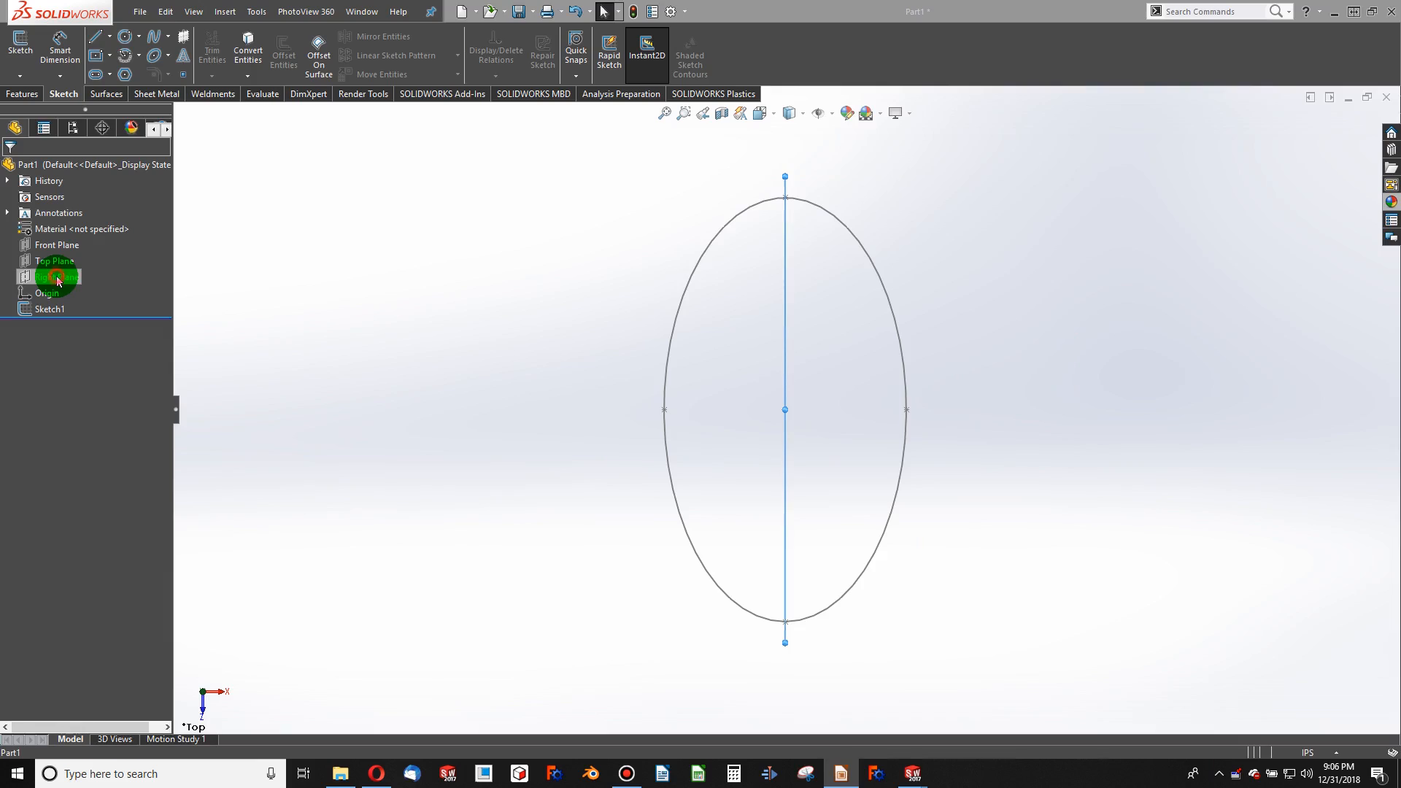
pyautogui.click(53, 261)
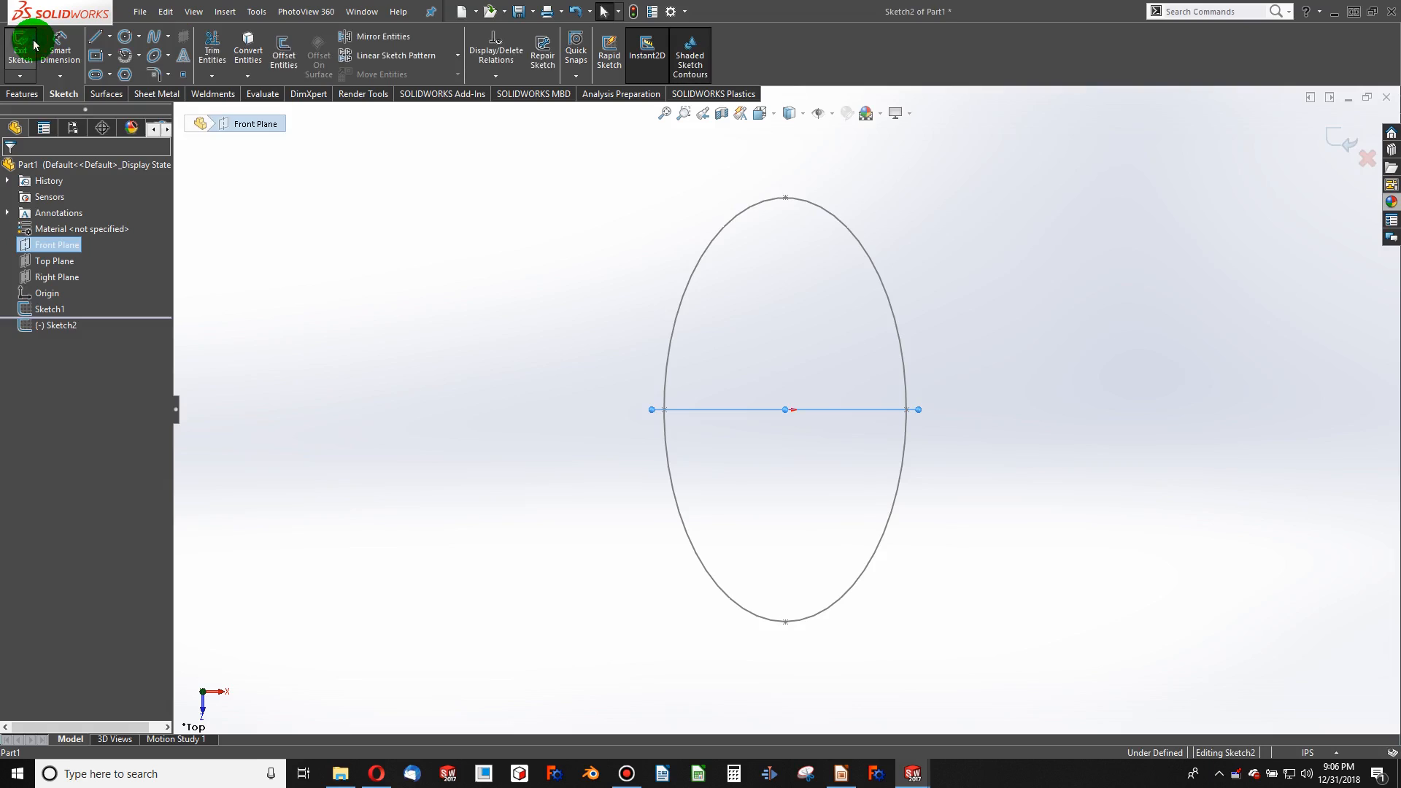
pyautogui.moveTo(124, 36)
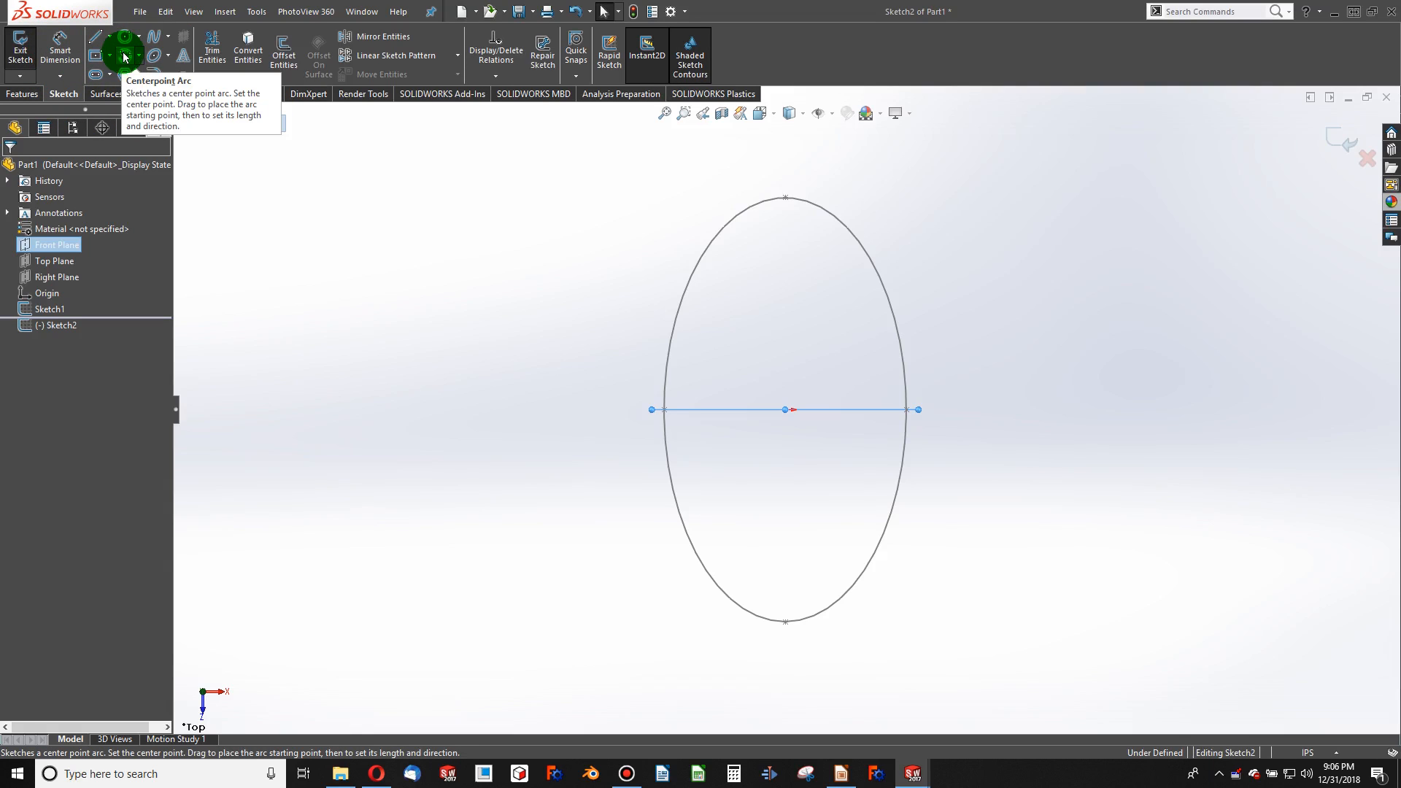
pyautogui.click(140, 35)
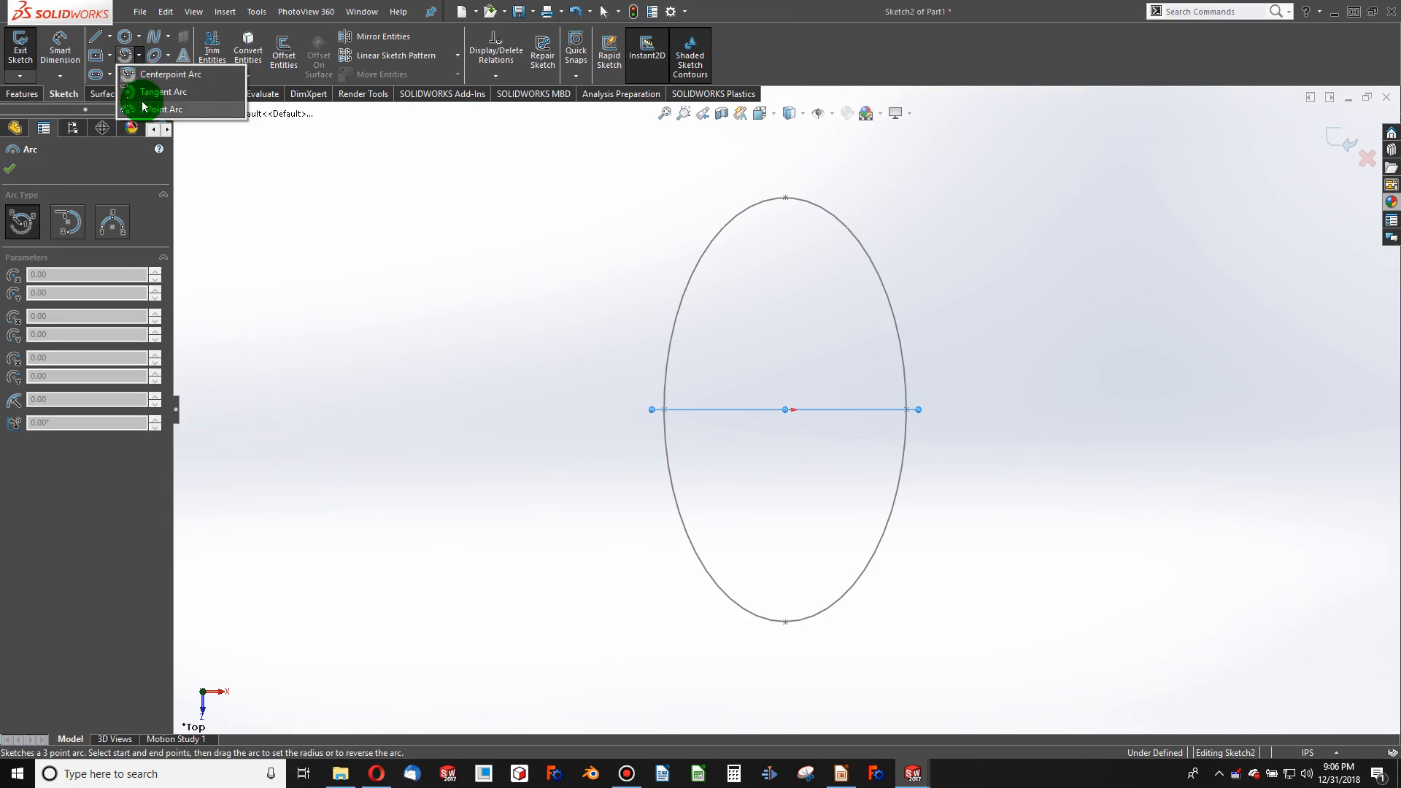
pyautogui.click(164, 109)
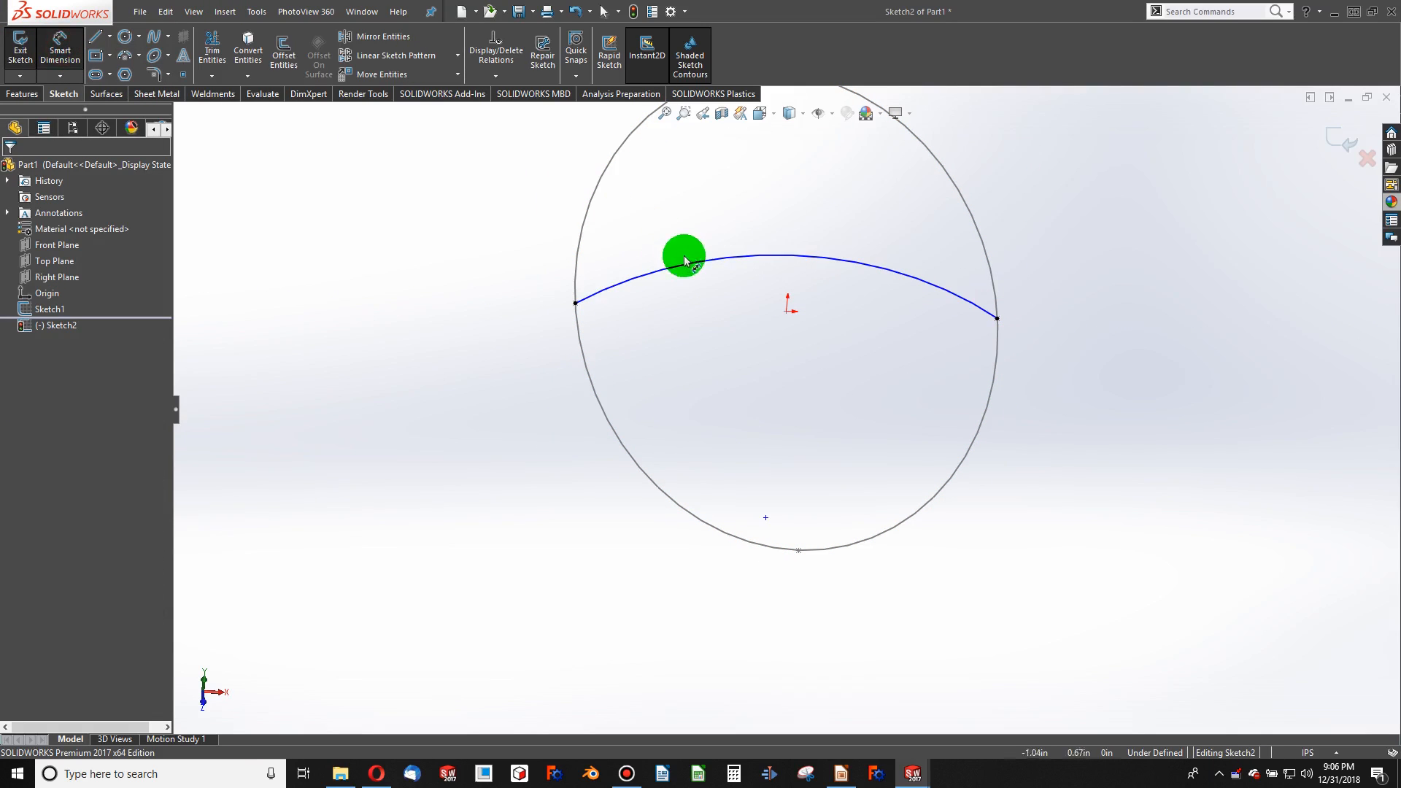
pyautogui.click(684, 253)
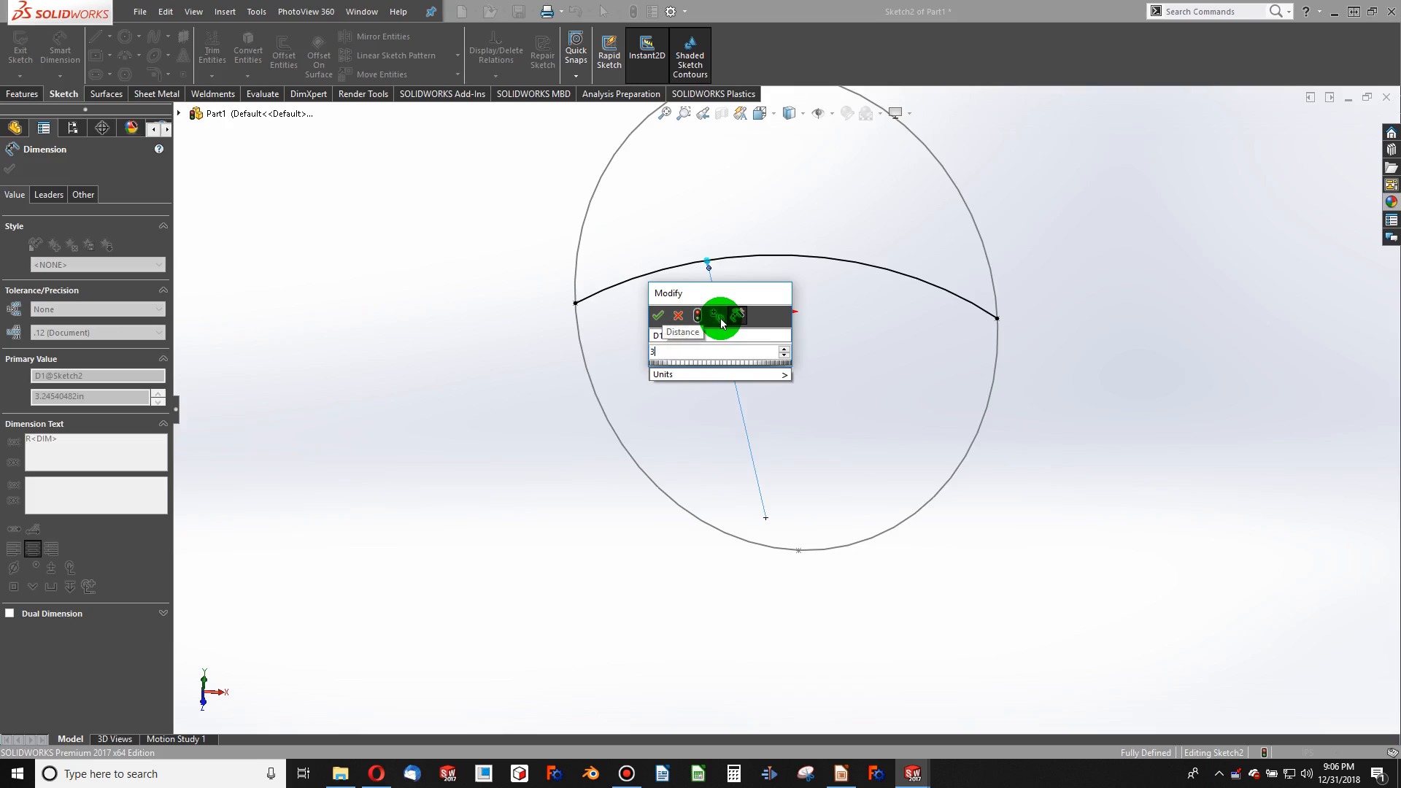
pyautogui.click(657, 315)
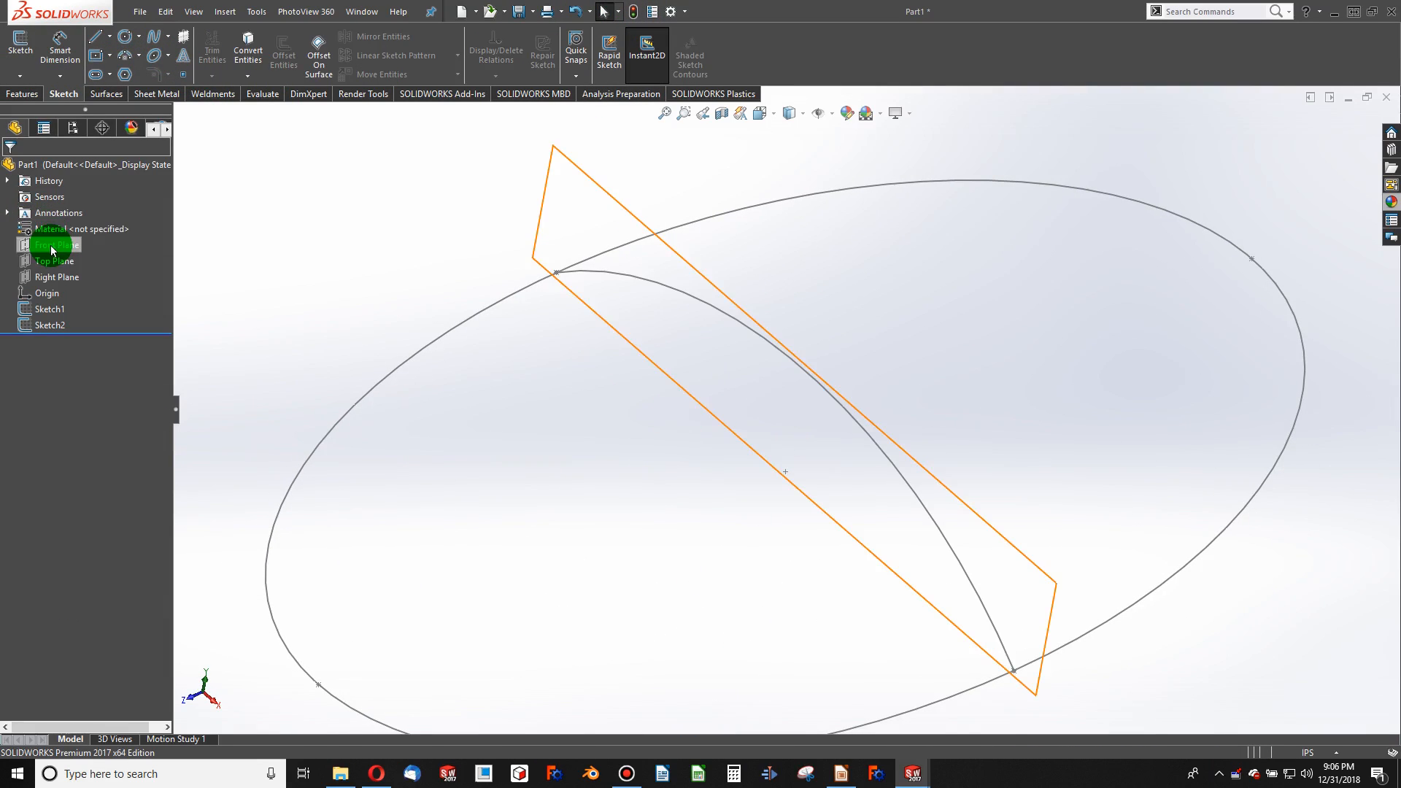
# Draw Sketch3's lengthwise three-point arc and add a Pierce relation to Arc1
pyautogui.click(59, 276)
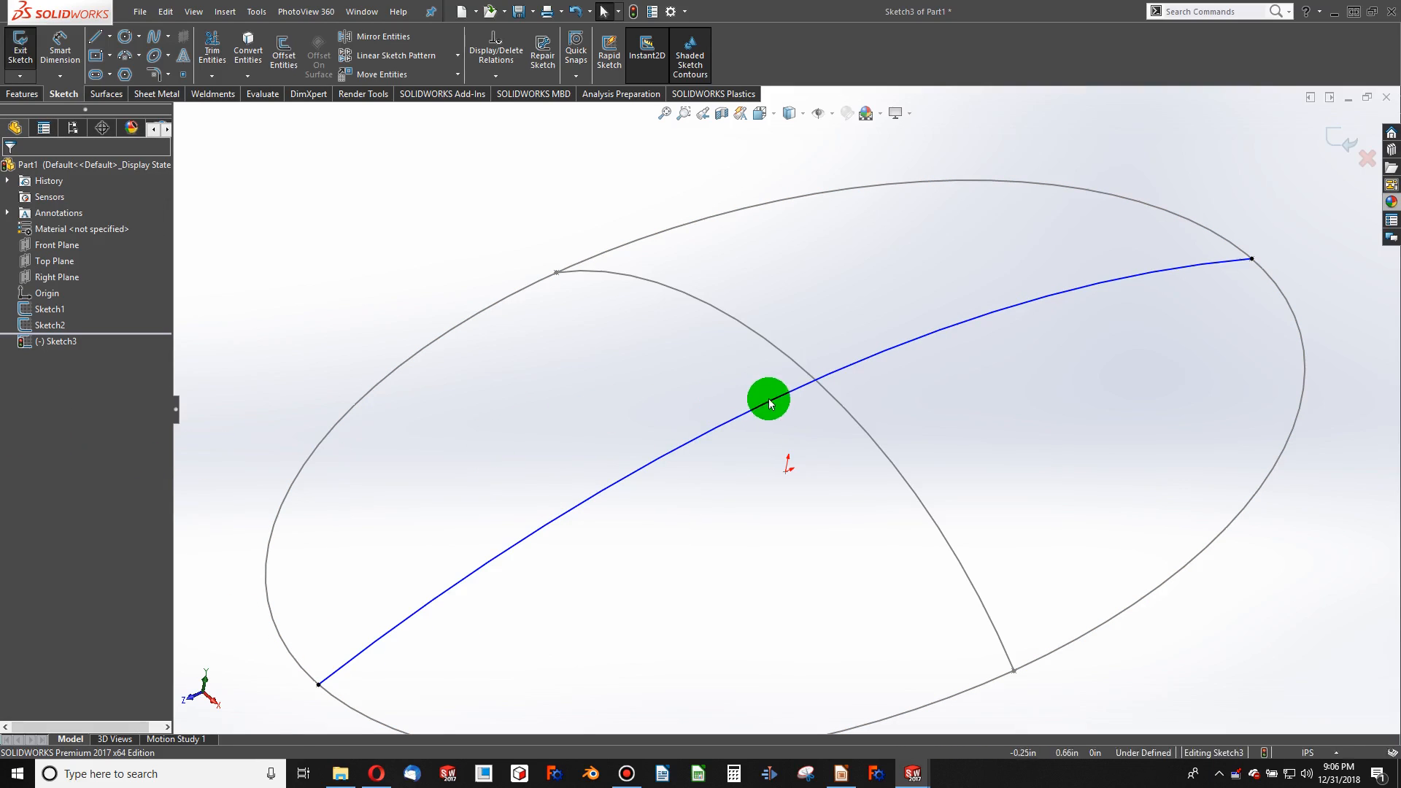
pyautogui.click(767, 398)
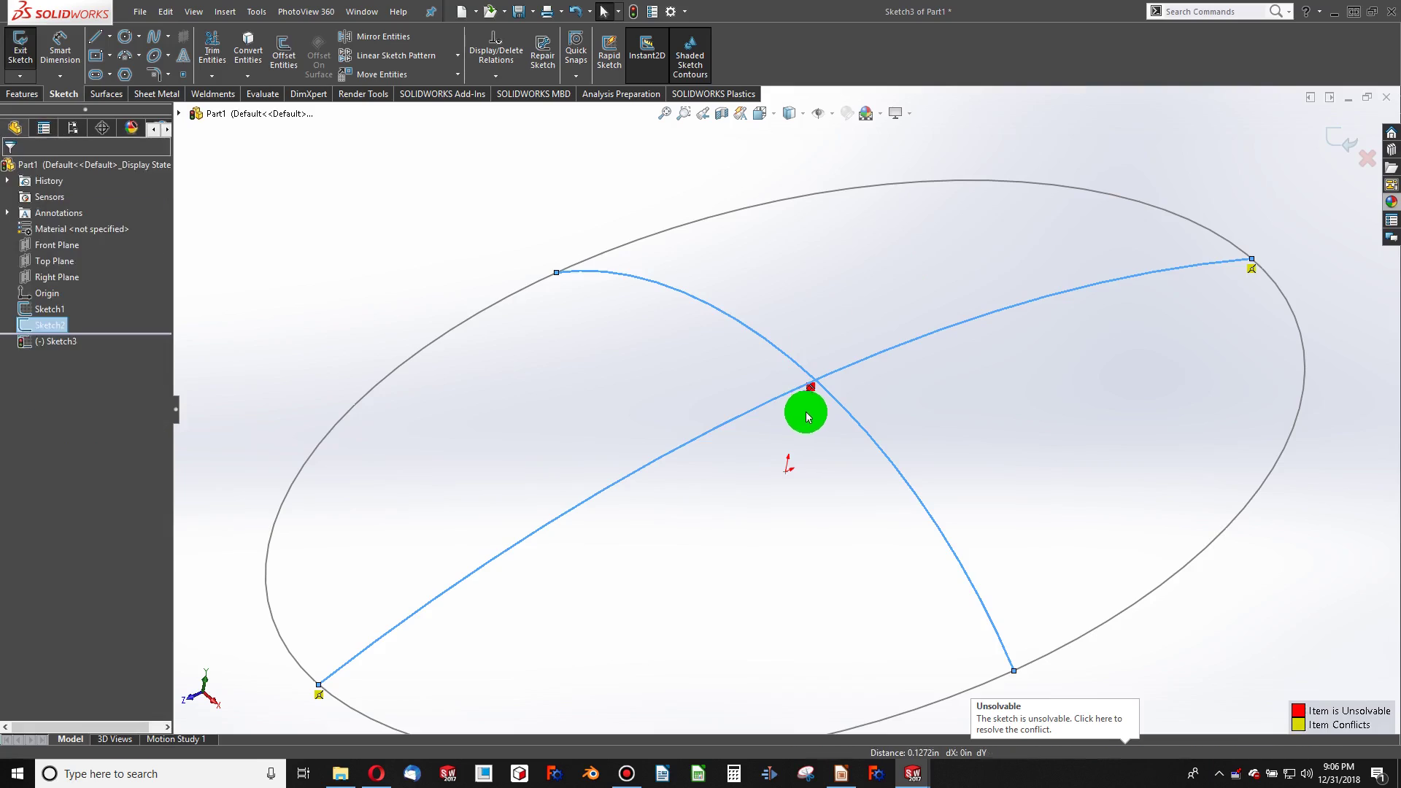
pyautogui.click(807, 413)
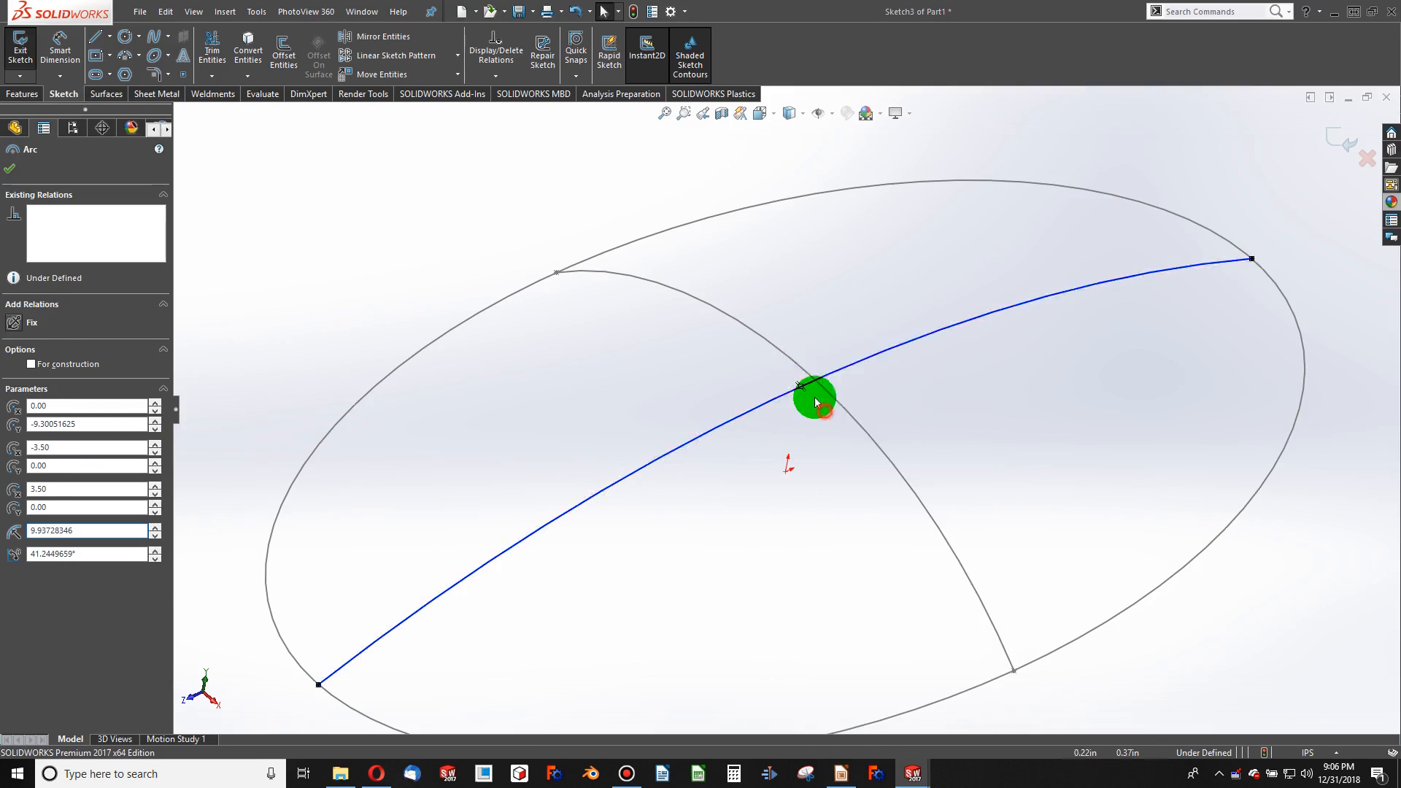
pyautogui.click(812, 397)
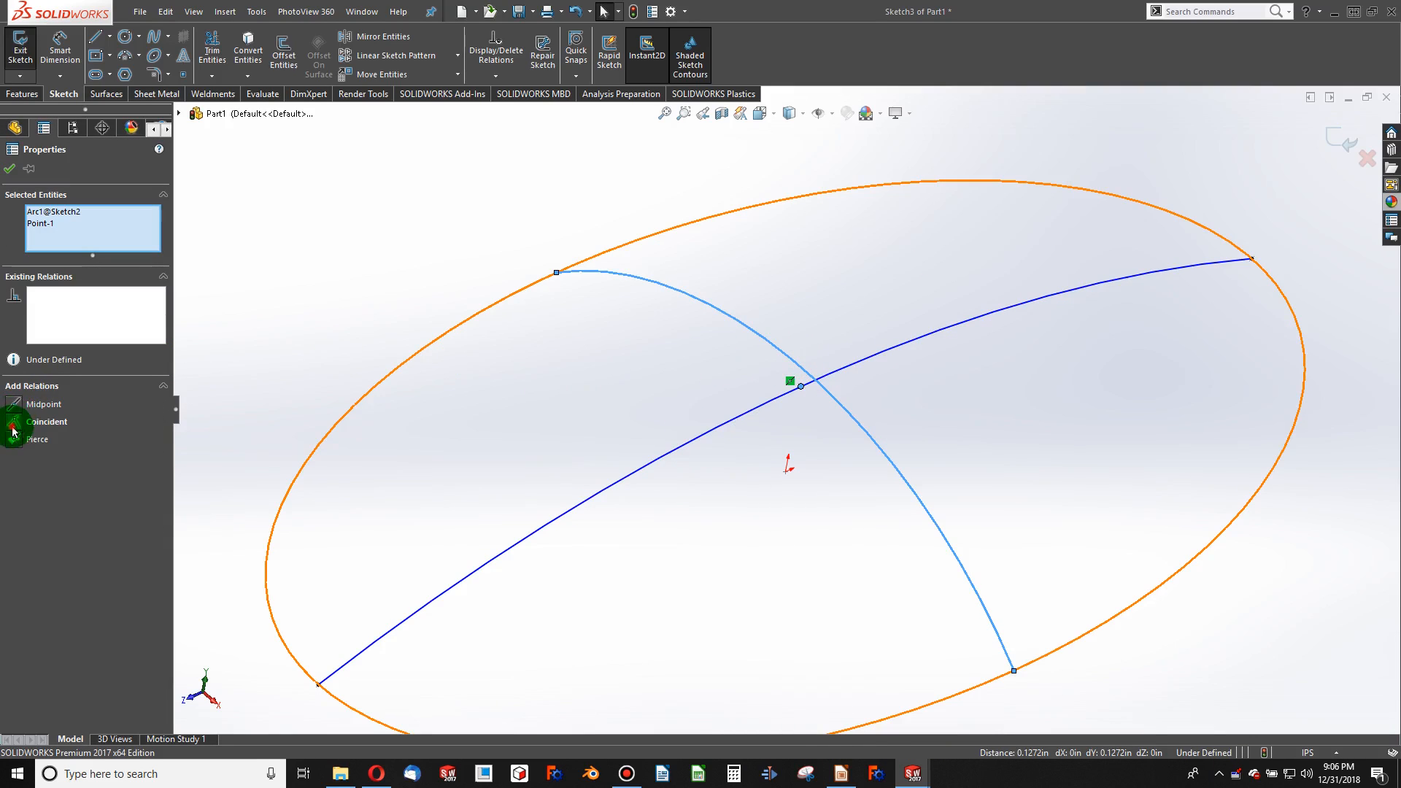
pyautogui.click(46, 421)
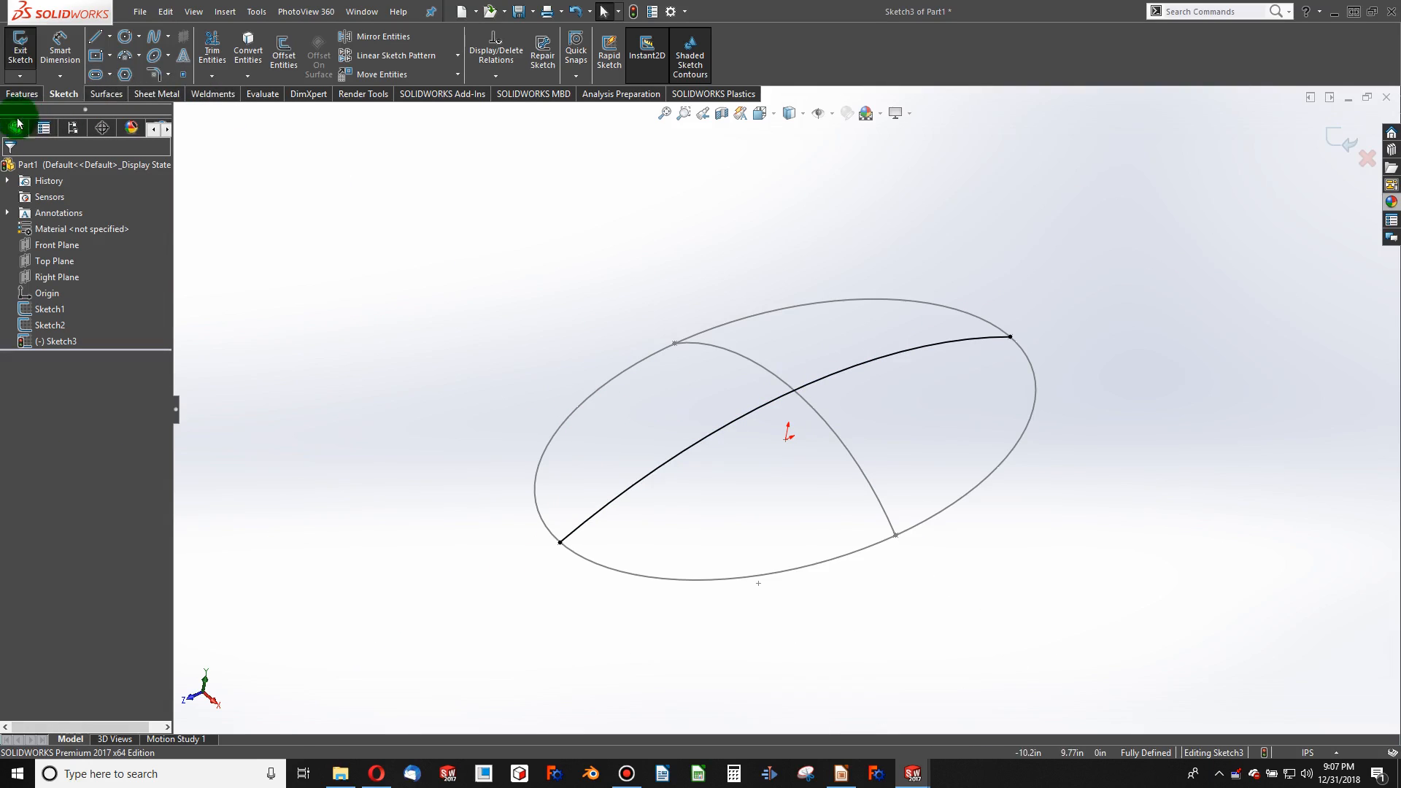
pyautogui.click(20, 47)
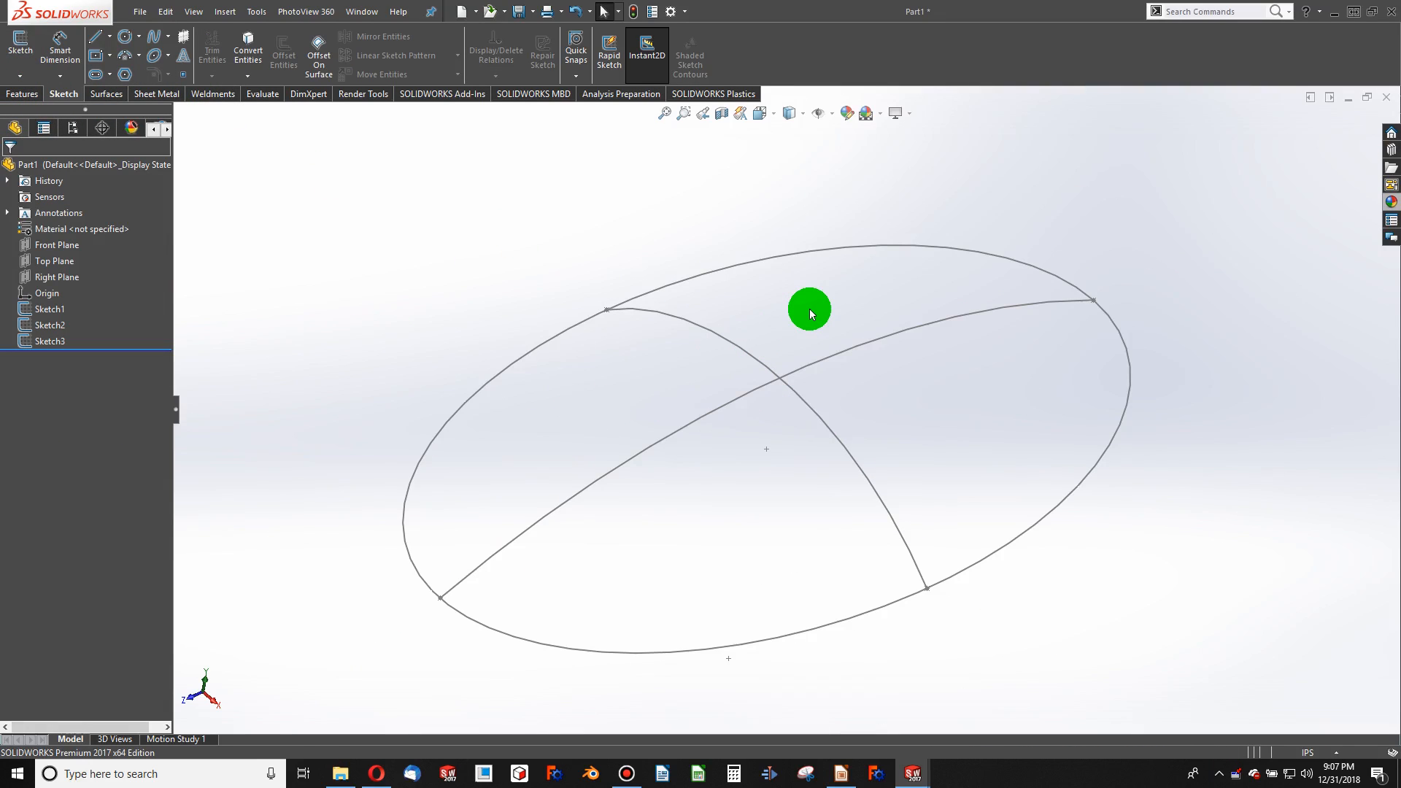
pyautogui.moveTo(614, 445)
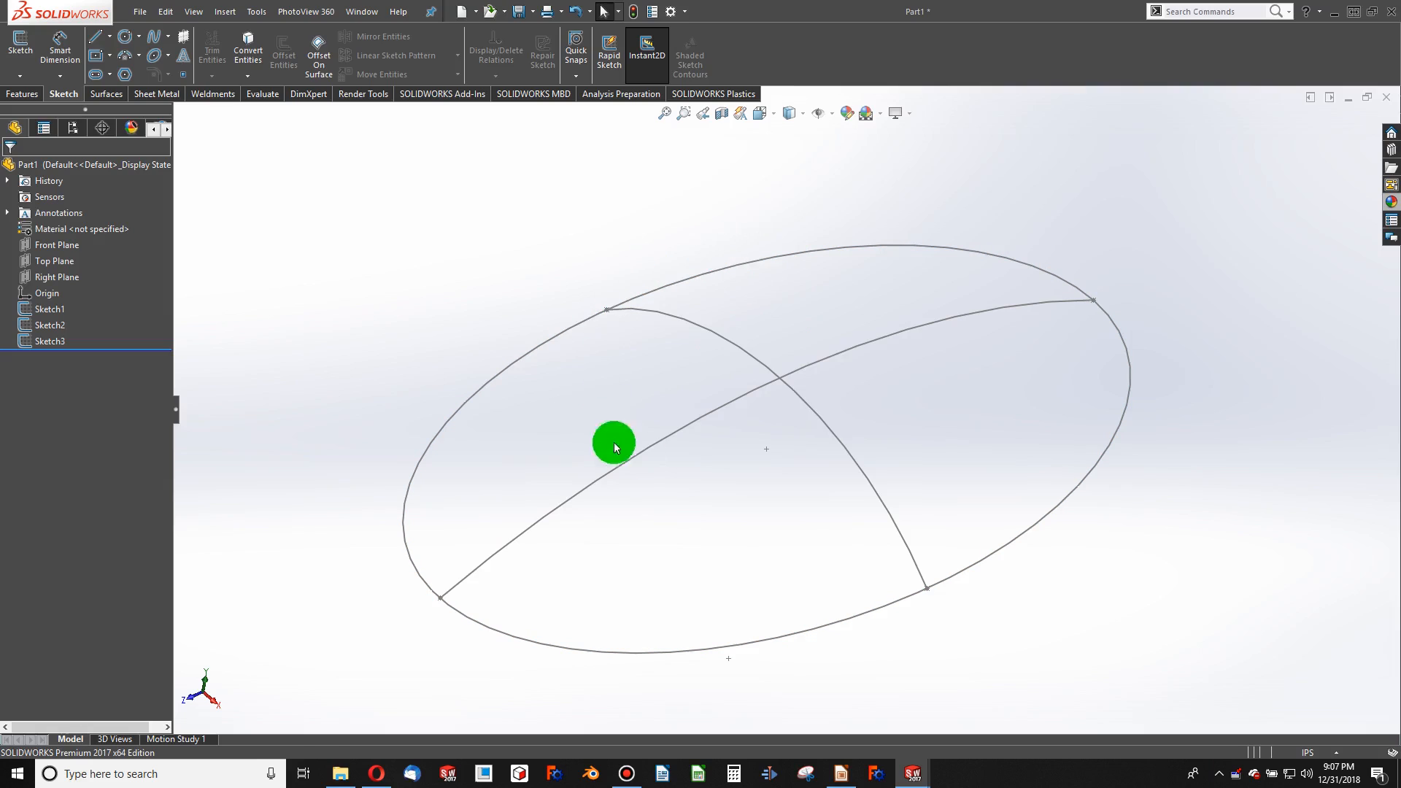
pyautogui.moveTo(743, 306)
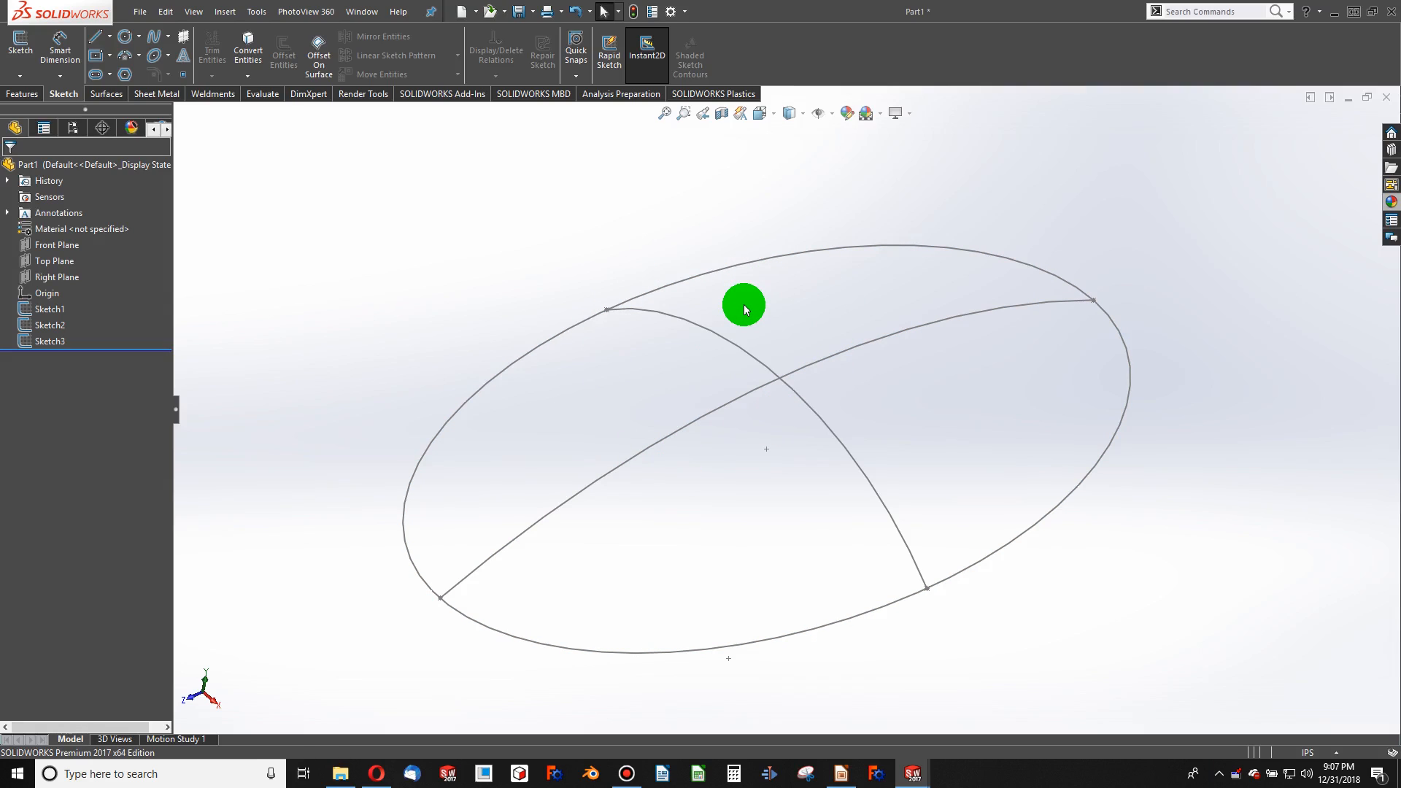
pyautogui.moveTo(553, 474)
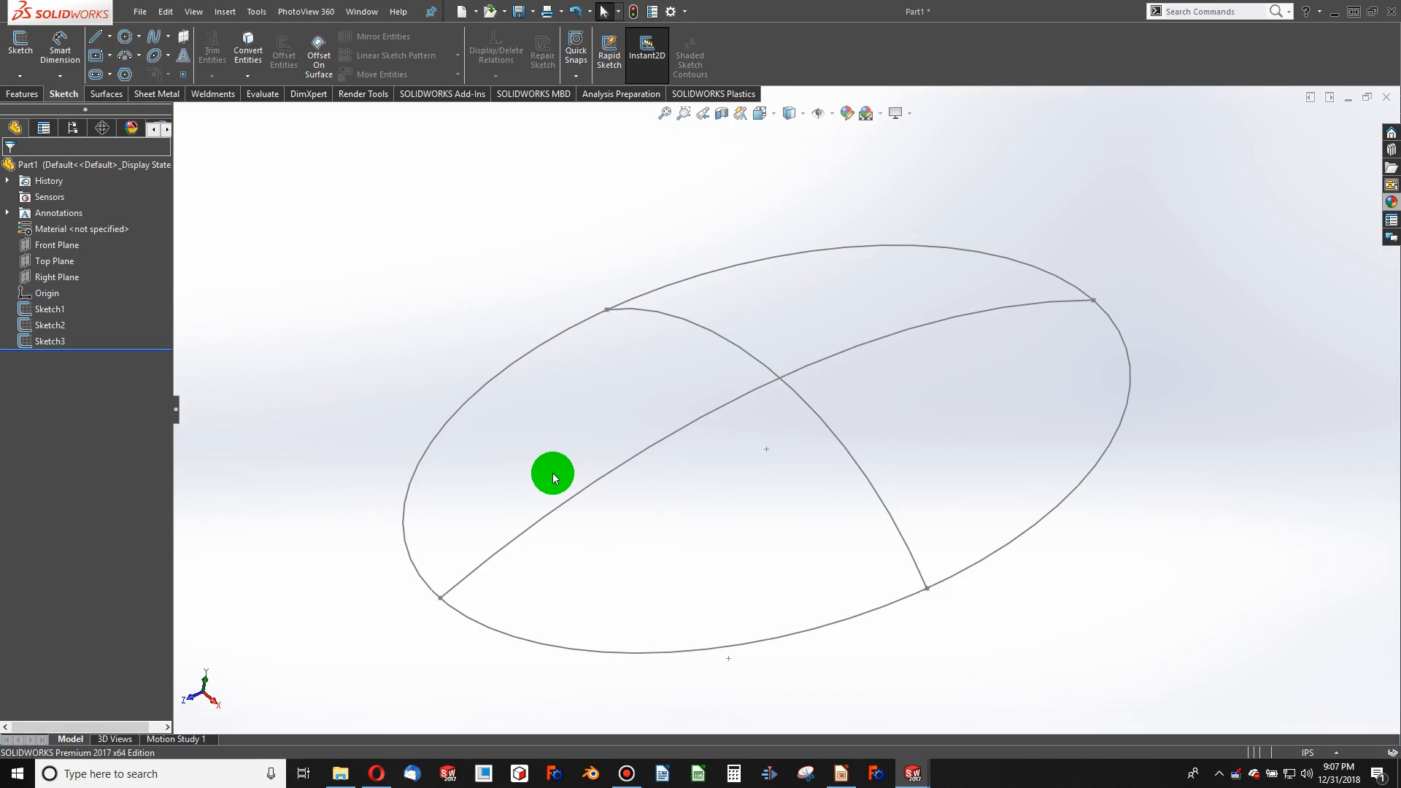
pyautogui.moveTo(577, 243)
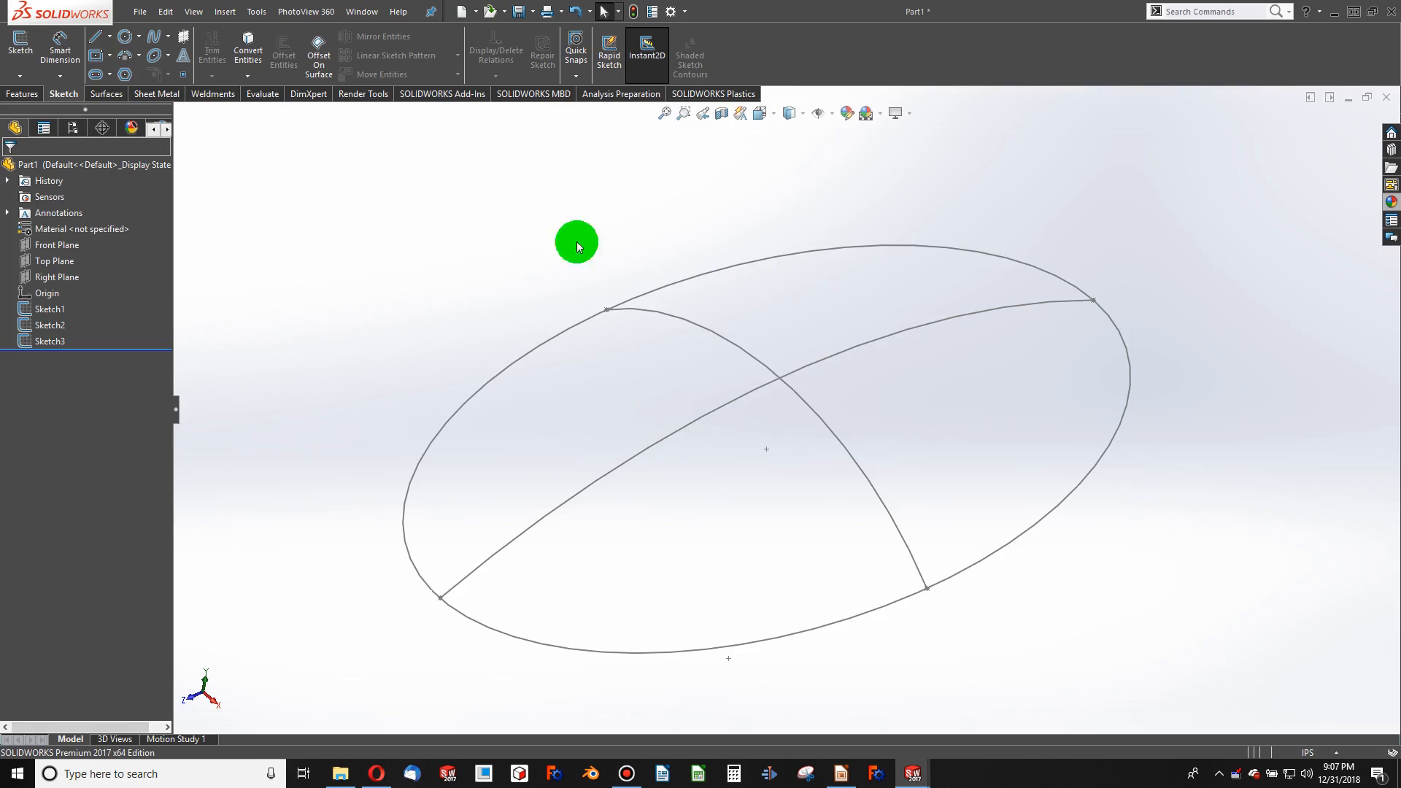
pyautogui.moveTo(745, 387)
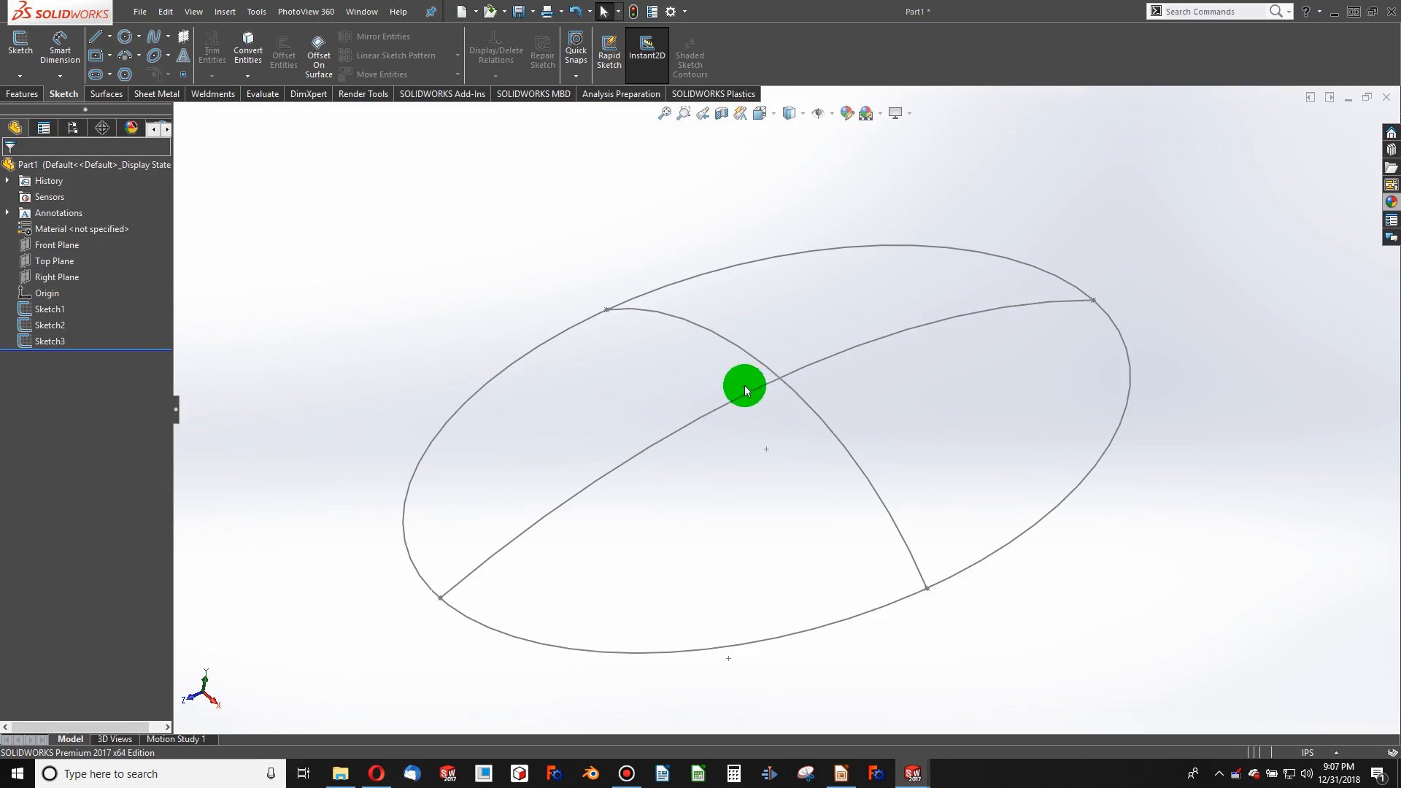
pyautogui.moveTo(835, 395)
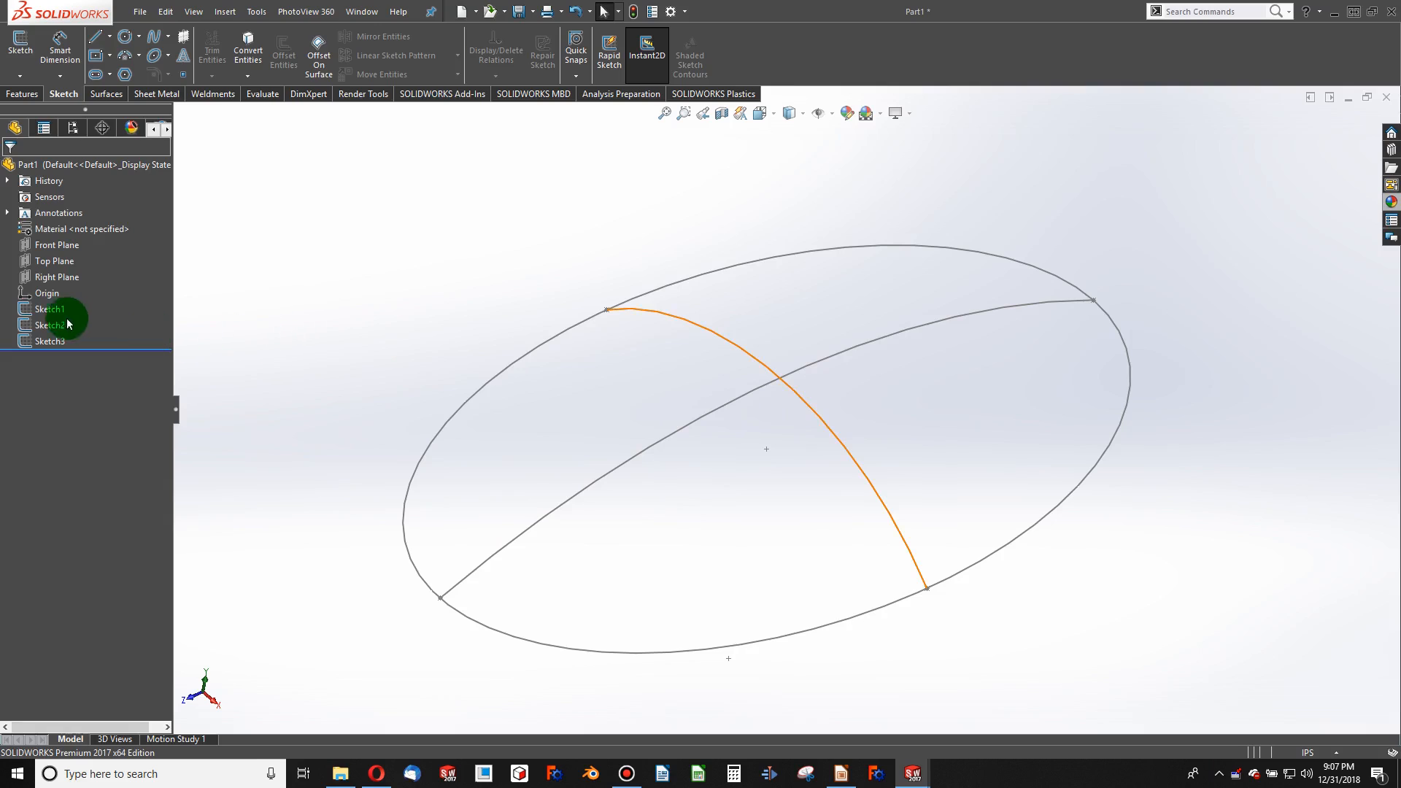
pyautogui.click(56, 277)
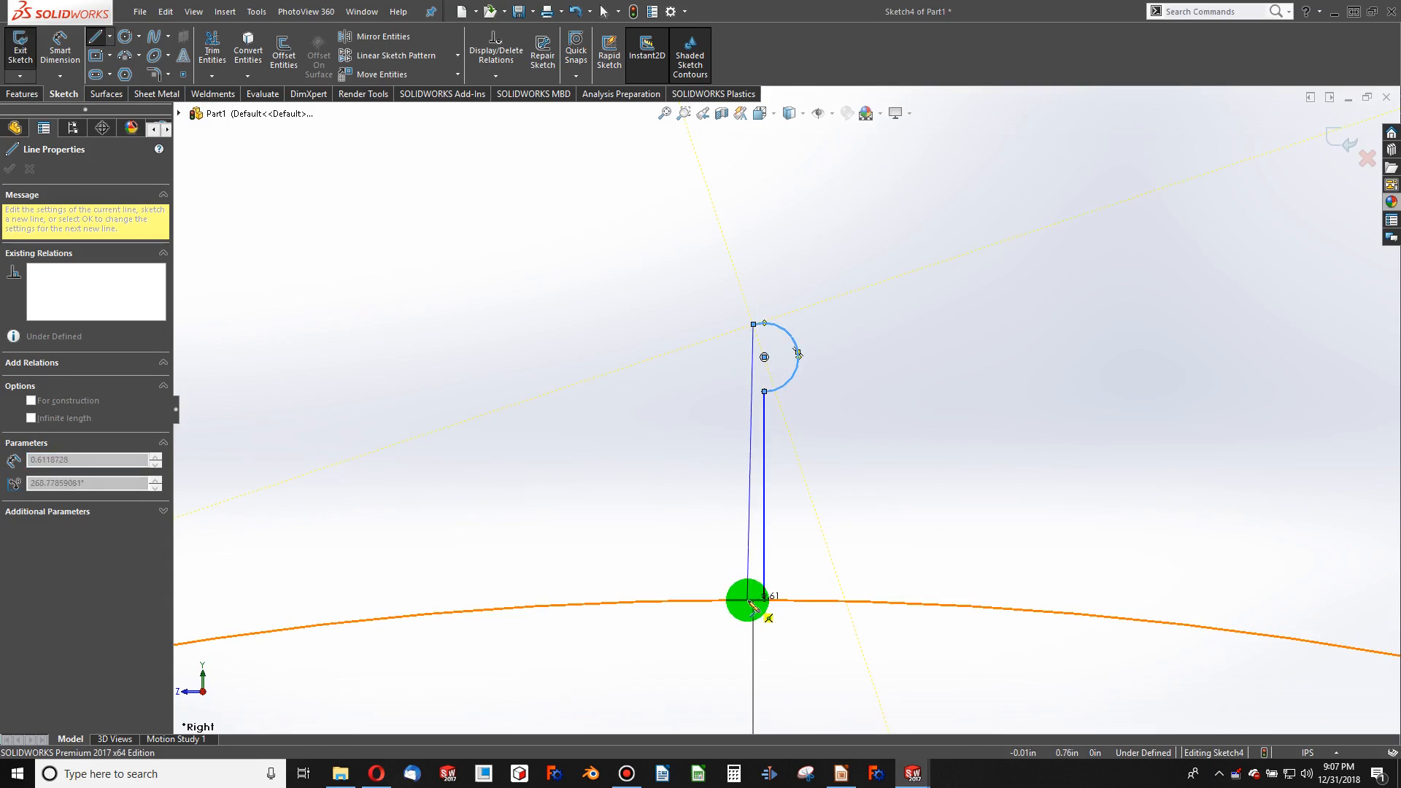
# Draw the half bristle outline with lines and a half-round tip, closed on the handle curve
pyautogui.click(9, 170)
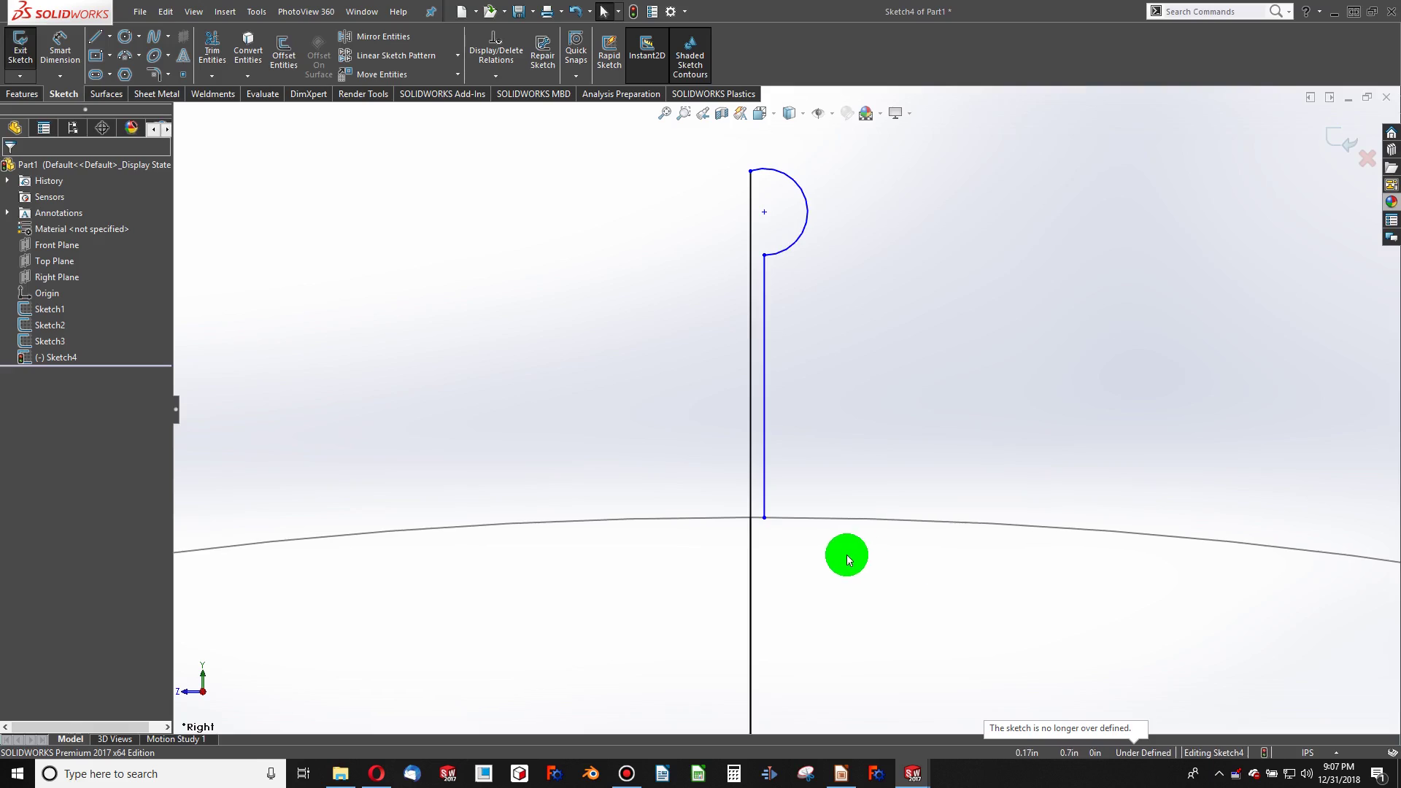
pyautogui.moveTo(820, 537)
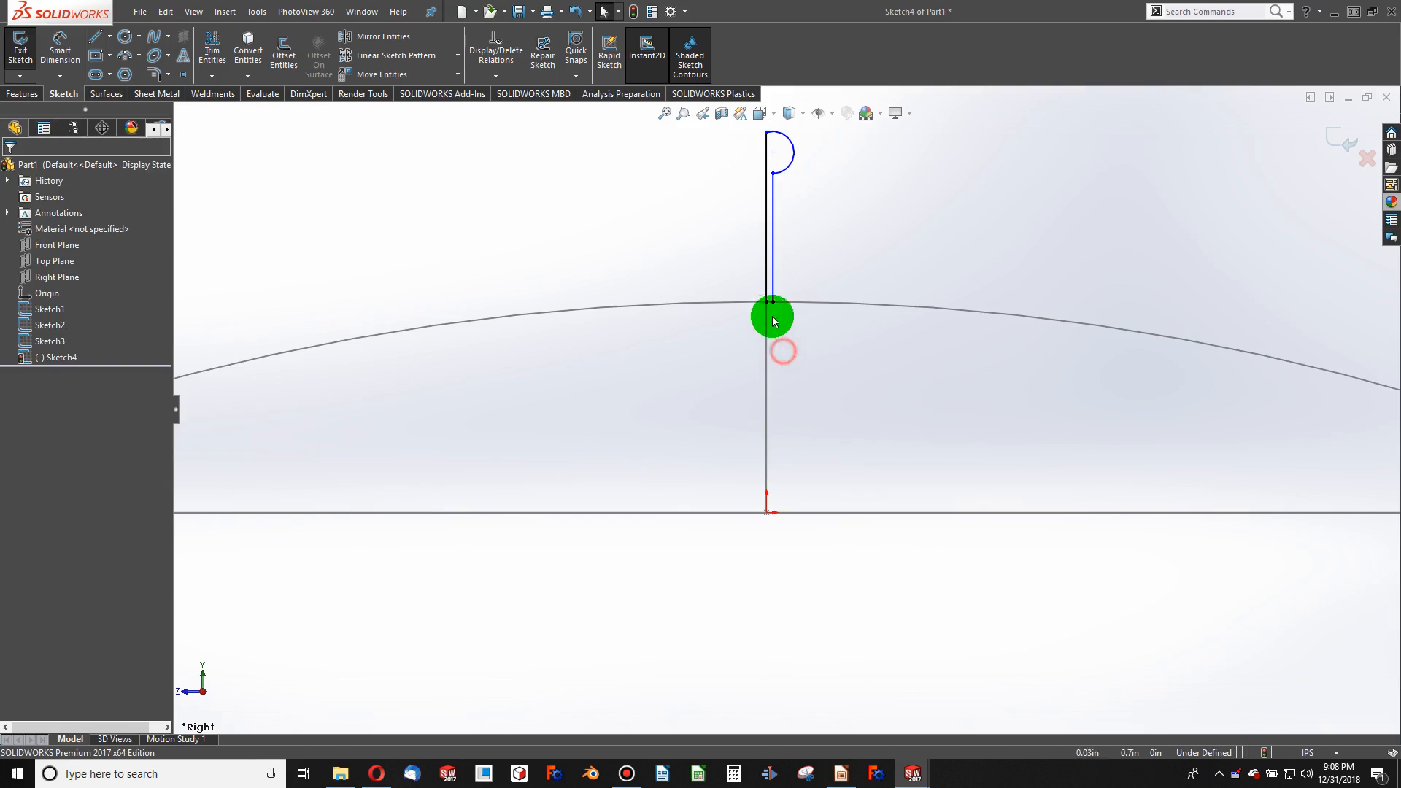
pyautogui.click(771, 318)
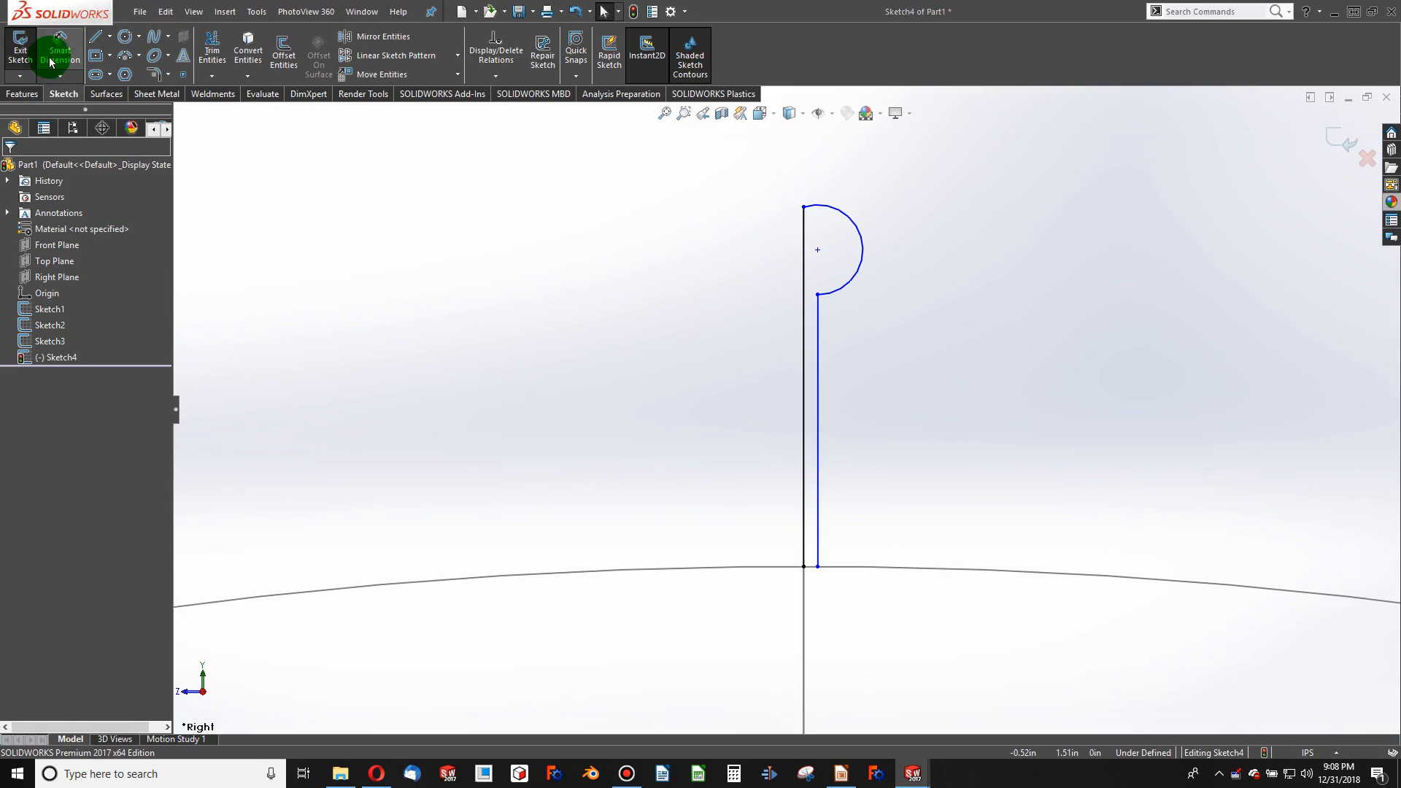
pyautogui.moveTo(669, 358)
pyautogui.write('0.01')
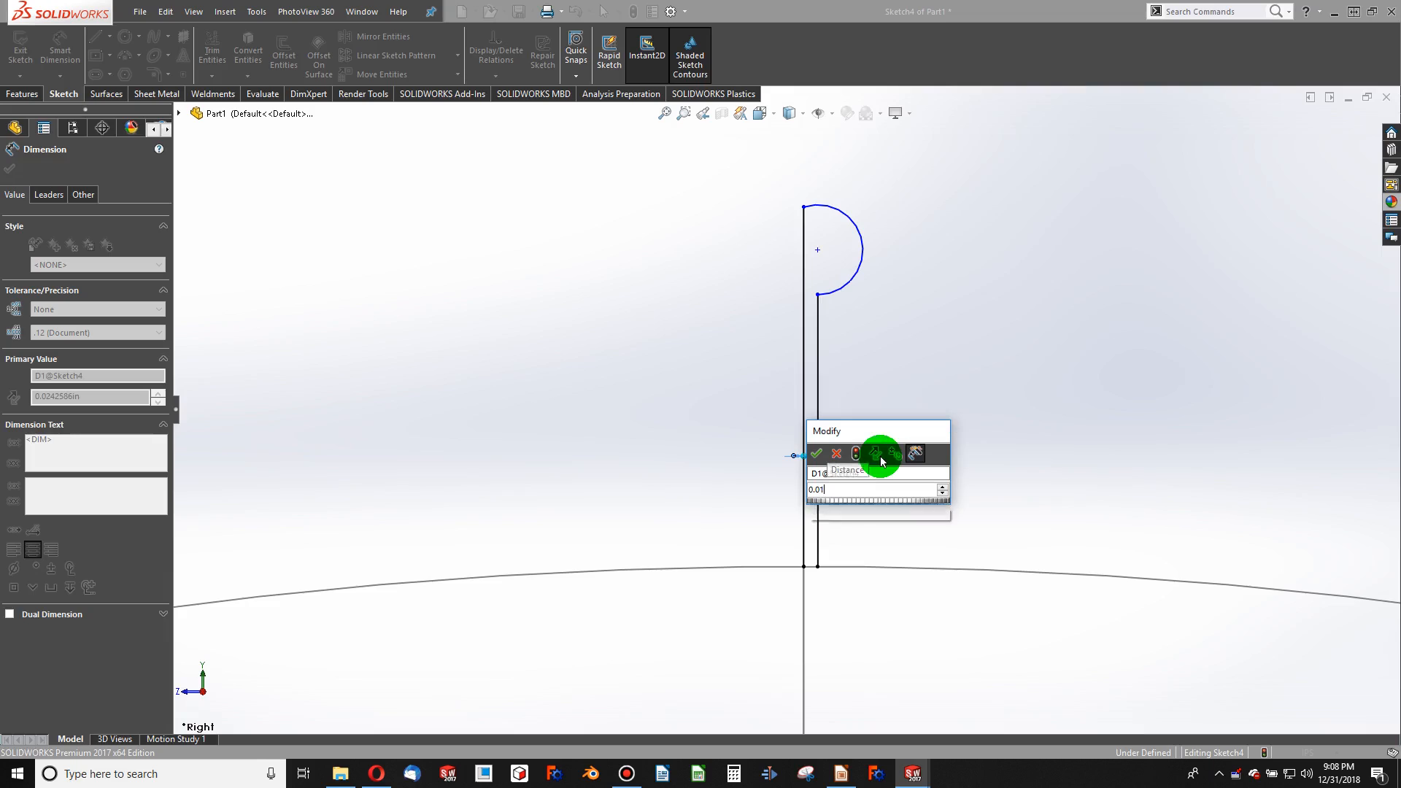
# Dimension the bristle profile 0.01 in wide with a 0.05 in tip radius
pyautogui.click(815, 453)
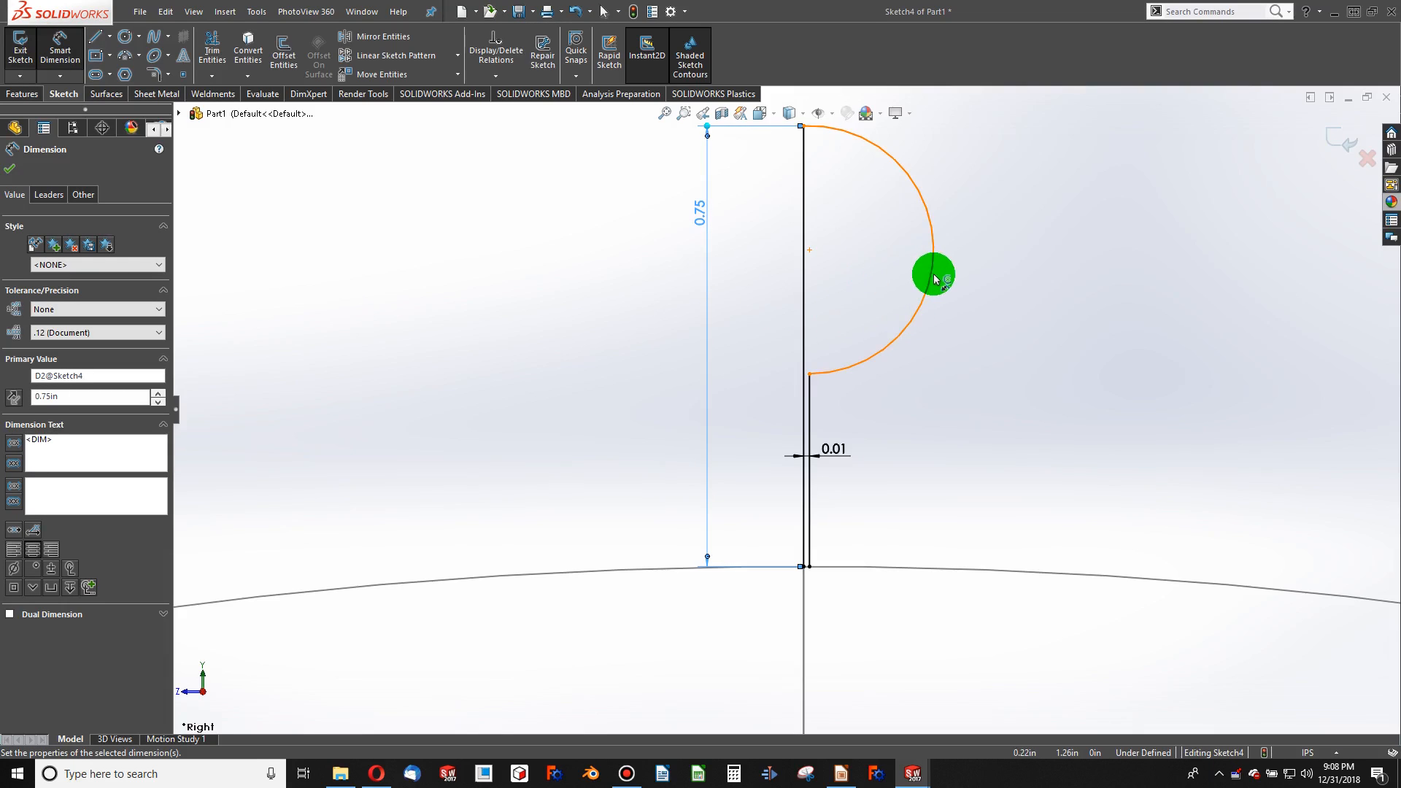
pyautogui.click(933, 276)
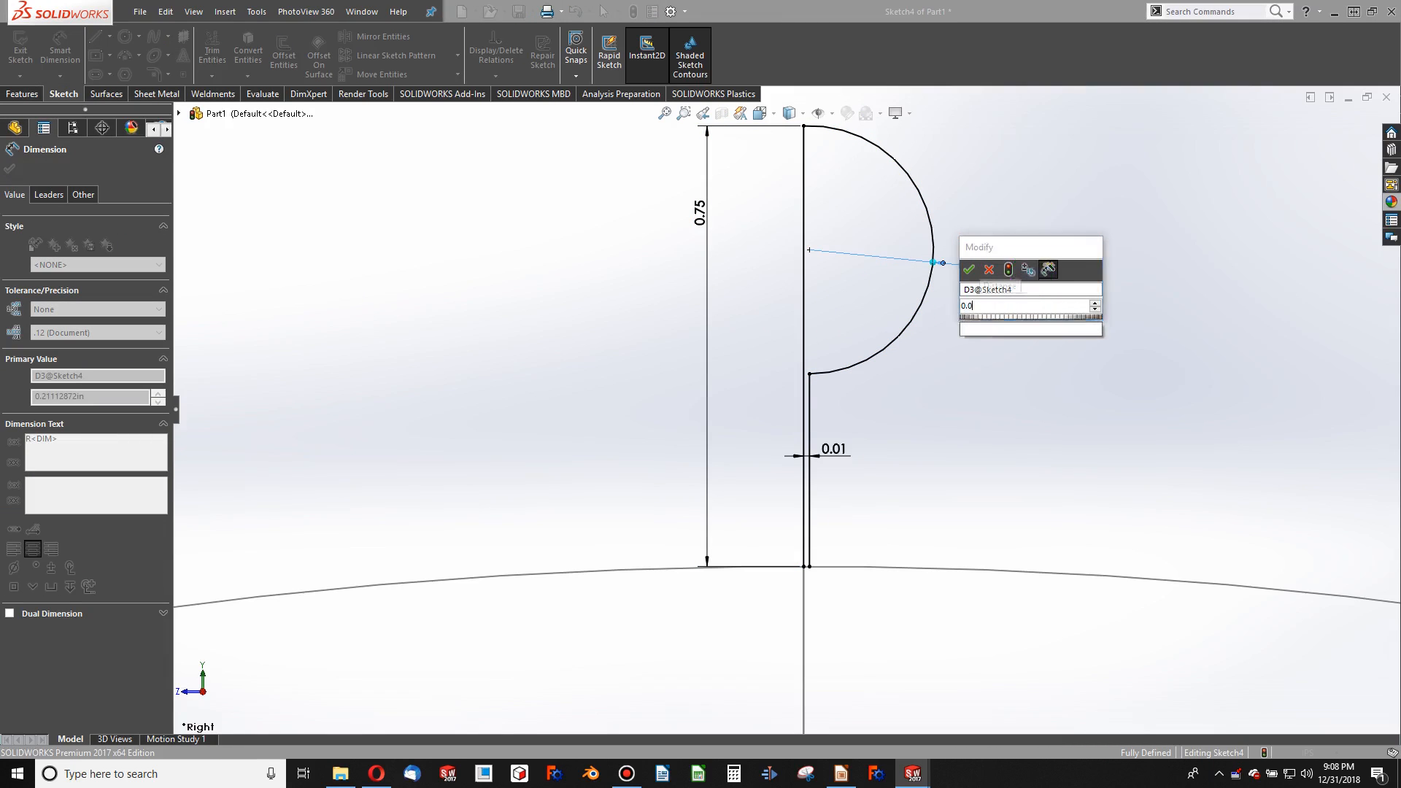
pyautogui.click(968, 269)
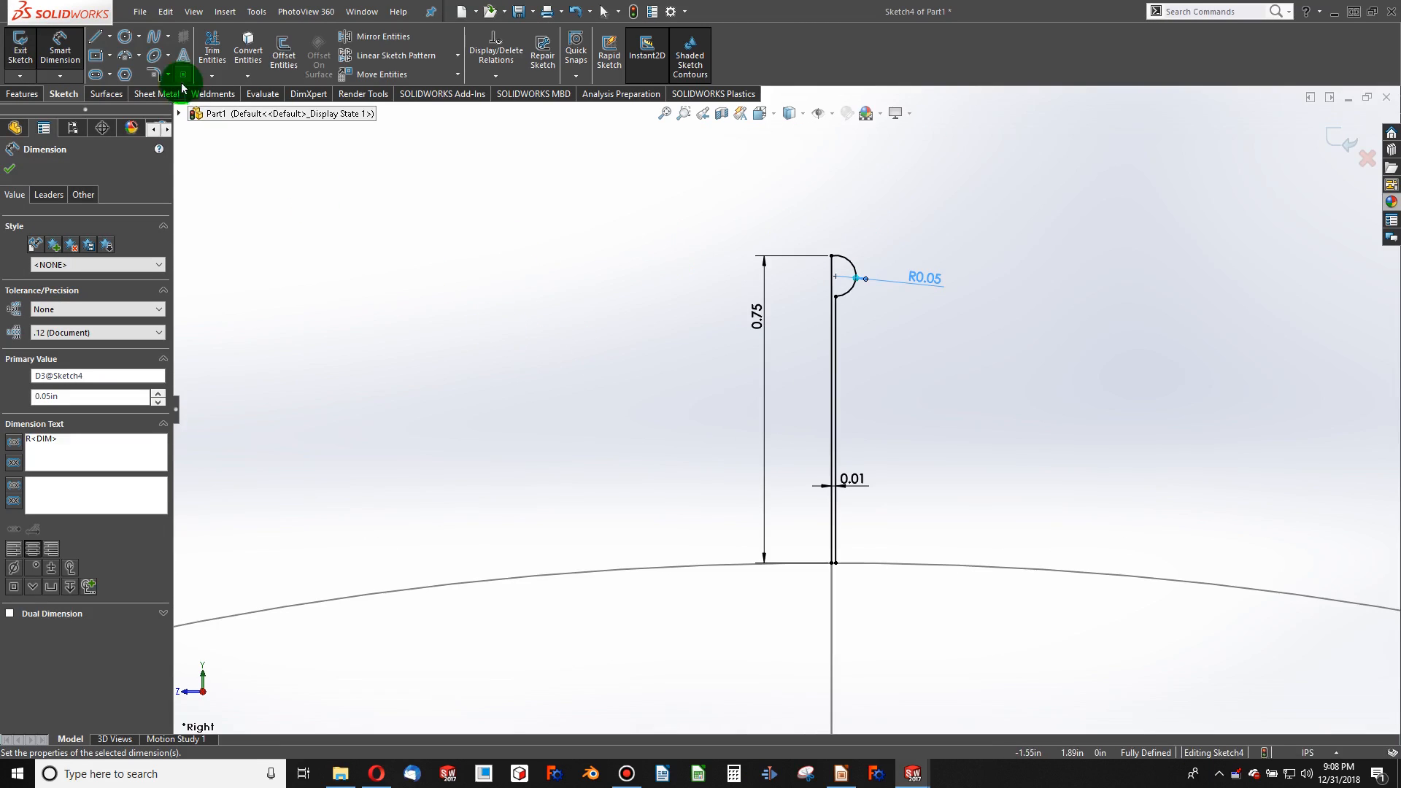
# Add a three-point arc at the bristle base and relate it to Arc1@Sketch3
pyautogui.click(139, 56)
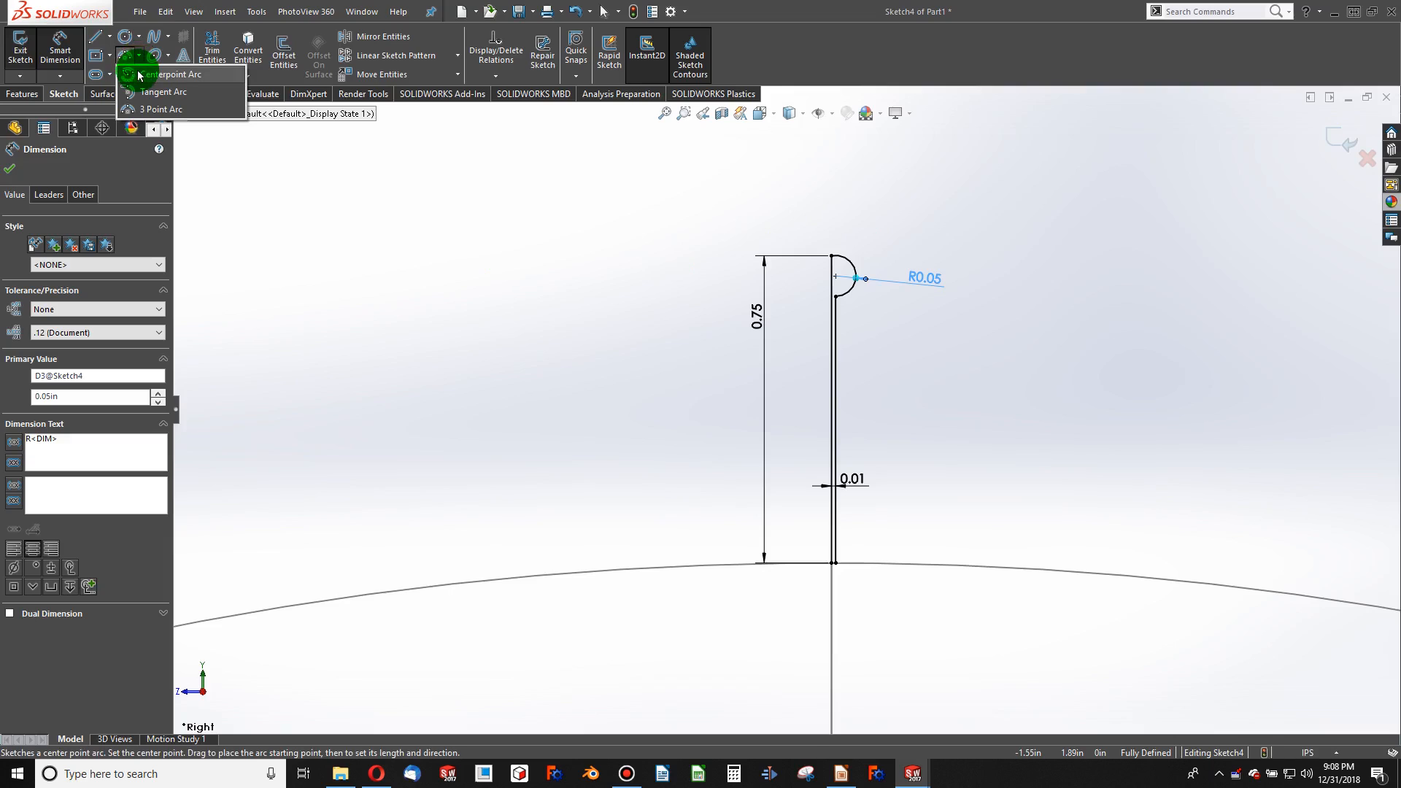
pyautogui.moveTo(166, 92)
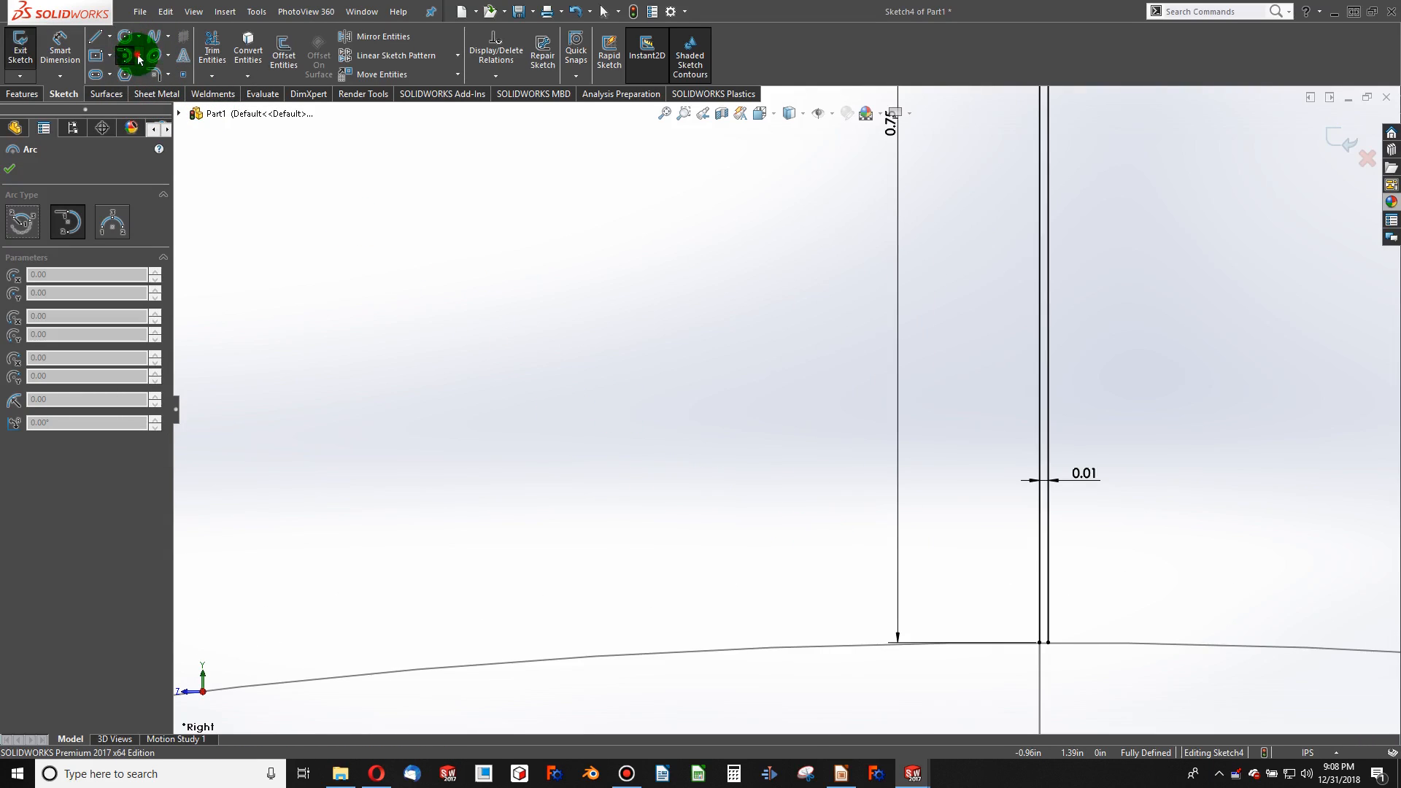
pyautogui.click(139, 36)
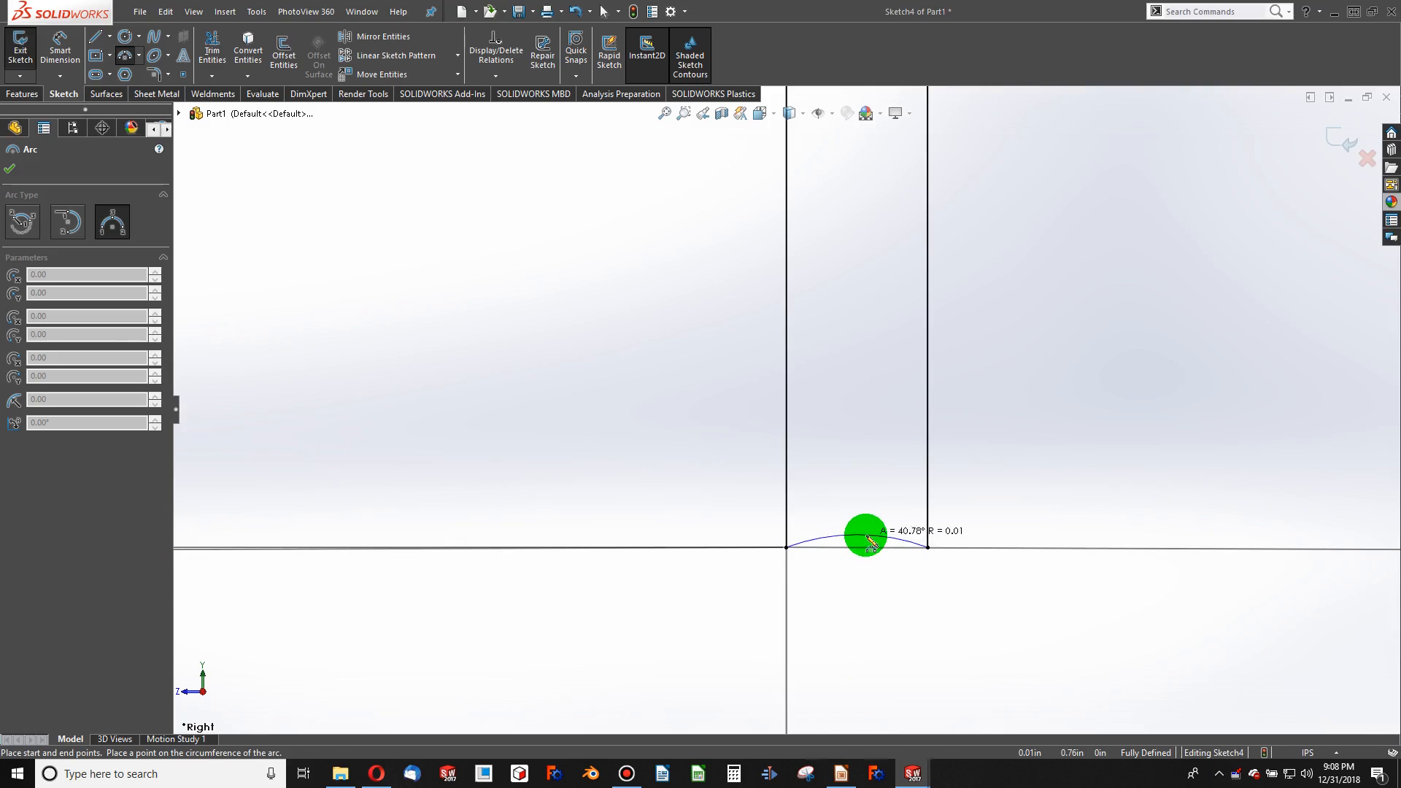
pyautogui.click(755, 546)
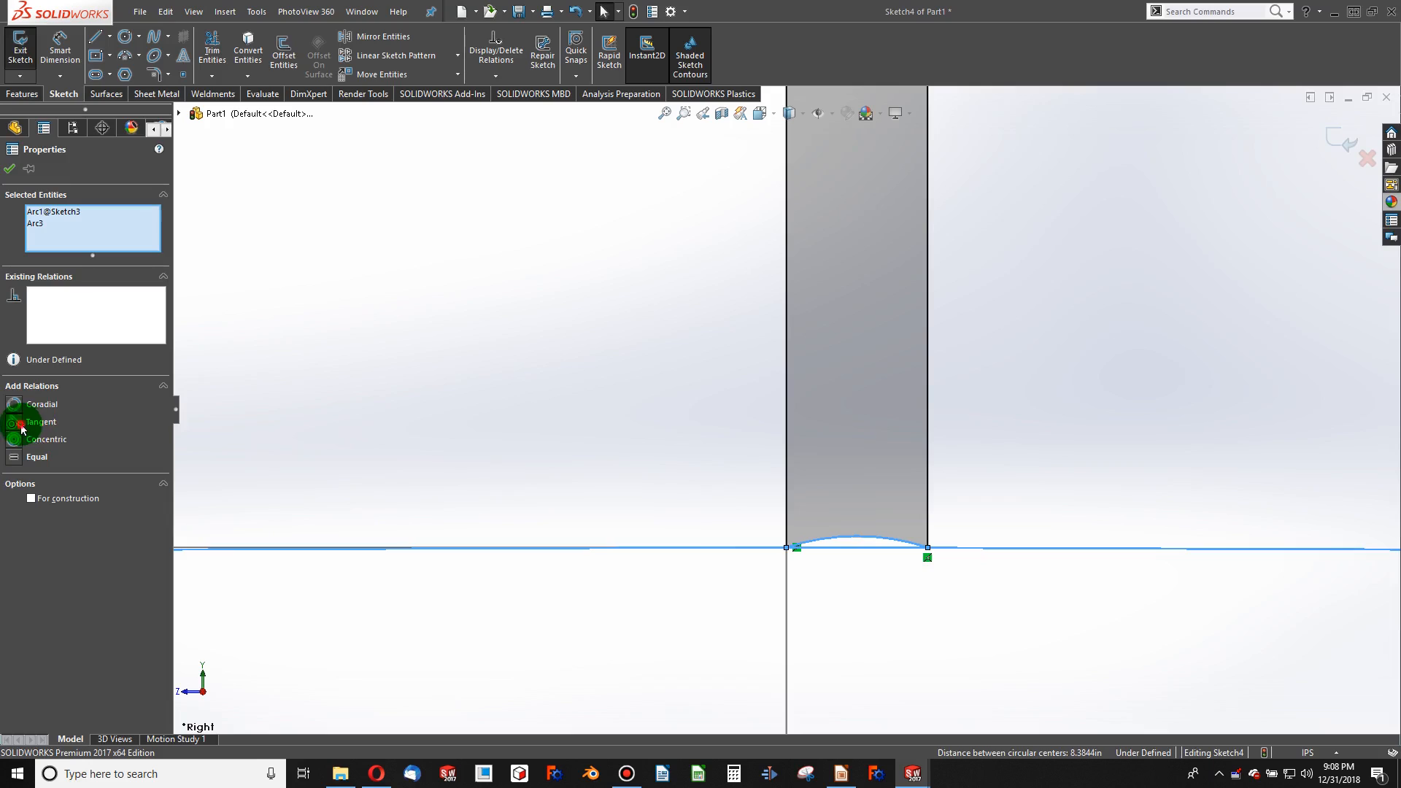
pyautogui.click(10, 169)
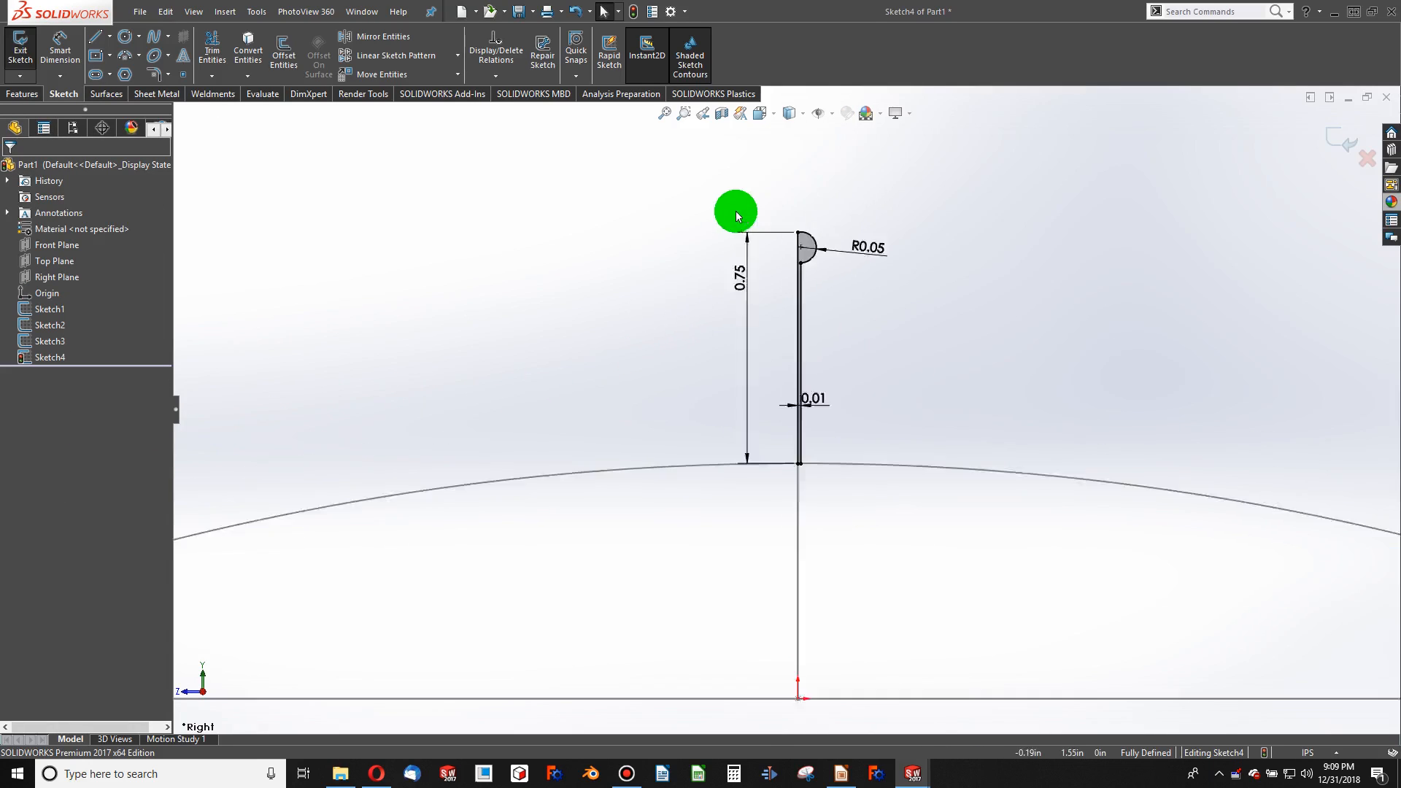
# Exit Sketch4 and revolve the bristle profile into Revolve1
pyautogui.click(23, 94)
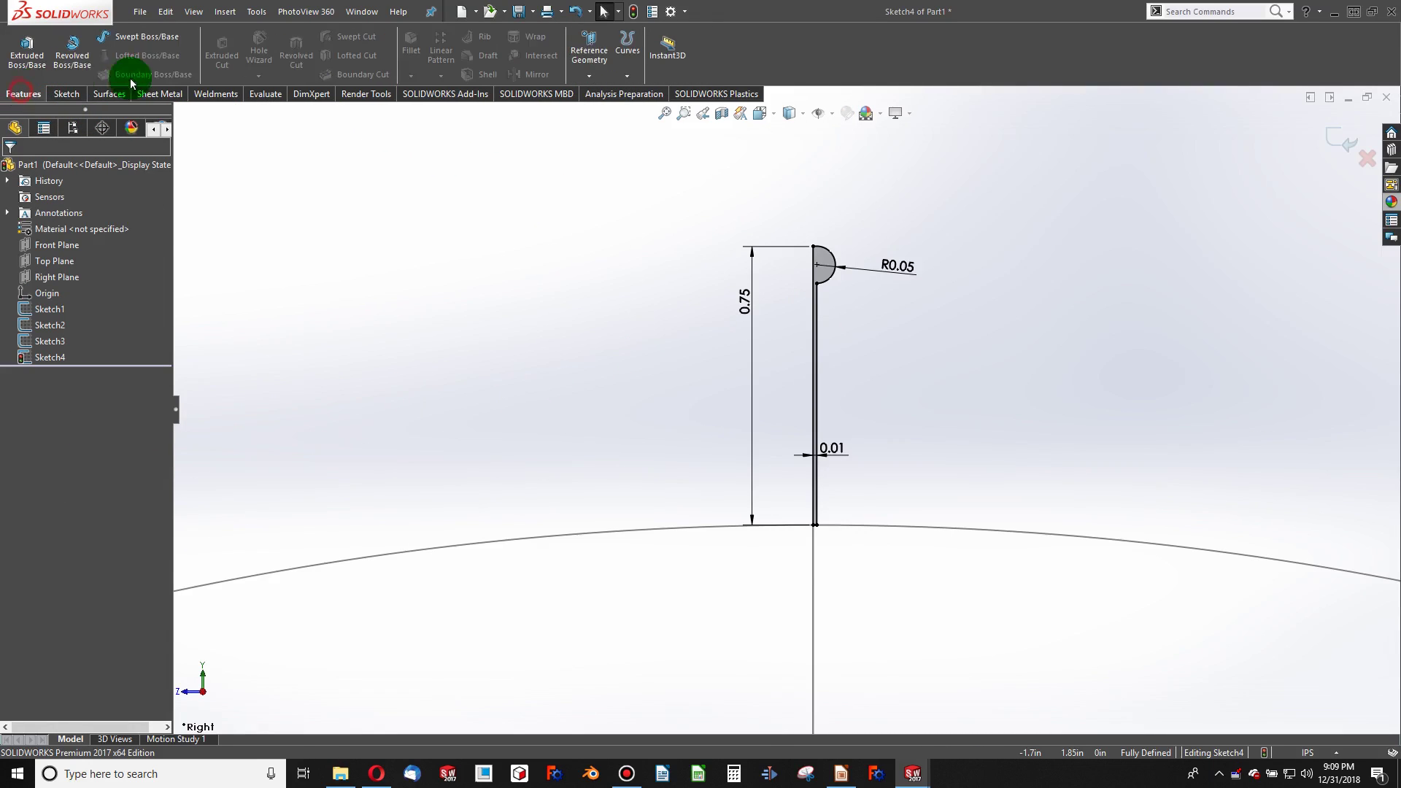
pyautogui.click(71, 49)
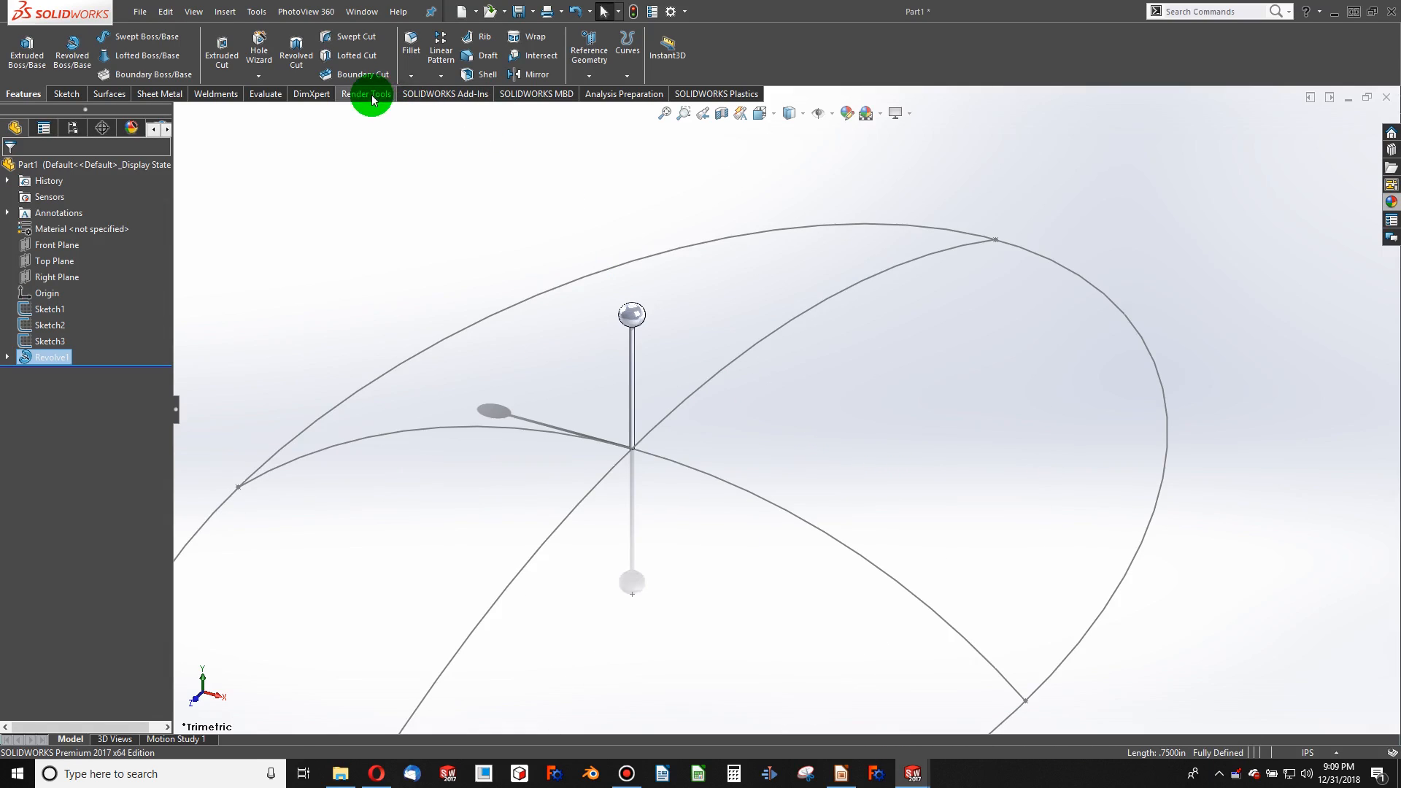
pyautogui.moveTo(439, 52)
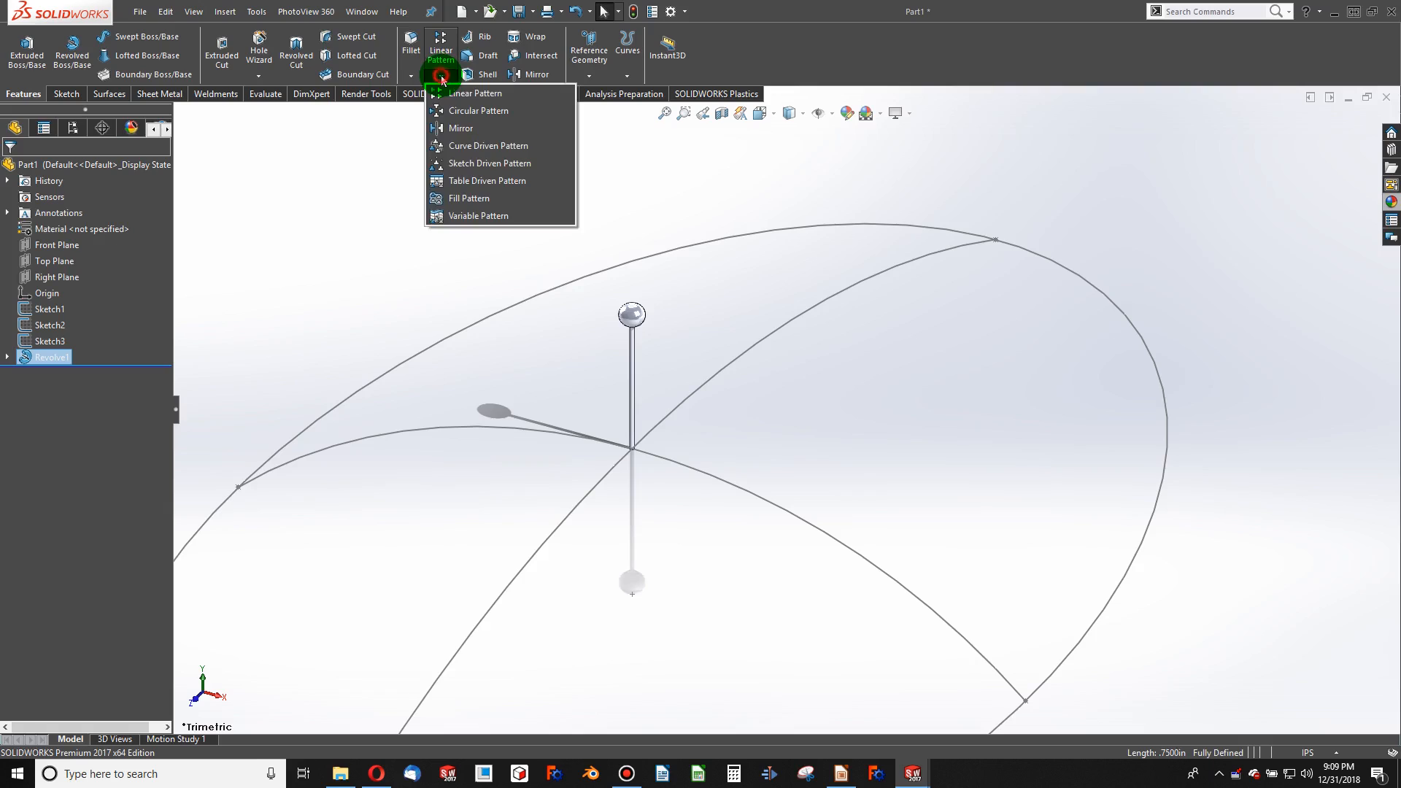
# Pattern the Revolve1 bristle body 20 times along Arc1@Sketch3 with tangent alignment
pyautogui.click(489, 146)
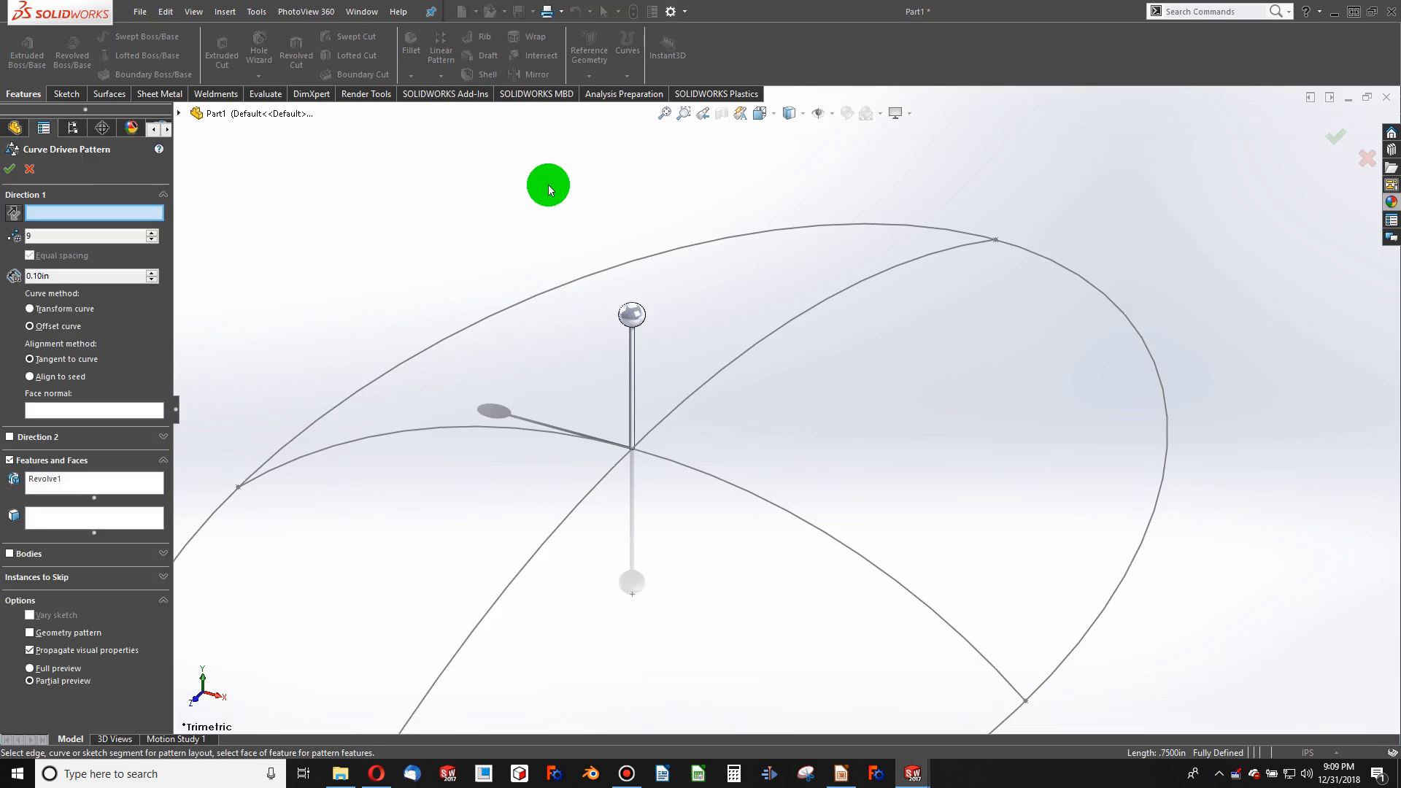
pyautogui.moveTo(89, 518)
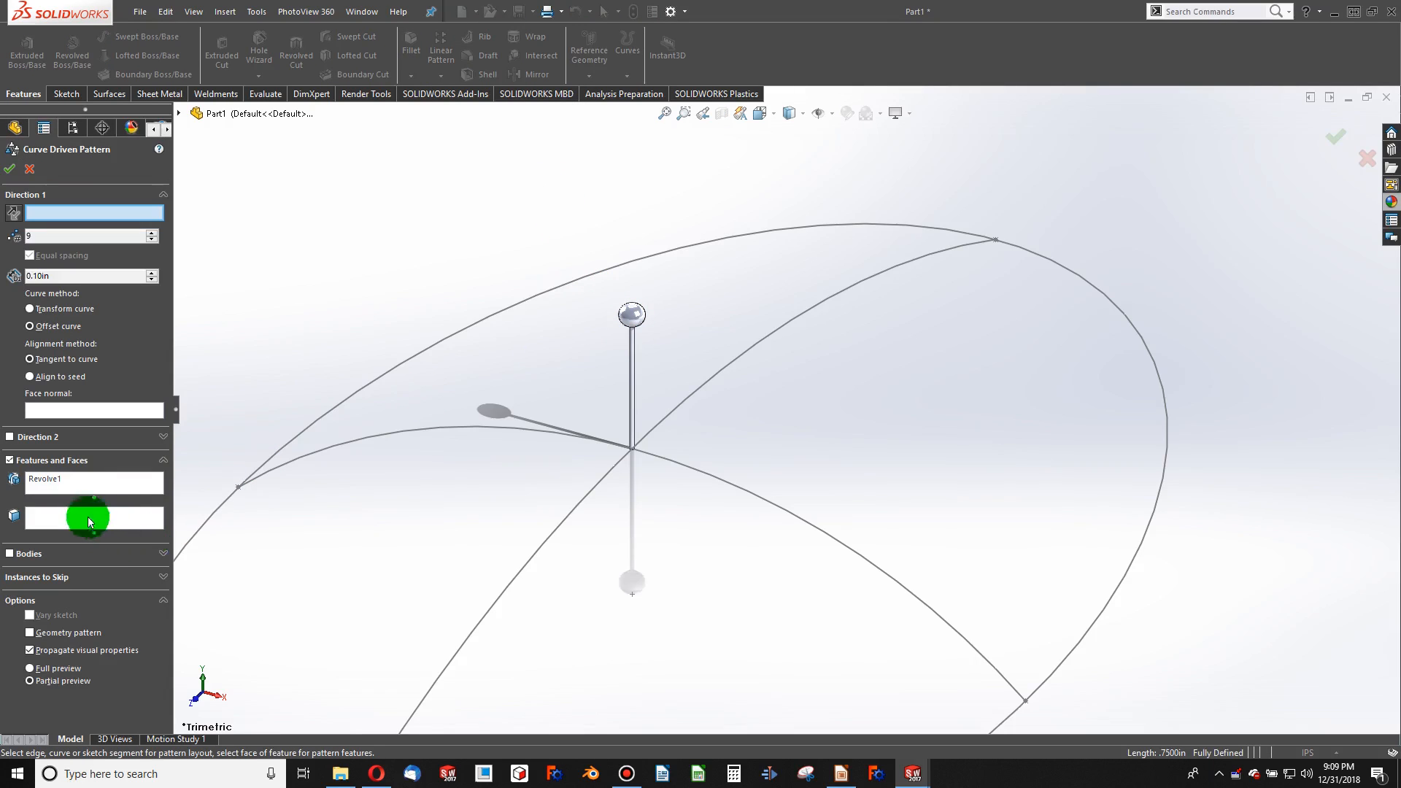
pyautogui.click(80, 478)
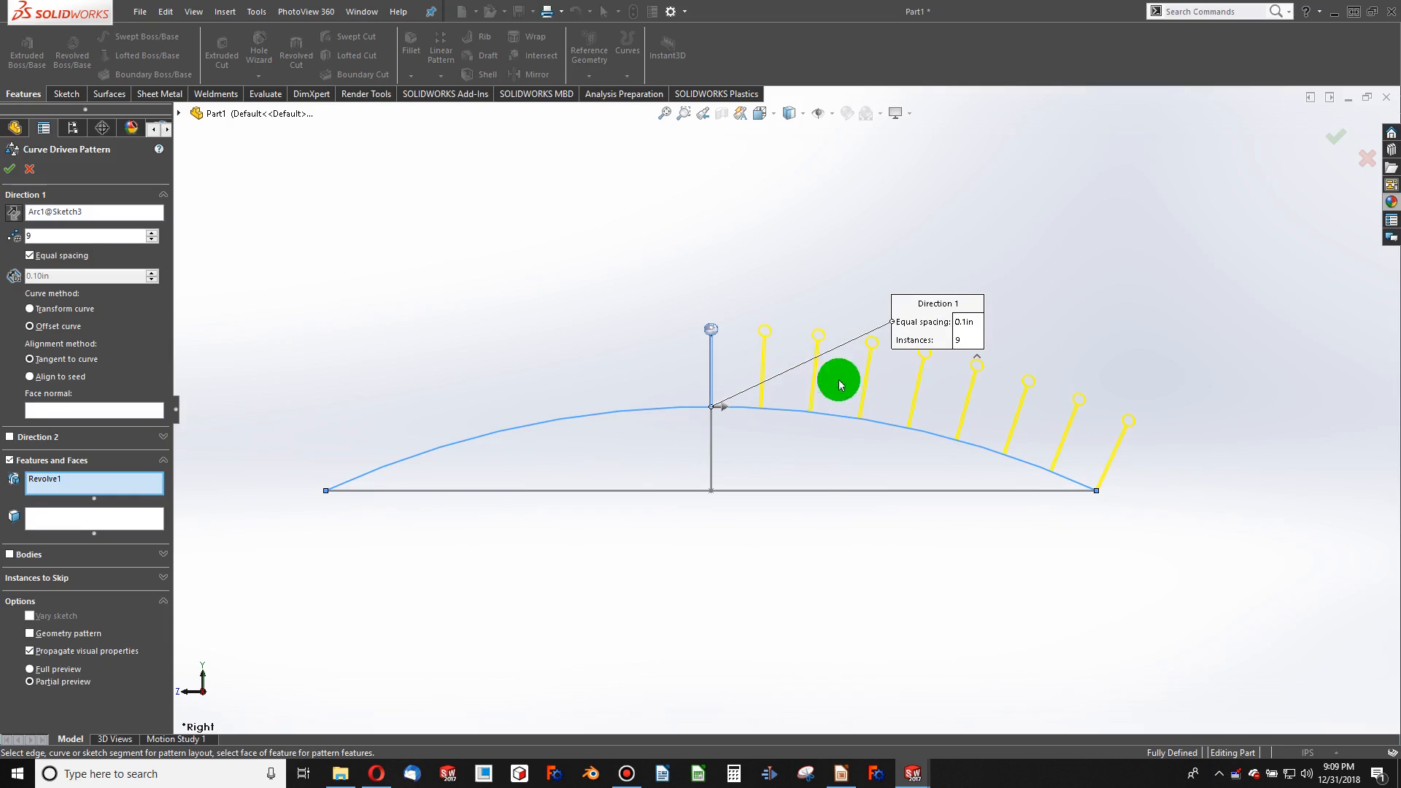
pyautogui.moveTo(1007, 440)
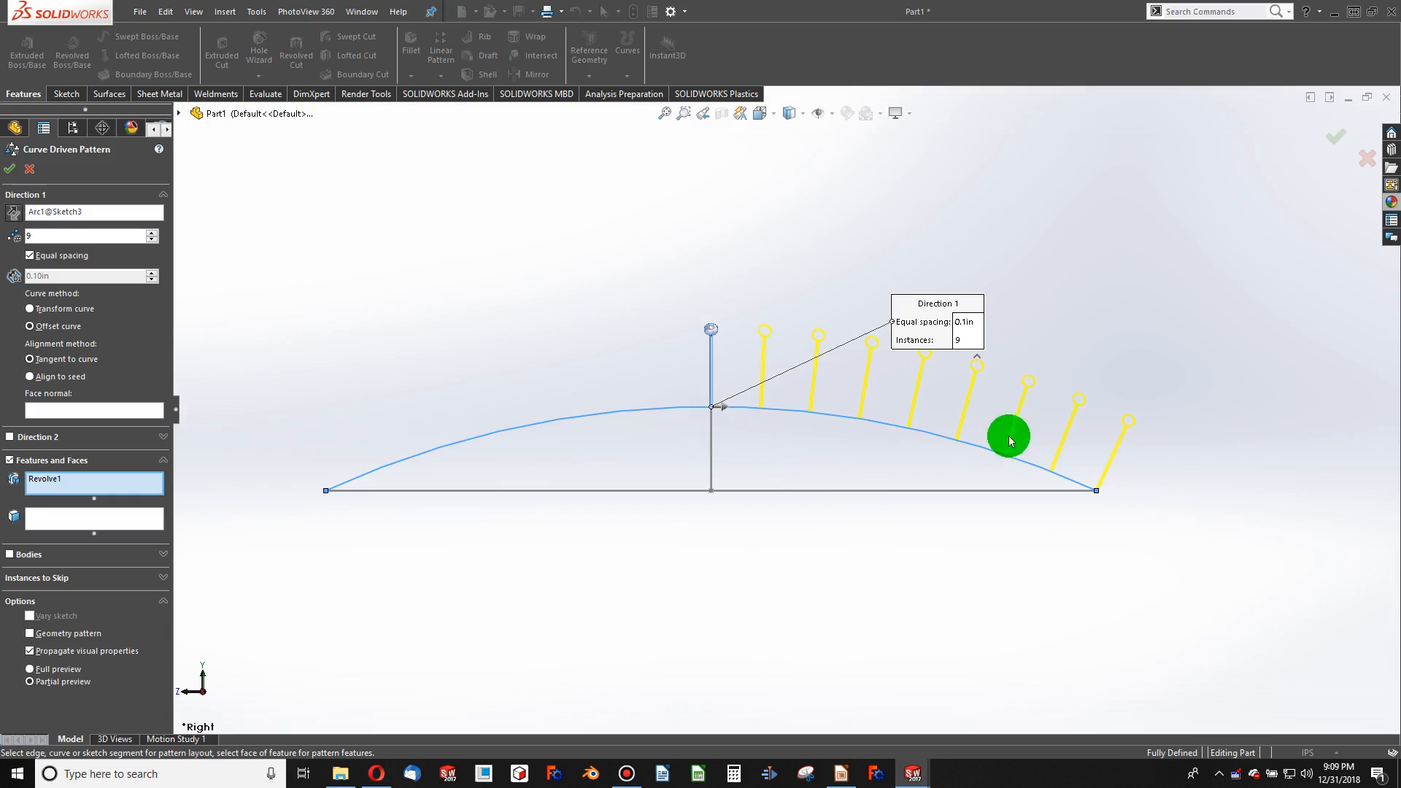
pyautogui.click(29, 308)
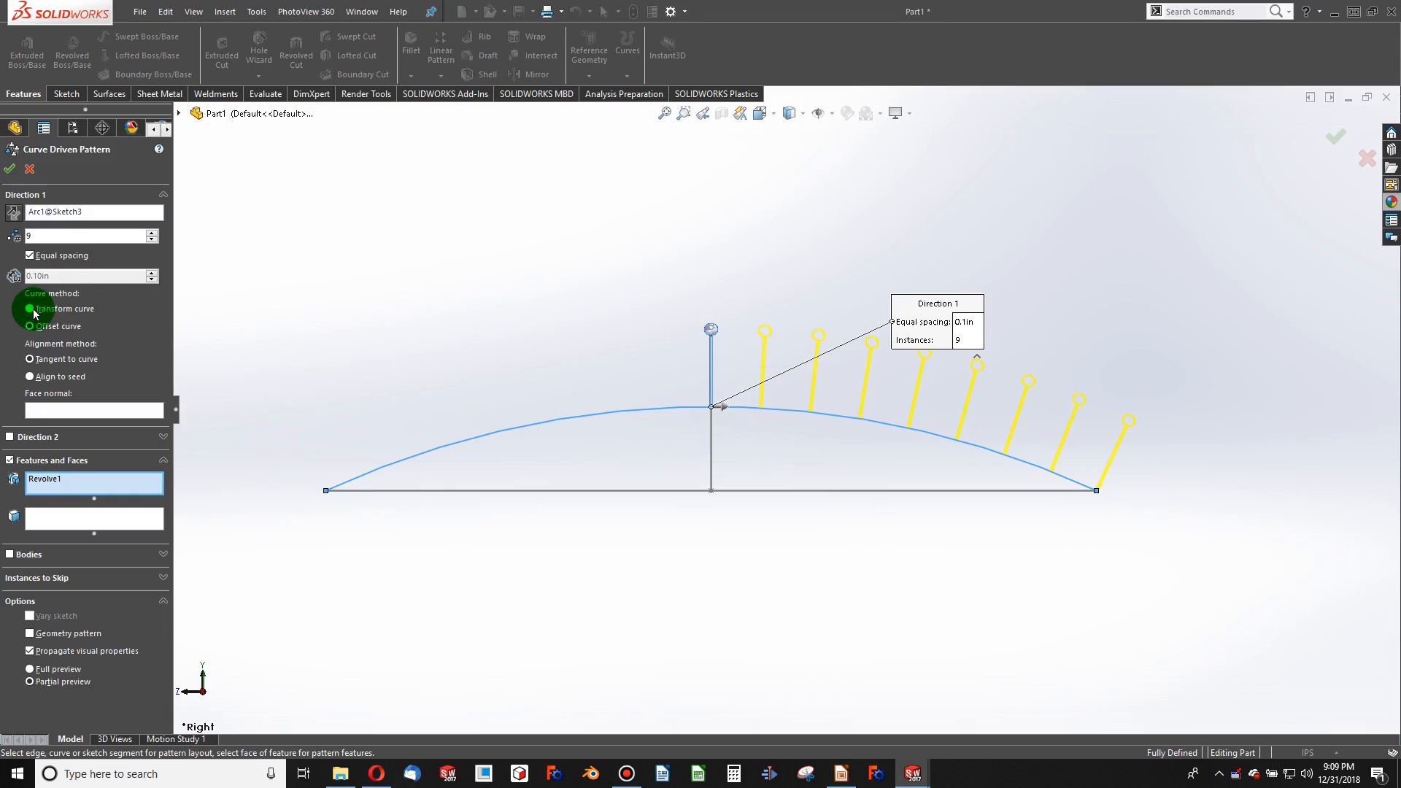
pyautogui.click(29, 308)
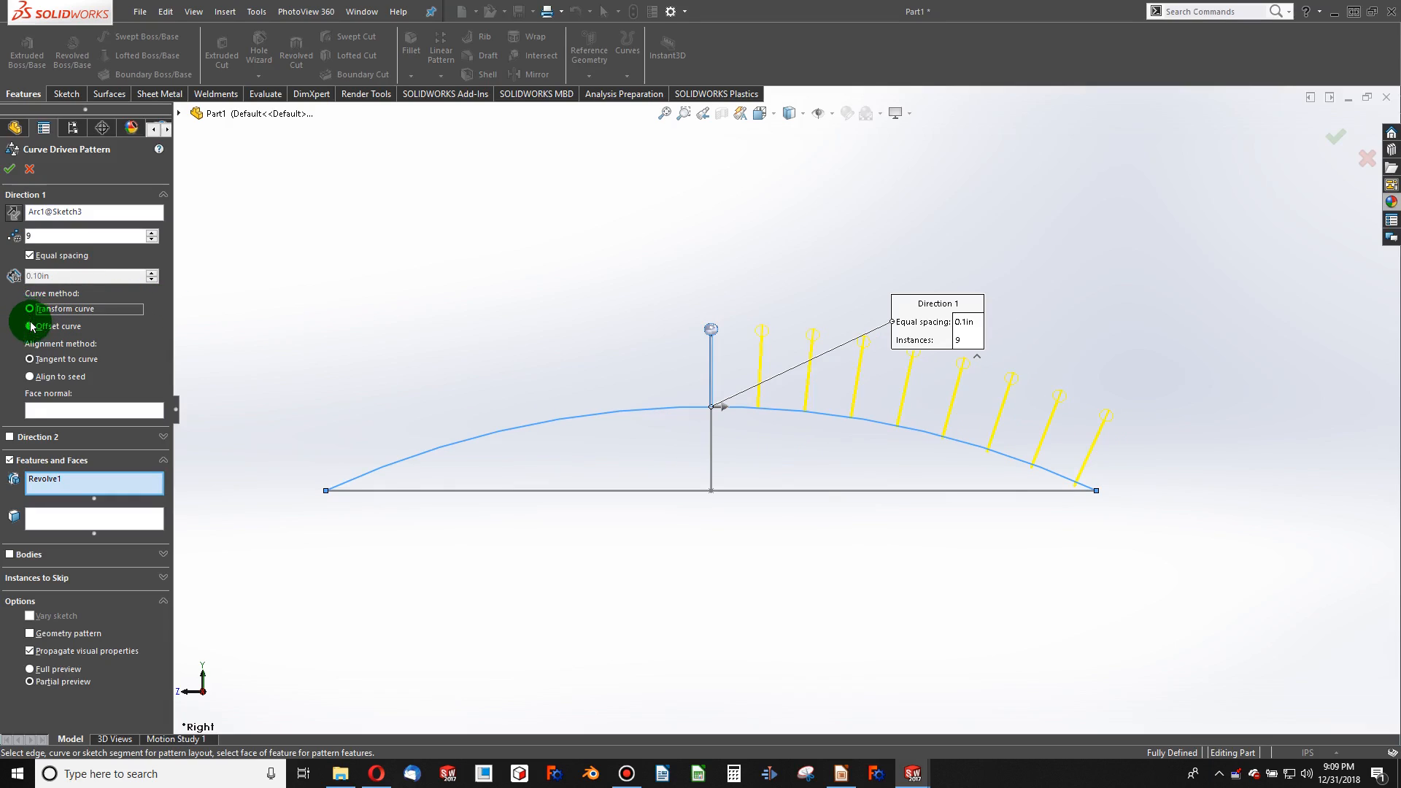
pyautogui.click(31, 325)
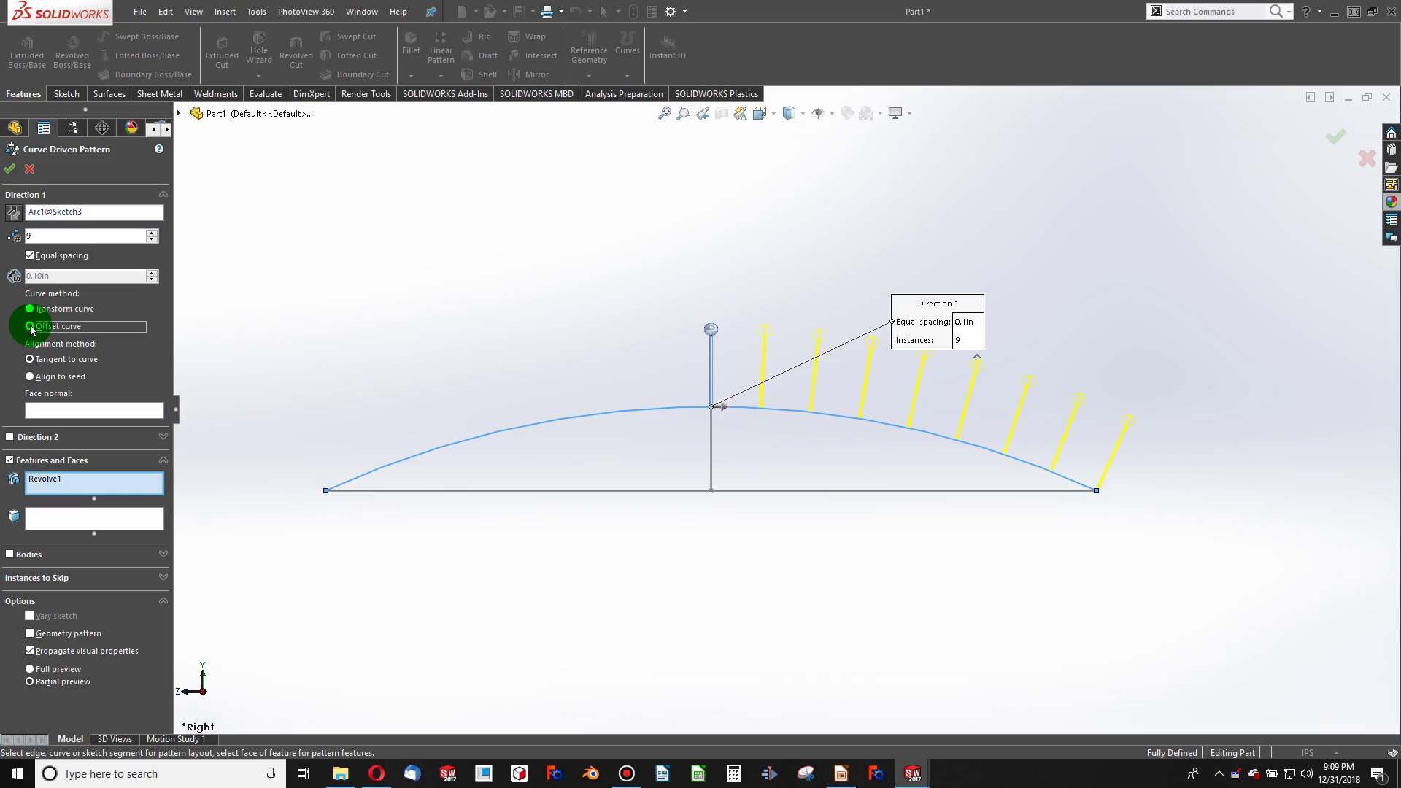
pyautogui.click(32, 308)
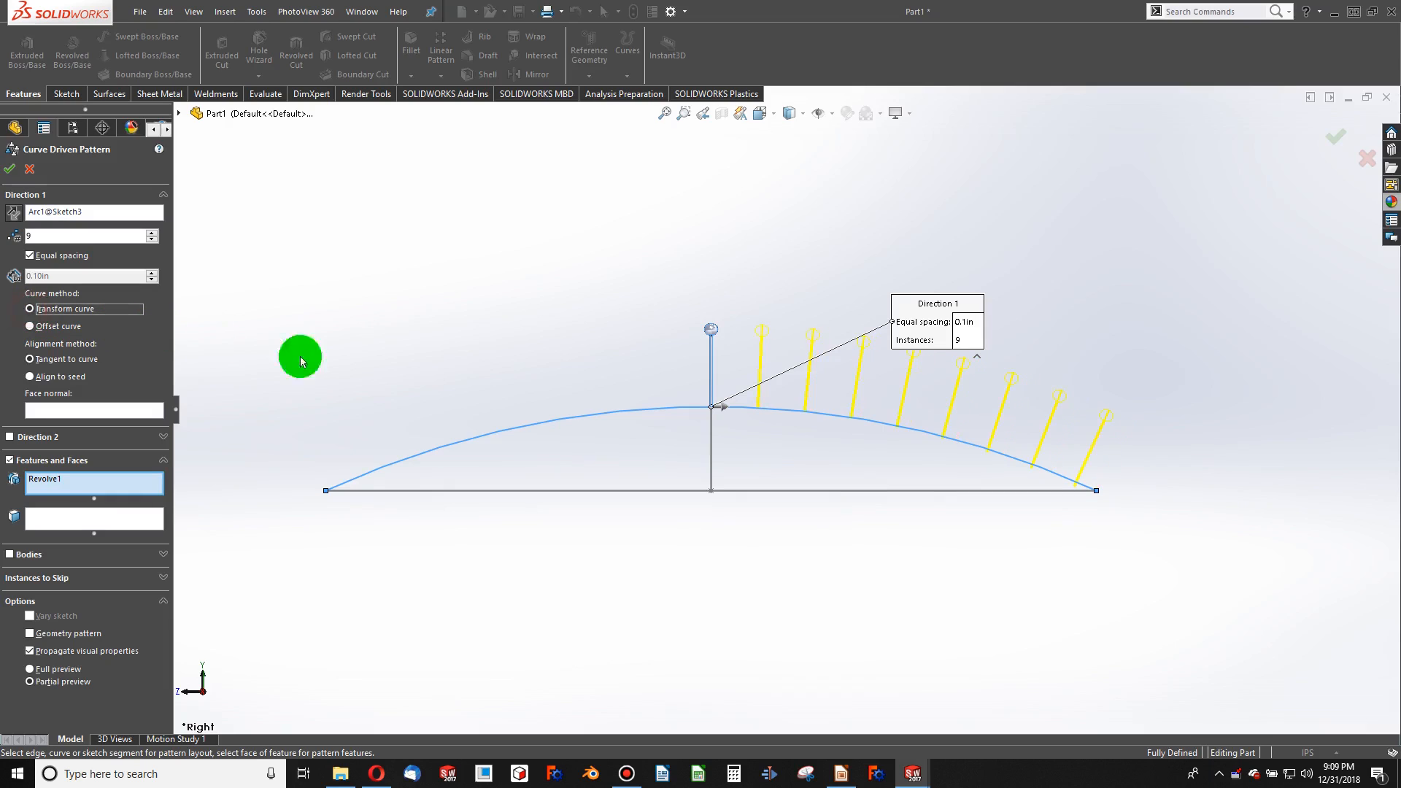
pyautogui.moveTo(337, 414)
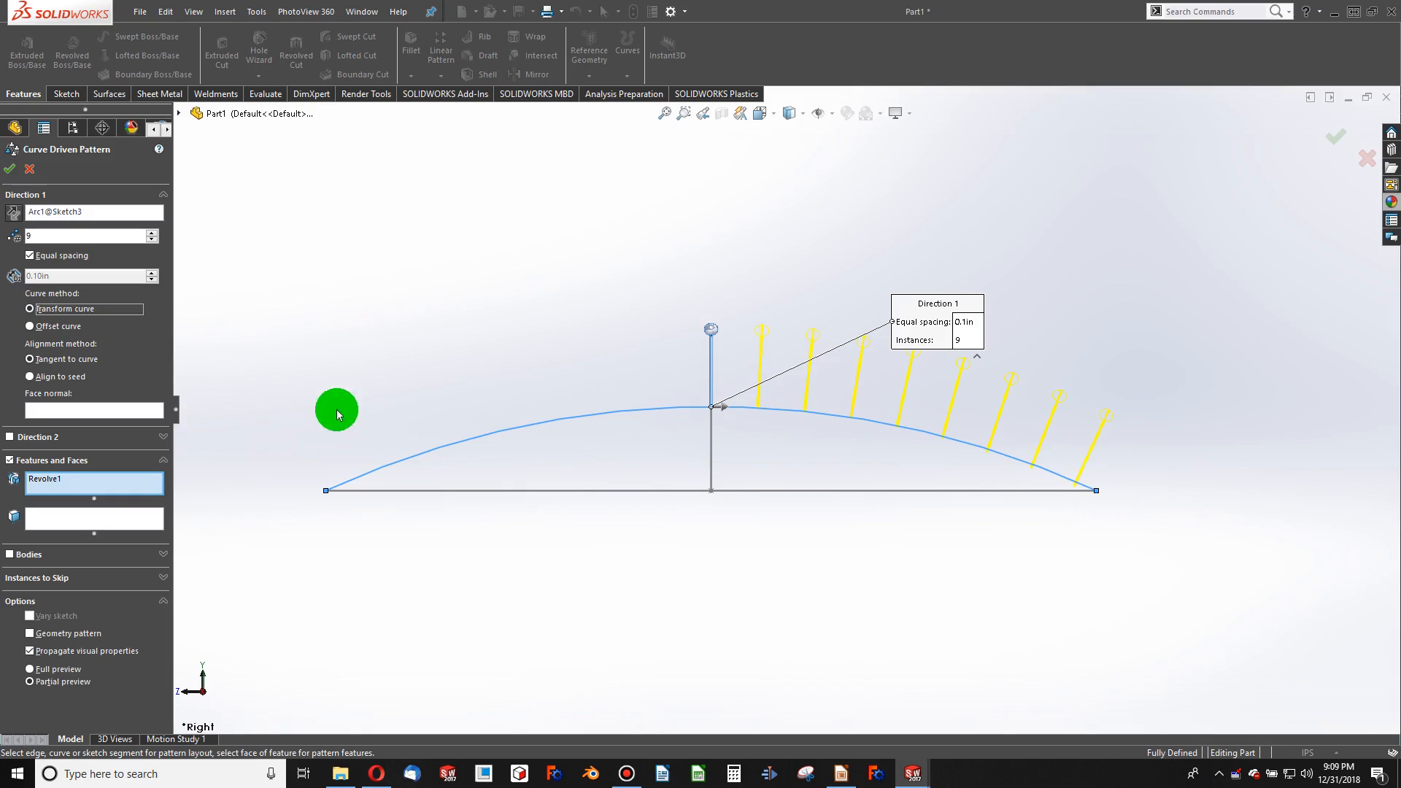
pyautogui.click(31, 326)
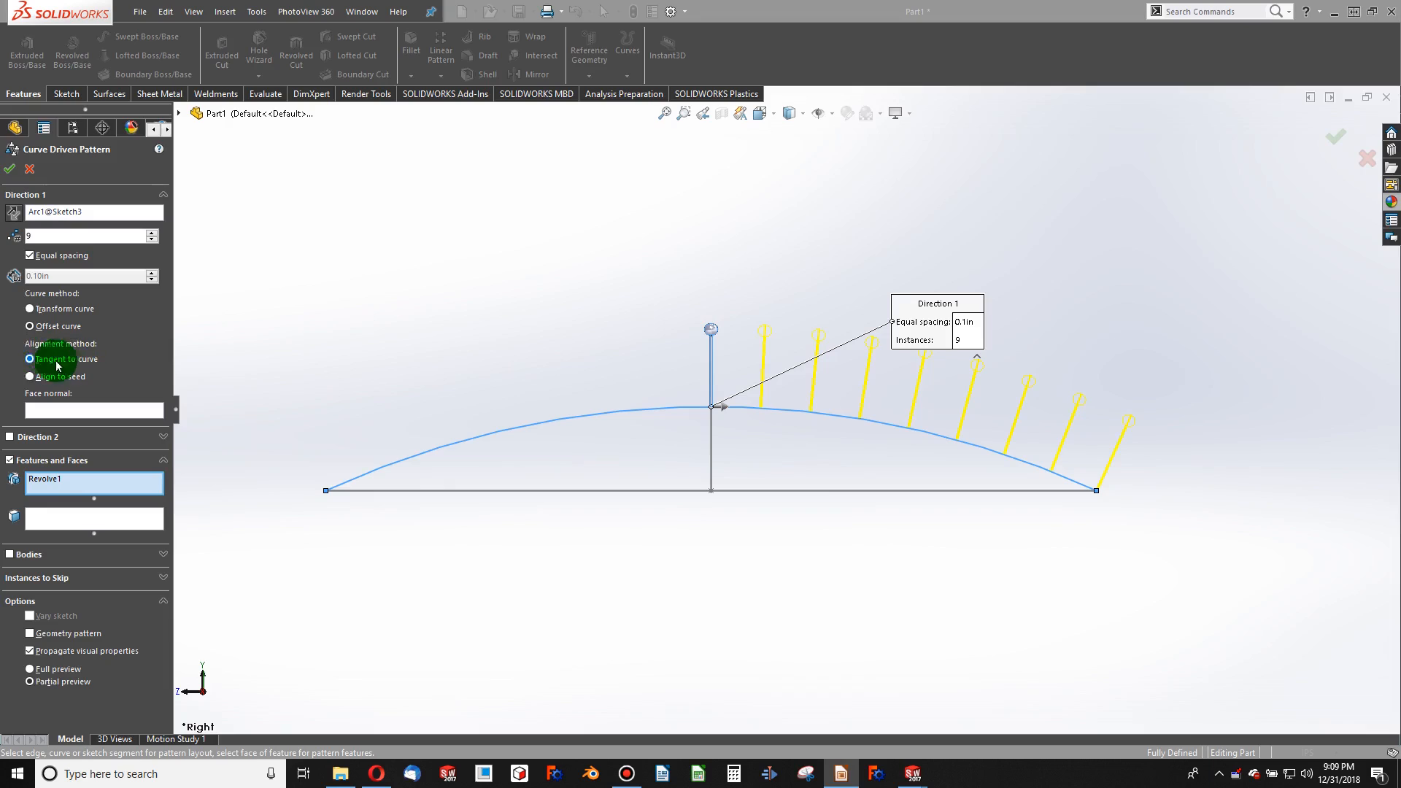
pyautogui.click(31, 377)
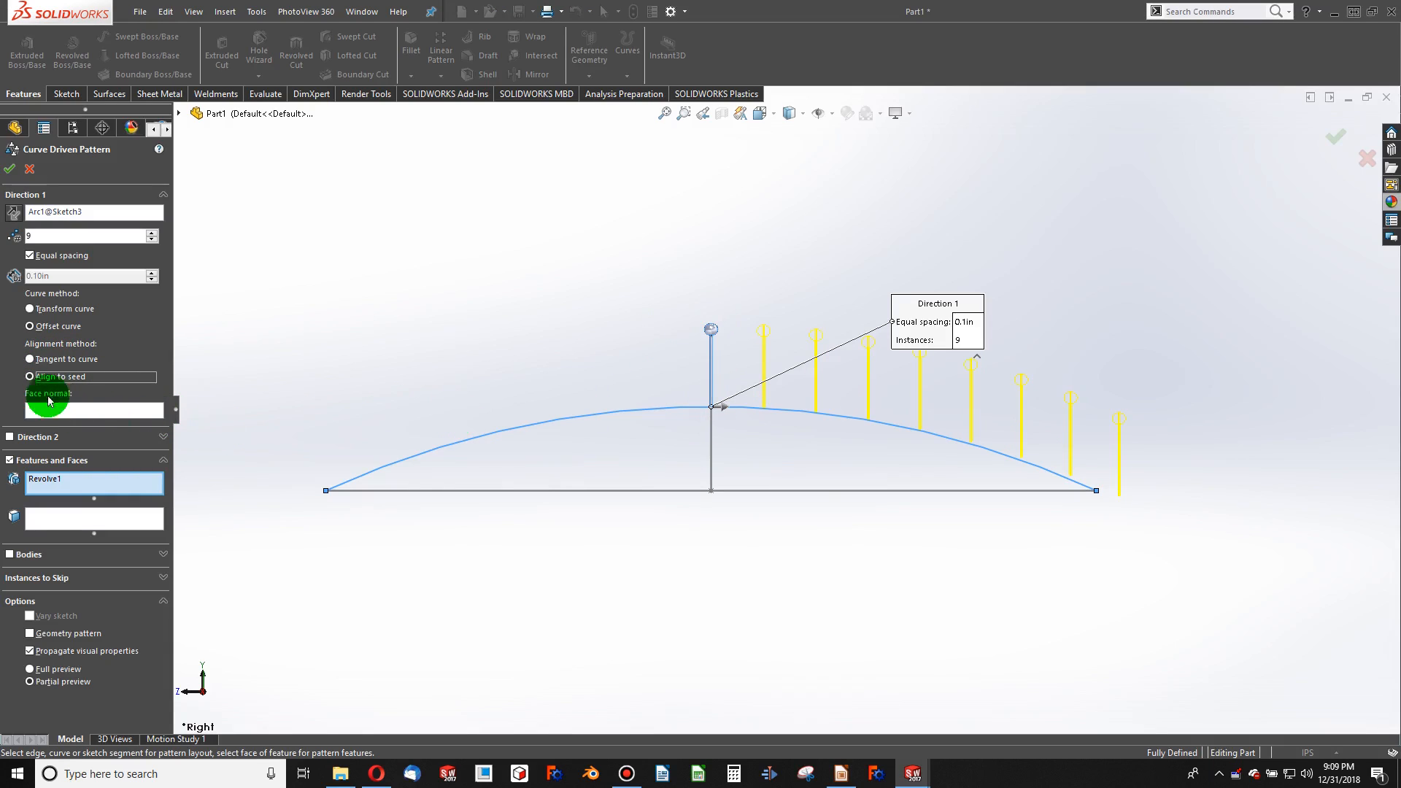
pyautogui.click(31, 359)
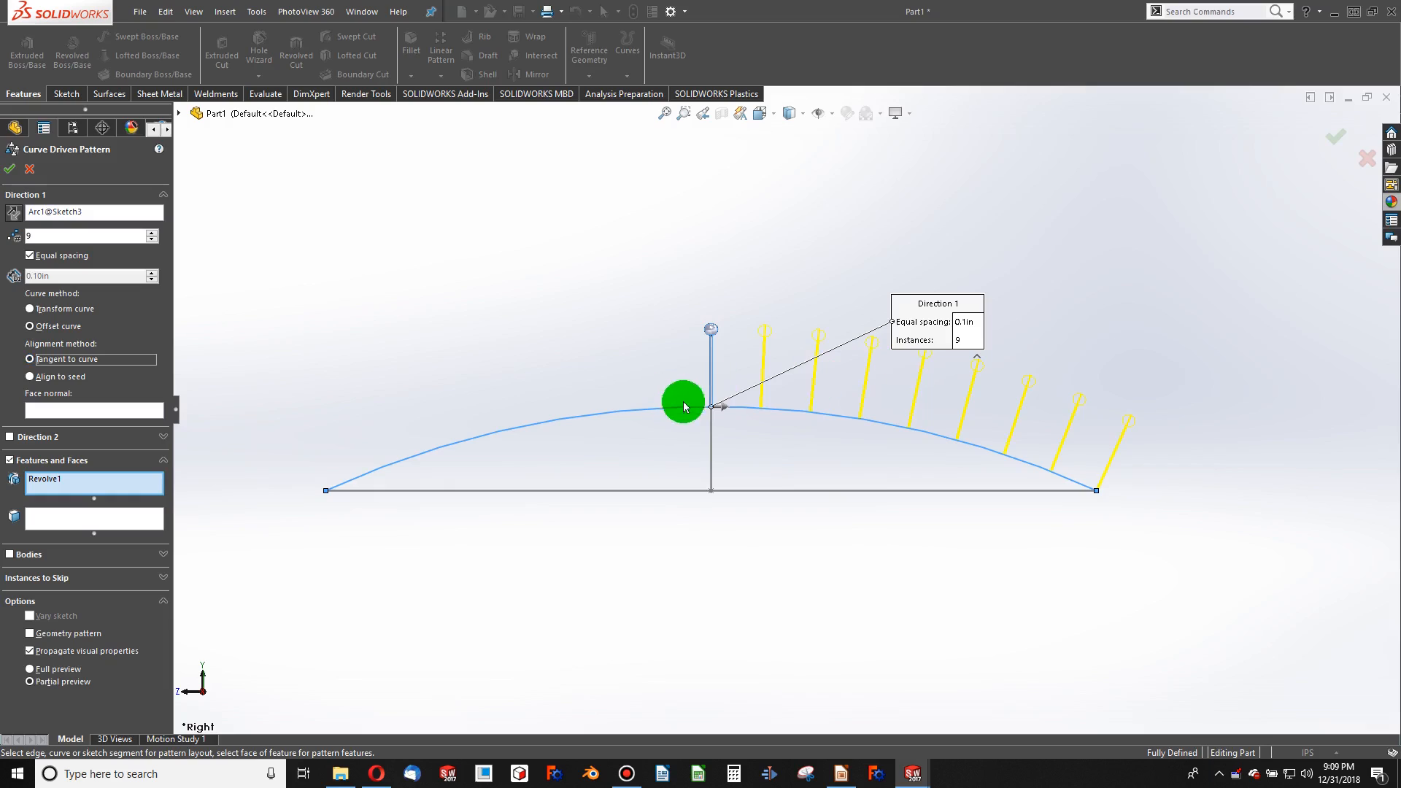
pyautogui.moveTo(948, 444)
pyautogui.write('20')
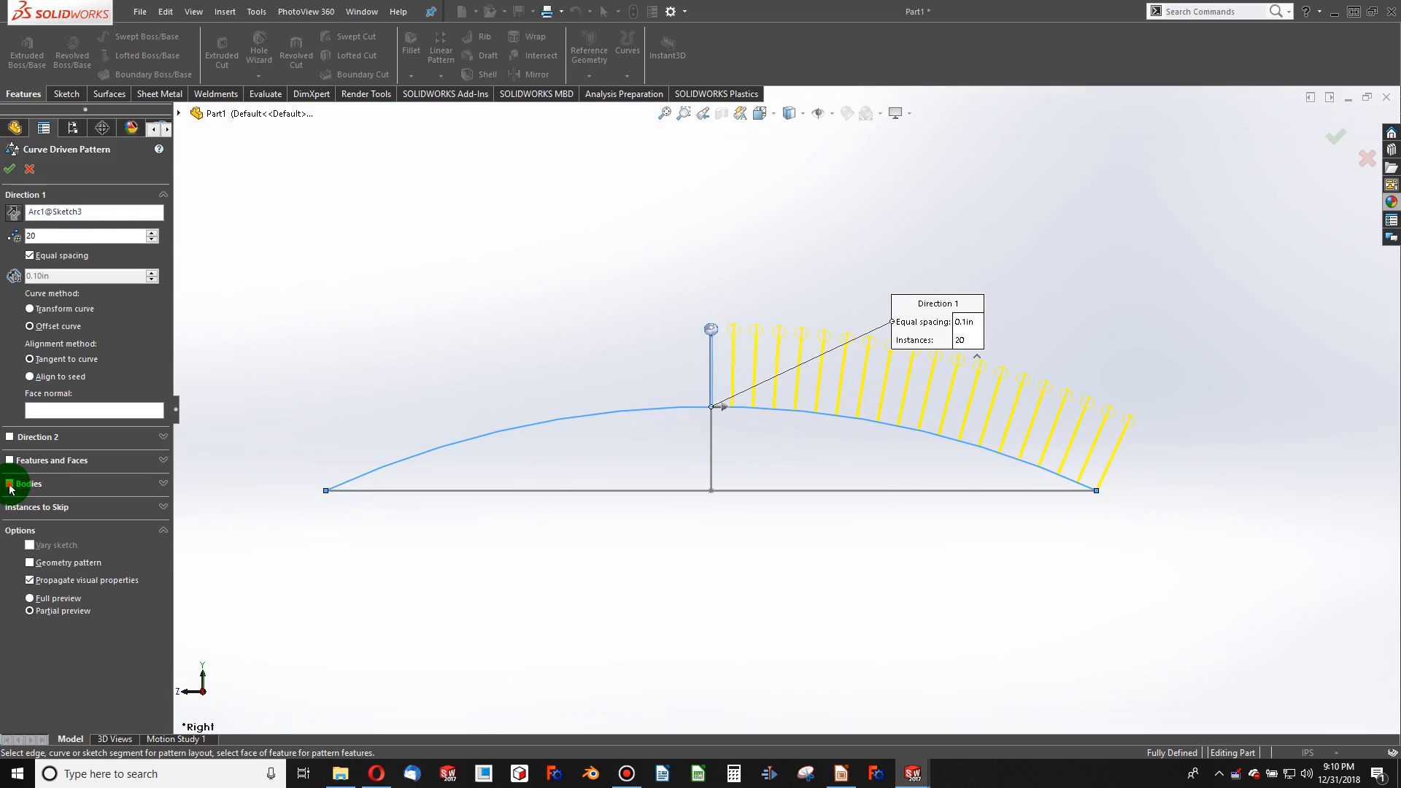
pyautogui.click(13, 483)
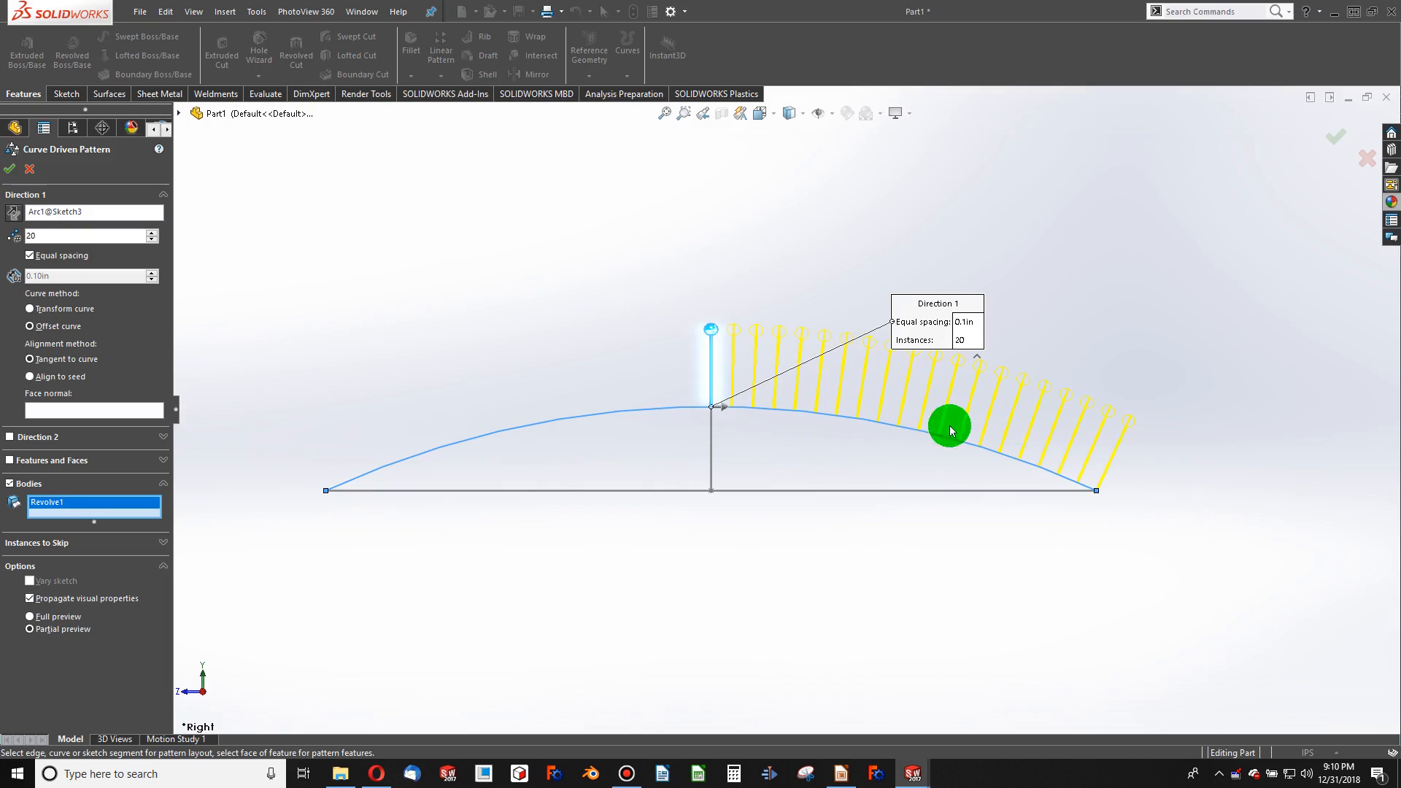
pyautogui.moveTo(522, 295)
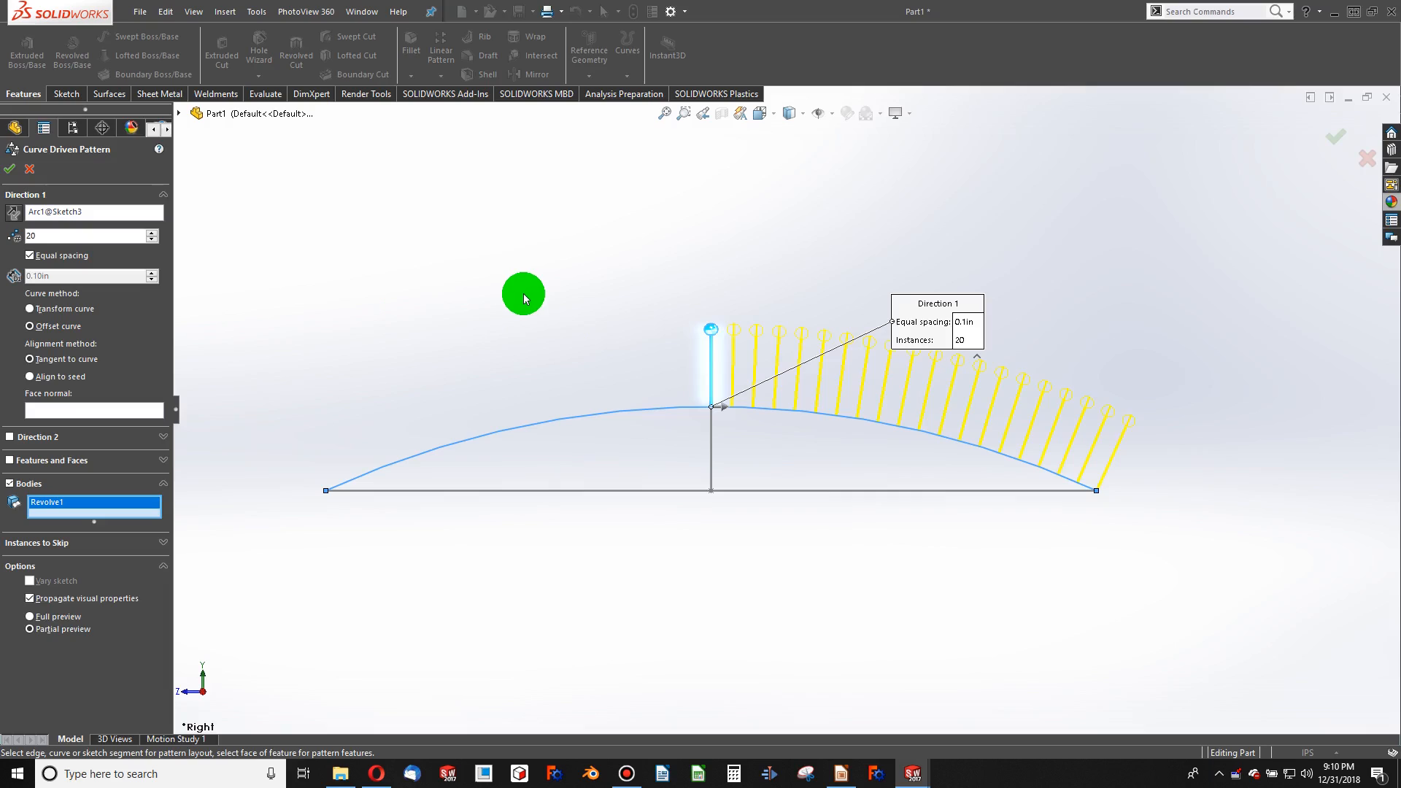
pyautogui.moveTo(415, 337)
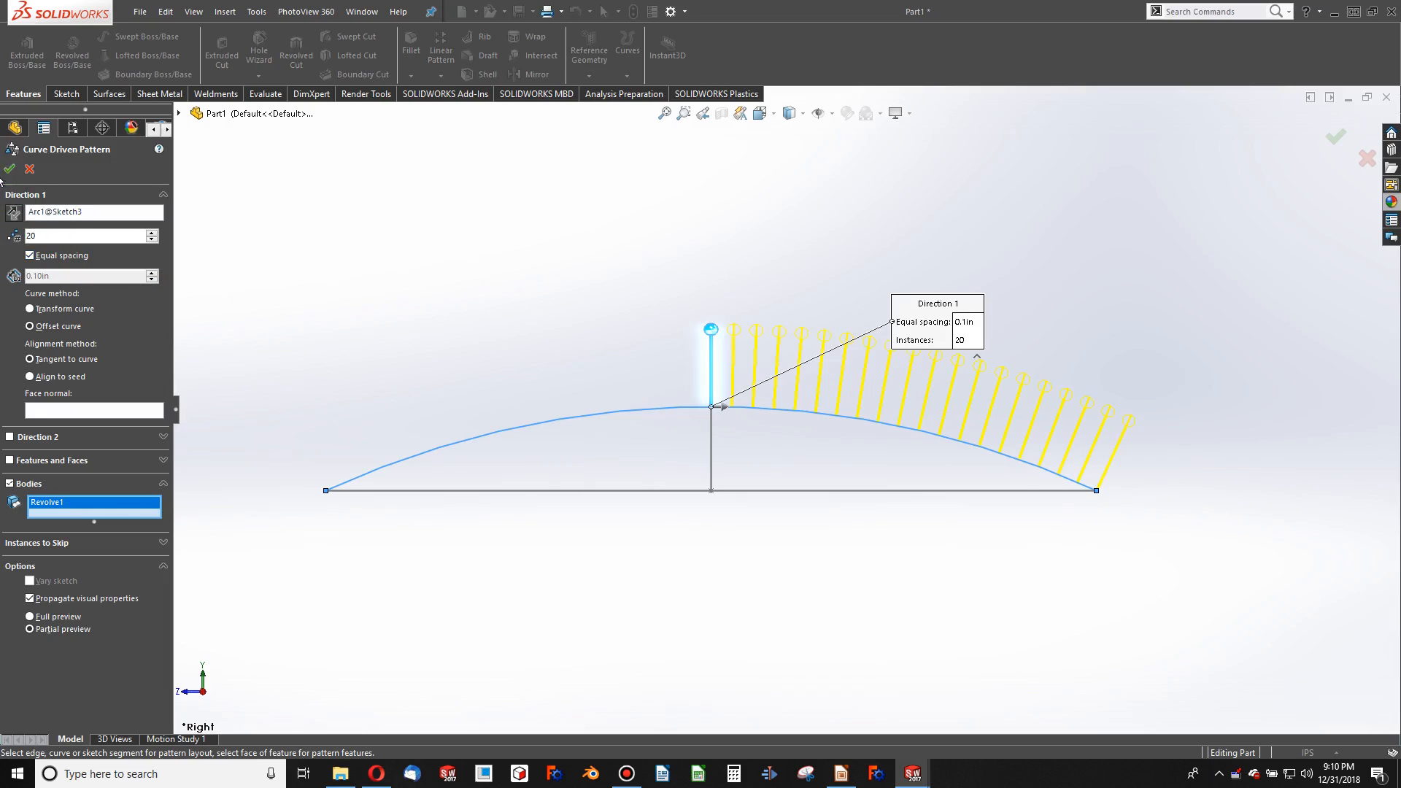
pyautogui.click(9, 168)
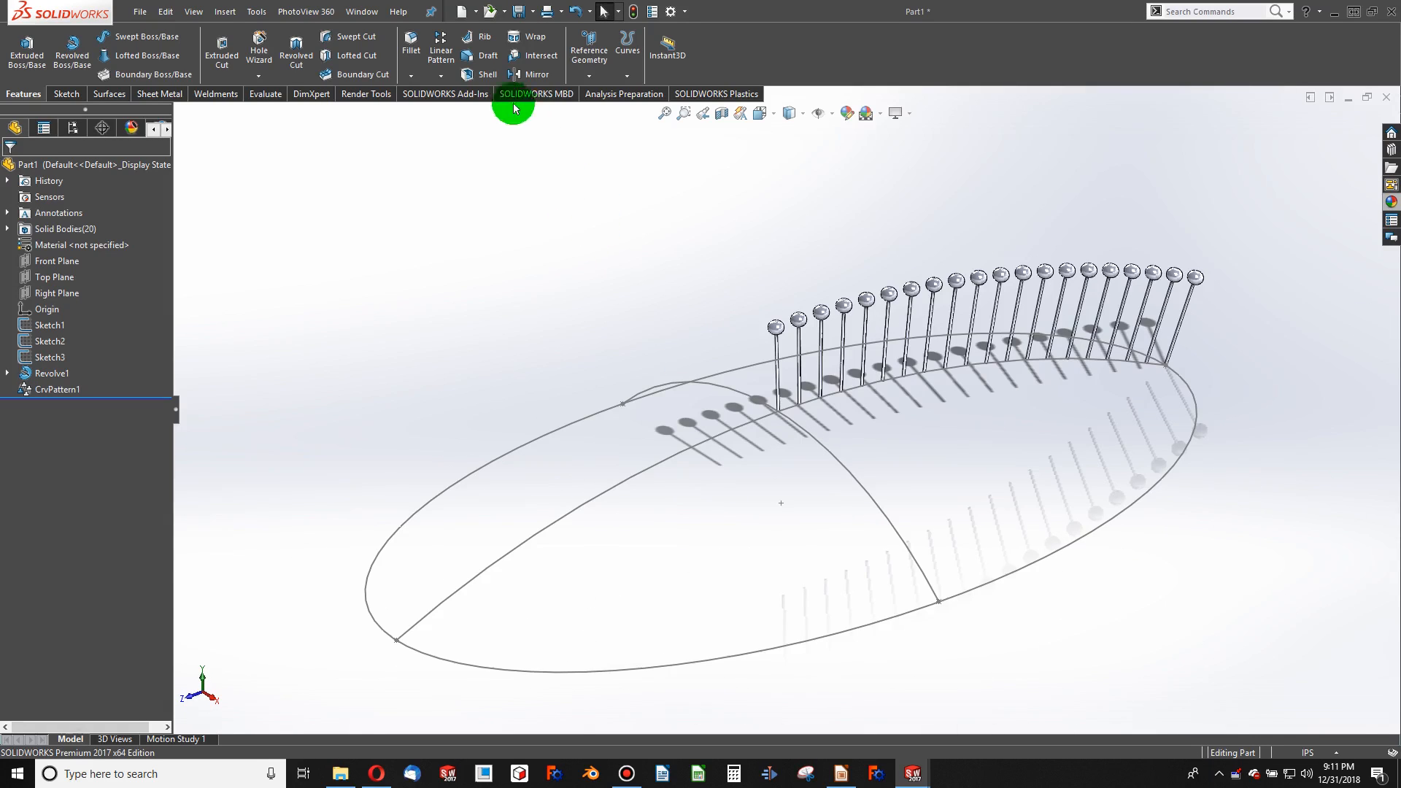
pyautogui.moveTo(410, 51)
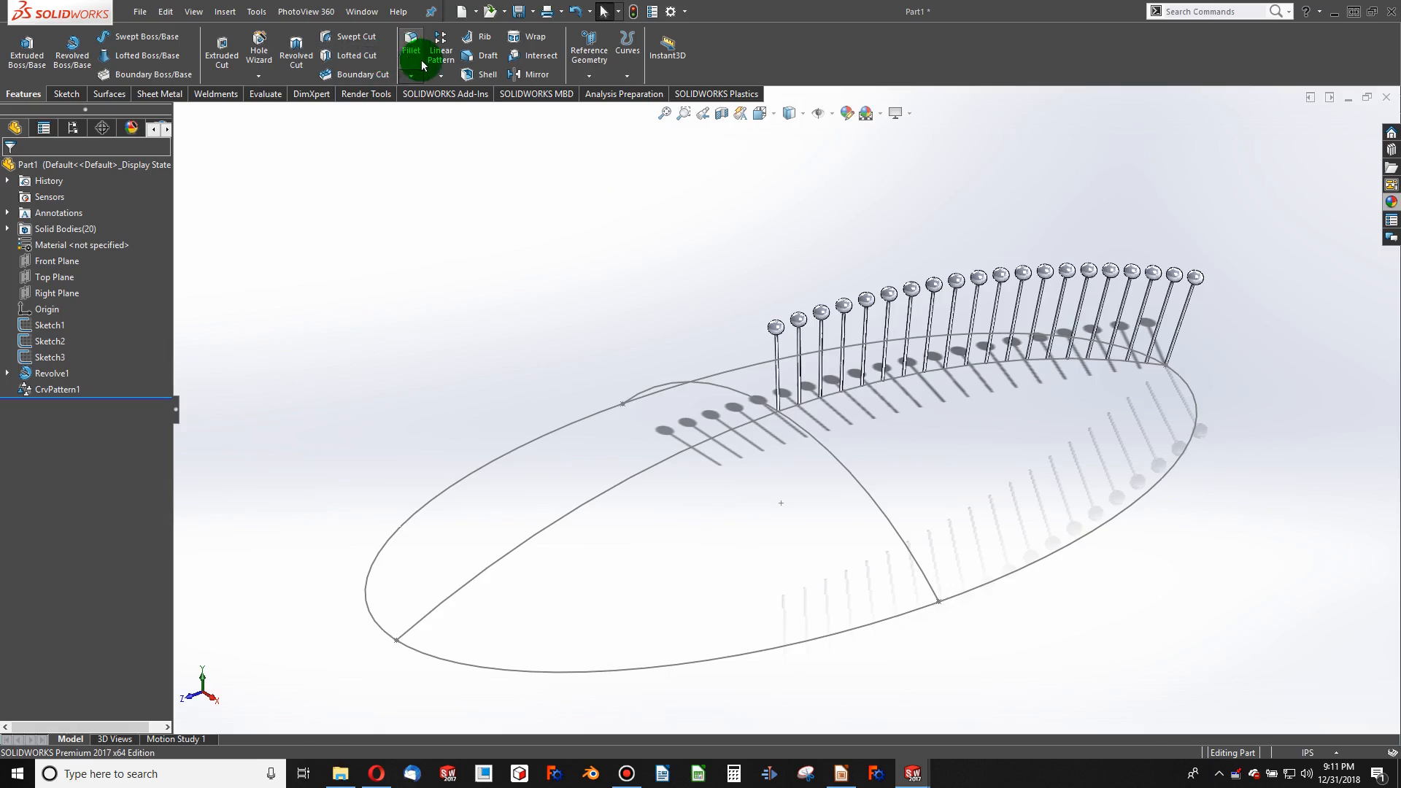
# Curve-pattern the bristle bodies along the opposite half of Arc1@Sketch3
pyautogui.click(441, 75)
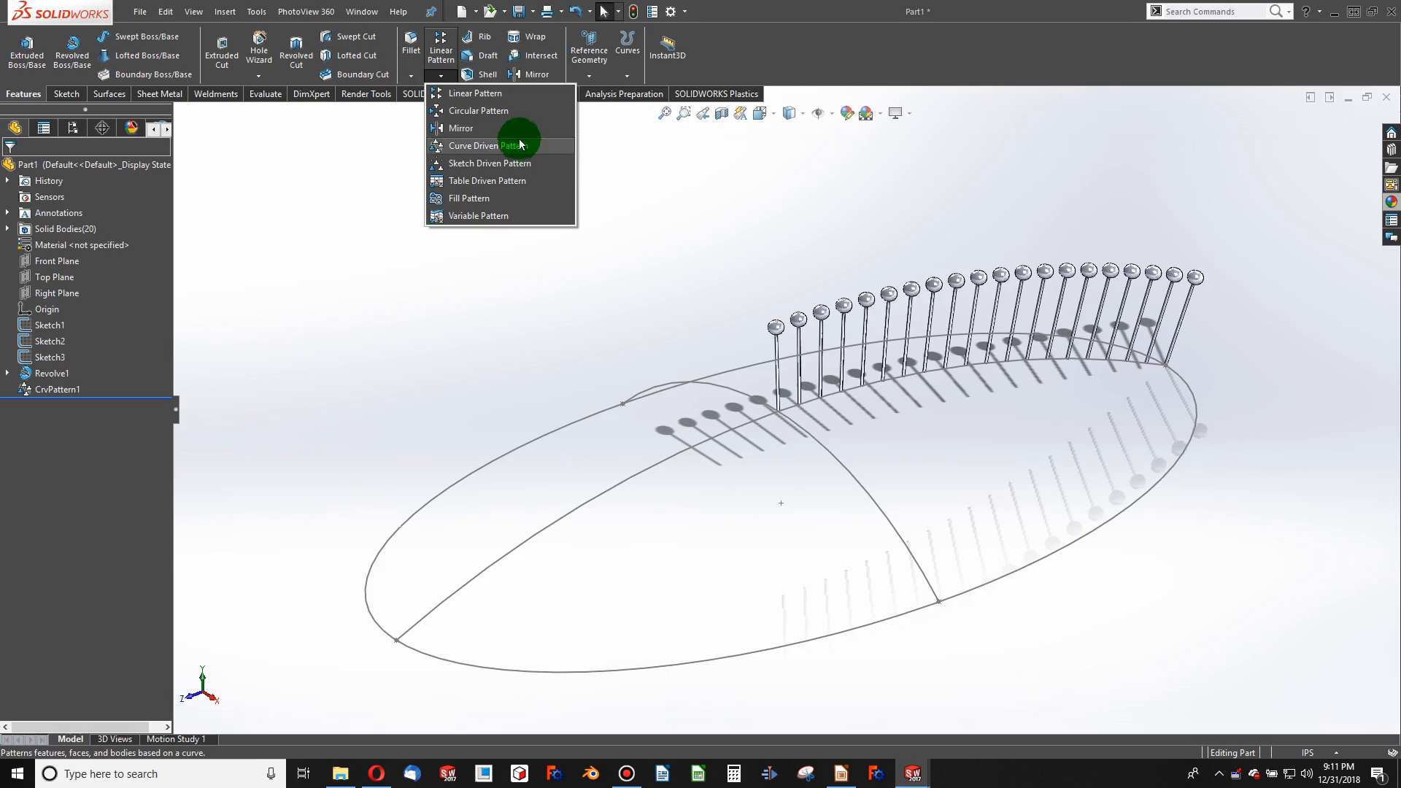
pyautogui.click(485, 146)
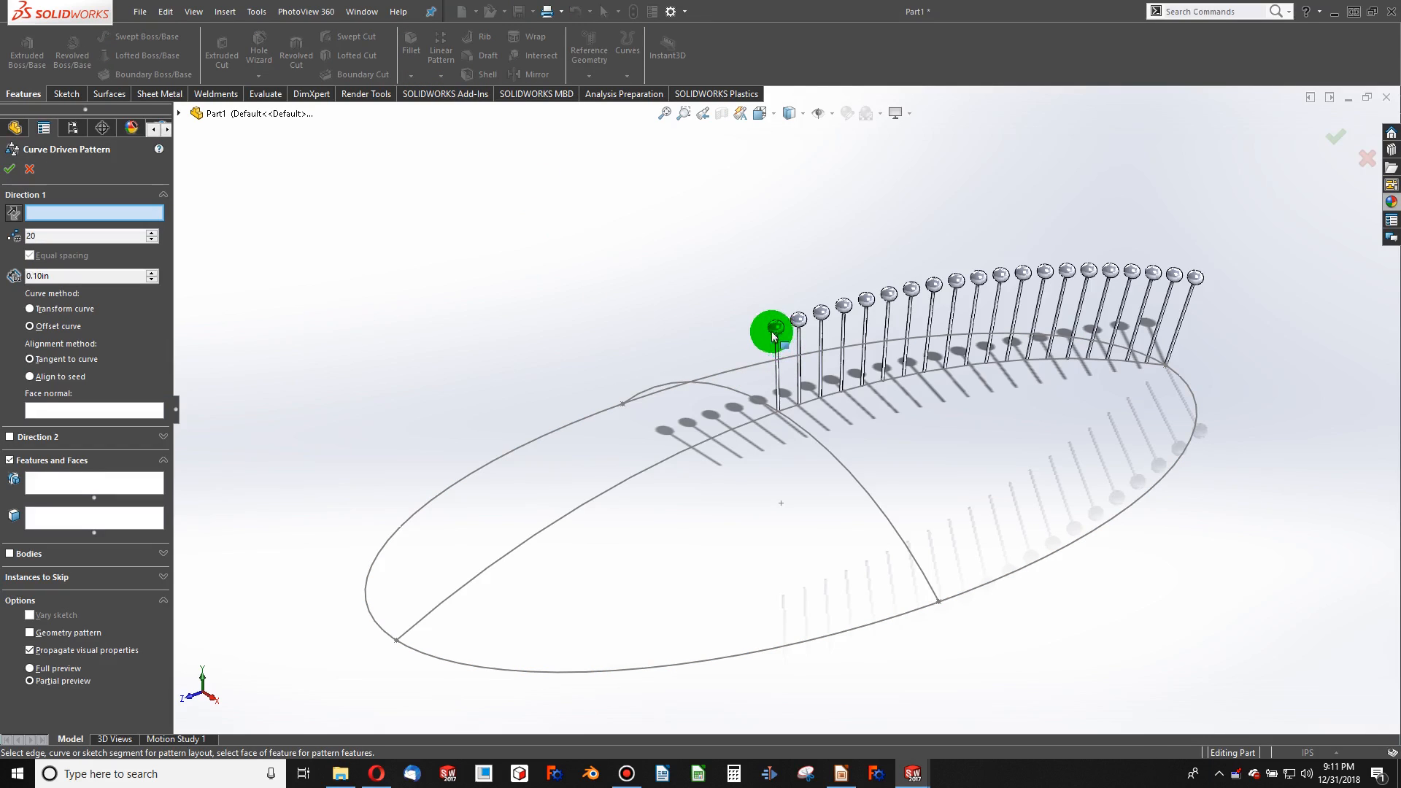
pyautogui.click(624, 483)
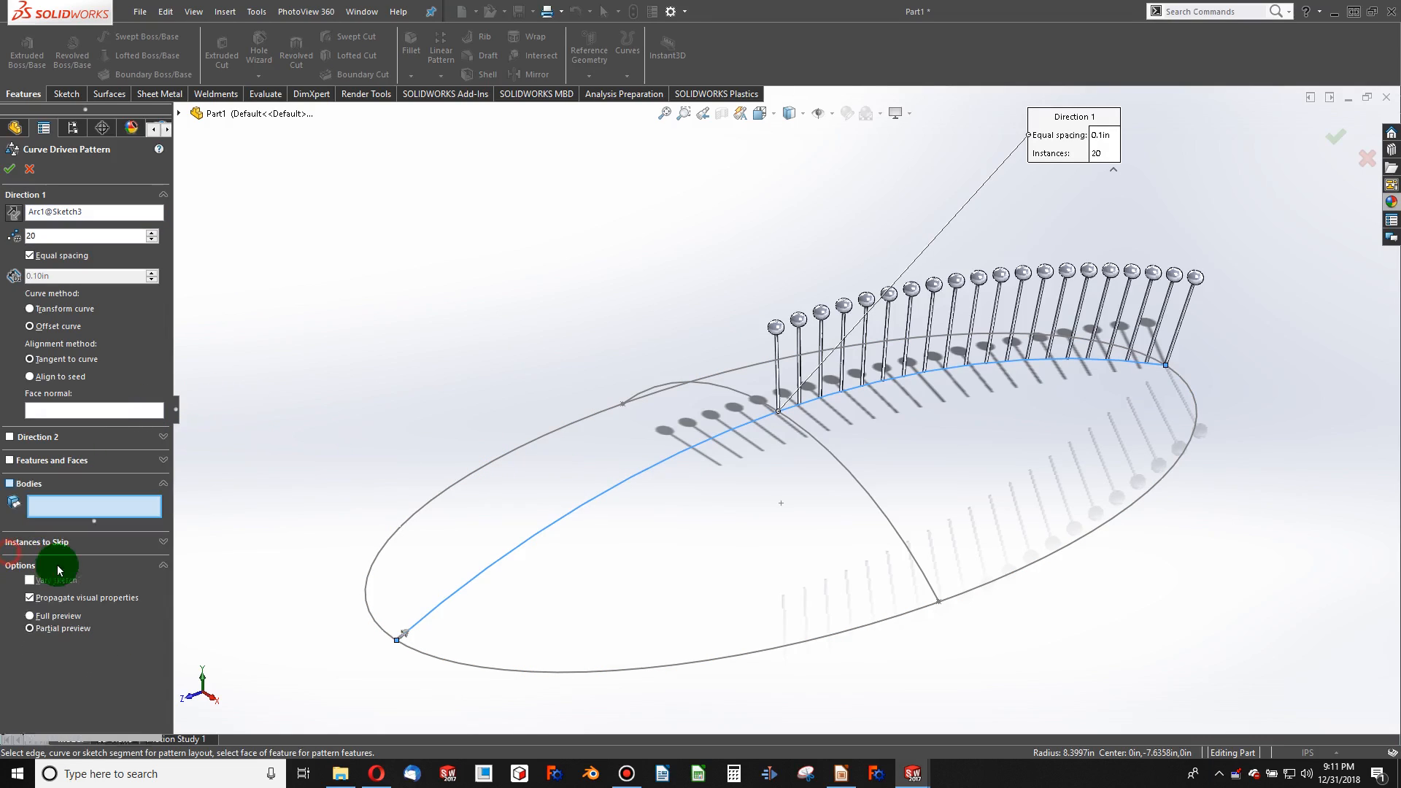
pyautogui.click(776, 323)
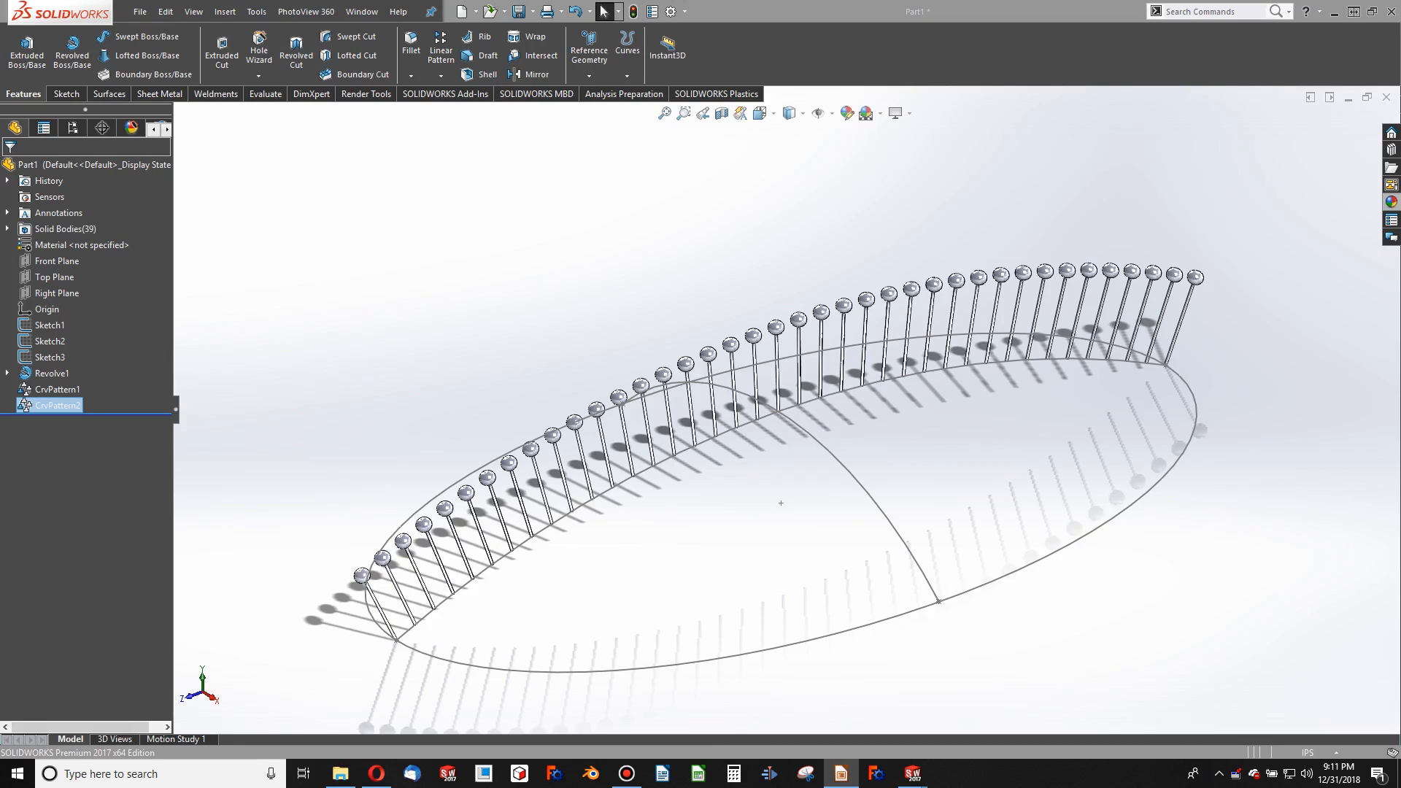
# Pattern the CrvPattern2 bristle bodies along Arc1@Sketch2, producing 351 bodies
pyautogui.click(808, 389)
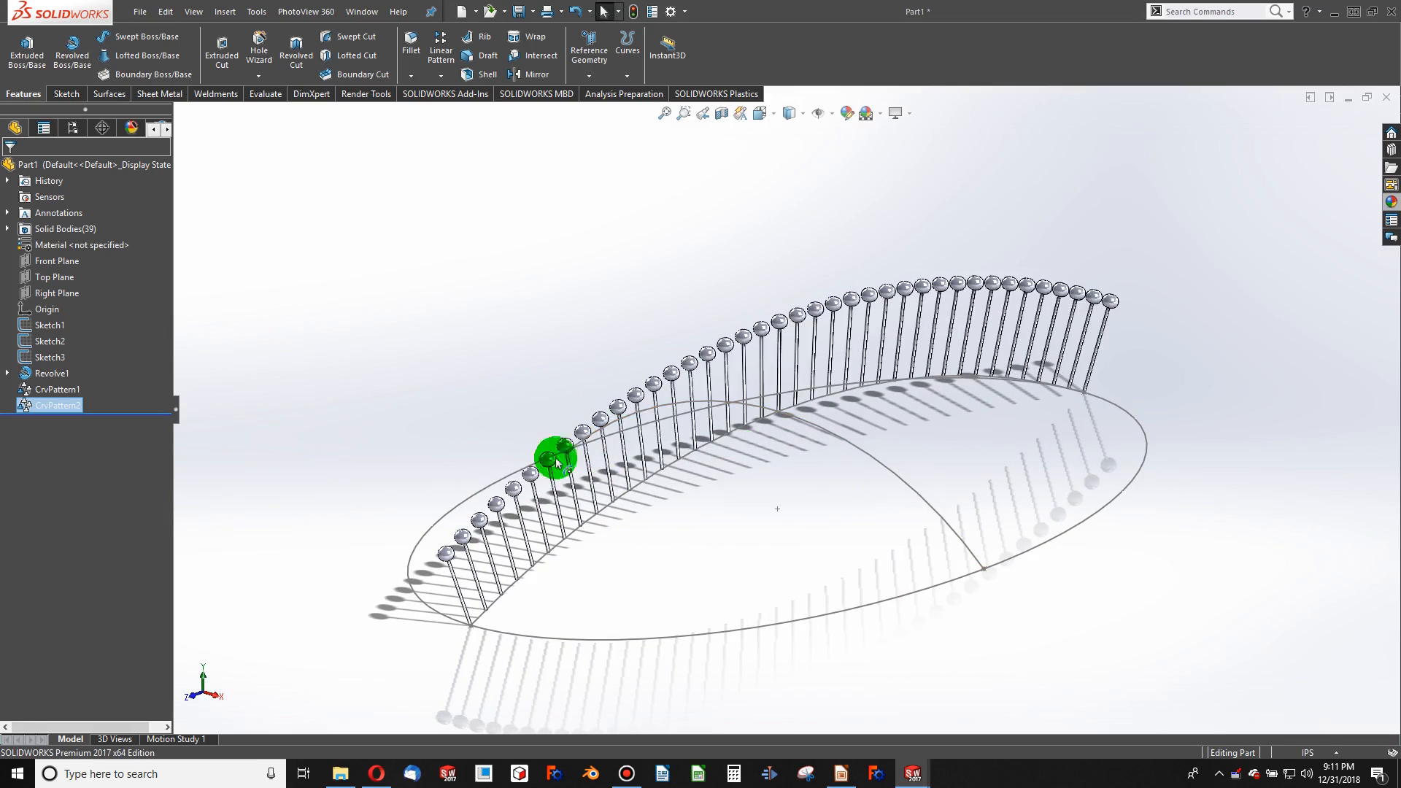
pyautogui.click(440, 75)
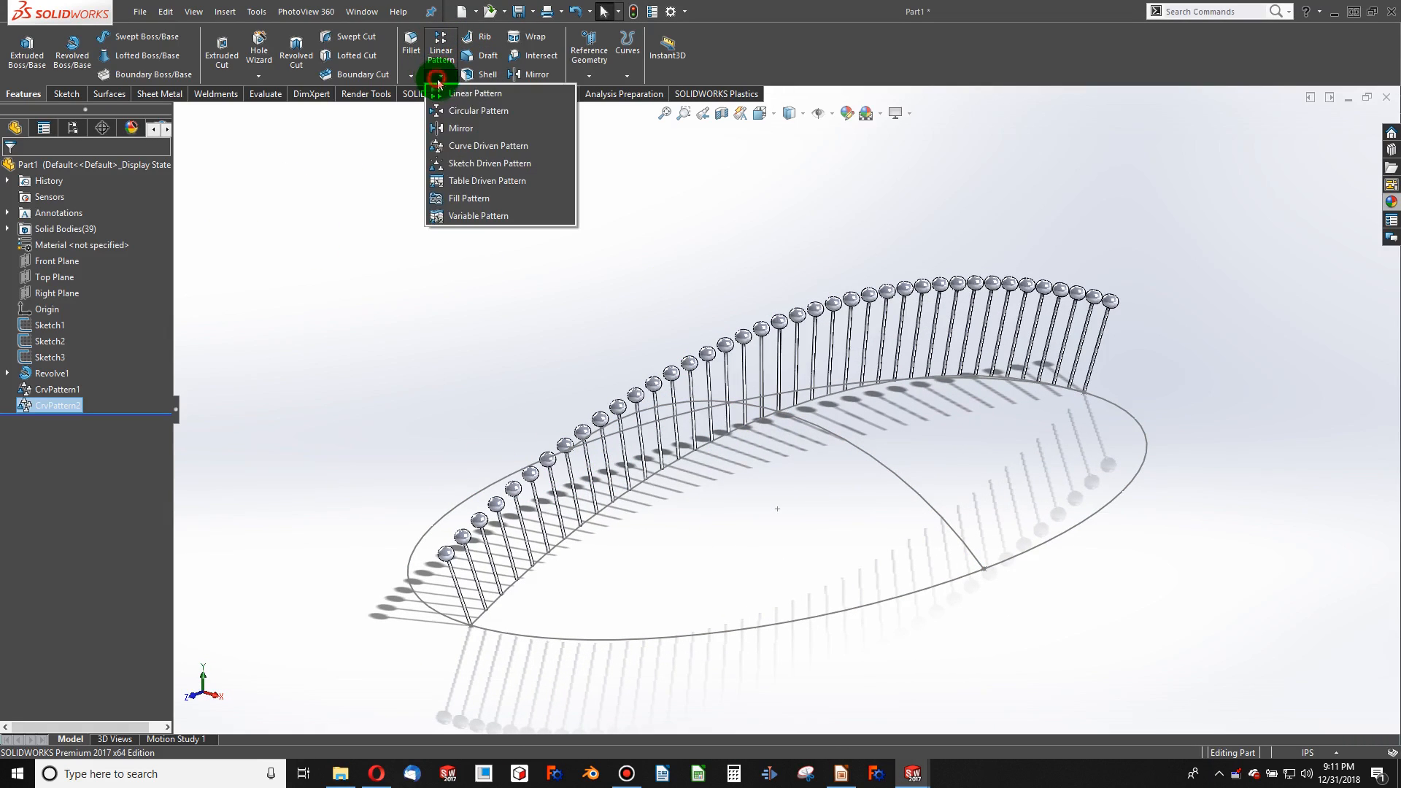
pyautogui.click(488, 146)
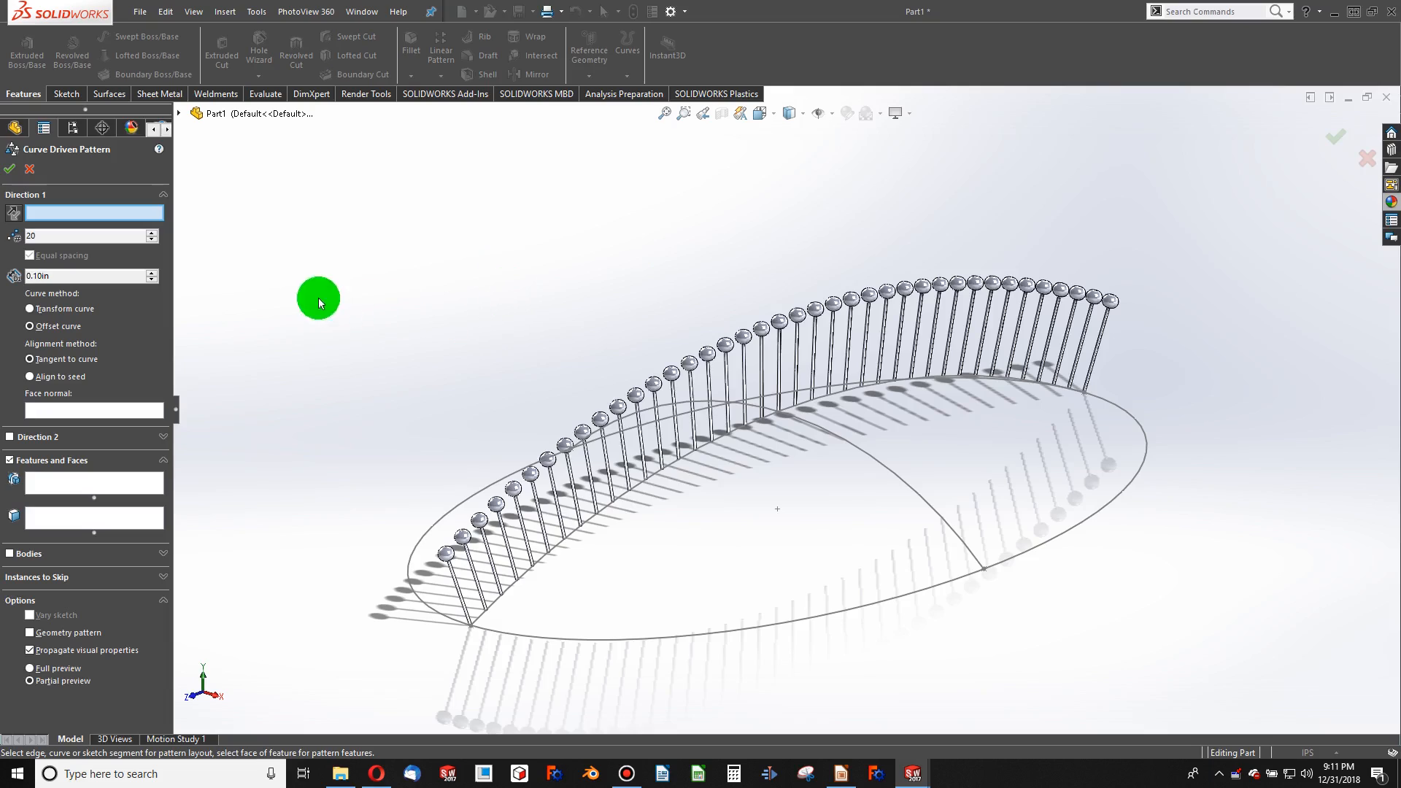
pyautogui.moveTo(335, 373)
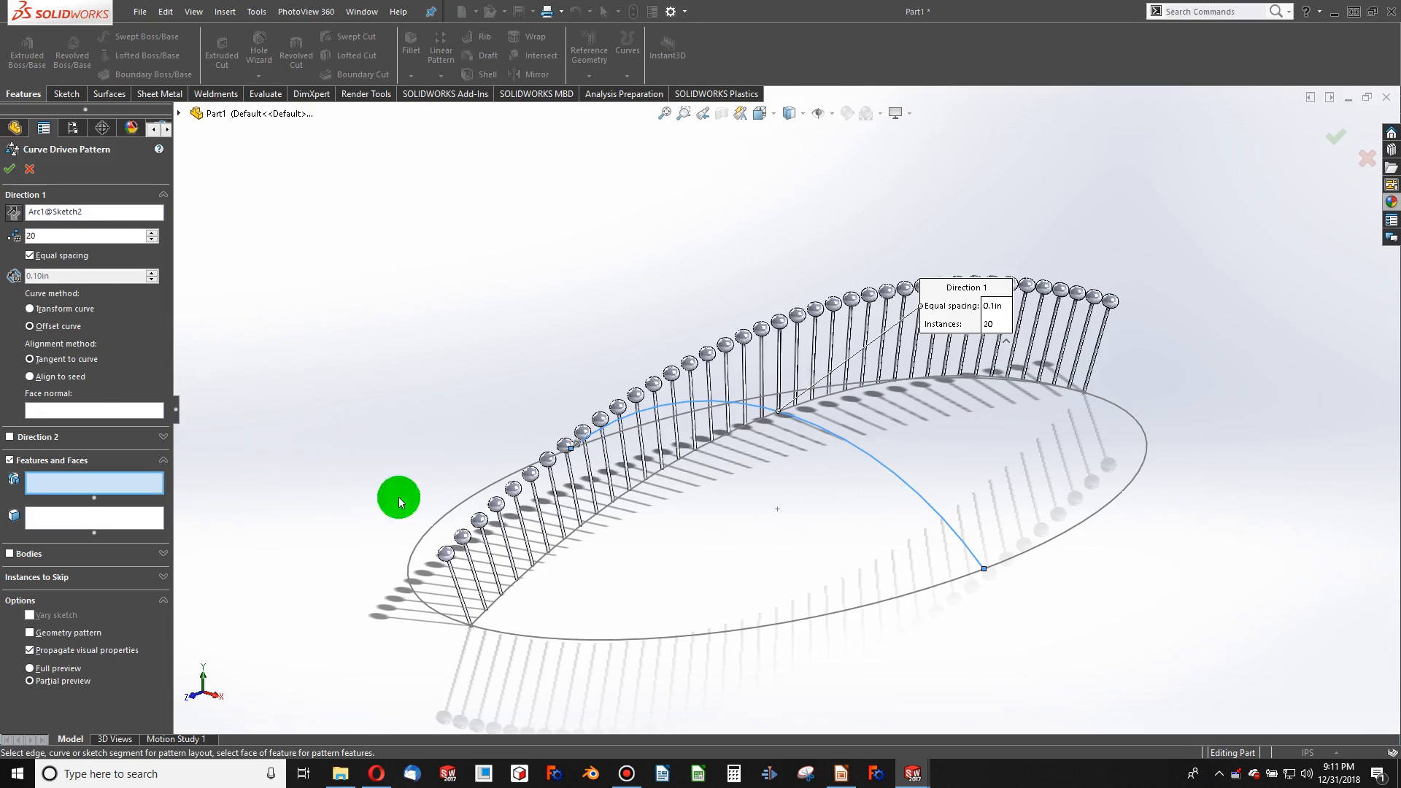
pyautogui.click(49, 459)
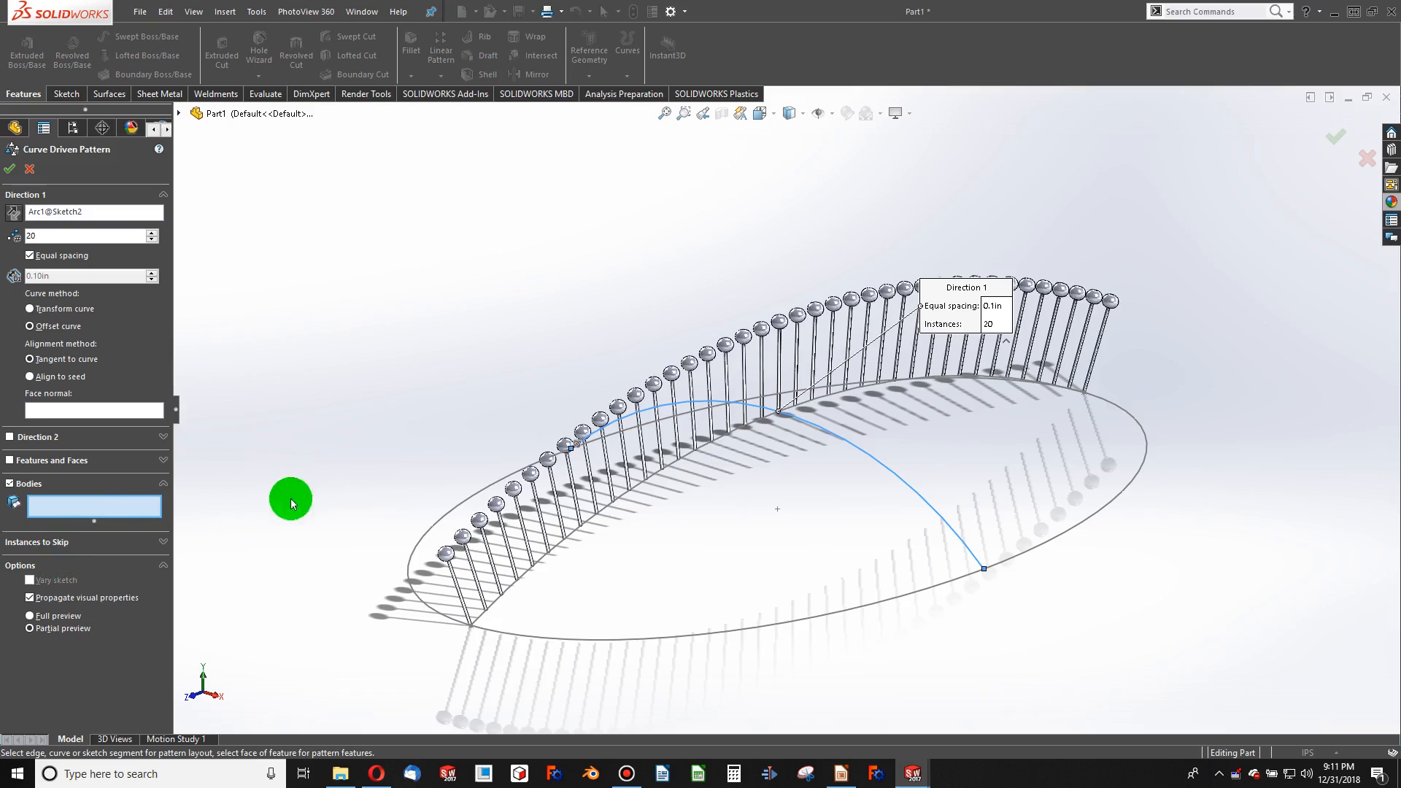
pyautogui.click(462, 542)
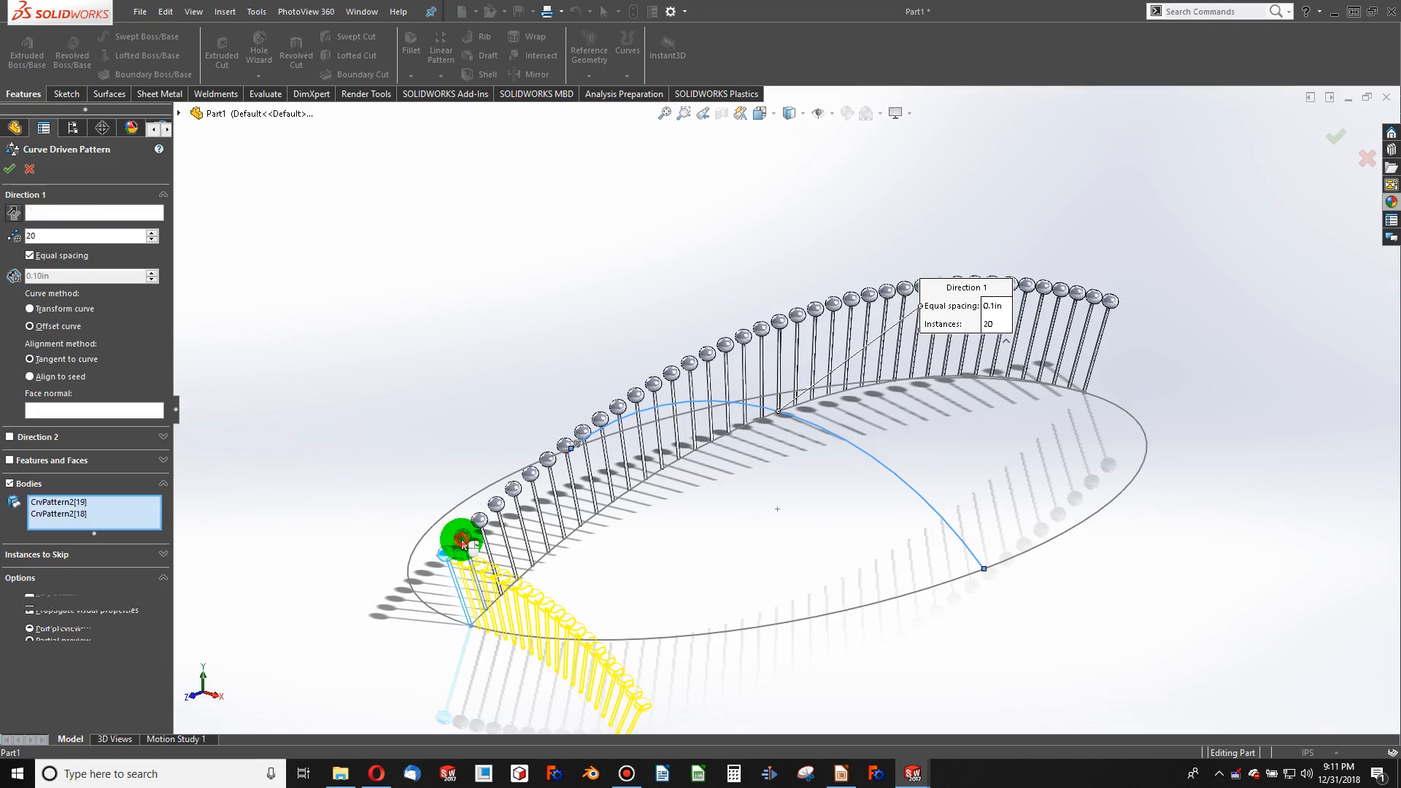
pyautogui.click(461, 552)
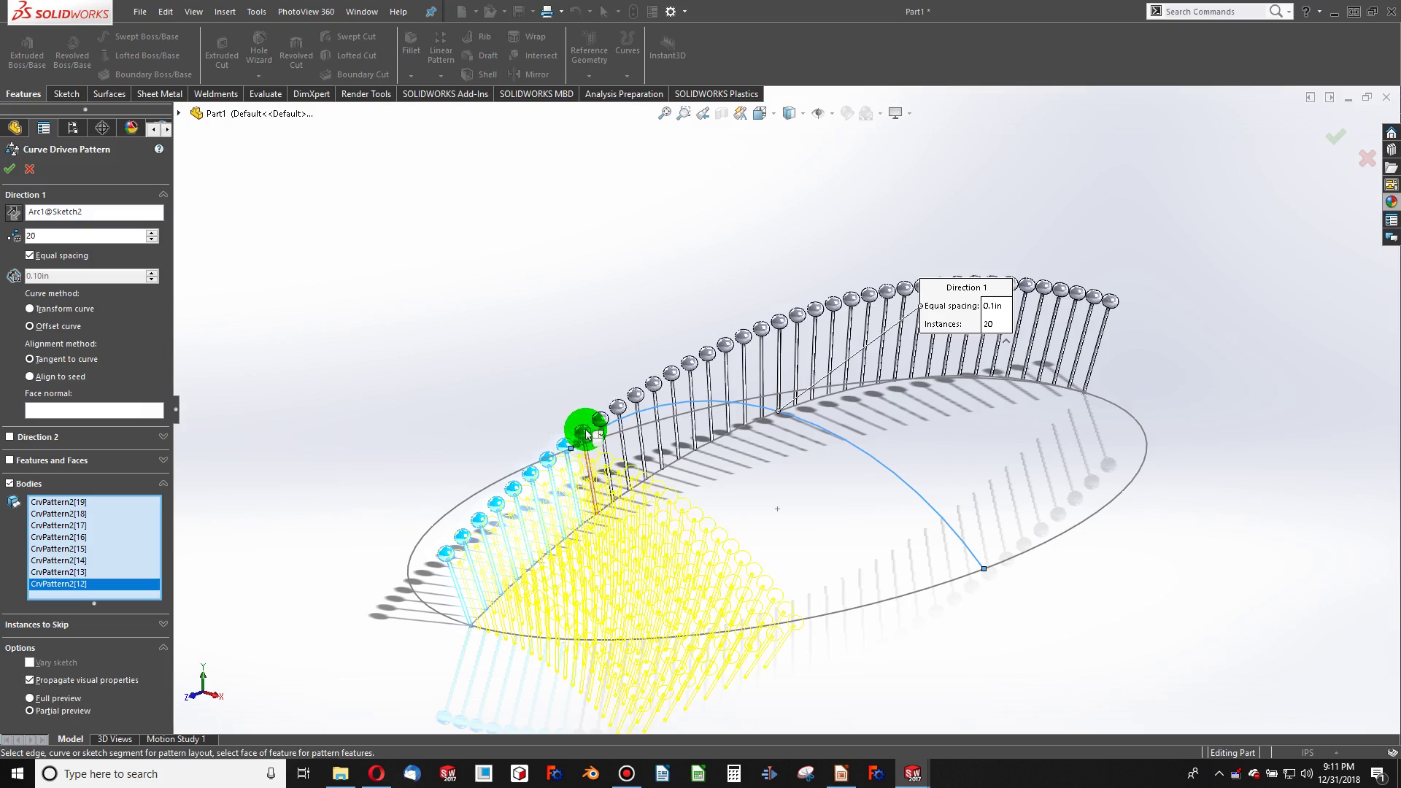
pyautogui.click(65, 595)
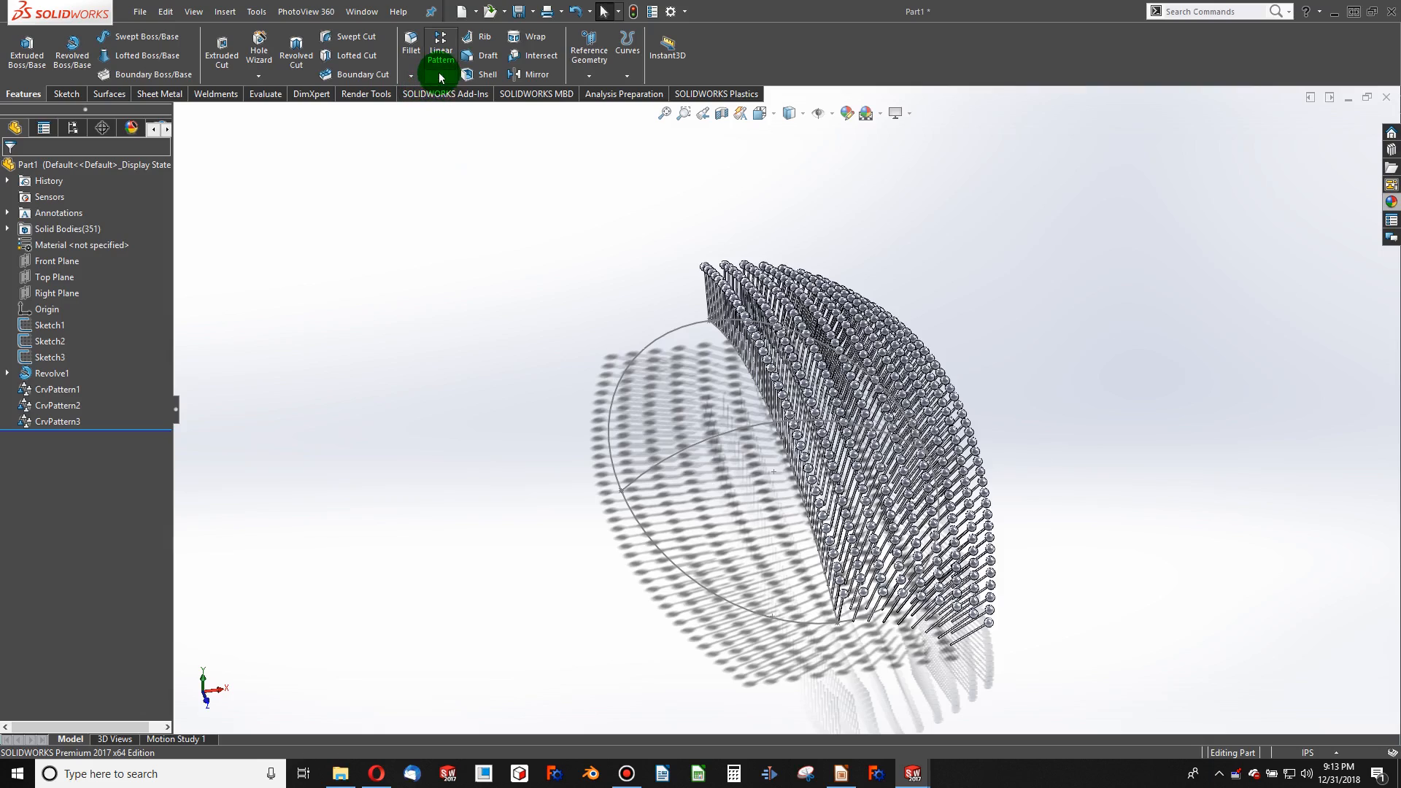
# Start a 9-instance curve pattern on Arc1@Sketch2 and select the remaining bristle bodies
pyautogui.click(440, 51)
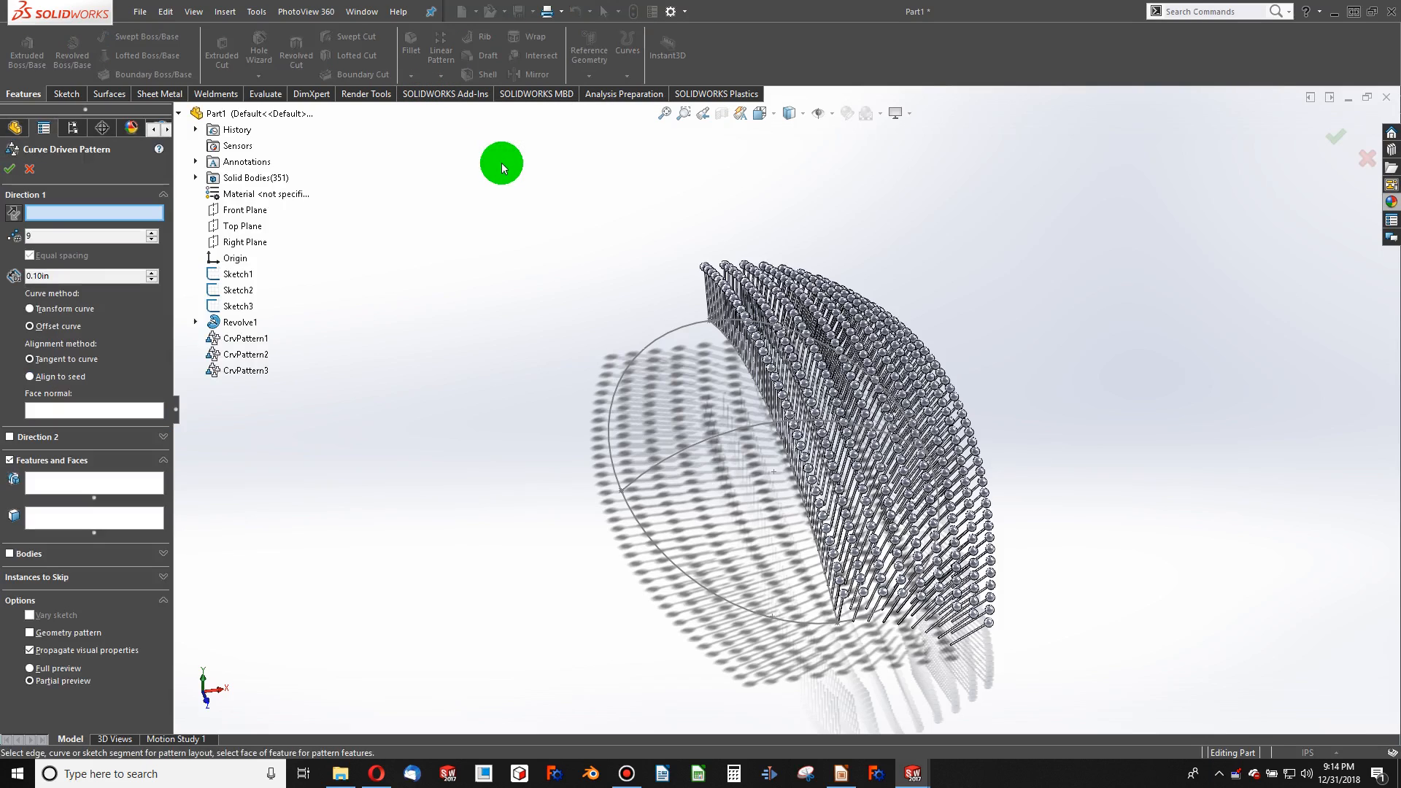
pyautogui.moveTo(697, 435)
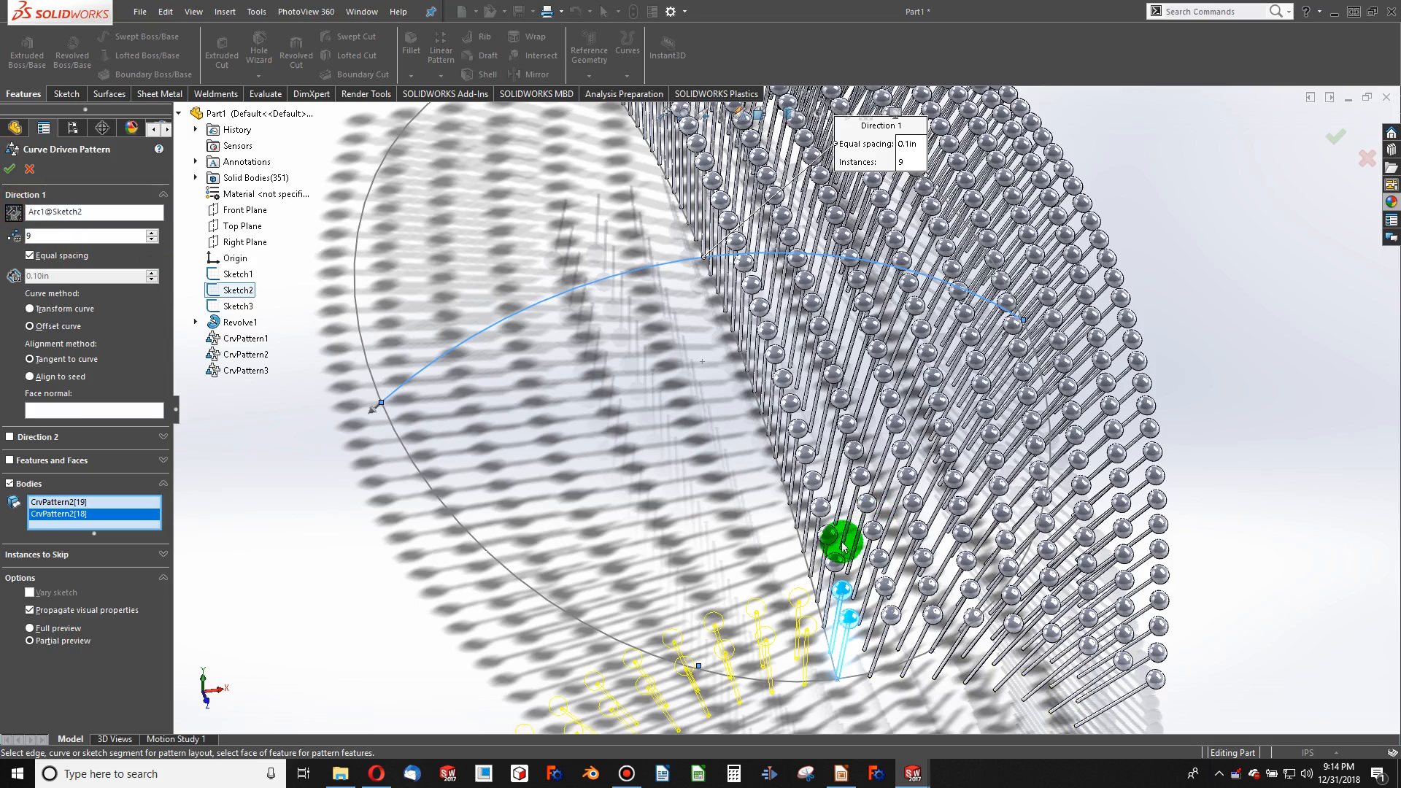
pyautogui.click(804, 460)
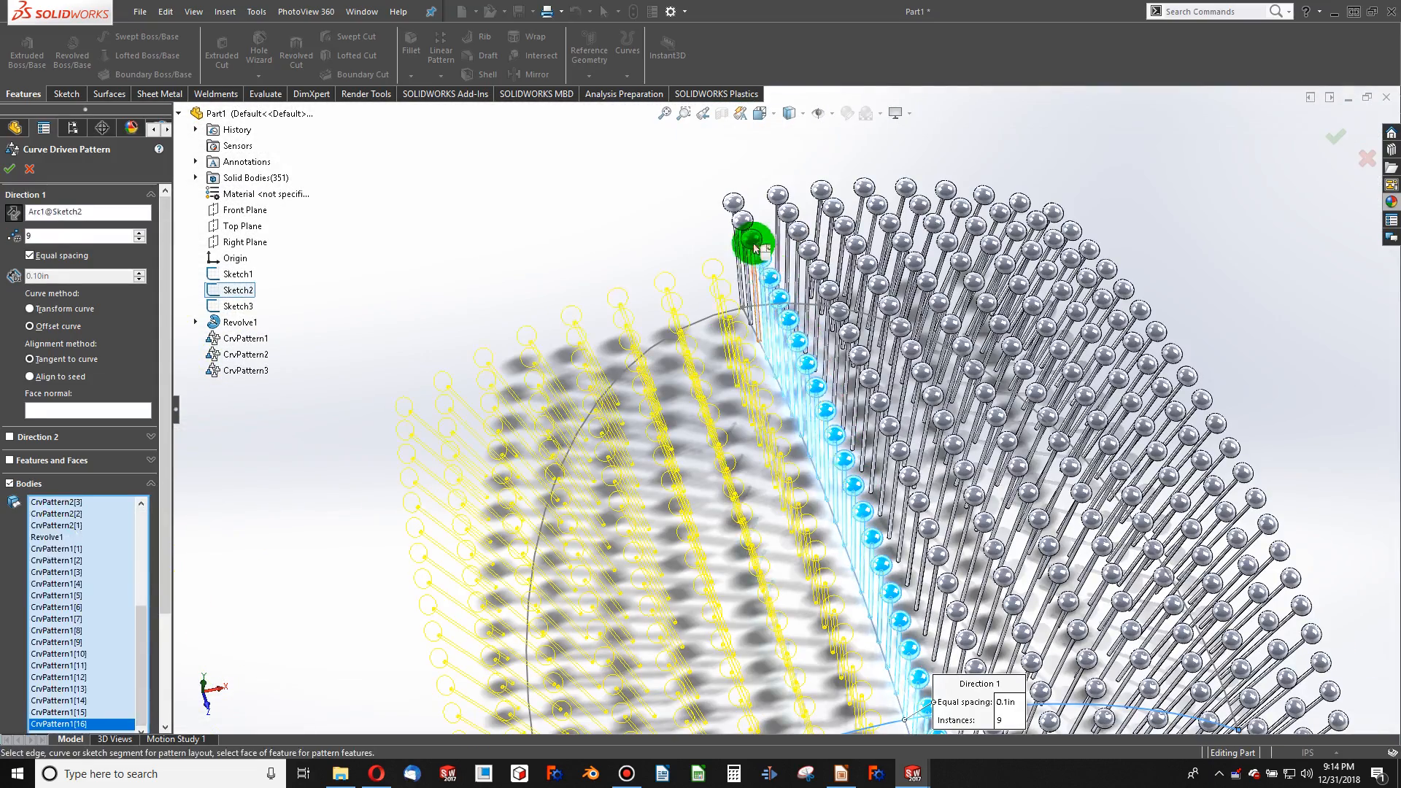
pyautogui.click(1335, 136)
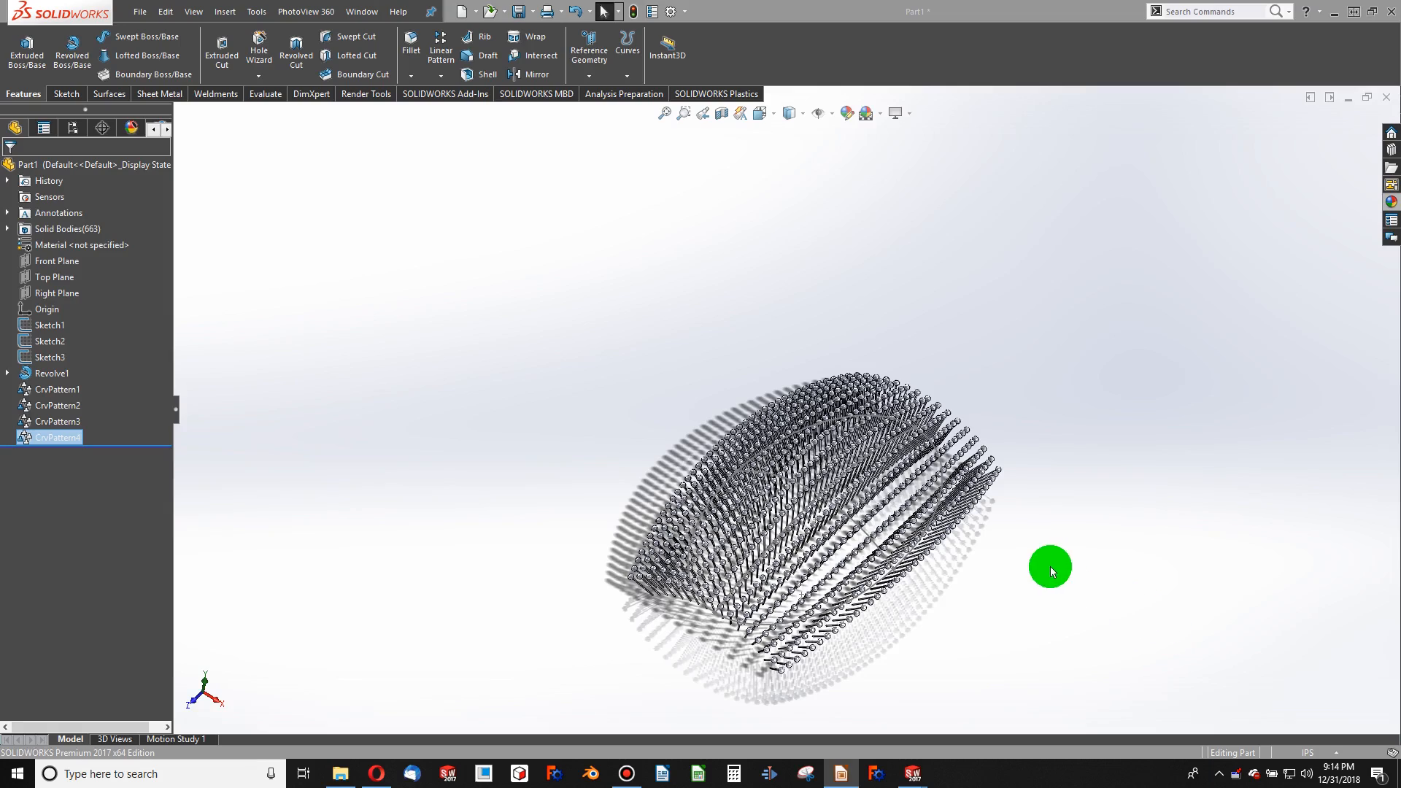
pyautogui.moveTo(935, 584)
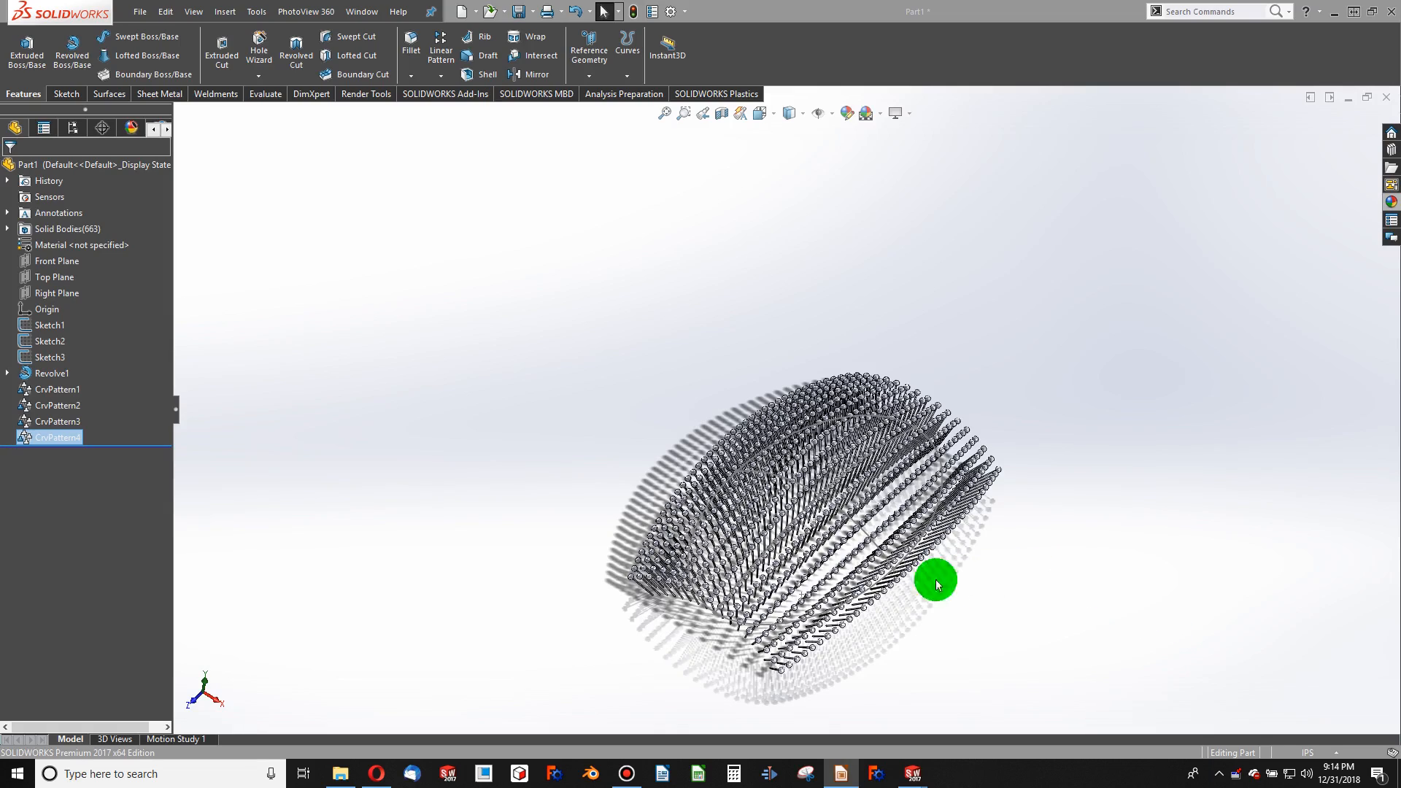
# Zoom in on the bristles and bring up the Surfaces commands
pyautogui.scroll(3)
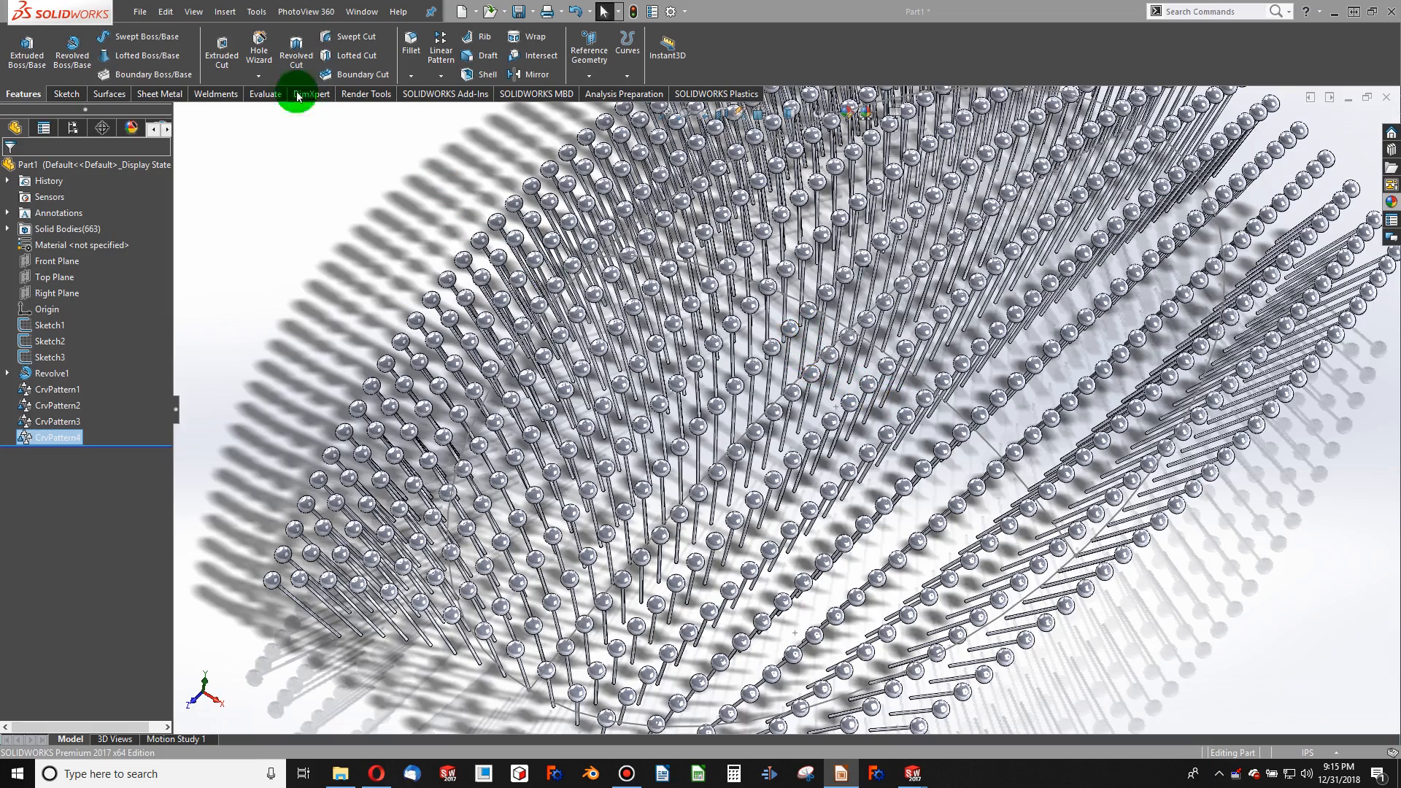
pyautogui.click(108, 94)
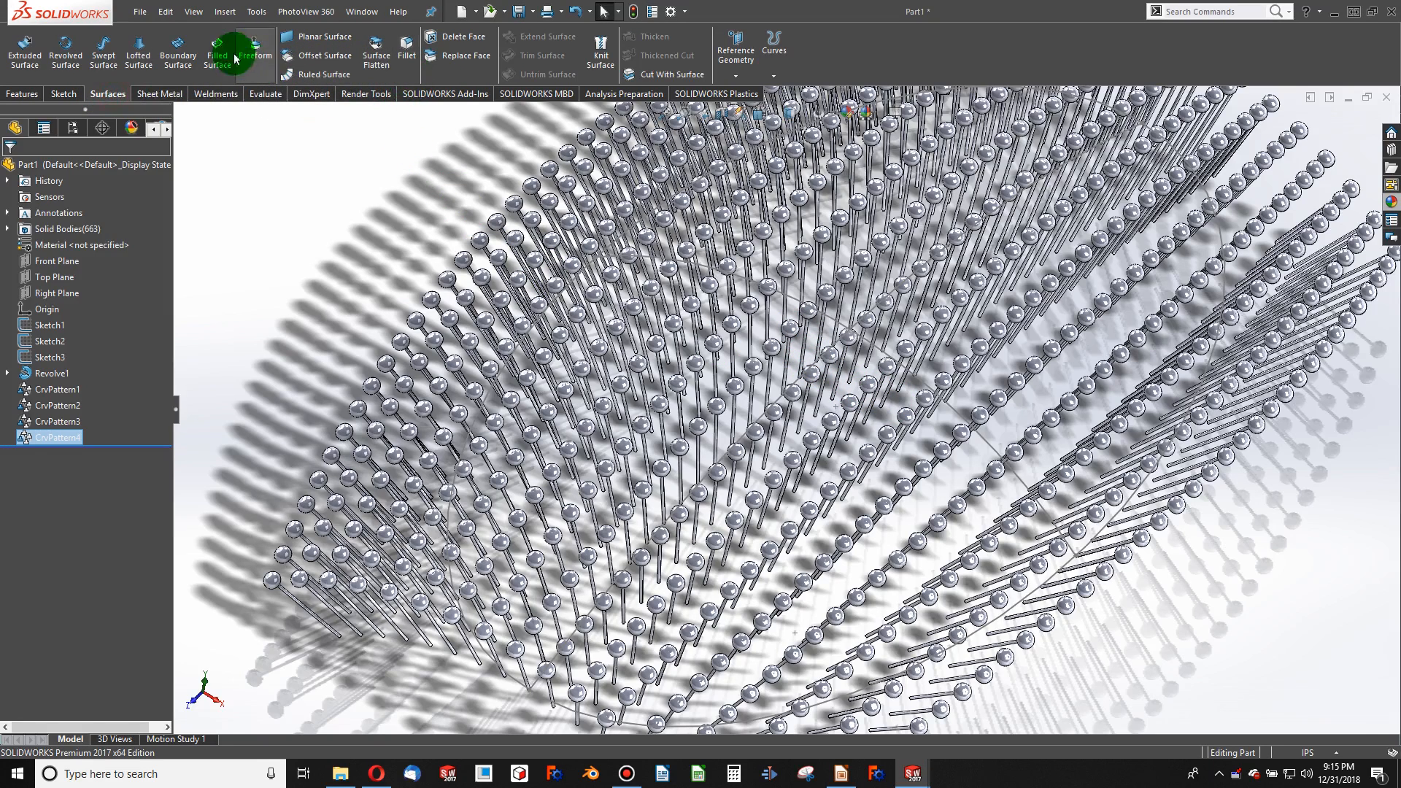
# Create Surface-Fill1 bounded by Sketch1, with Sketch2 and Sketch3 as constraint curves
pyautogui.click(217, 51)
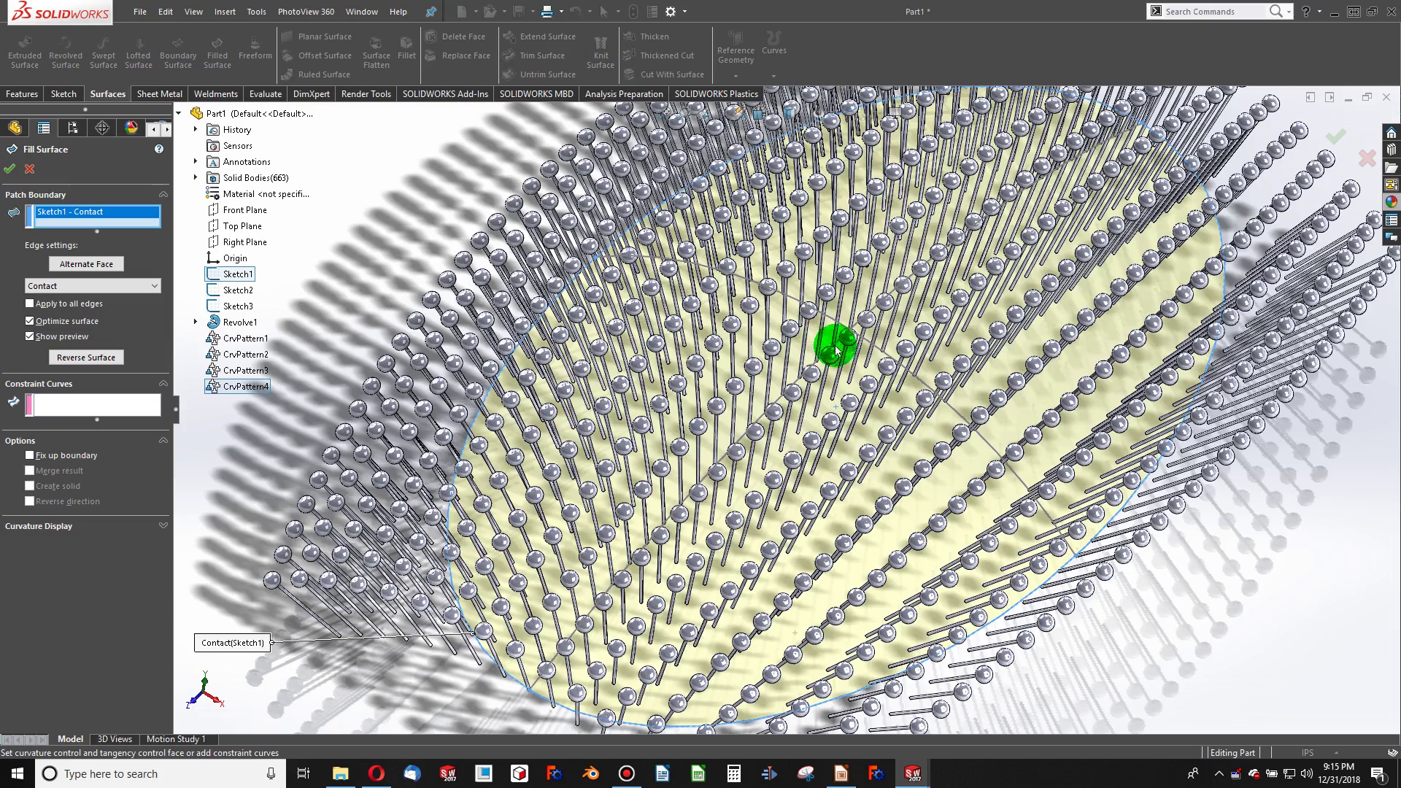
pyautogui.click(910, 302)
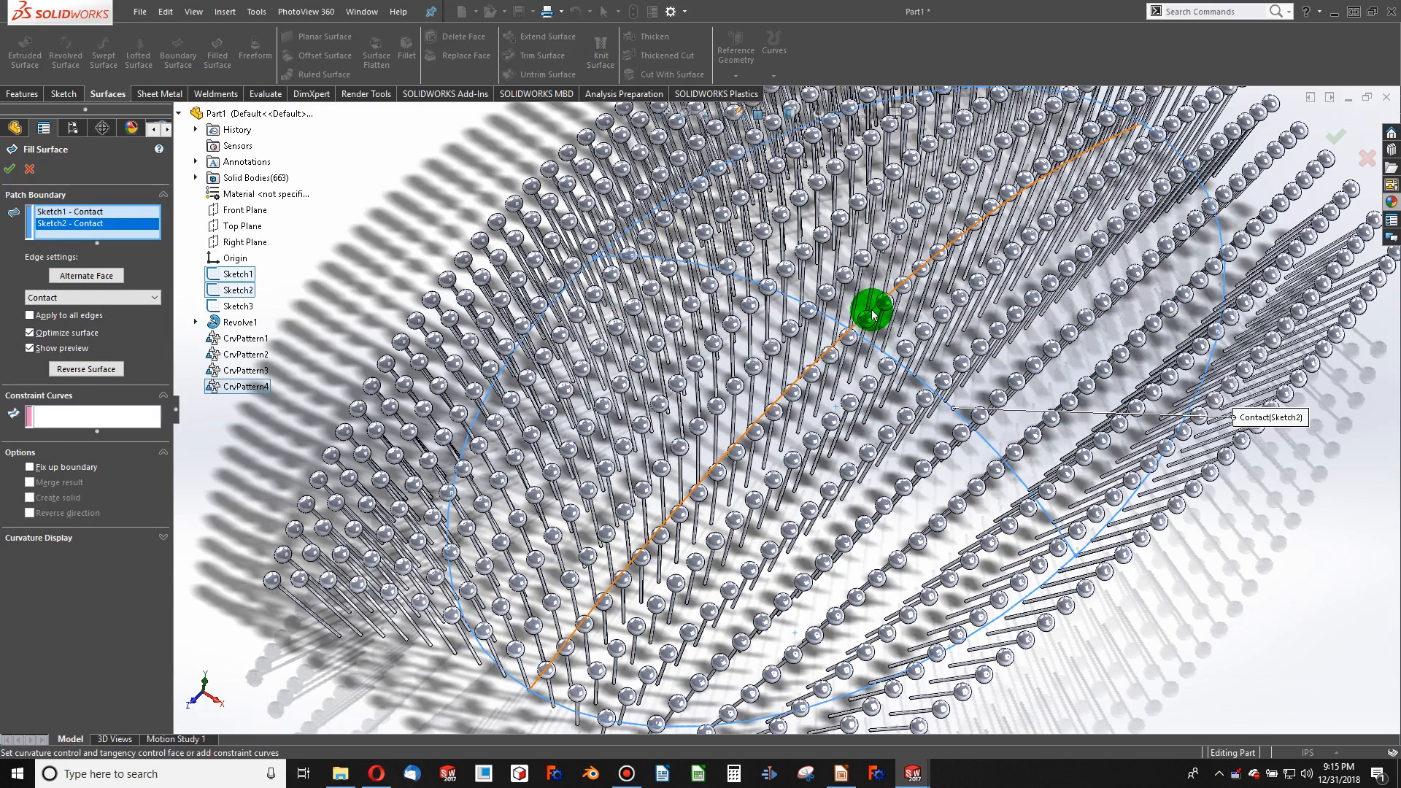
pyautogui.click(84, 224)
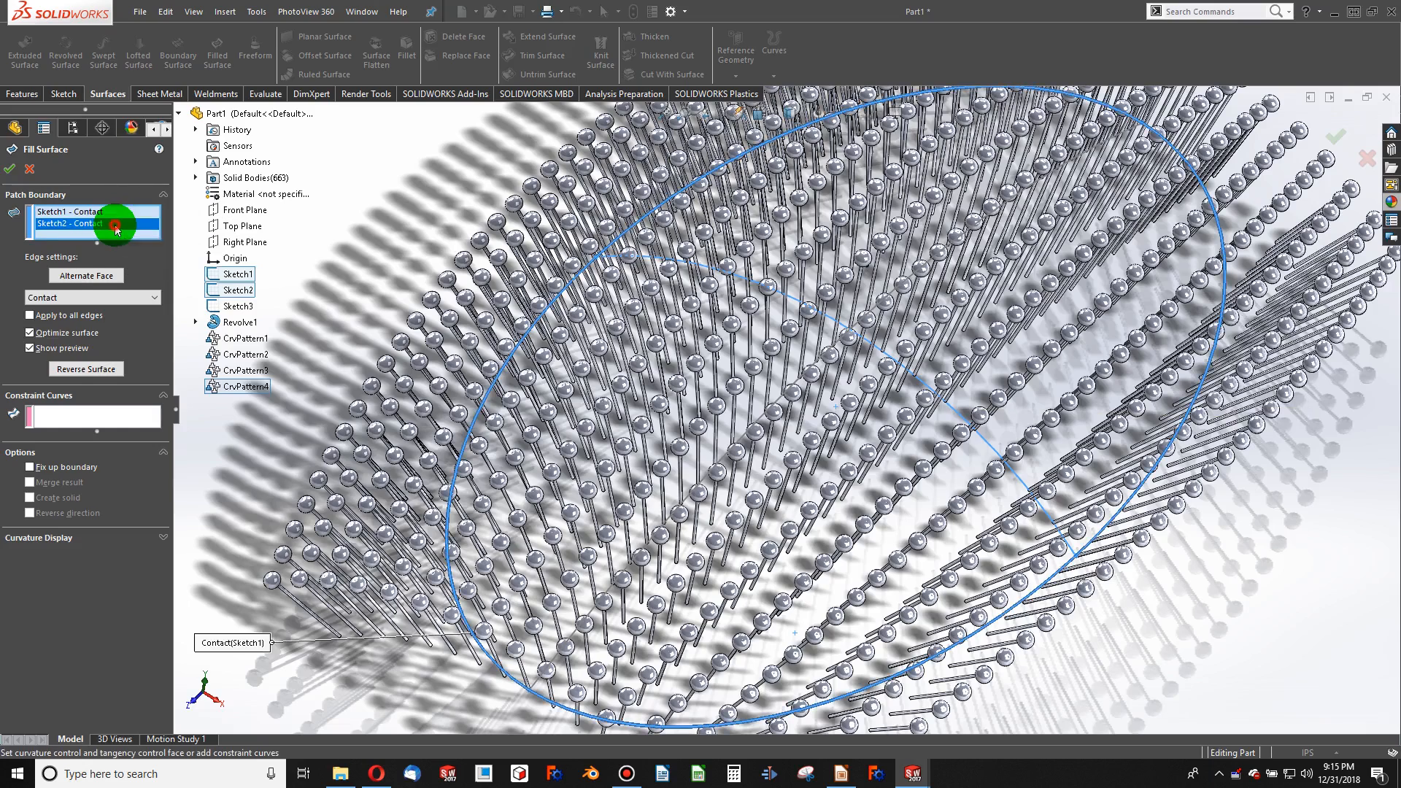
pyautogui.click(95, 223)
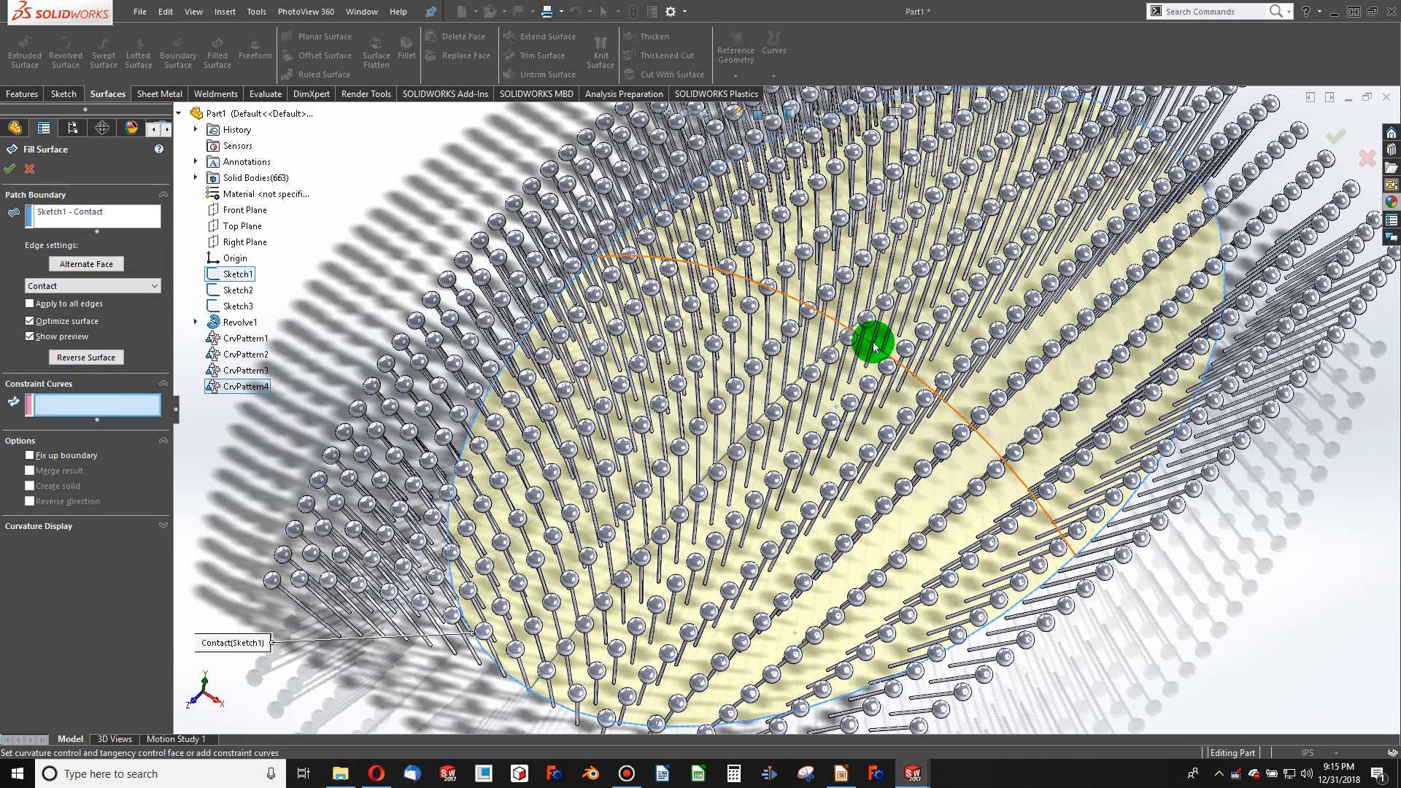
pyautogui.click(891, 295)
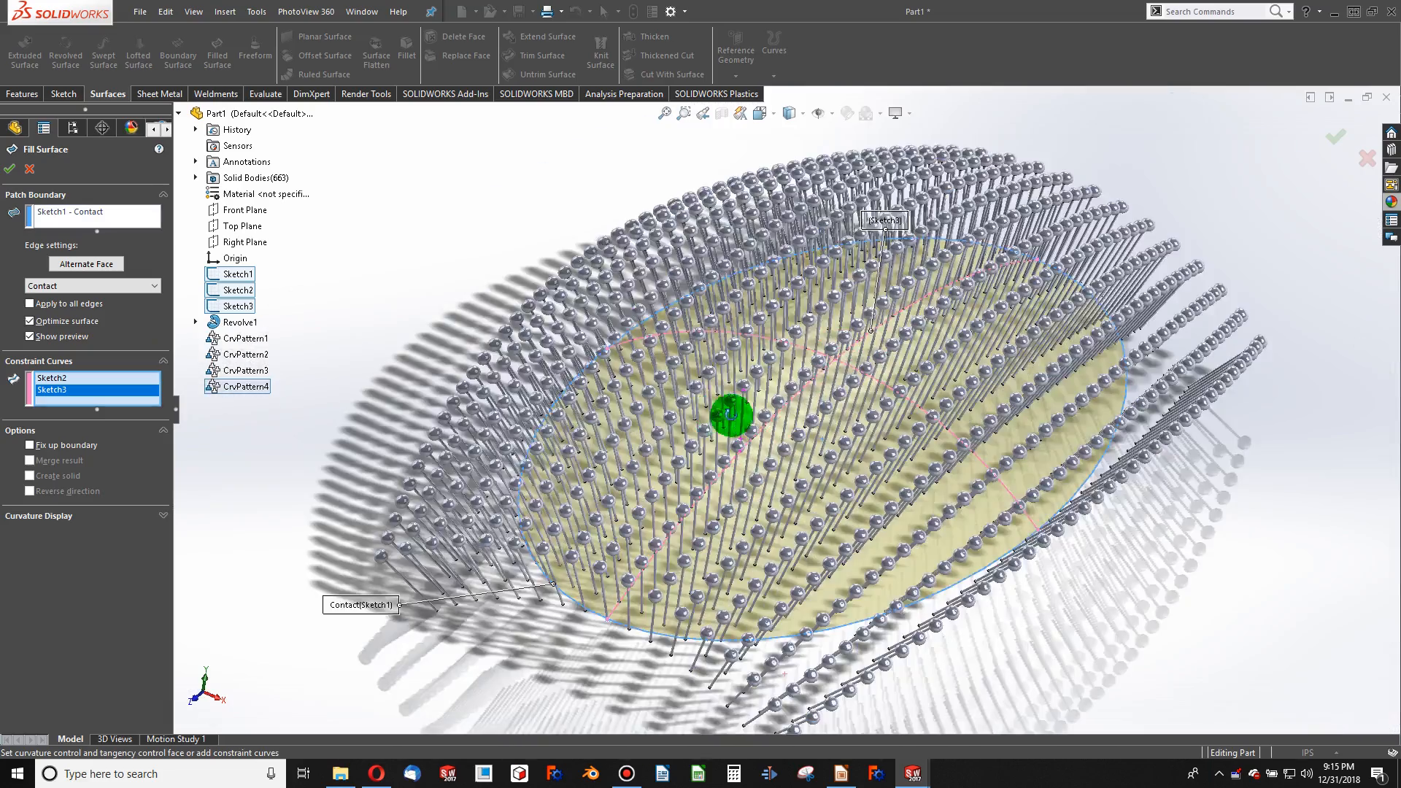
pyautogui.click(9, 168)
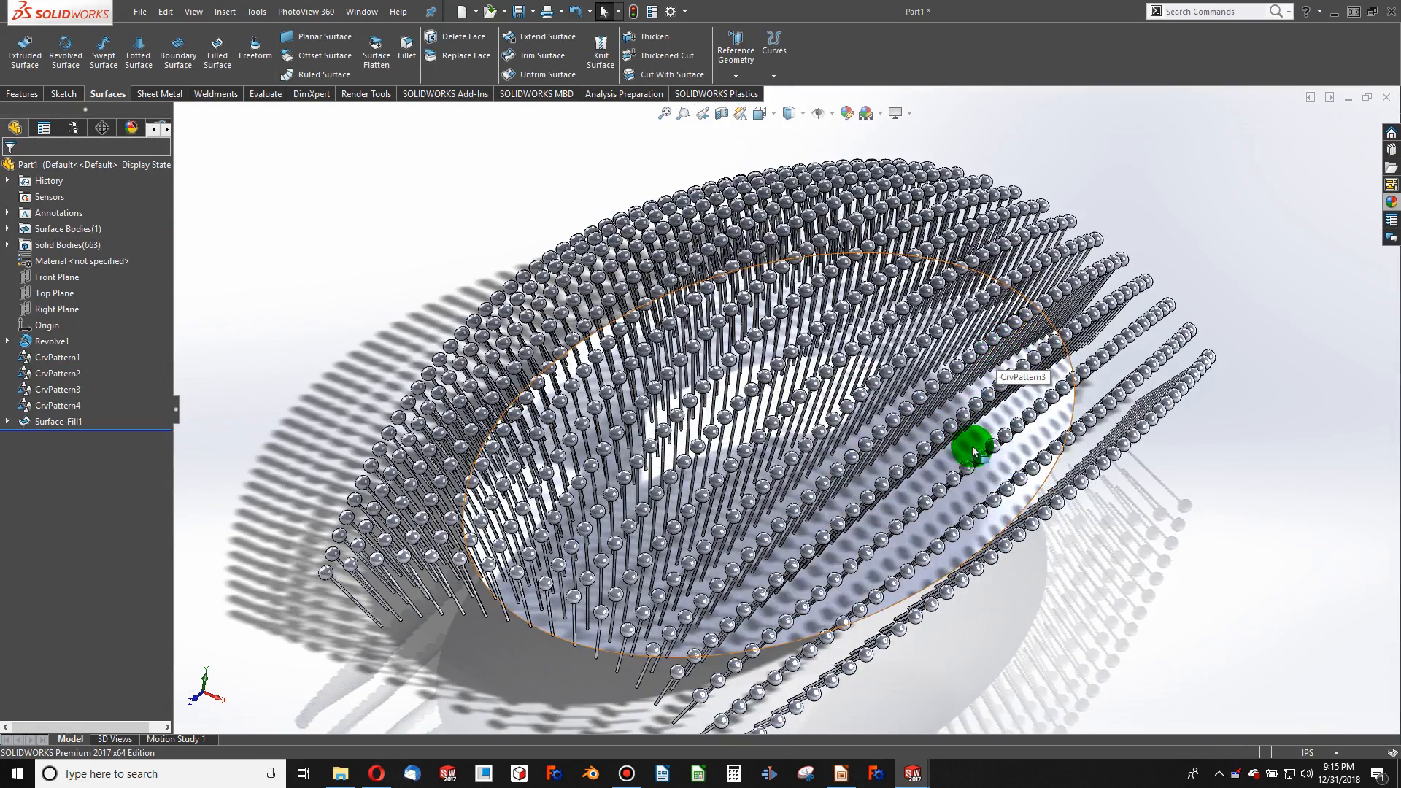
pyautogui.moveTo(126, 432)
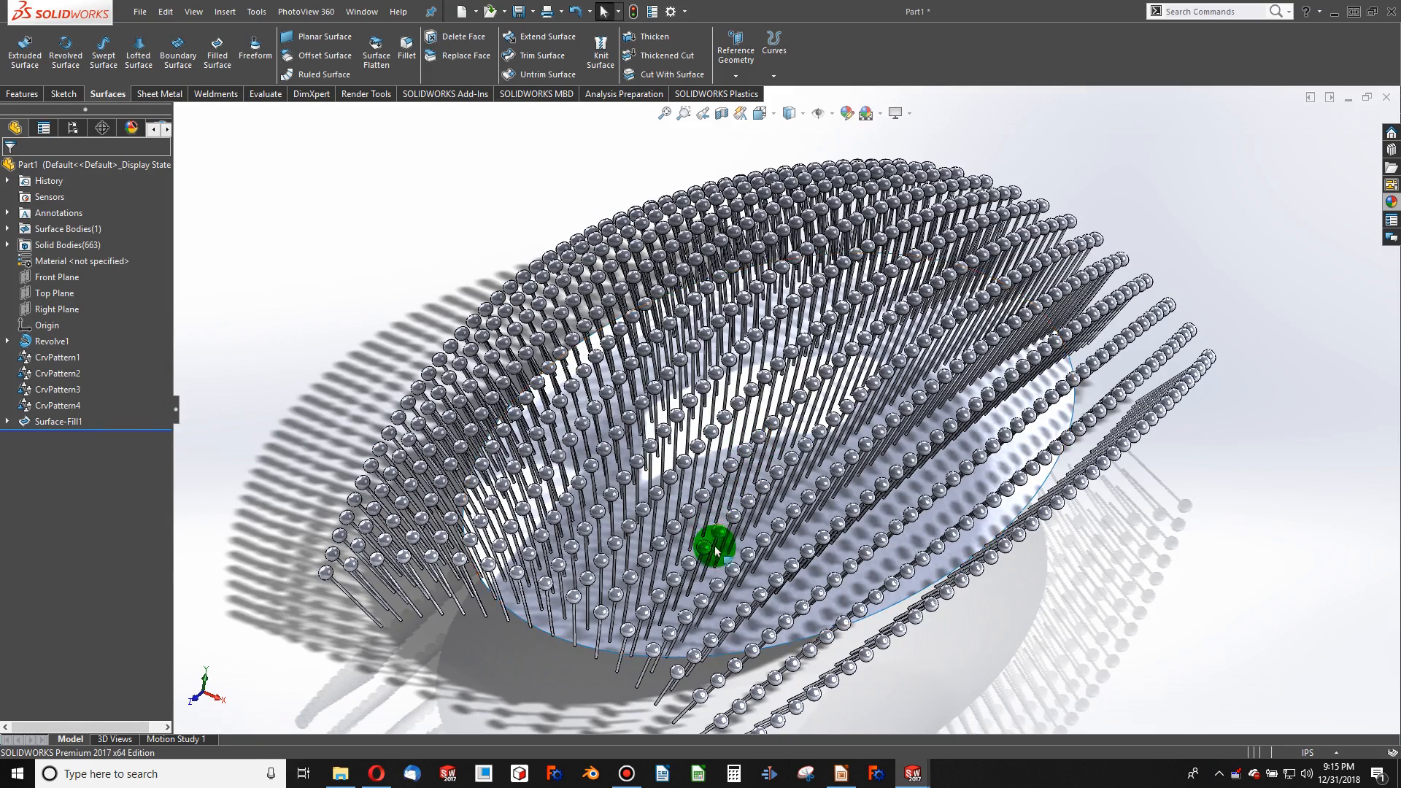
# Apply blue medium-gloss plastic appearance to the entire part
pyautogui.rightClick(715, 549)
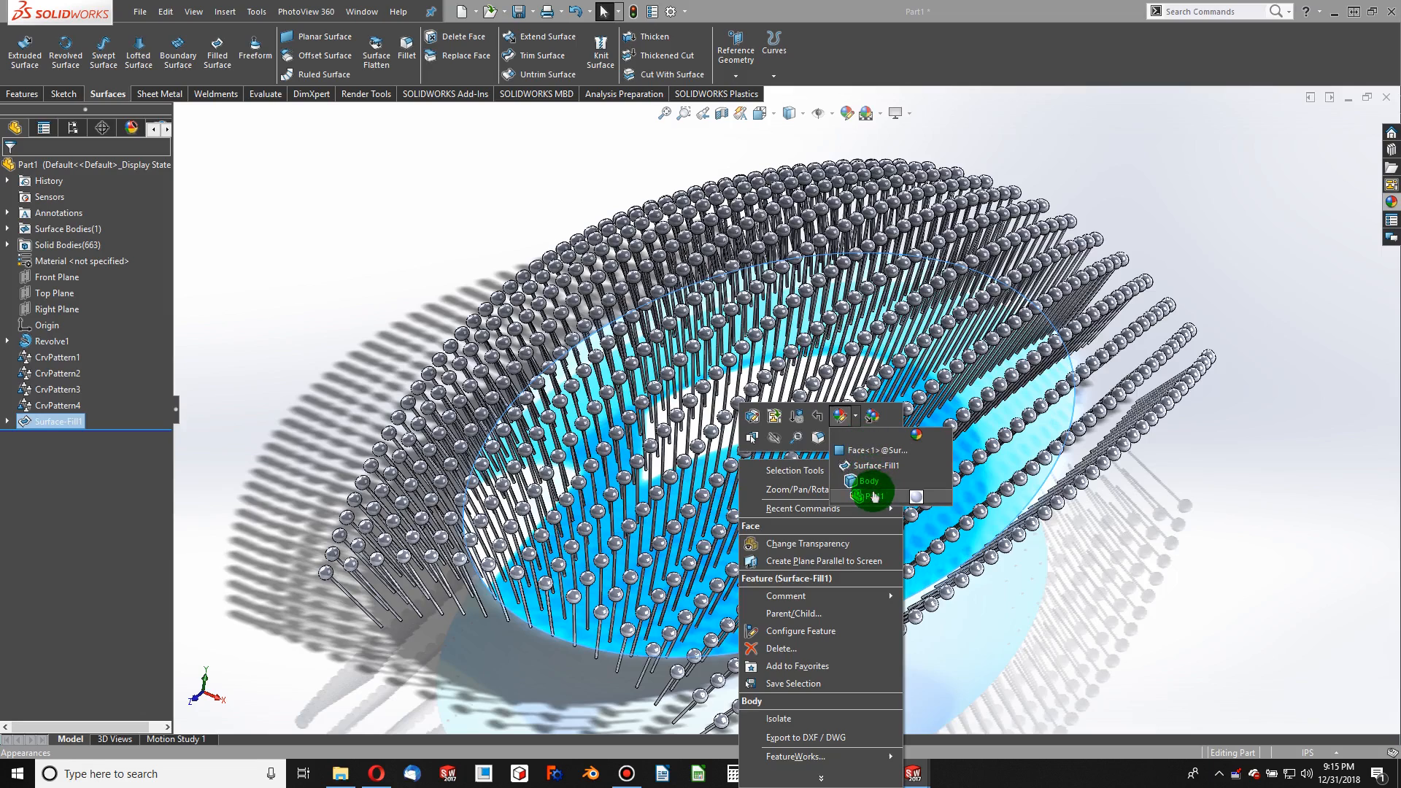
pyautogui.click(871, 491)
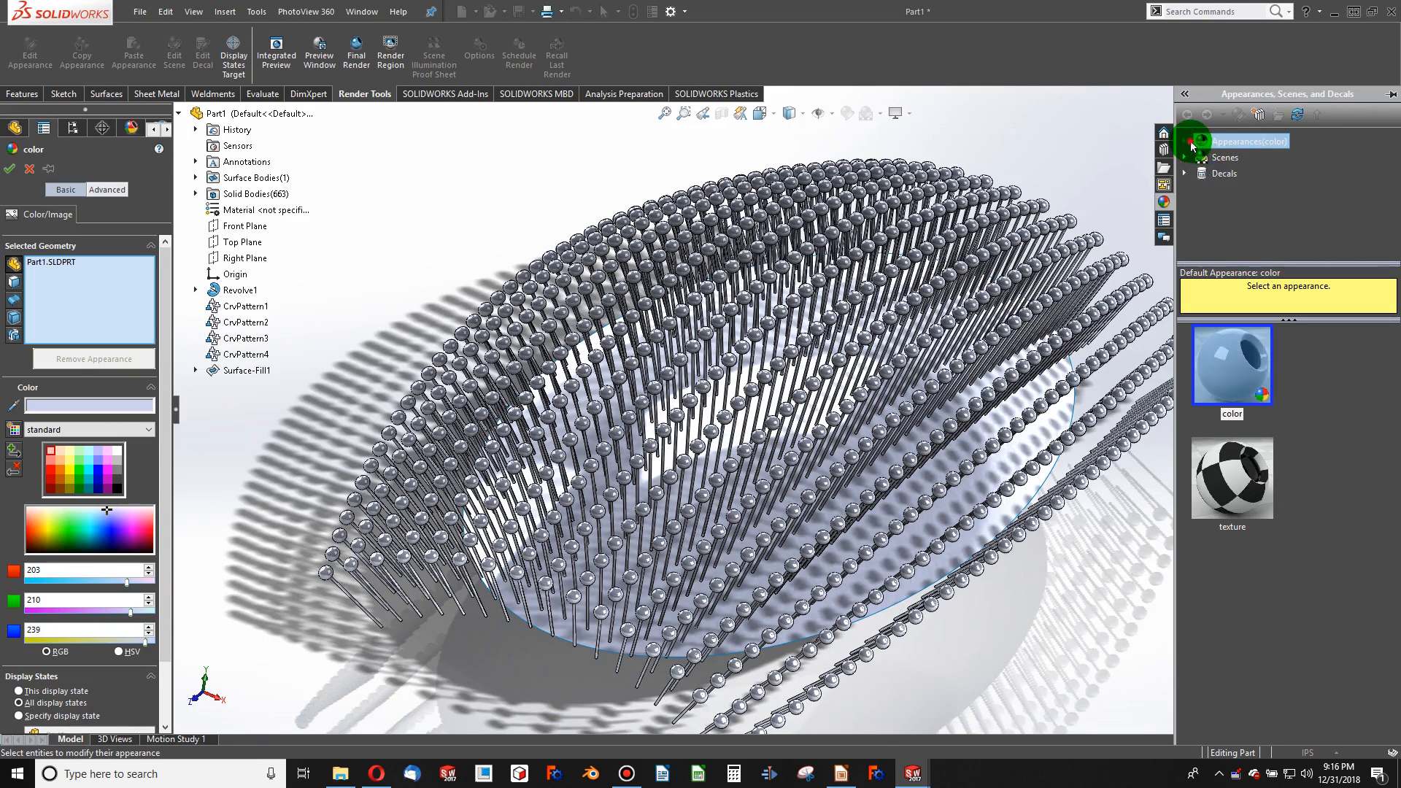
pyautogui.click(1238, 140)
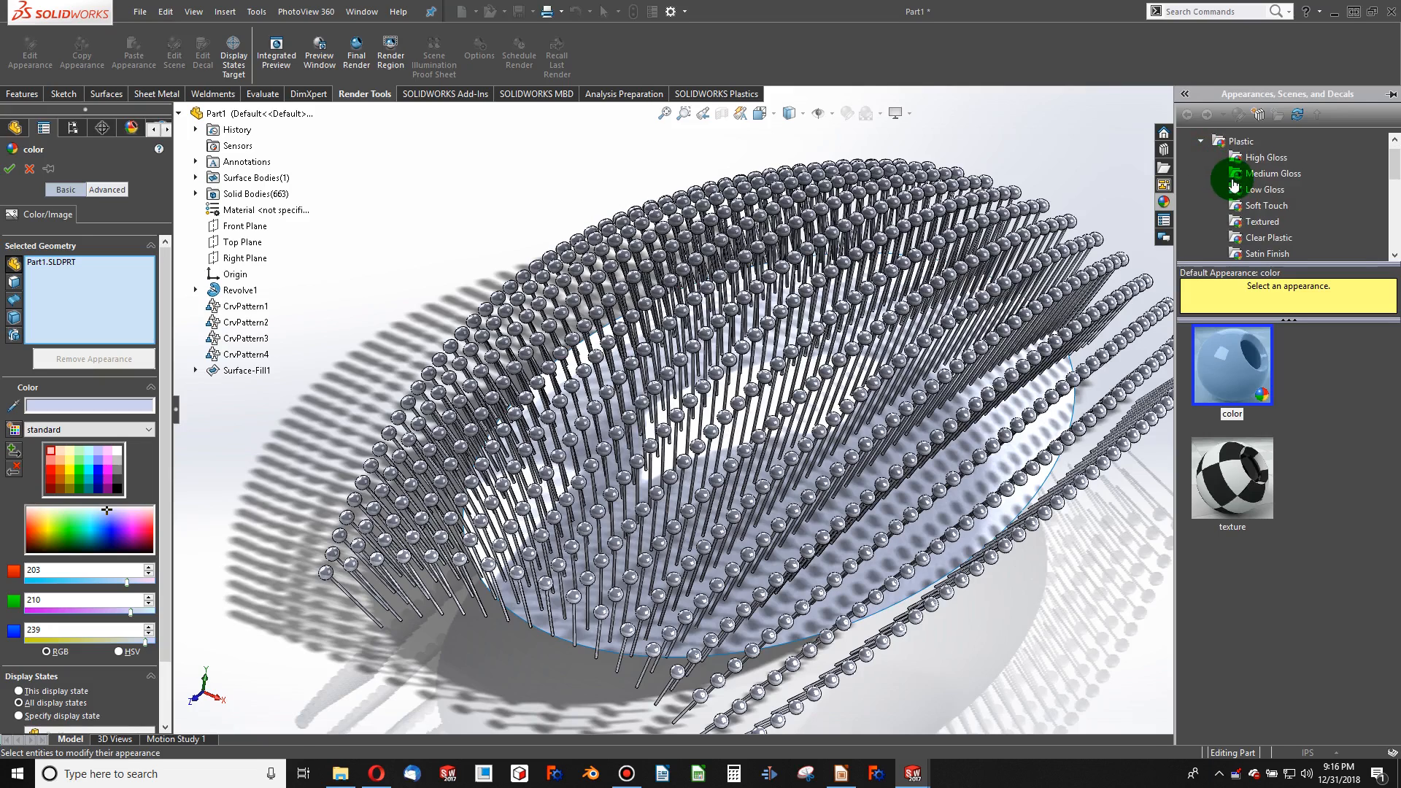
pyautogui.click(1271, 173)
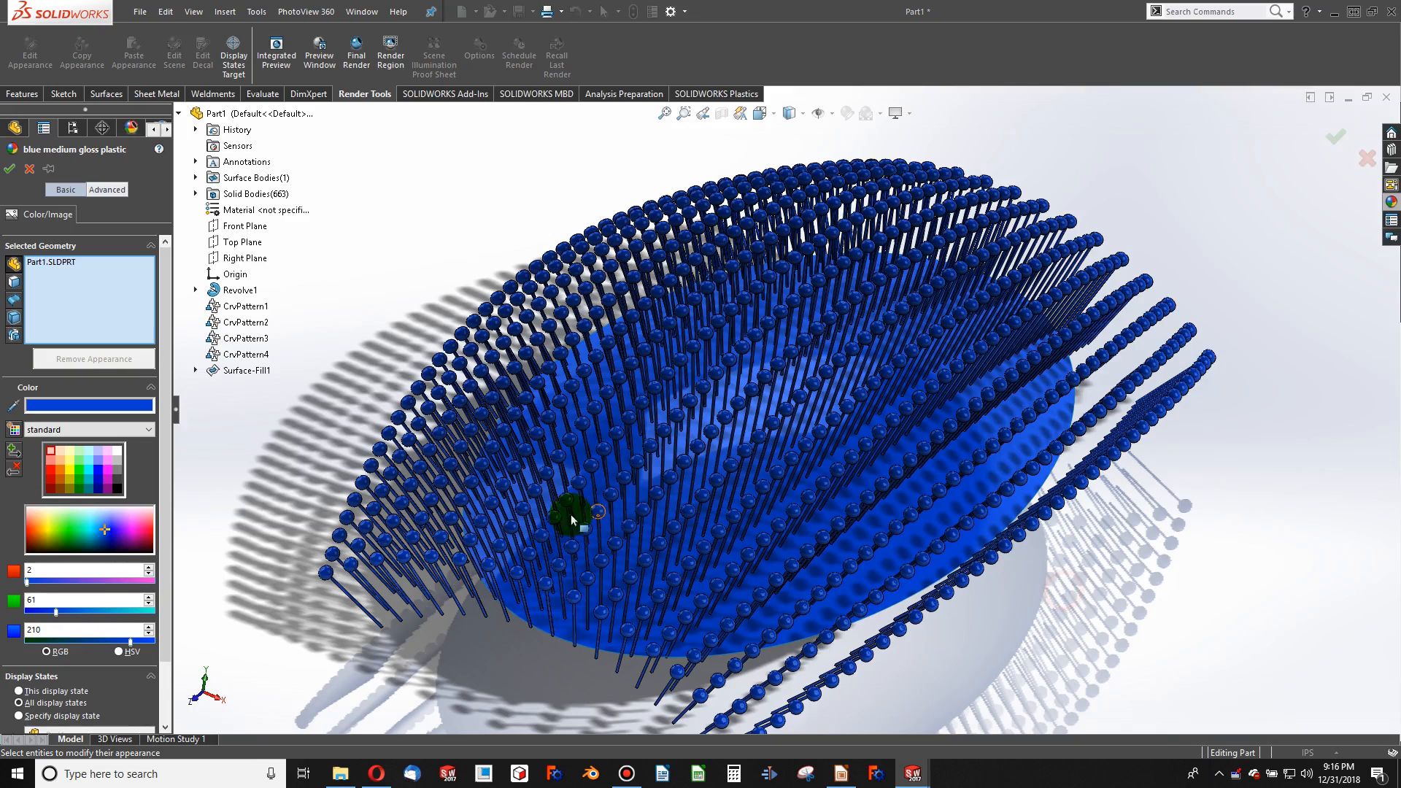
pyautogui.click(106, 94)
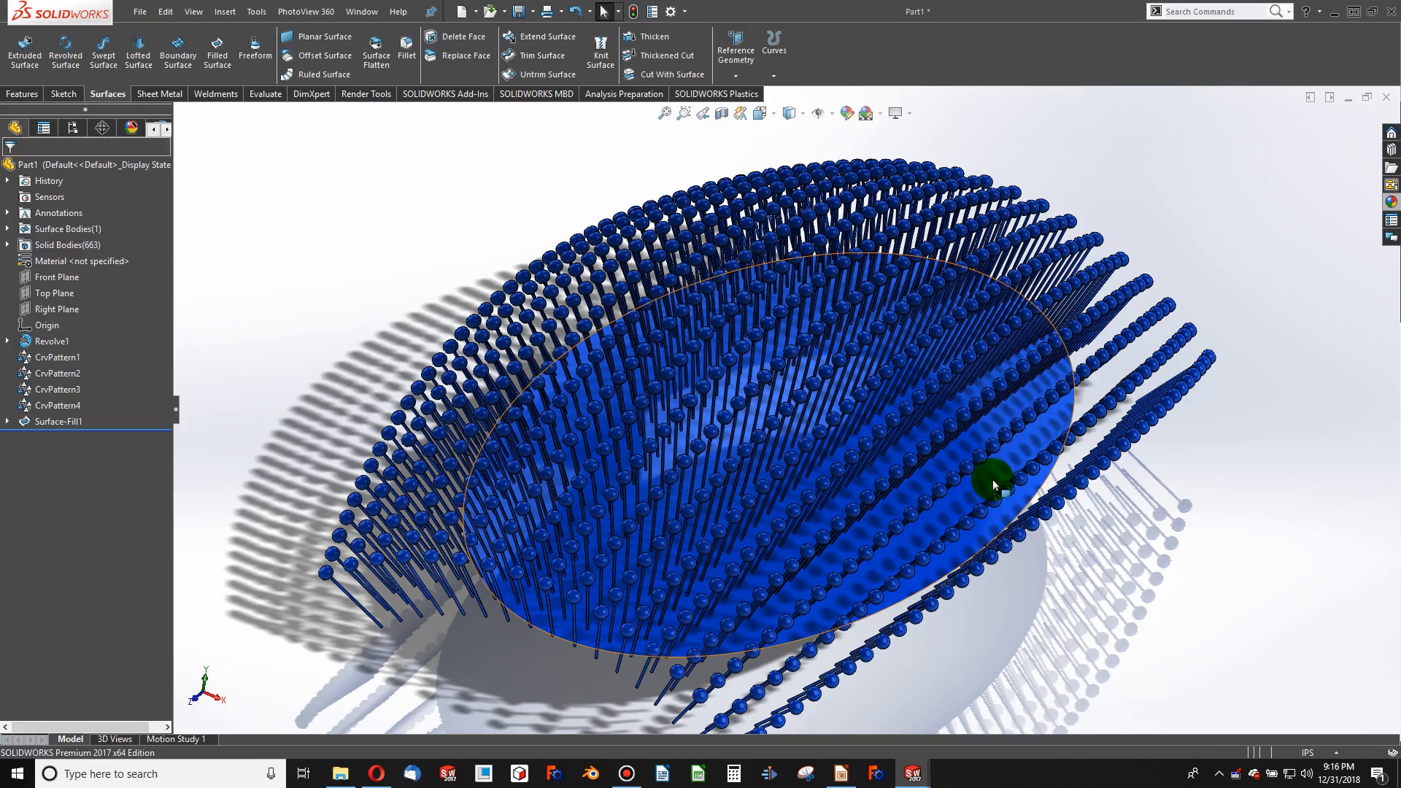
# Apply black medium-gloss plastic to the fill surface face only
pyautogui.rightClick(994, 481)
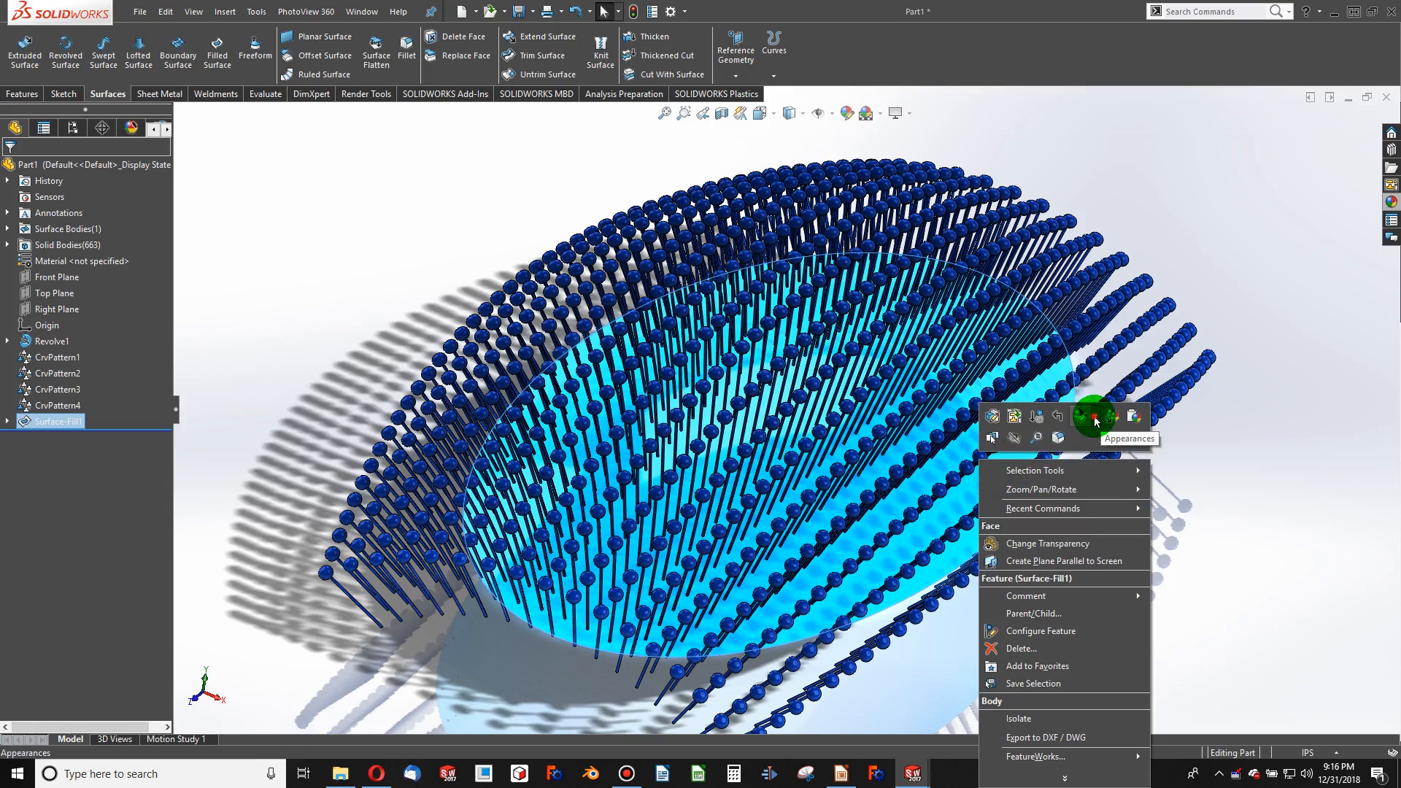
pyautogui.click(1092, 416)
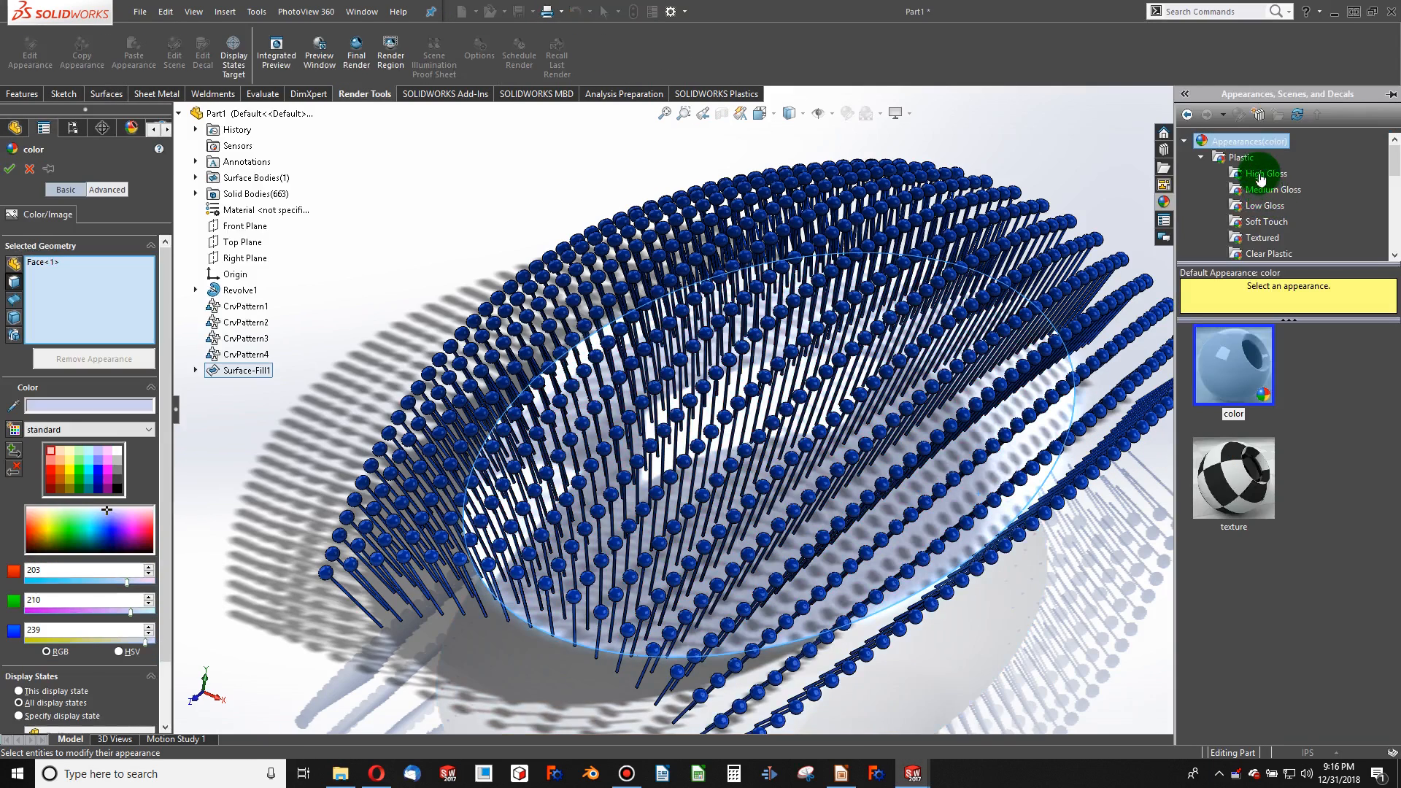
pyautogui.moveTo(1215, 188)
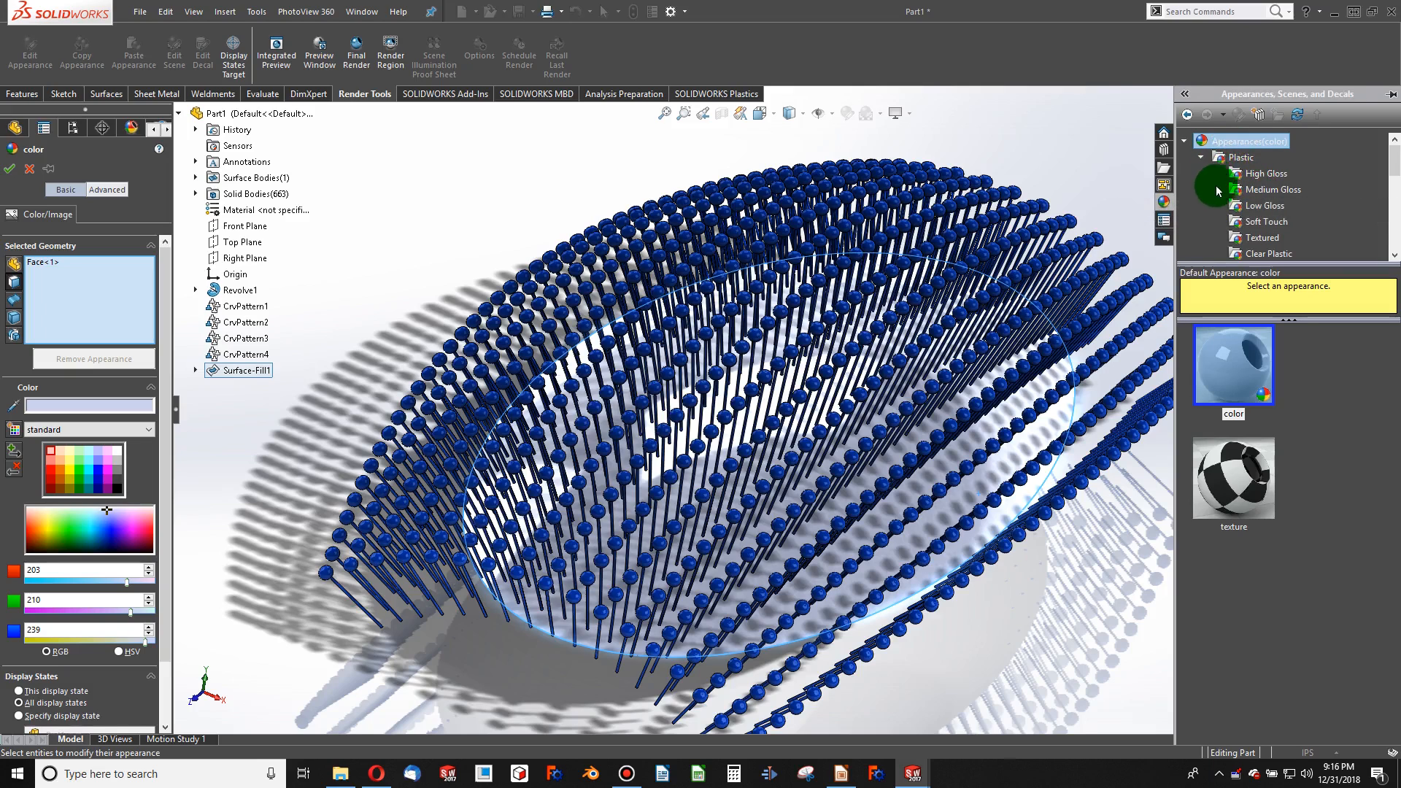
pyautogui.click(1272, 188)
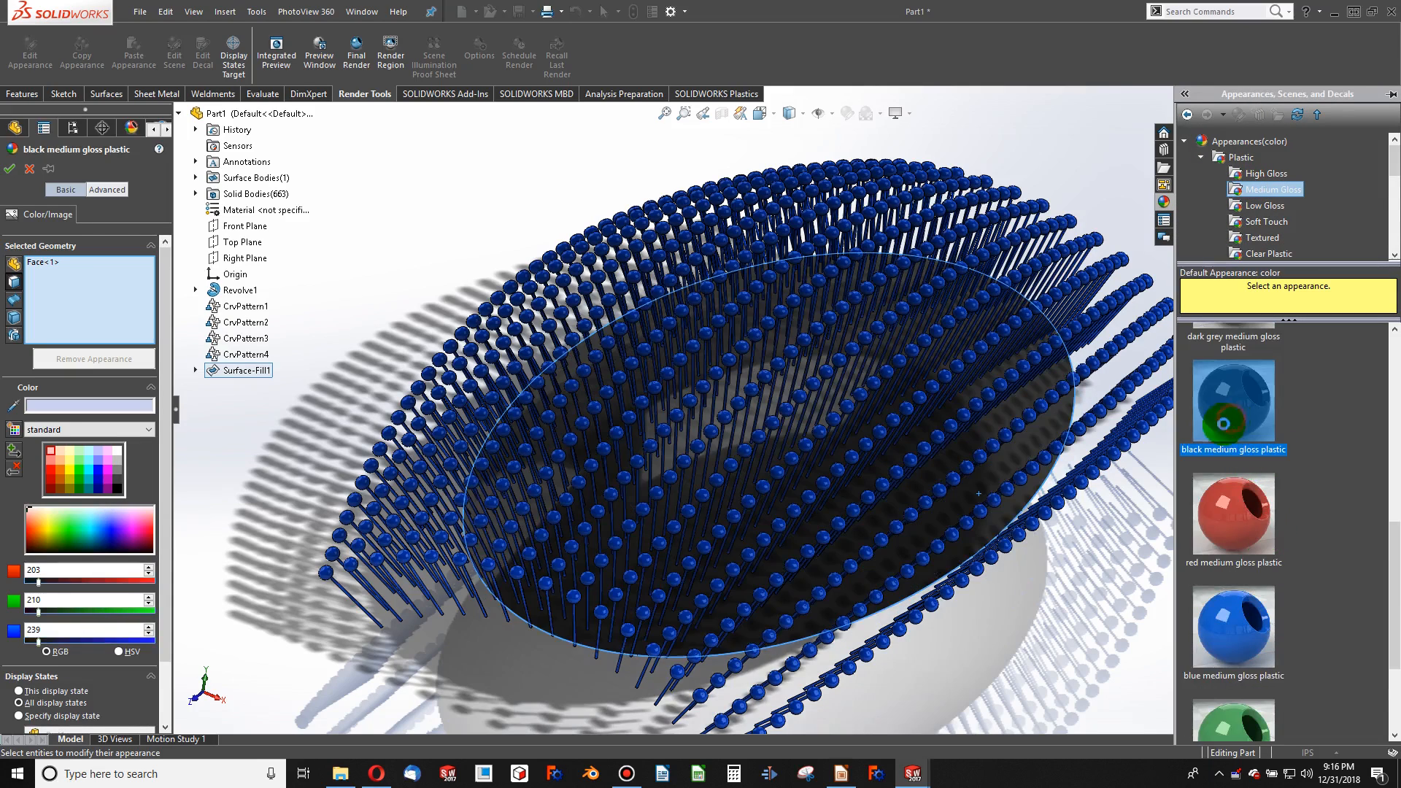
pyautogui.click(108, 94)
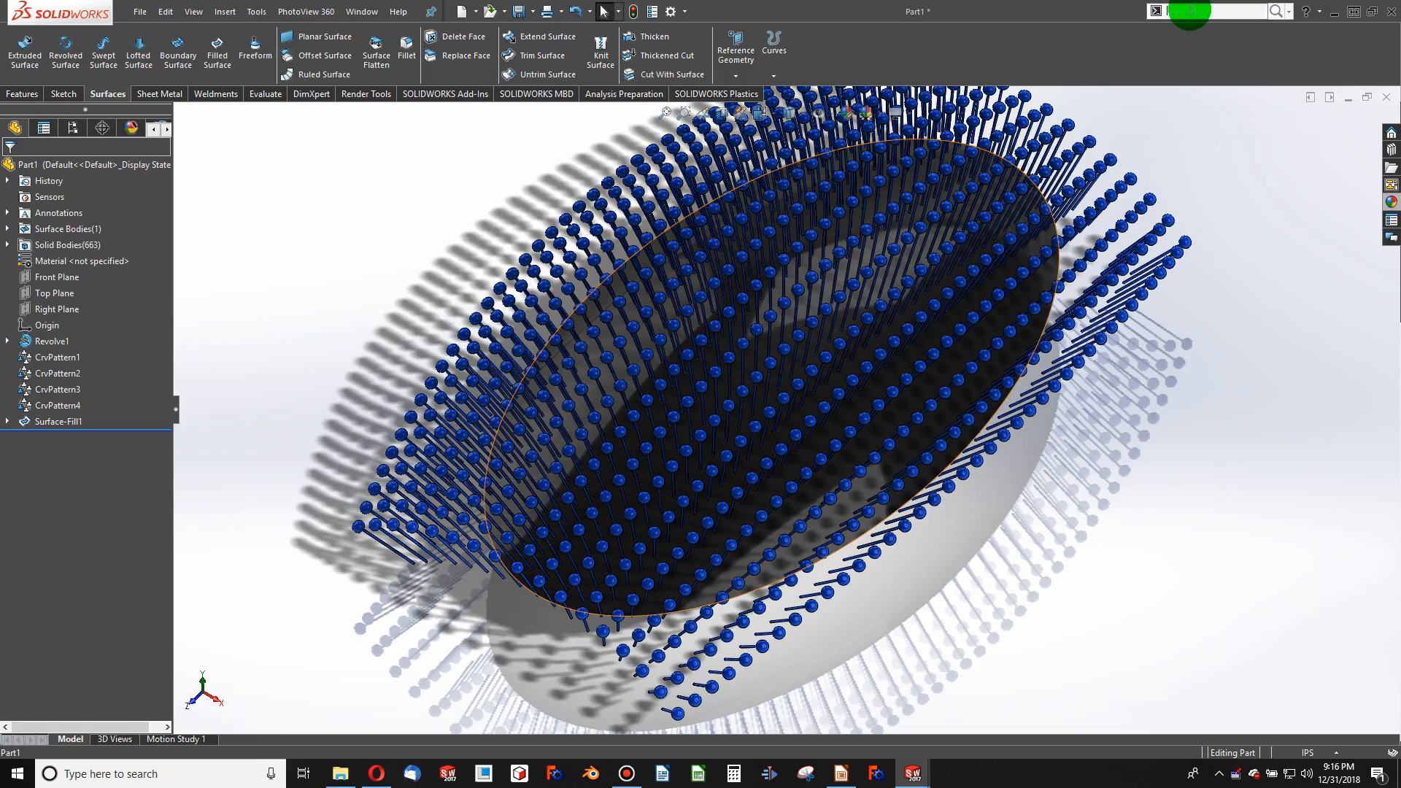
# Use Delete/Keep Body to delete the stray bristles outside the surface, leaving 481 bodies
pyautogui.write('delete')
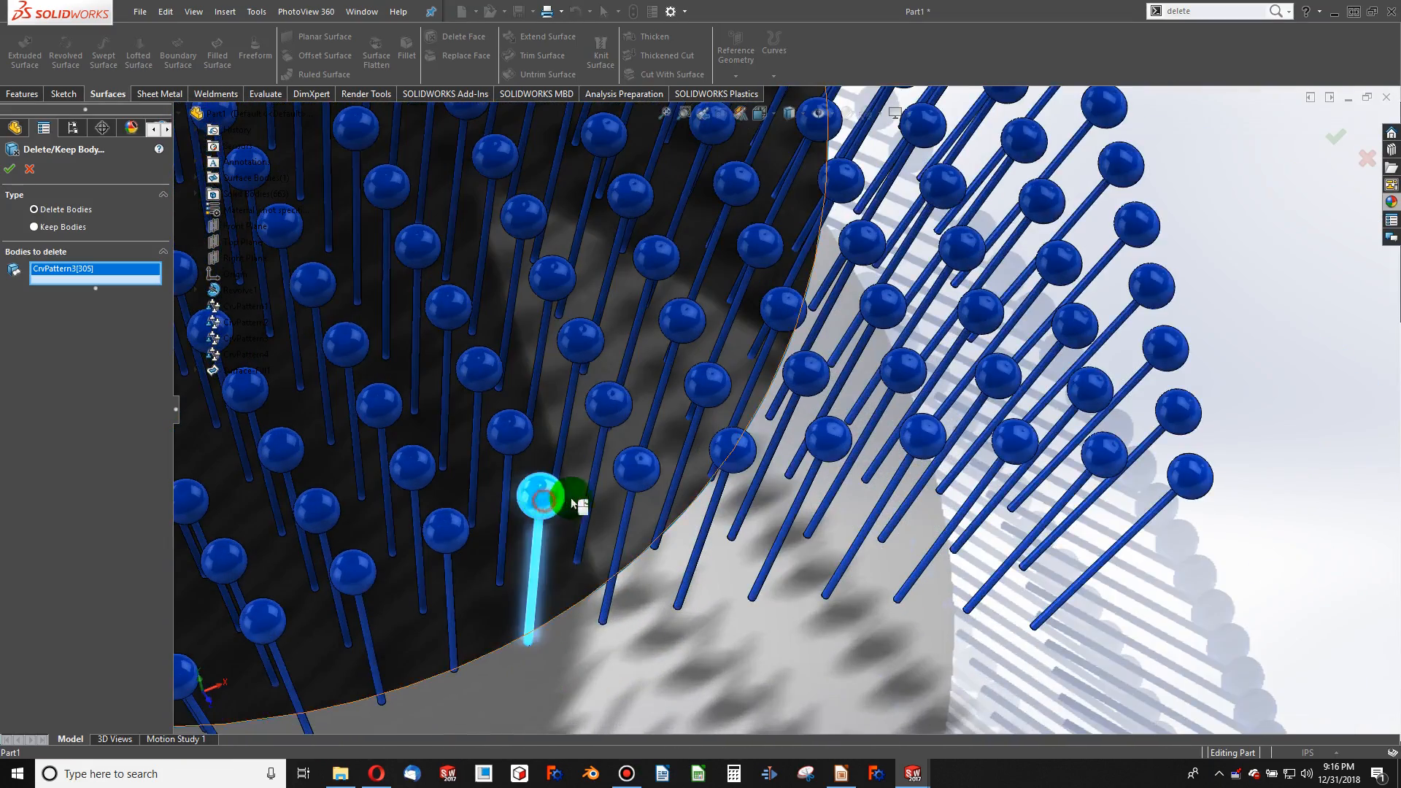
pyautogui.click(732, 465)
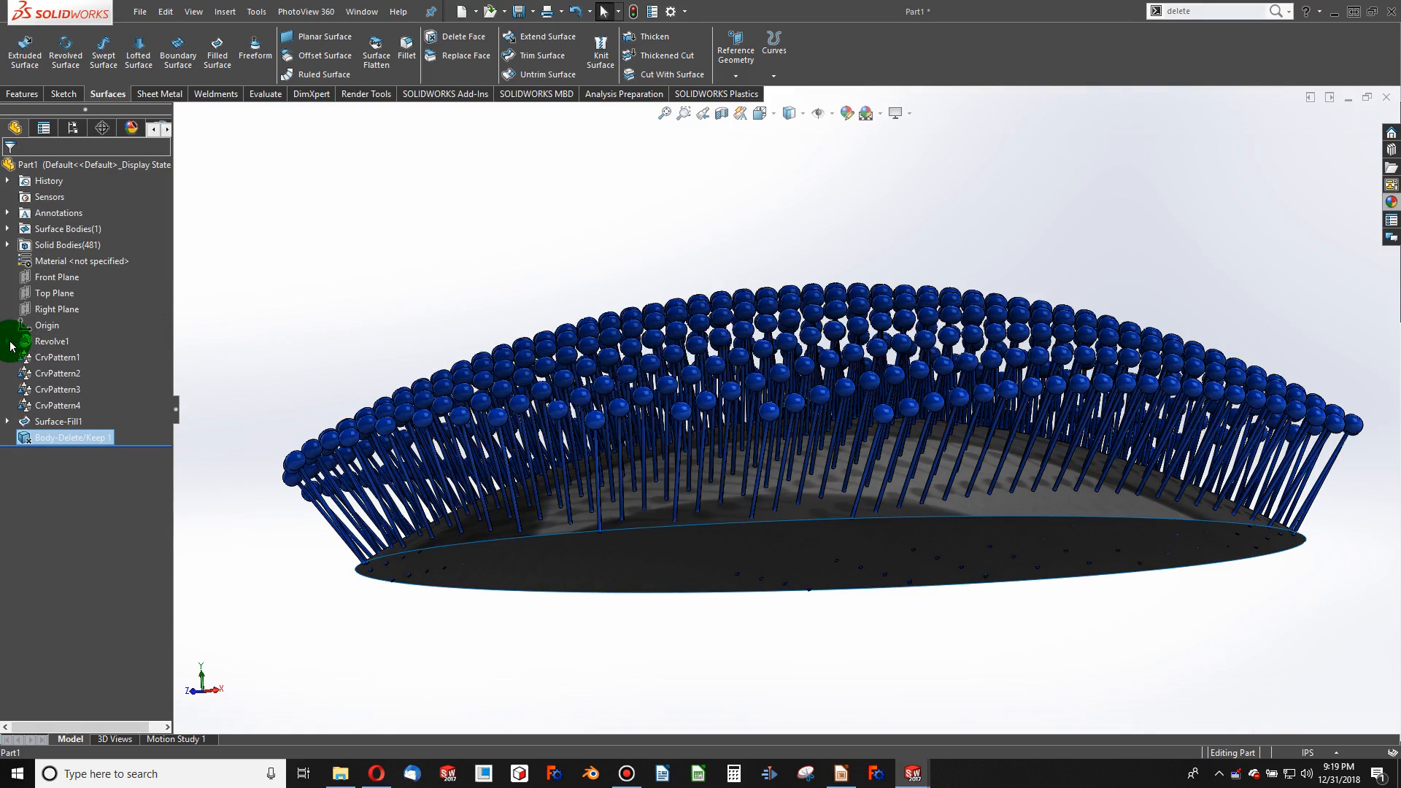
# Start Surface-Fill2 using Sketch1's ellipse as the contact boundary
pyautogui.click(8, 421)
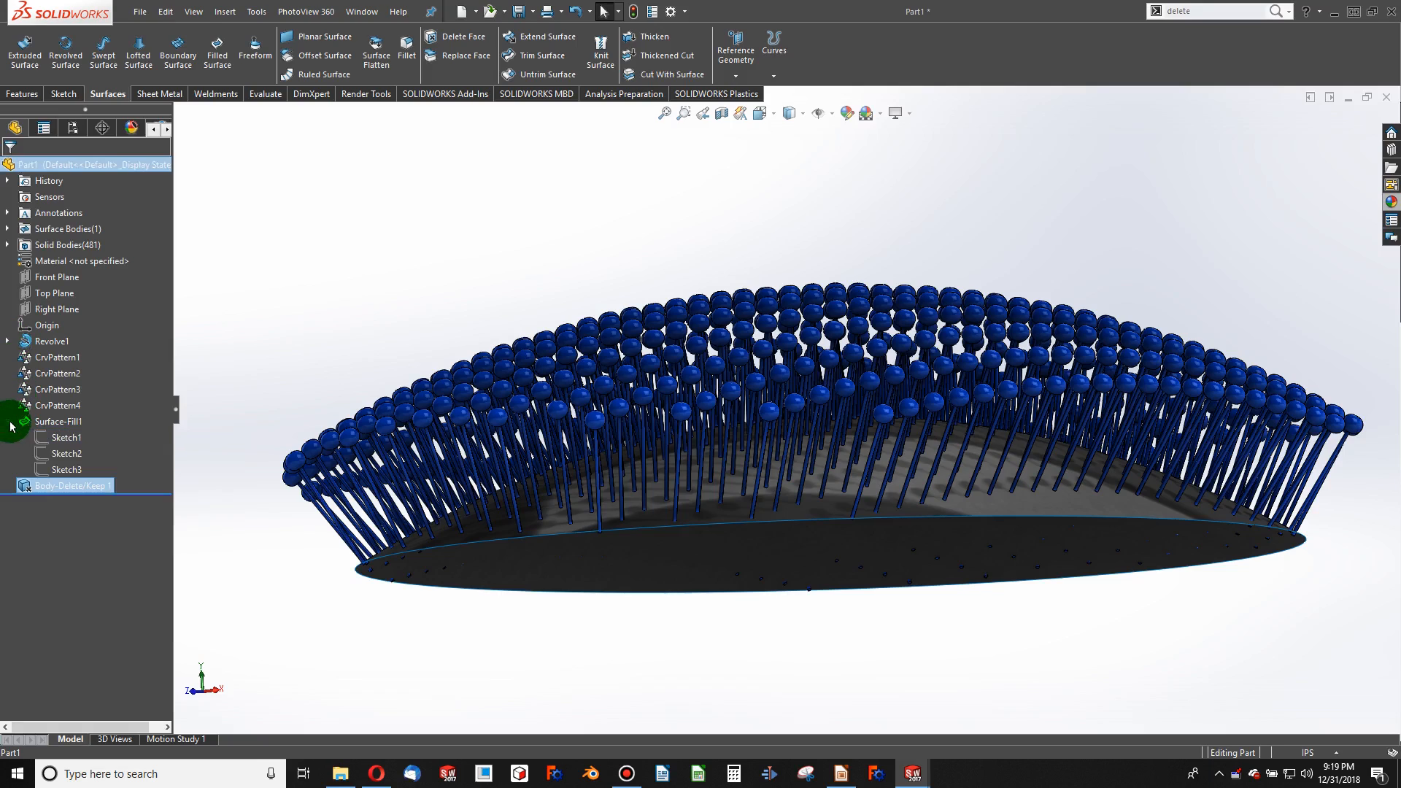
pyautogui.click(63, 437)
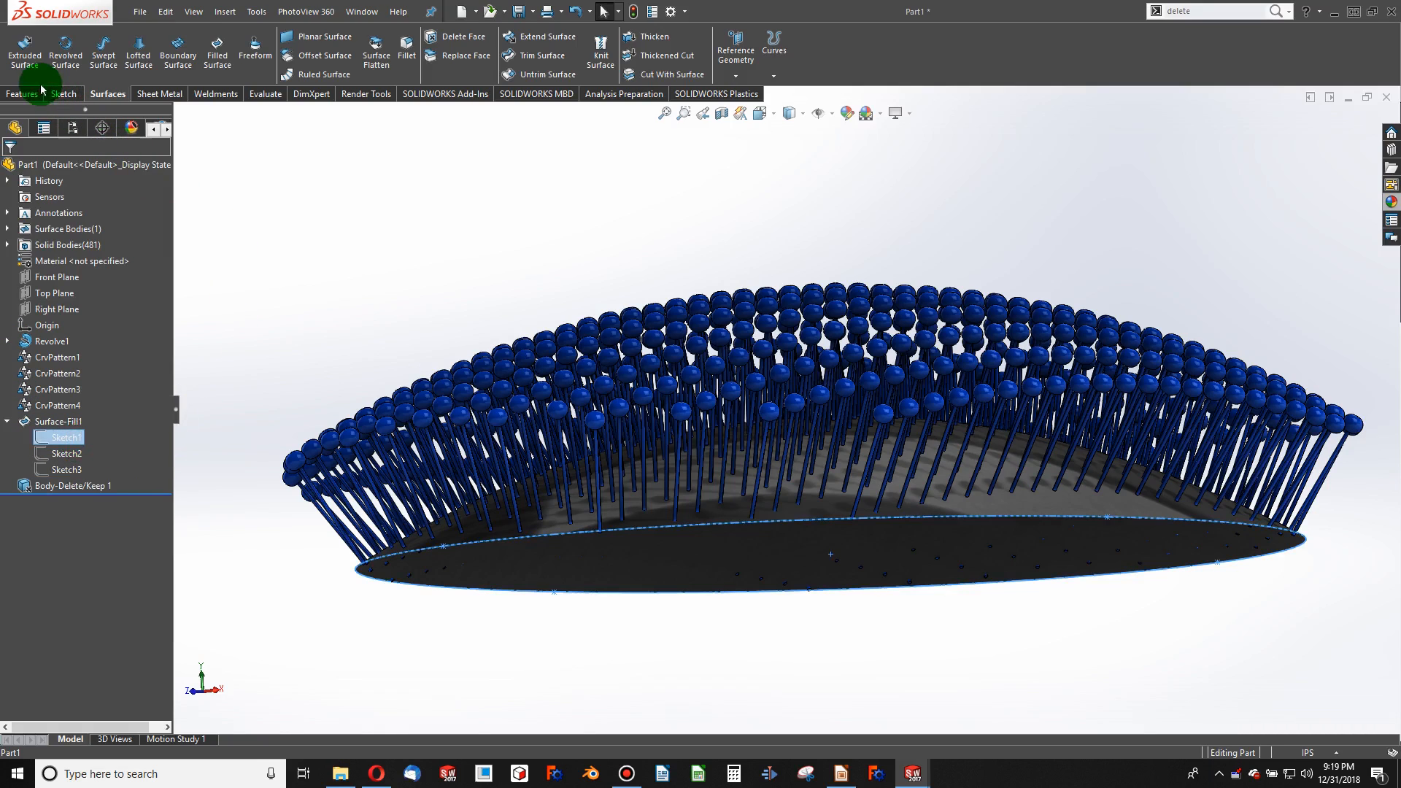
pyautogui.moveTo(177, 49)
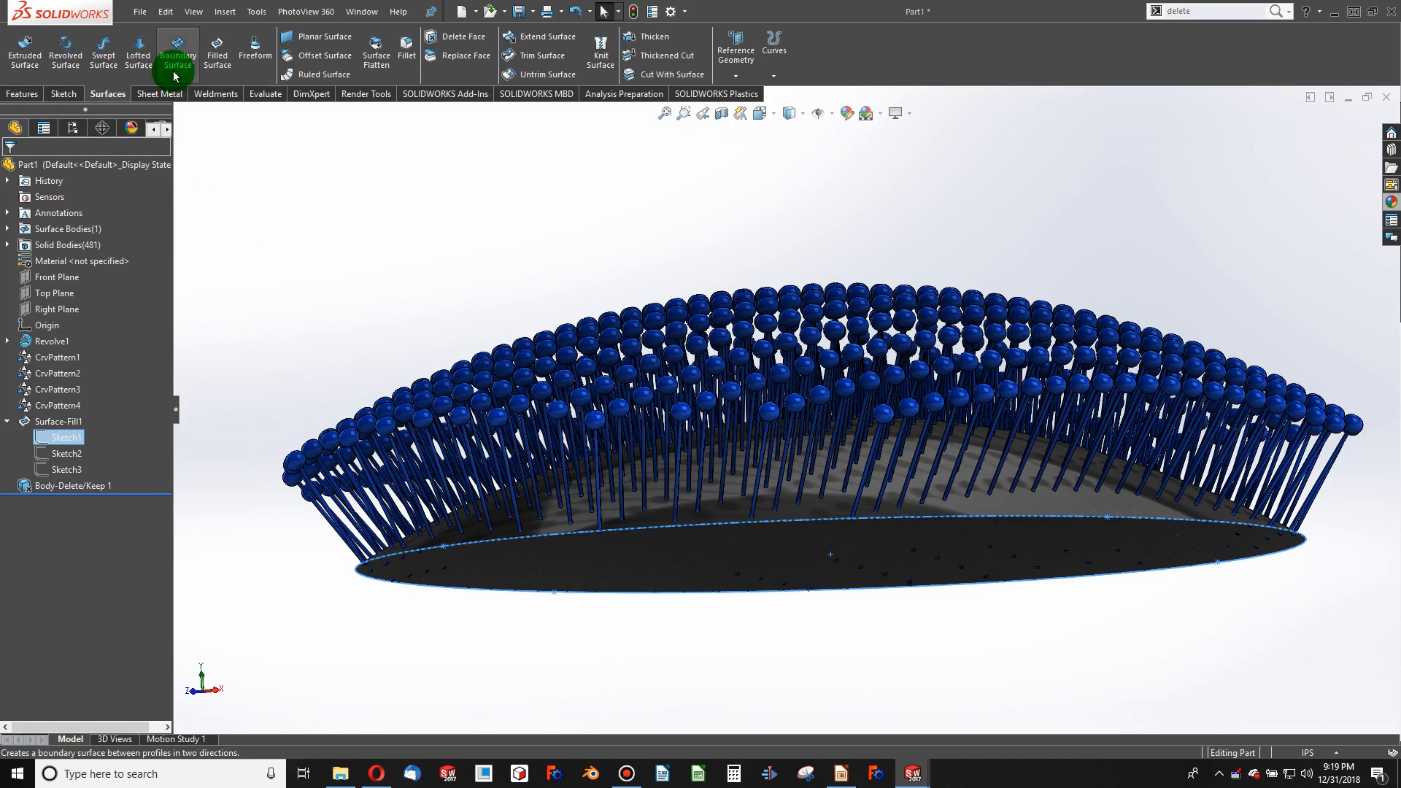
pyautogui.click(216, 51)
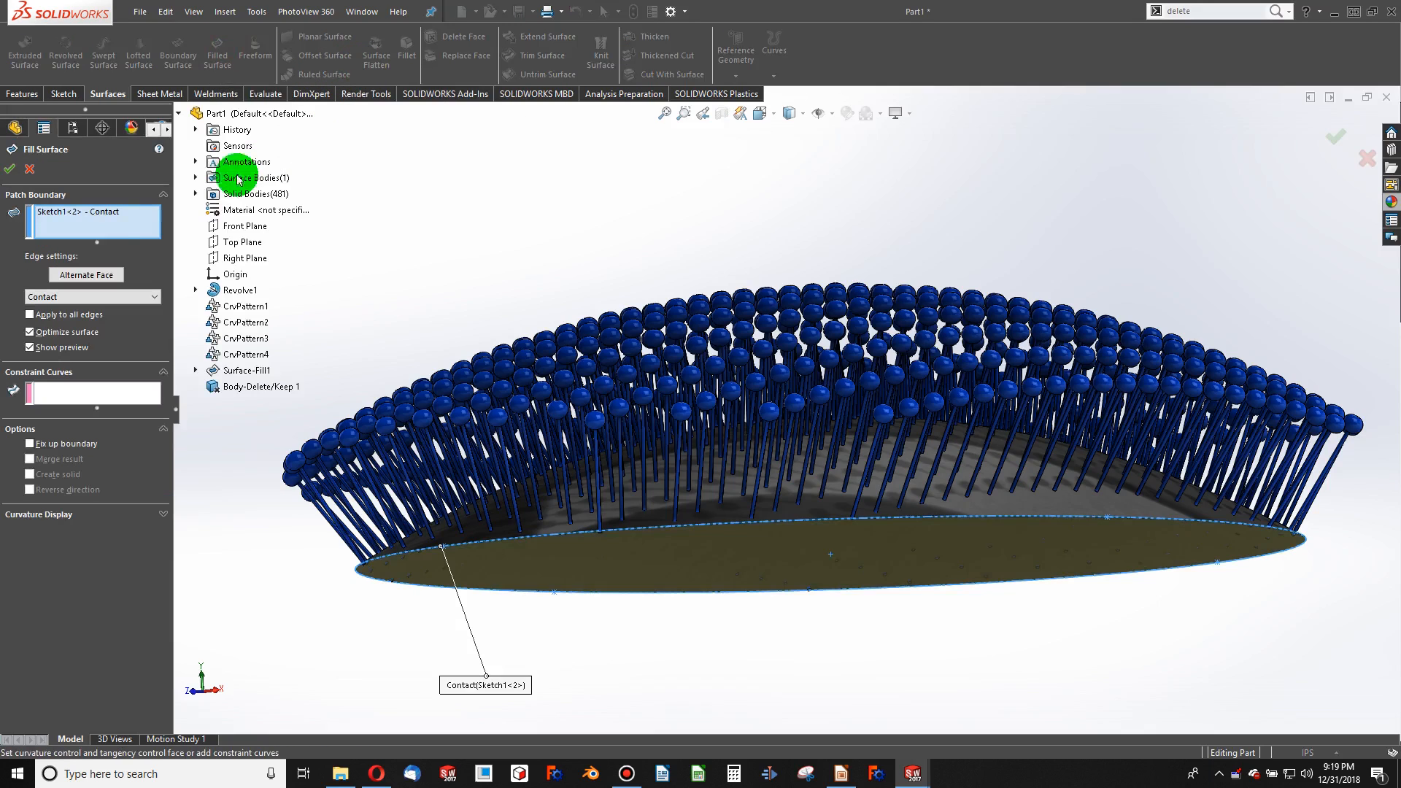
pyautogui.moveTo(109, 168)
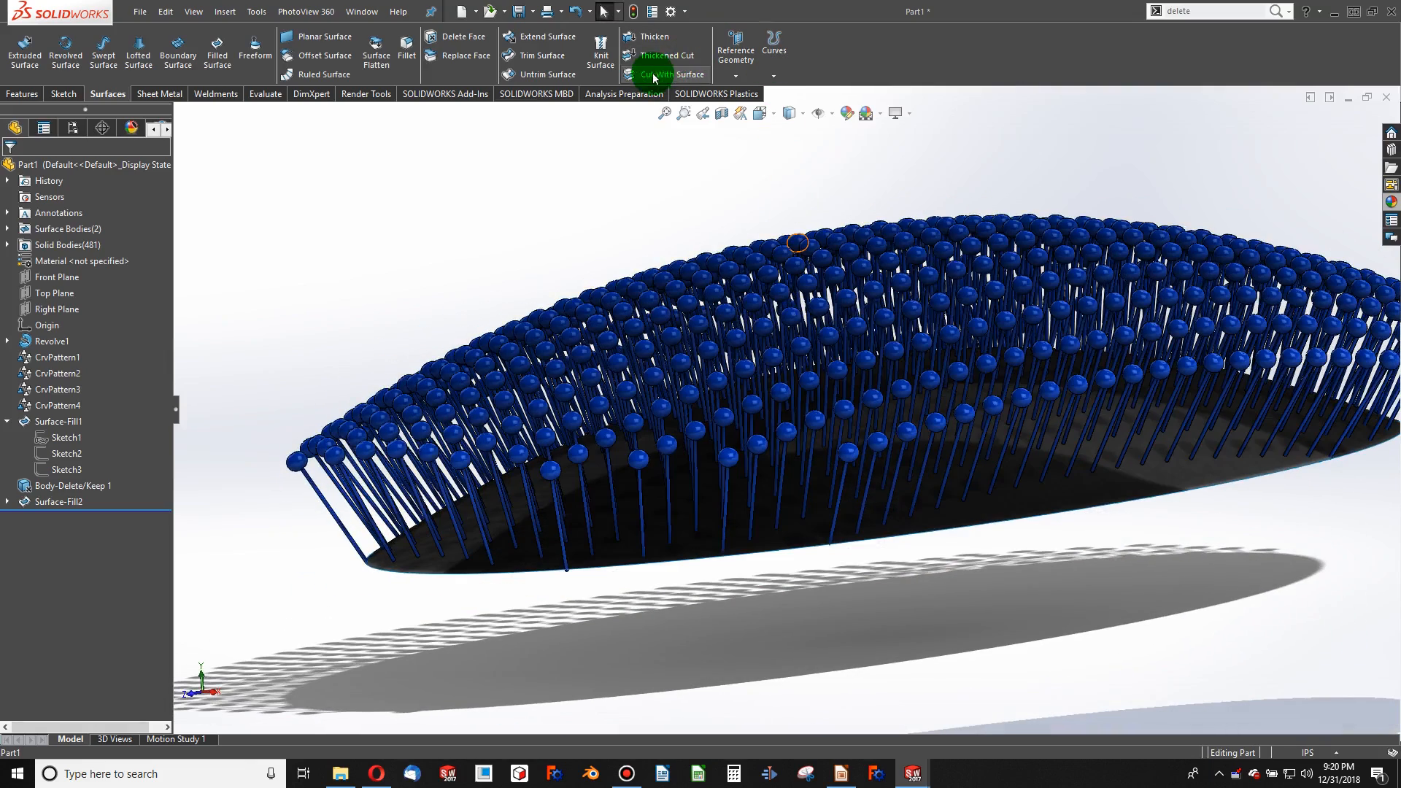
pyautogui.moveTo(735, 51)
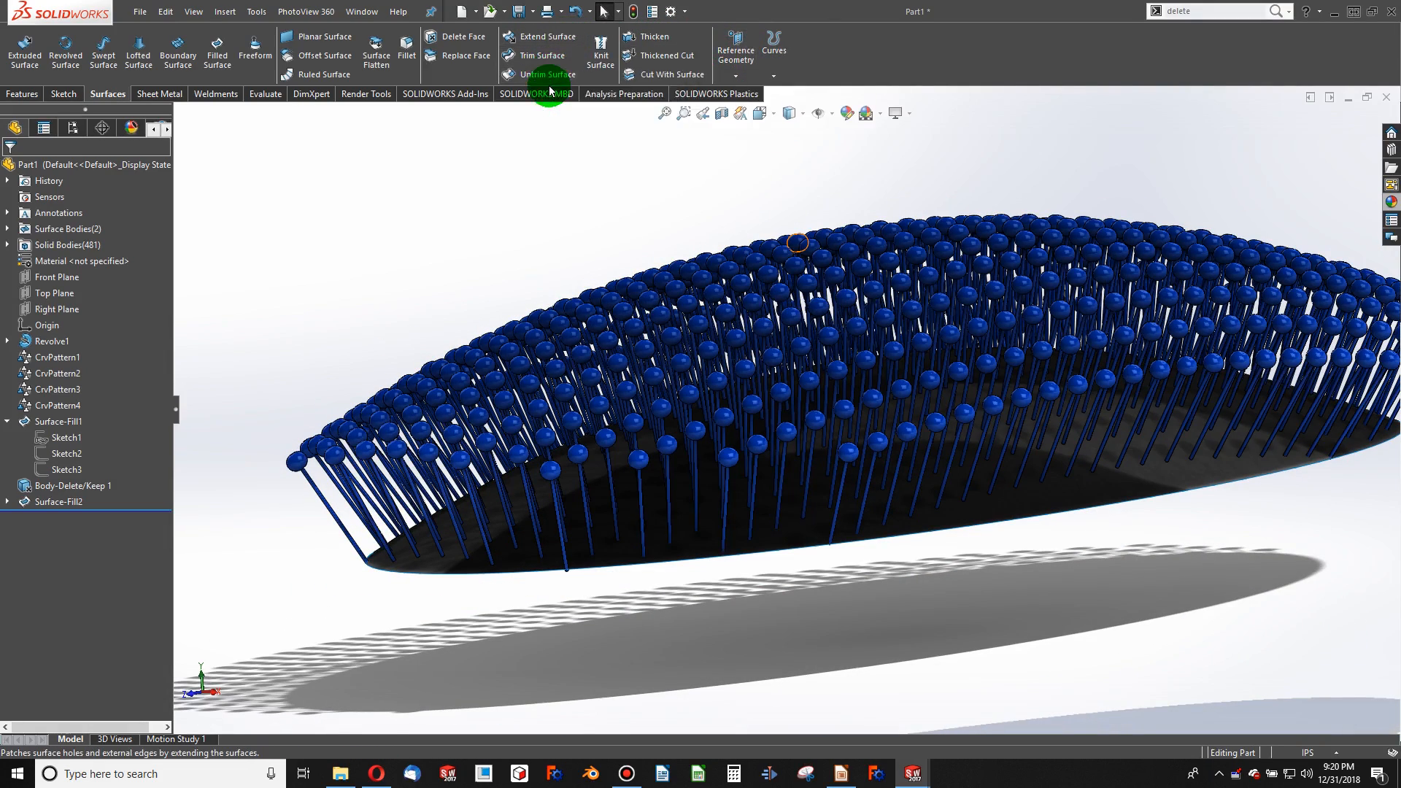
# Knit Surface-Fill1 and Surface-Fill2 into one solid, giving 482 bodies
pyautogui.click(600, 53)
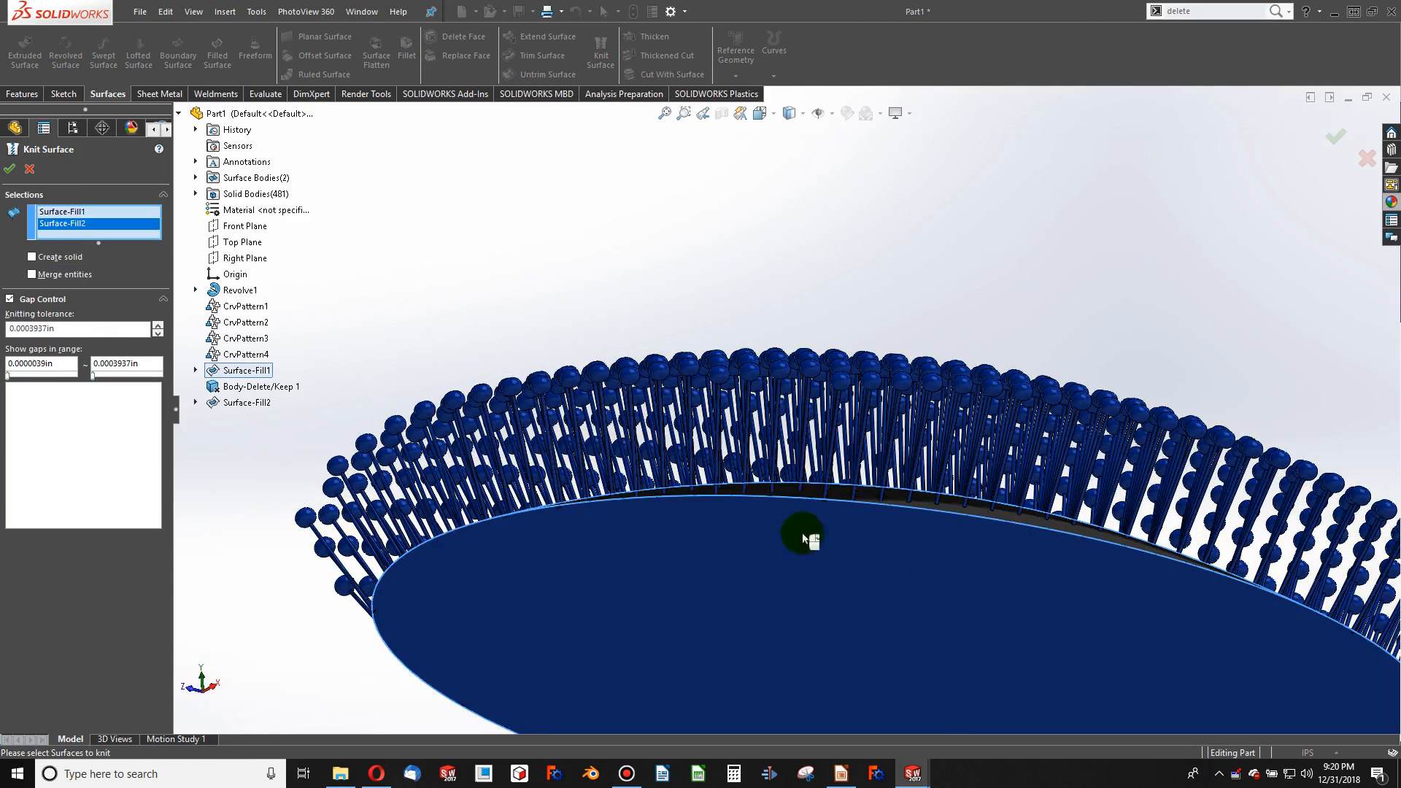
pyautogui.click(32, 256)
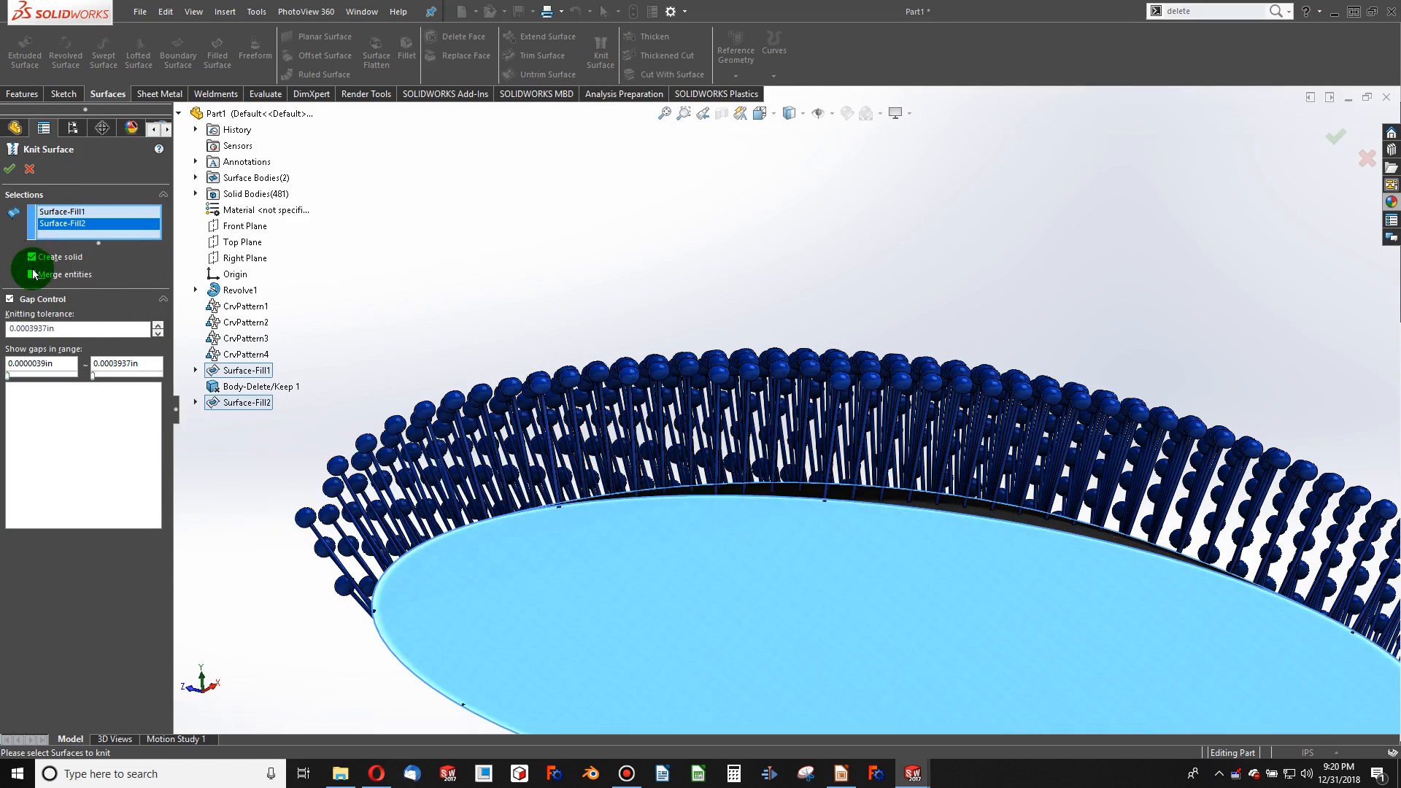
pyautogui.click(8, 169)
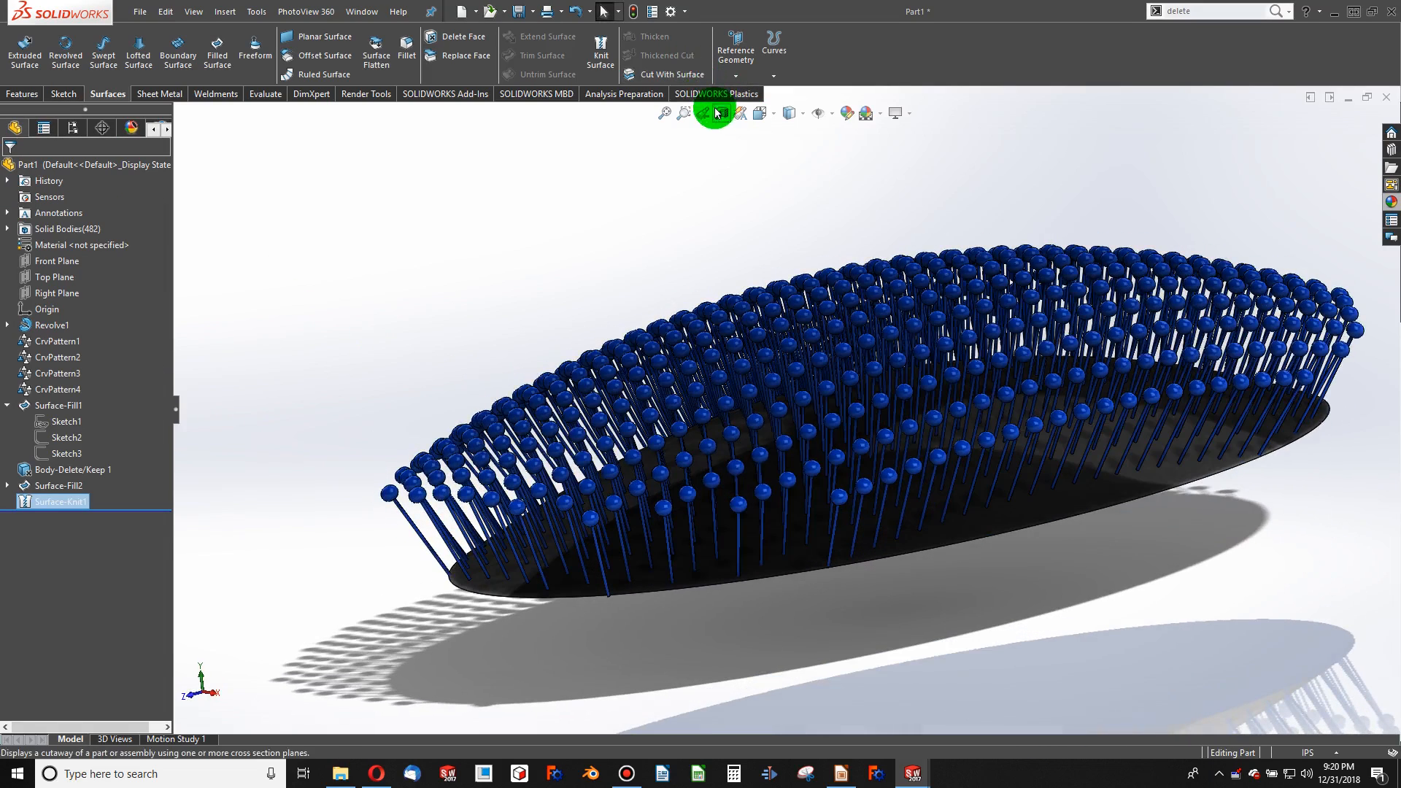
pyautogui.click(717, 112)
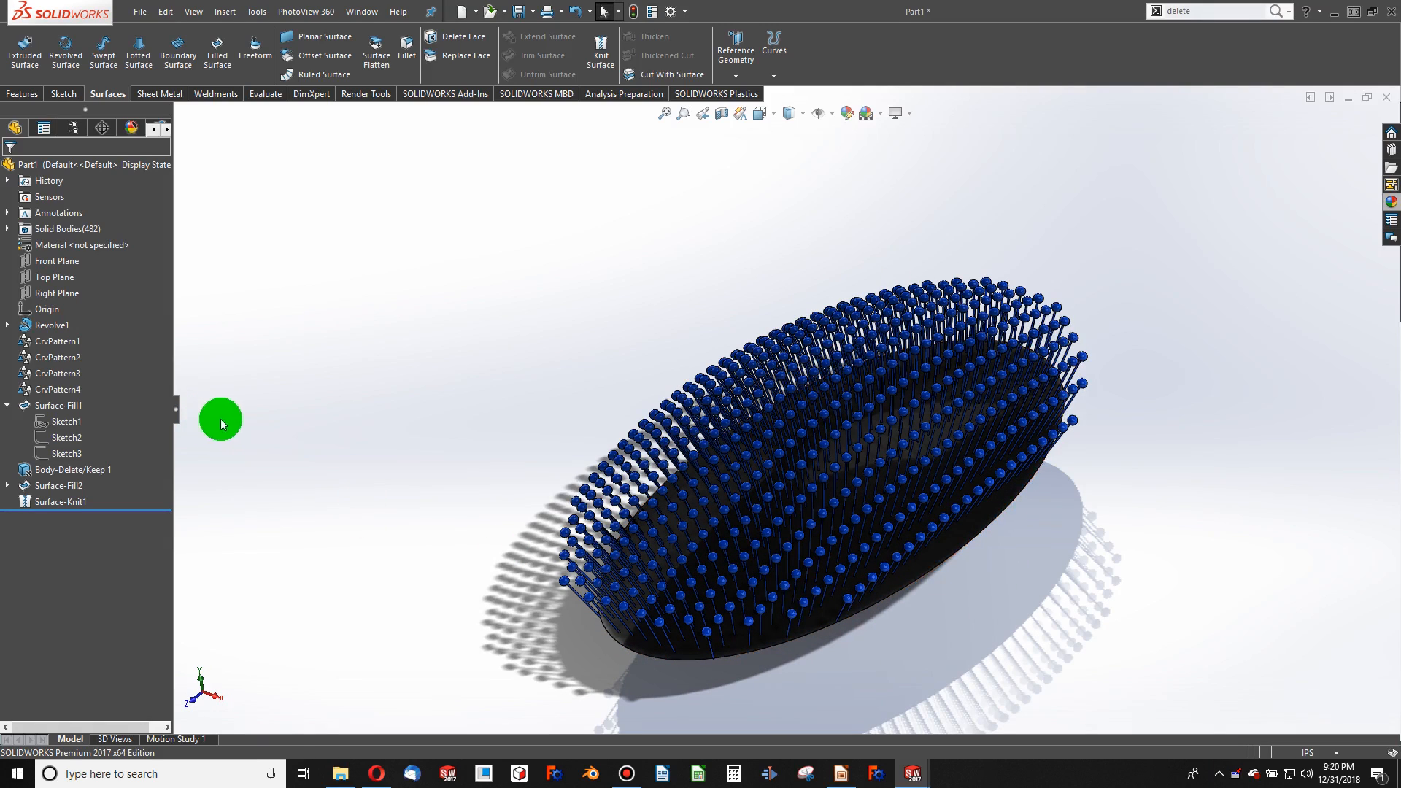
# Open Sketch5 on the Top Plane, viewed normal to the plane
pyautogui.click(56, 260)
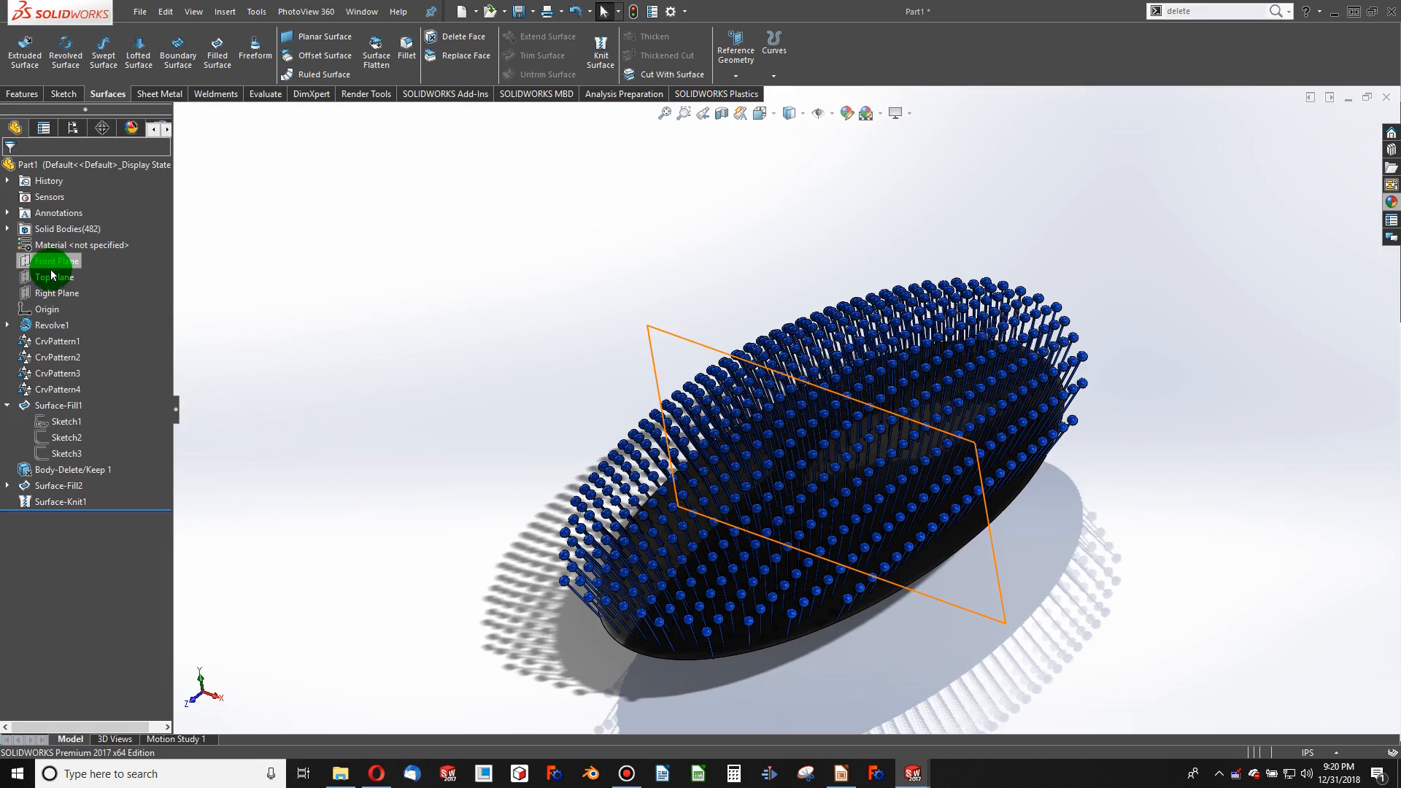
pyautogui.click(54, 277)
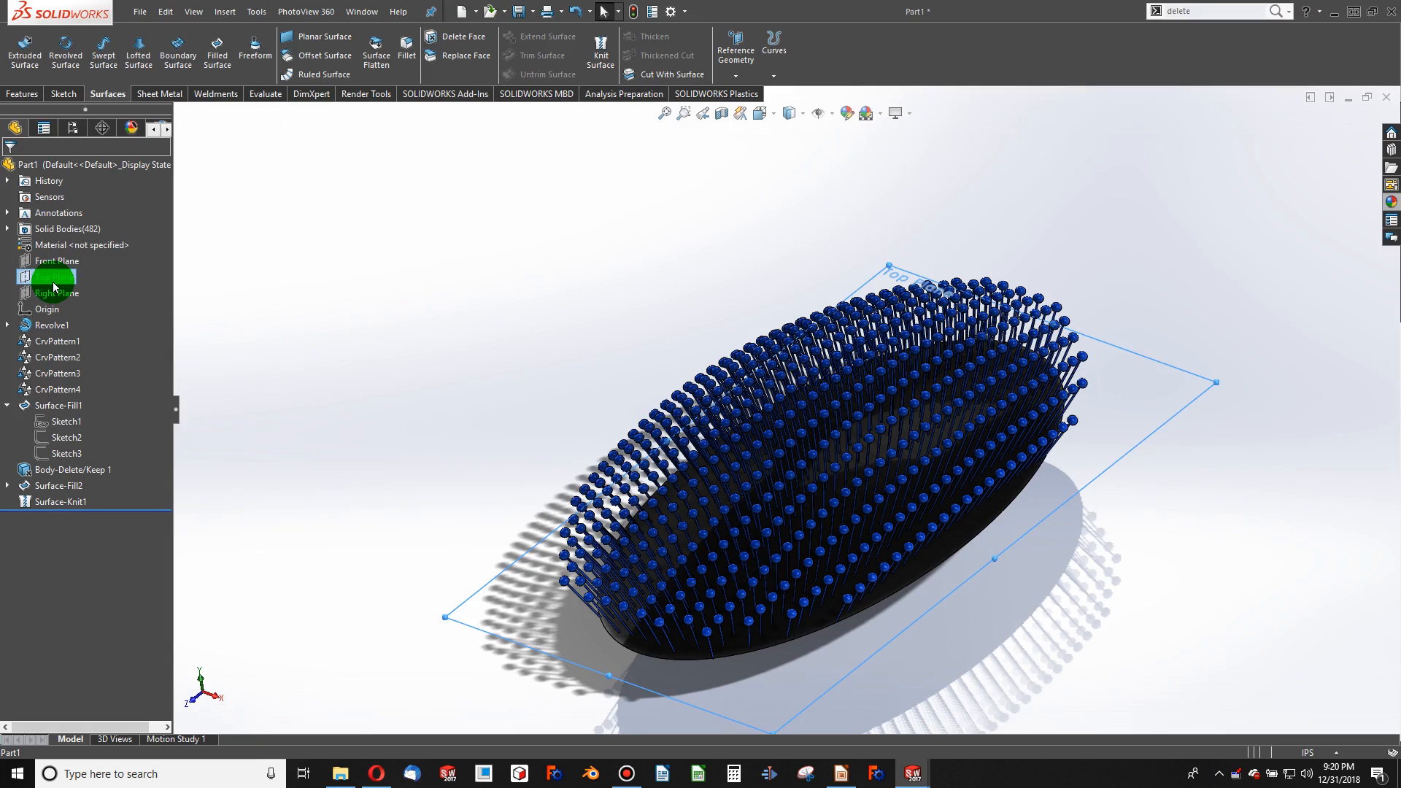
pyautogui.click(56, 276)
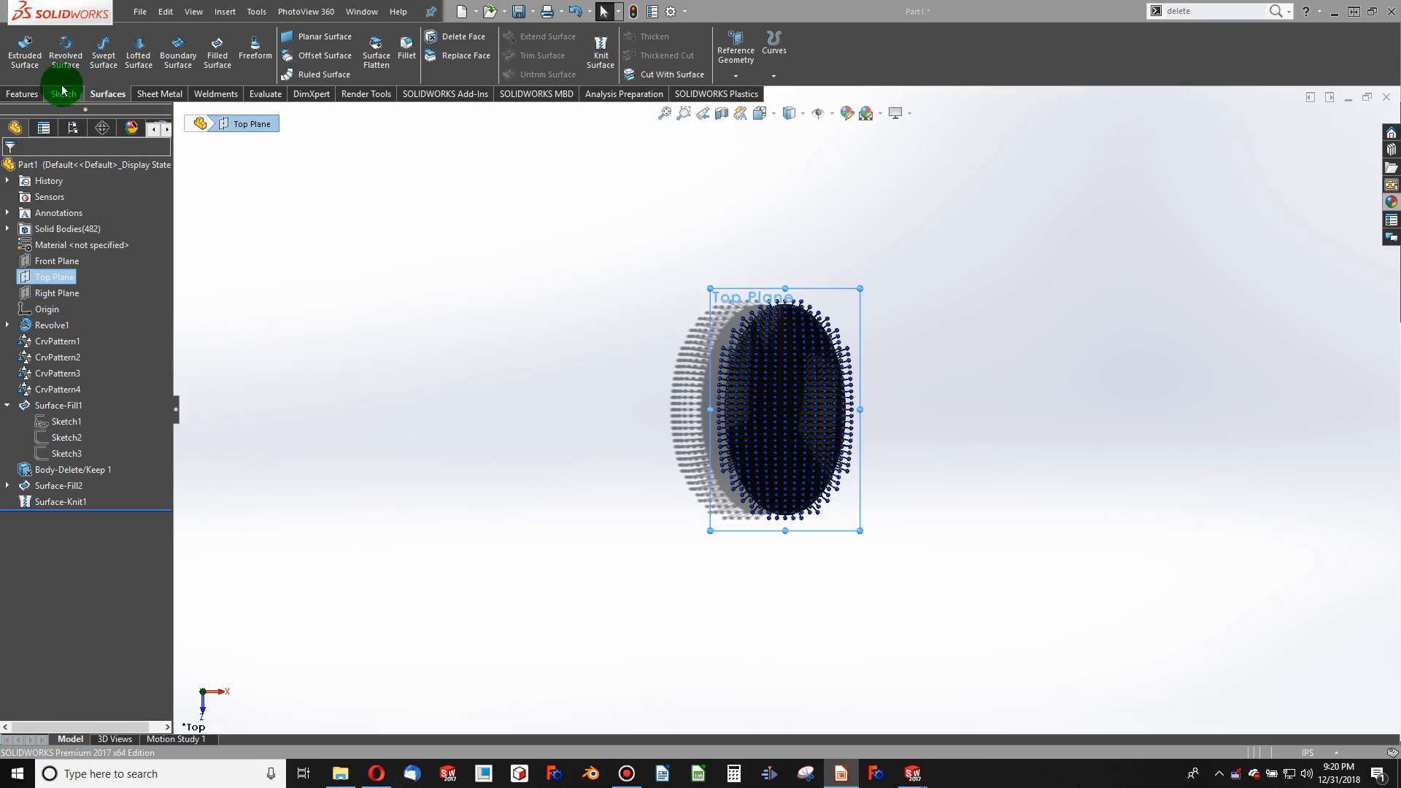
pyautogui.click(63, 94)
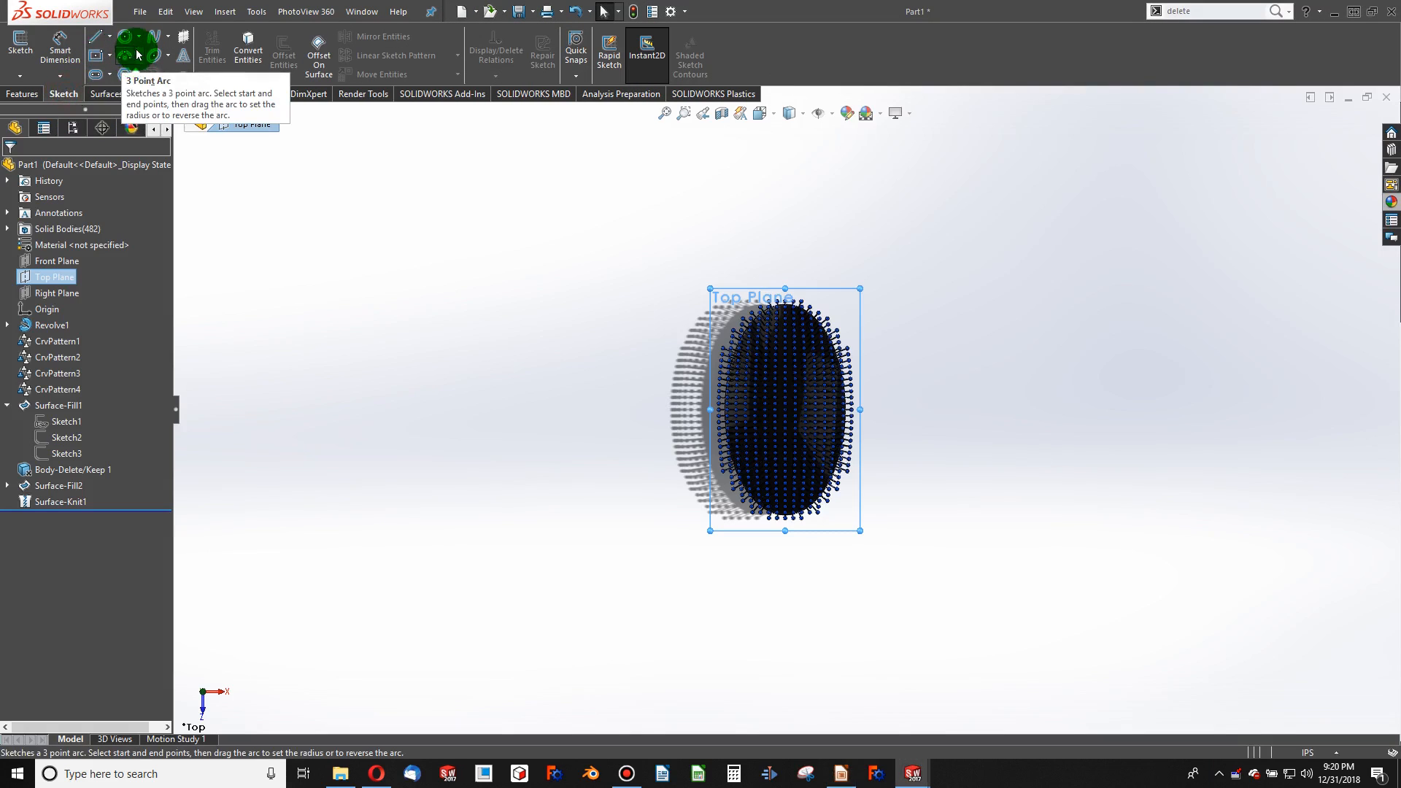
pyautogui.moveTo(152, 59)
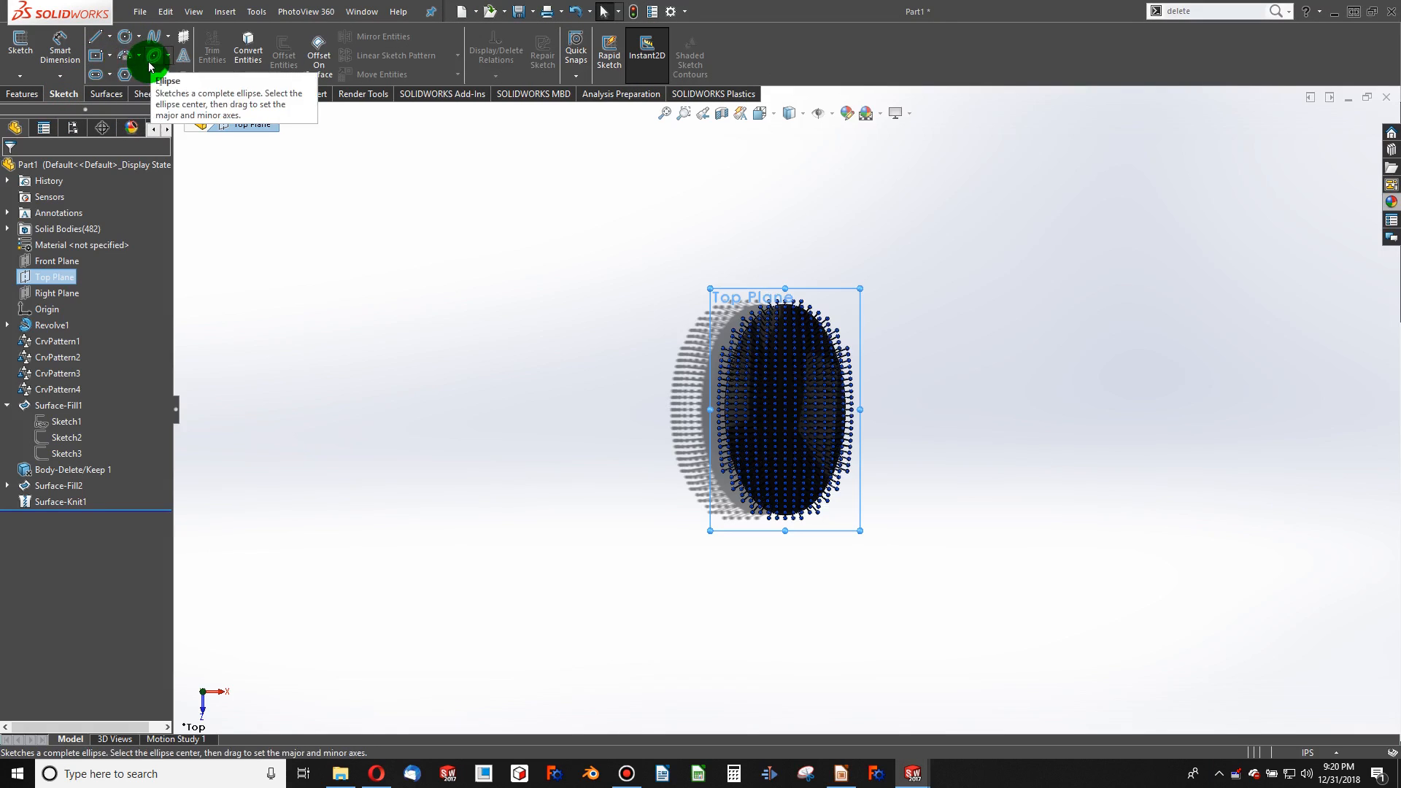
pyautogui.click(152, 36)
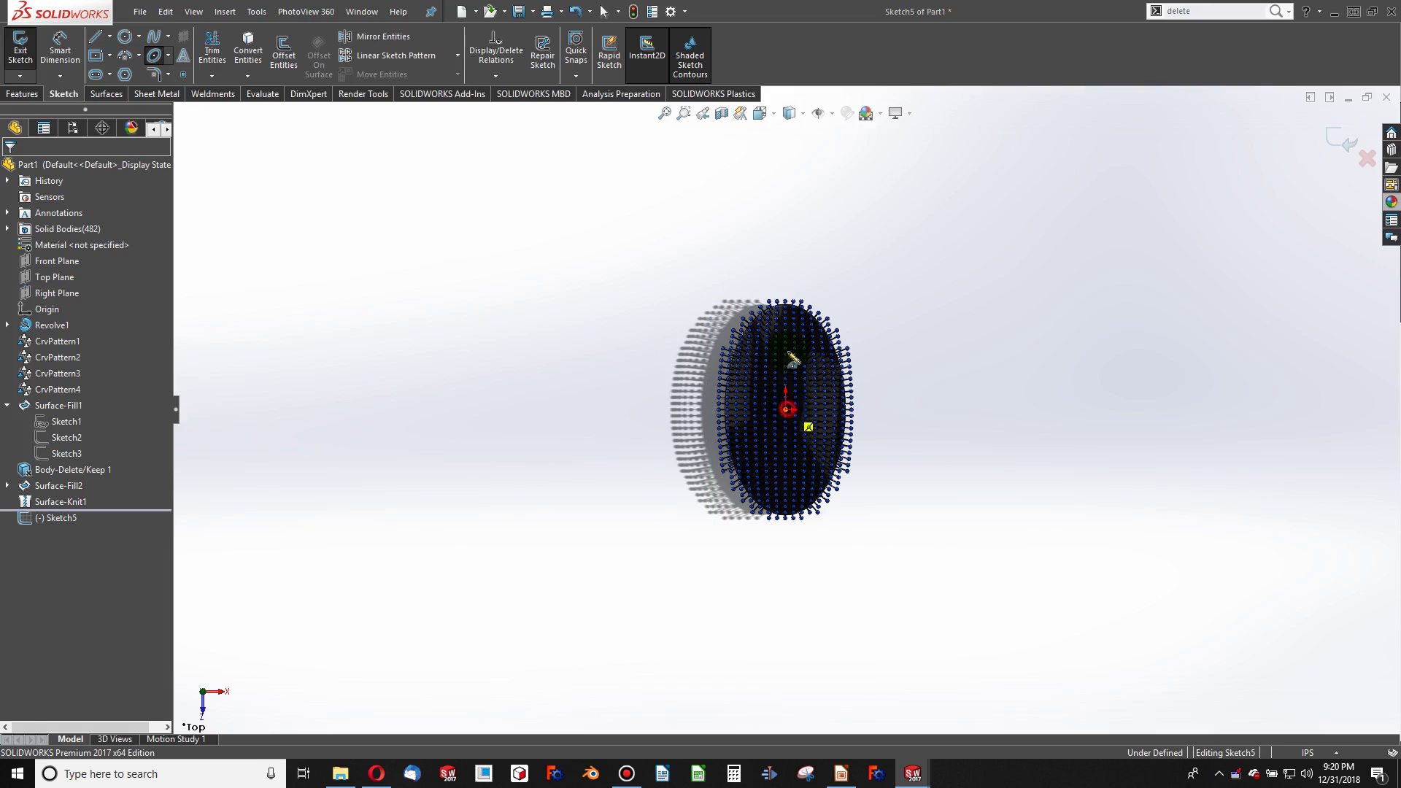
# Draw an origin-centred ellipse and dimension its half-axes 4.00 and 2.50
pyautogui.click(154, 36)
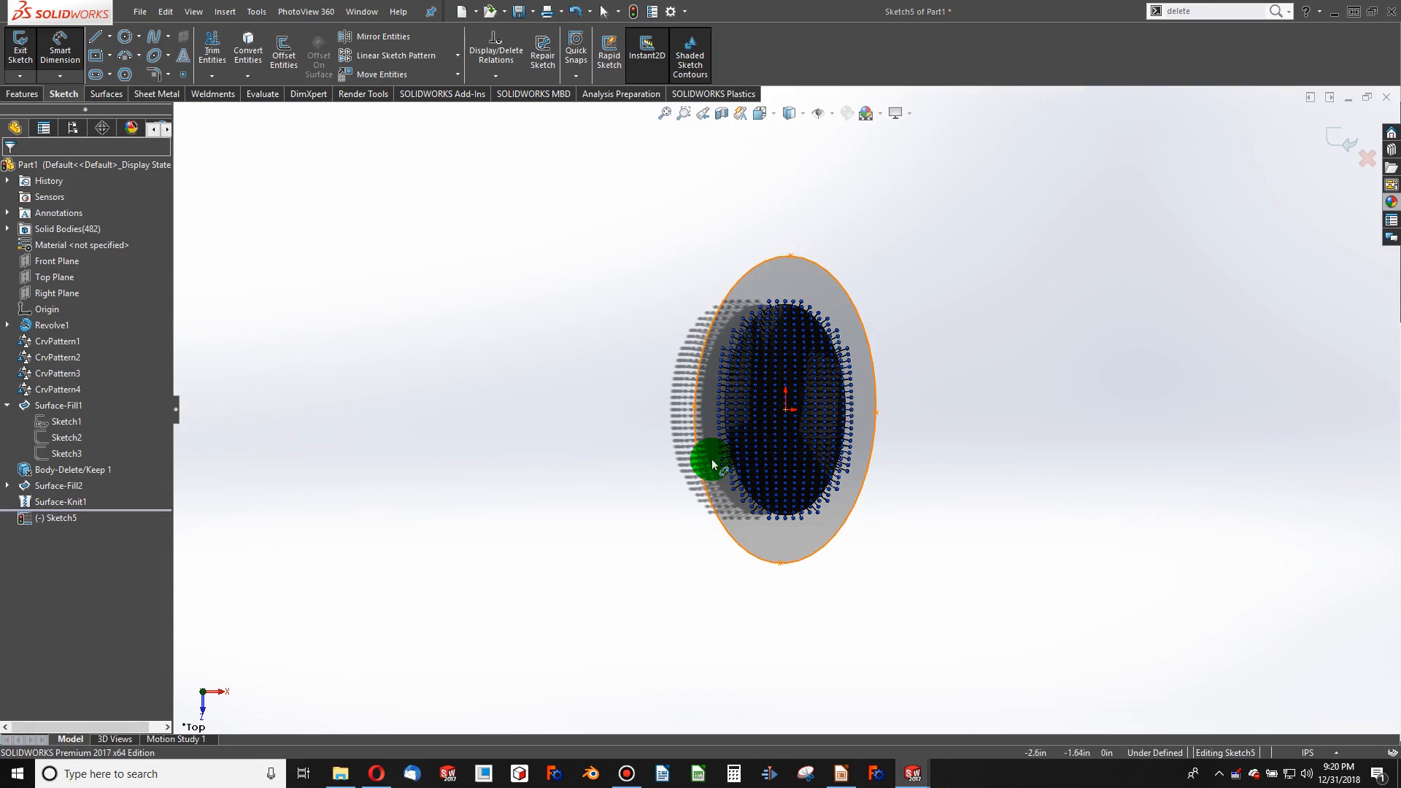
pyautogui.click(791, 250)
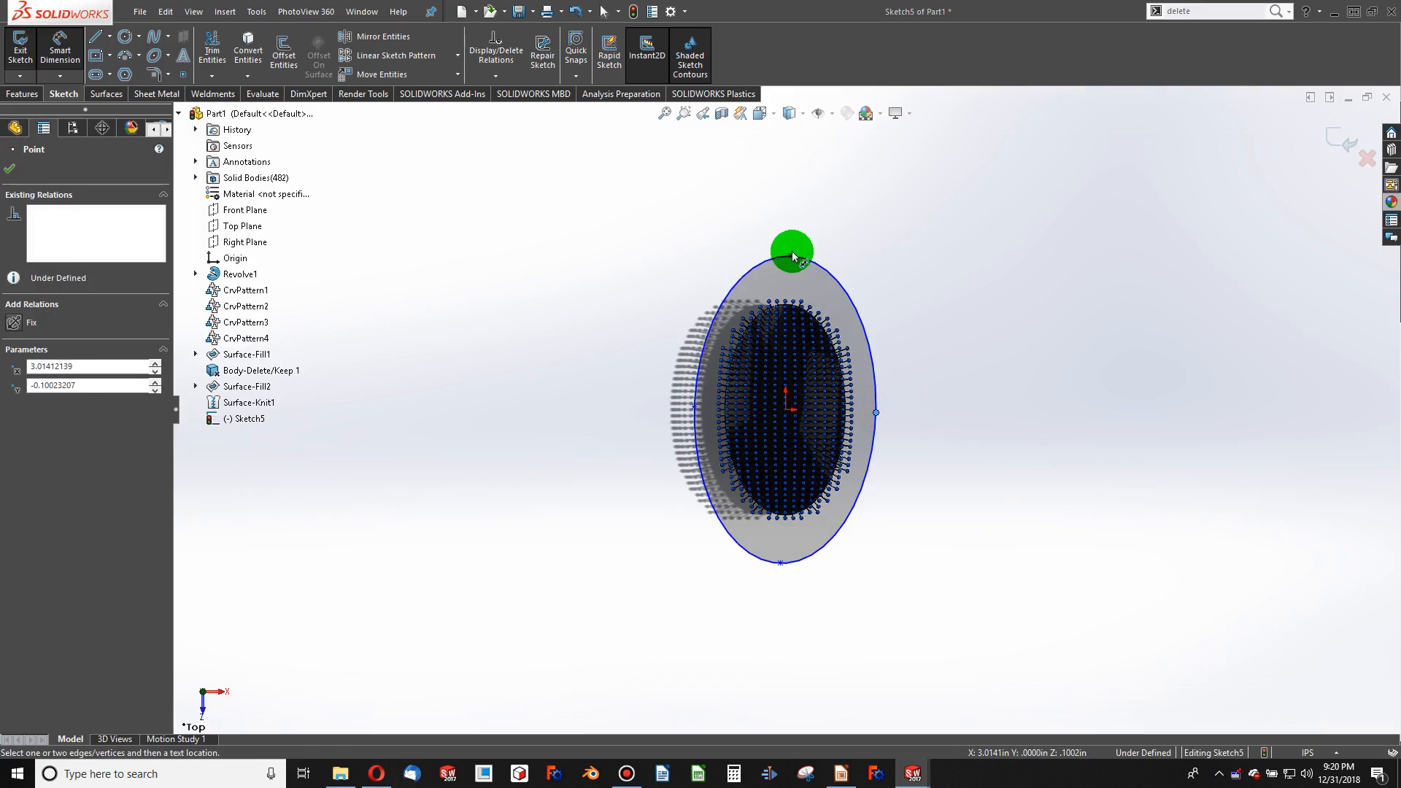
pyautogui.click(790, 248)
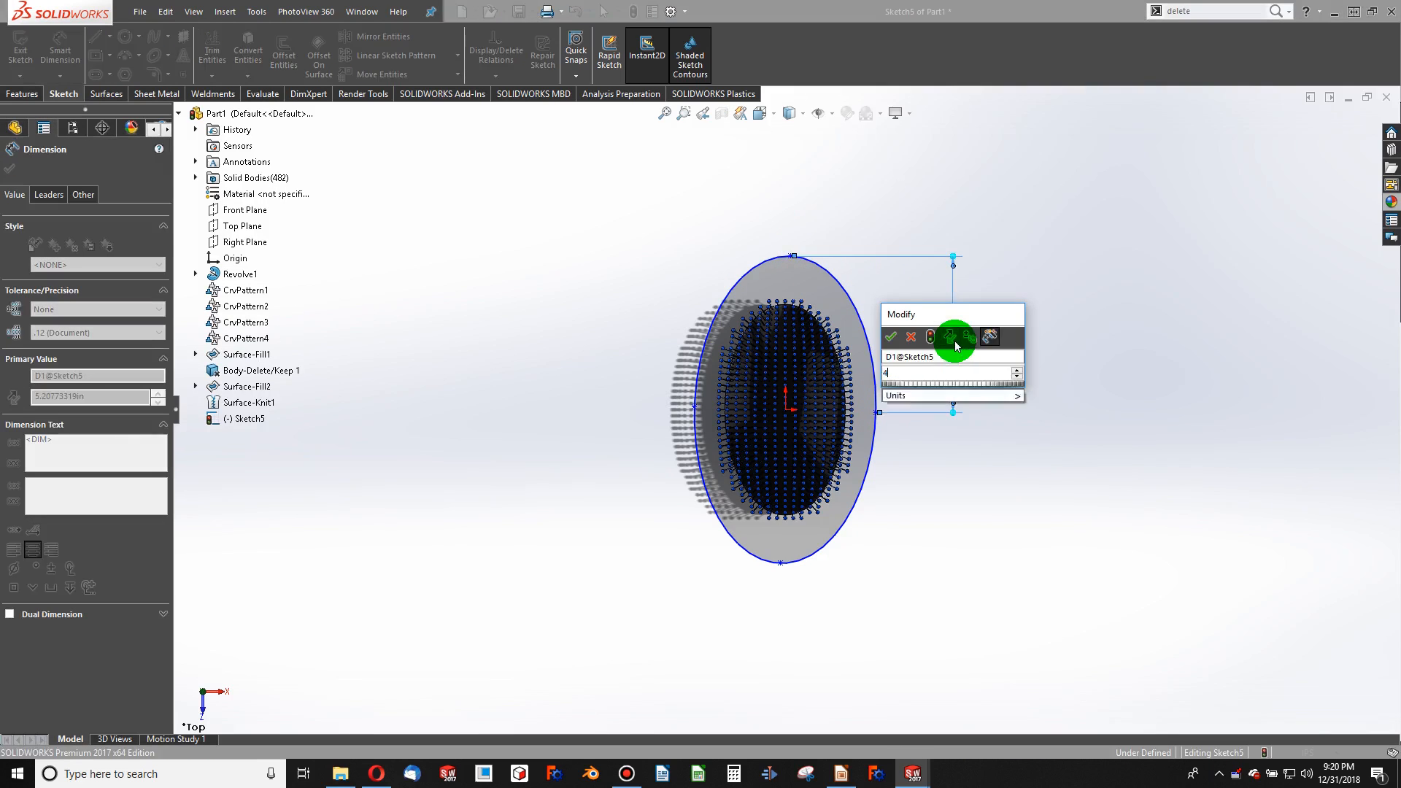
pyautogui.click(890, 337)
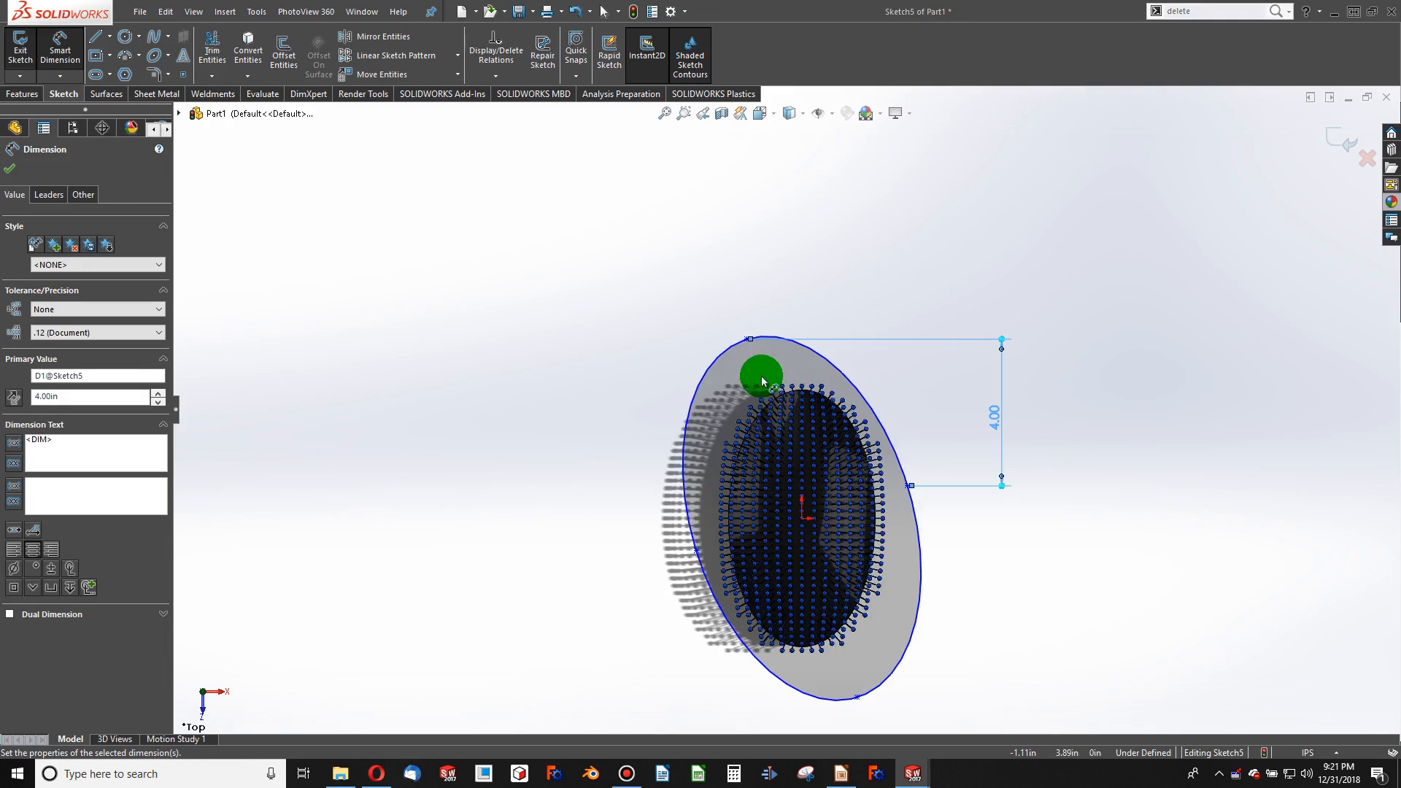
pyautogui.click(749, 339)
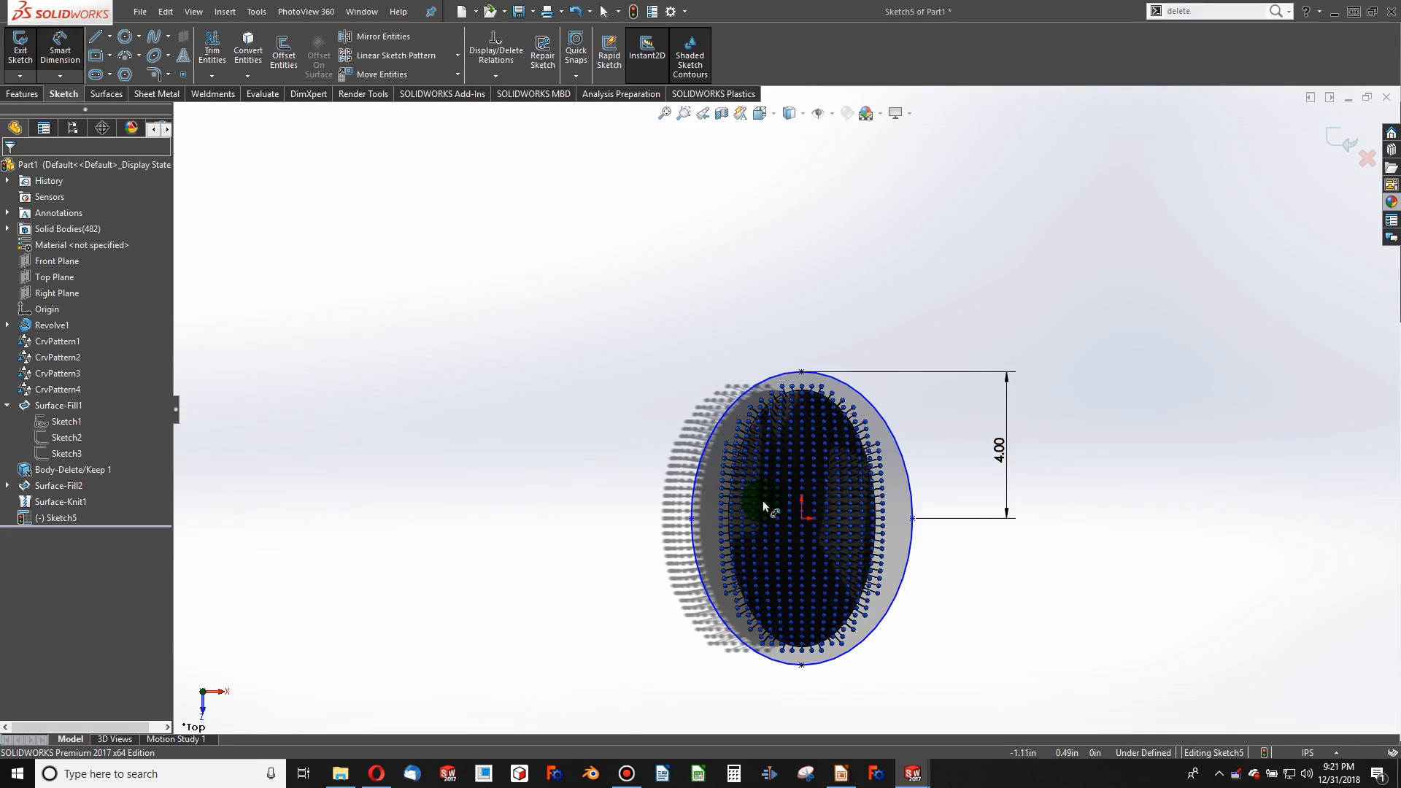
pyautogui.click(910, 508)
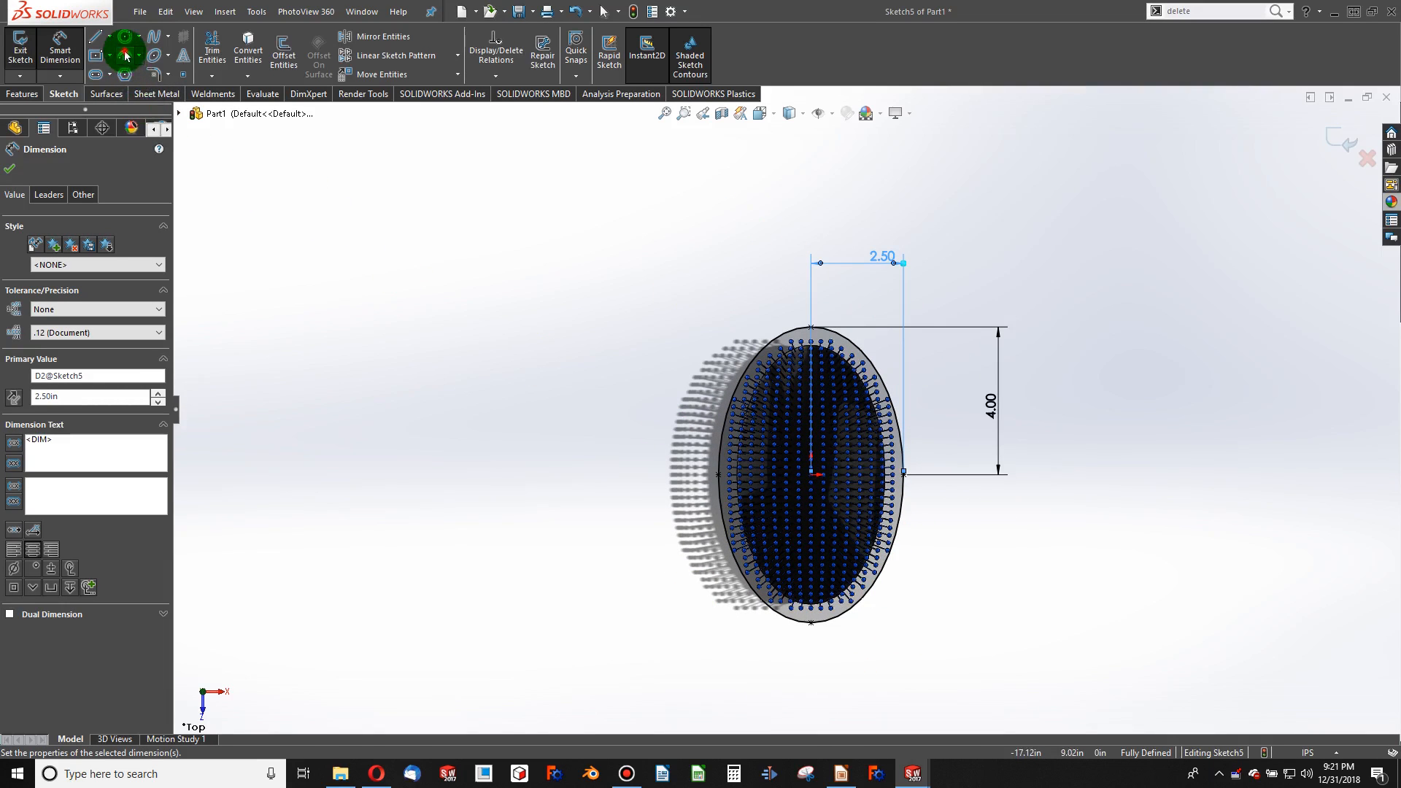
pyautogui.click(127, 36)
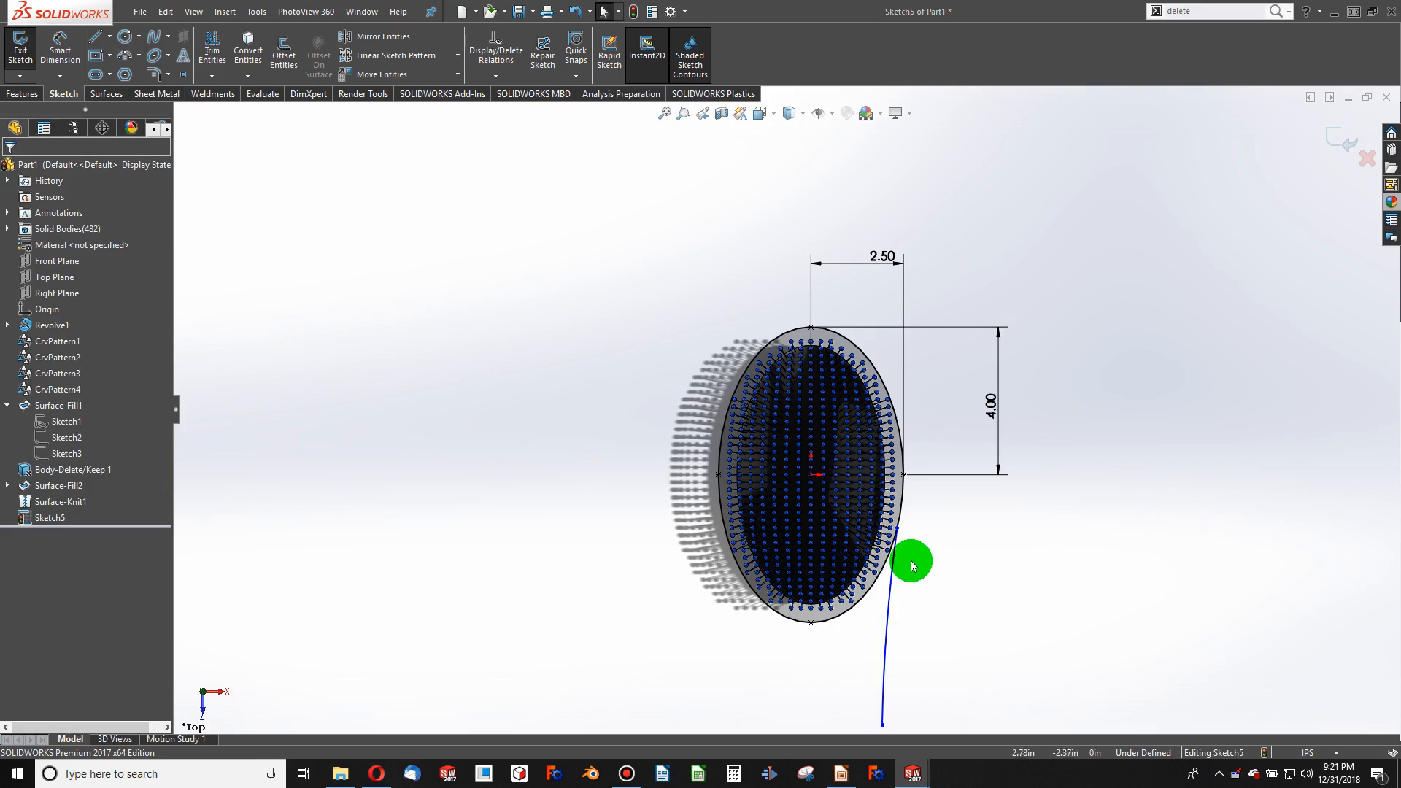
# Sketch a tangent arc down from the ellipse and dimension it R5.00
pyautogui.click(905, 498)
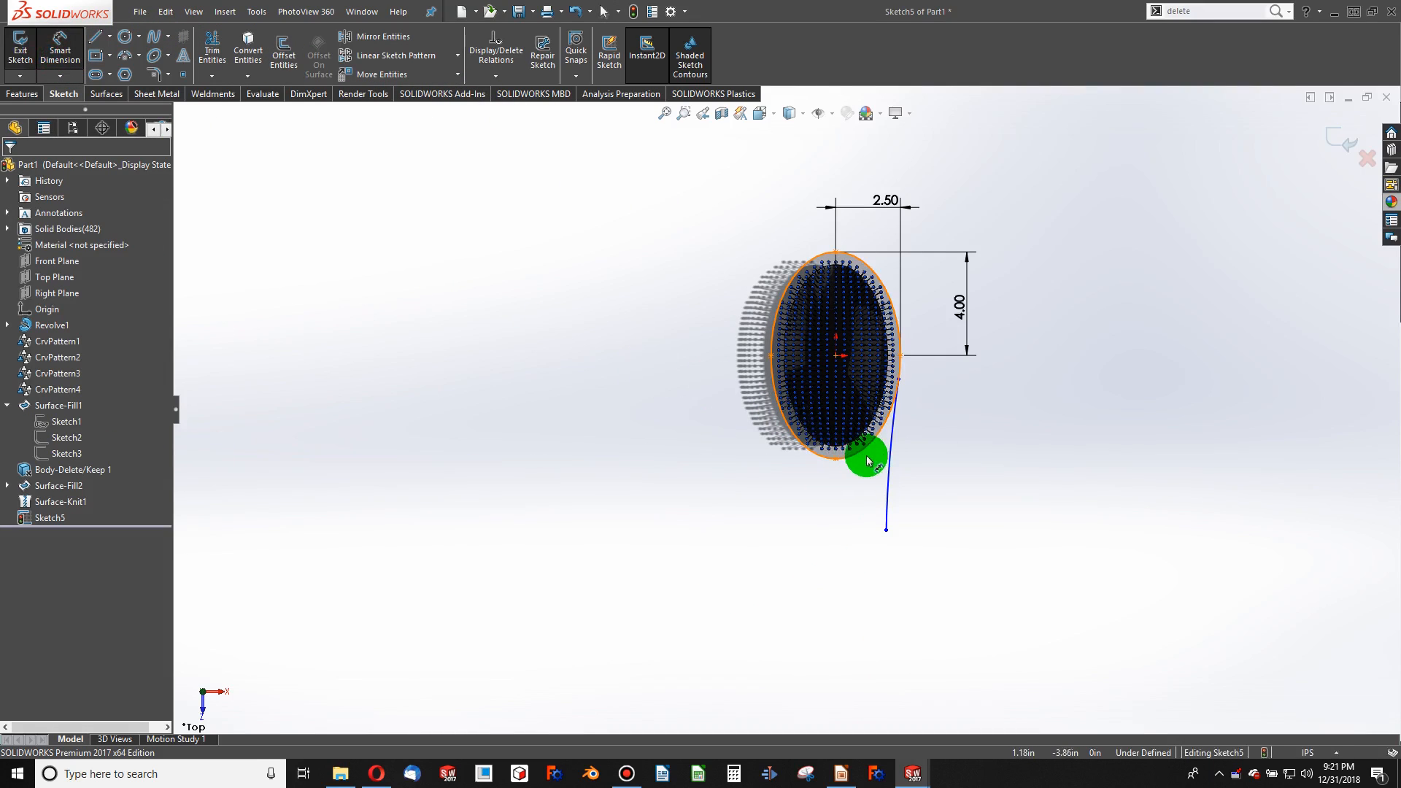
pyautogui.click(865, 458)
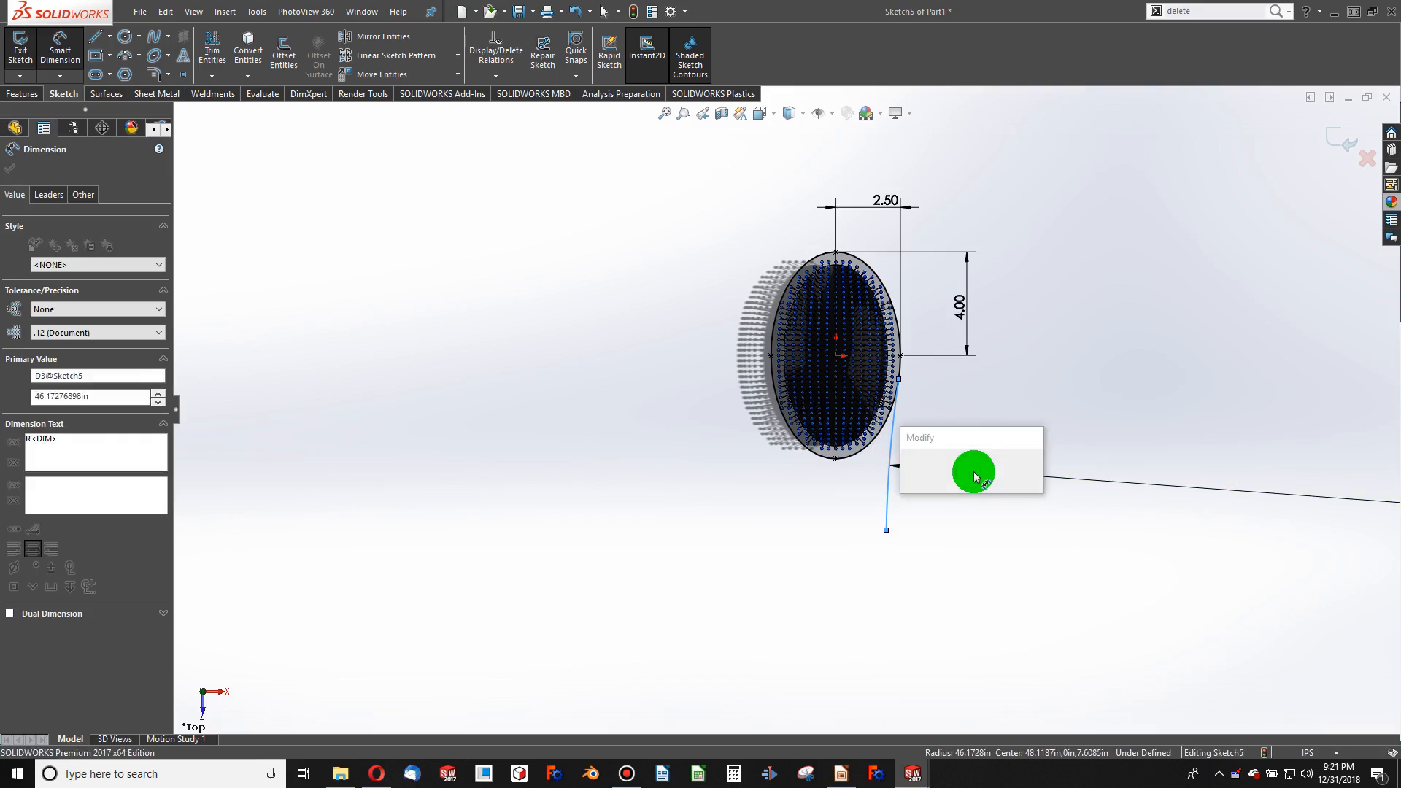
pyautogui.click(973, 471)
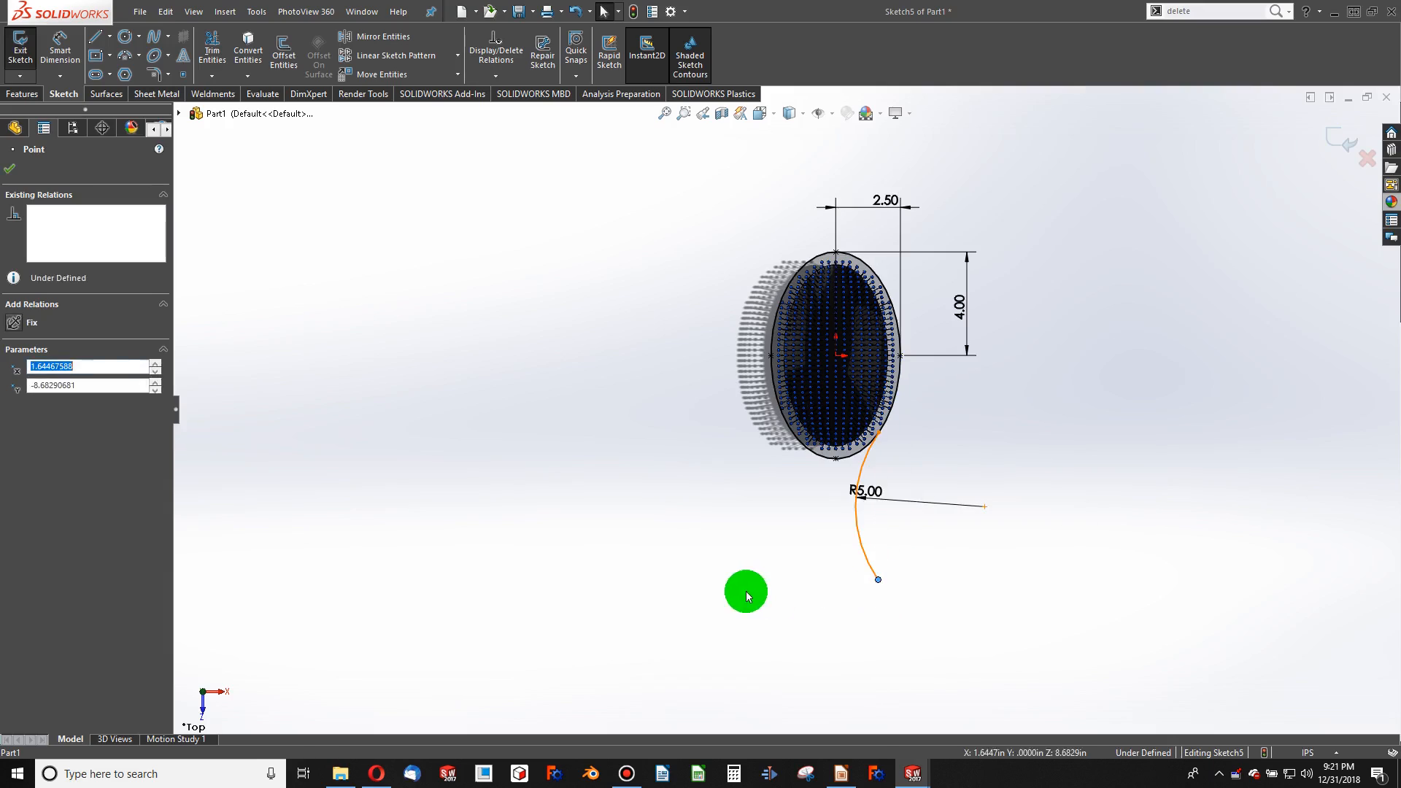
pyautogui.click(136, 60)
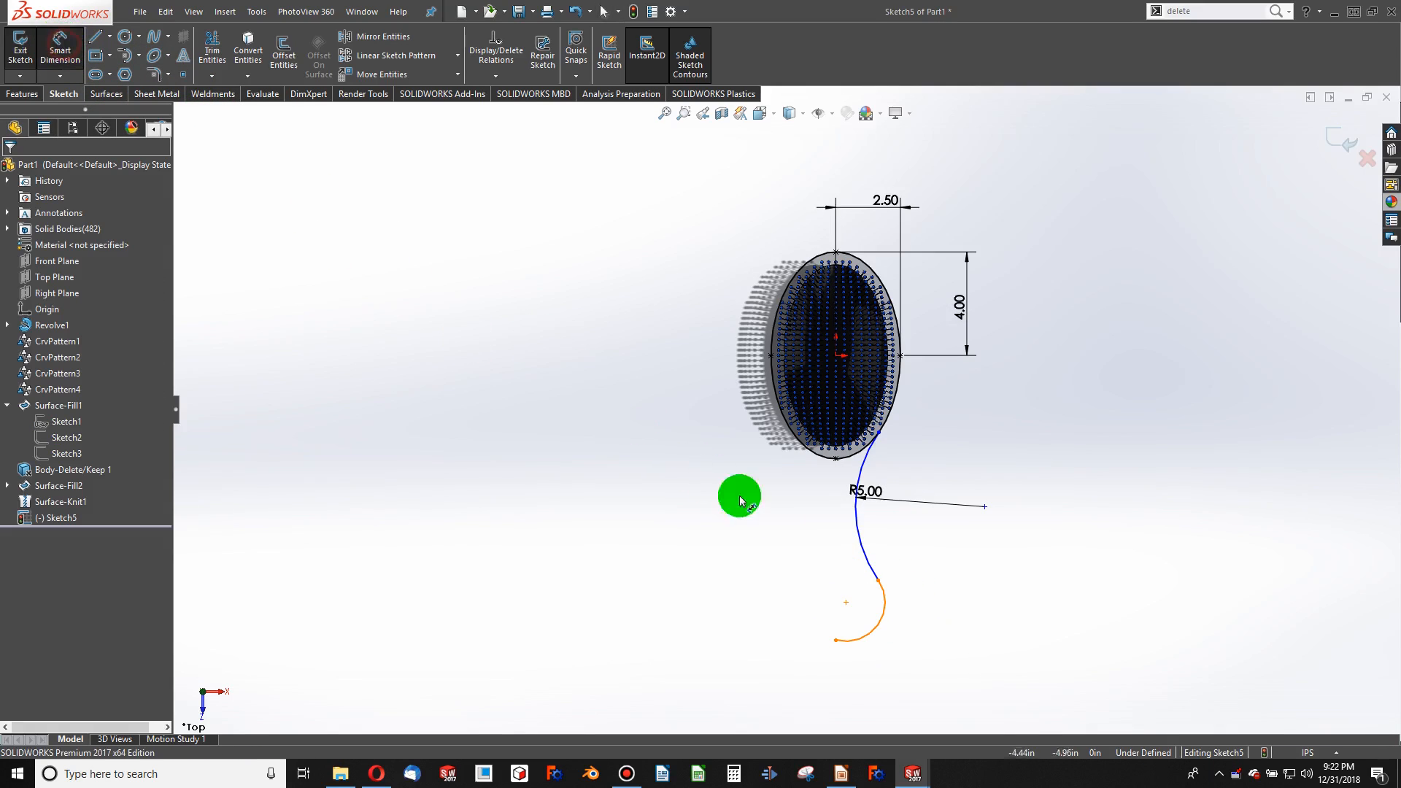
# Add the R1.50 end arc with a 9.53 vertical dimension to its centre
pyautogui.click(879, 581)
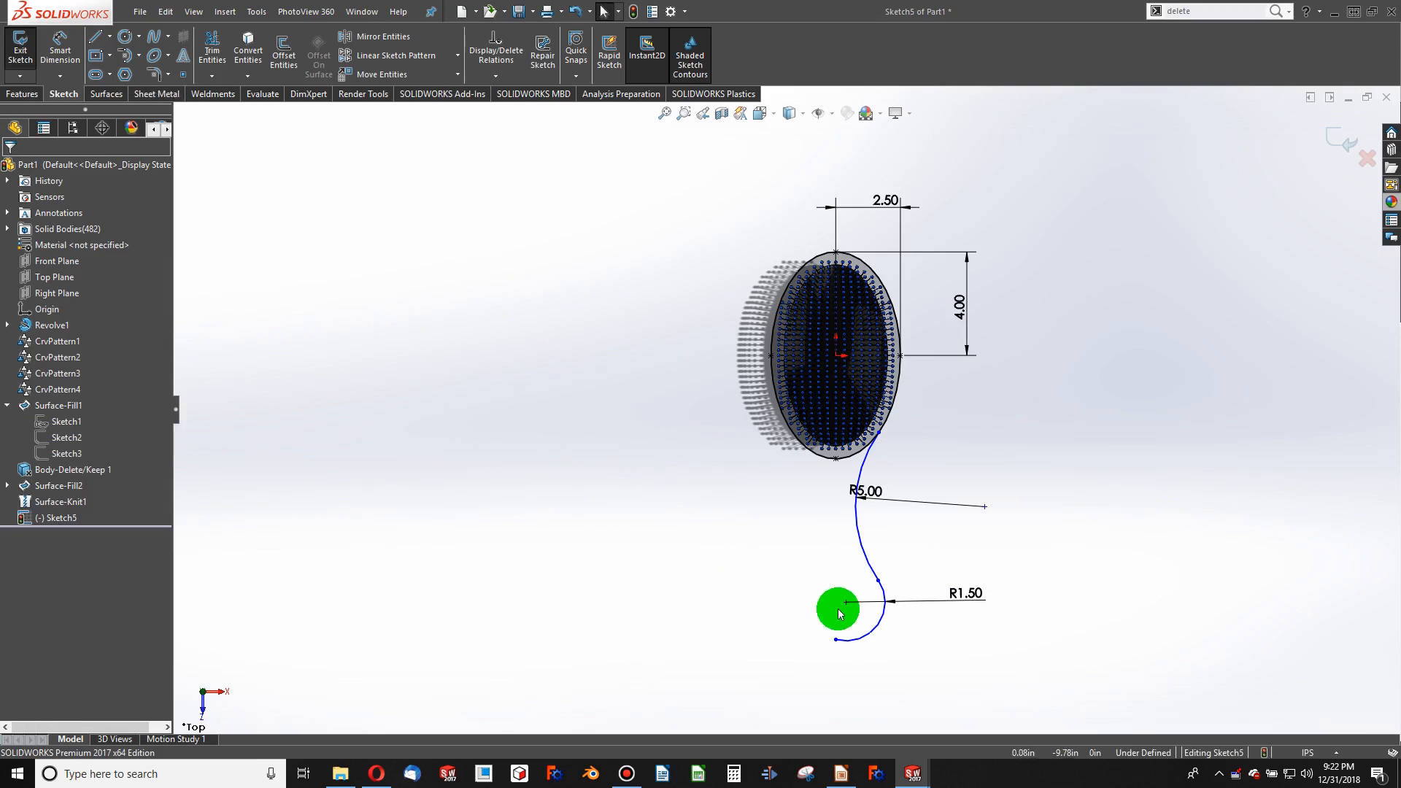
pyautogui.click(839, 603)
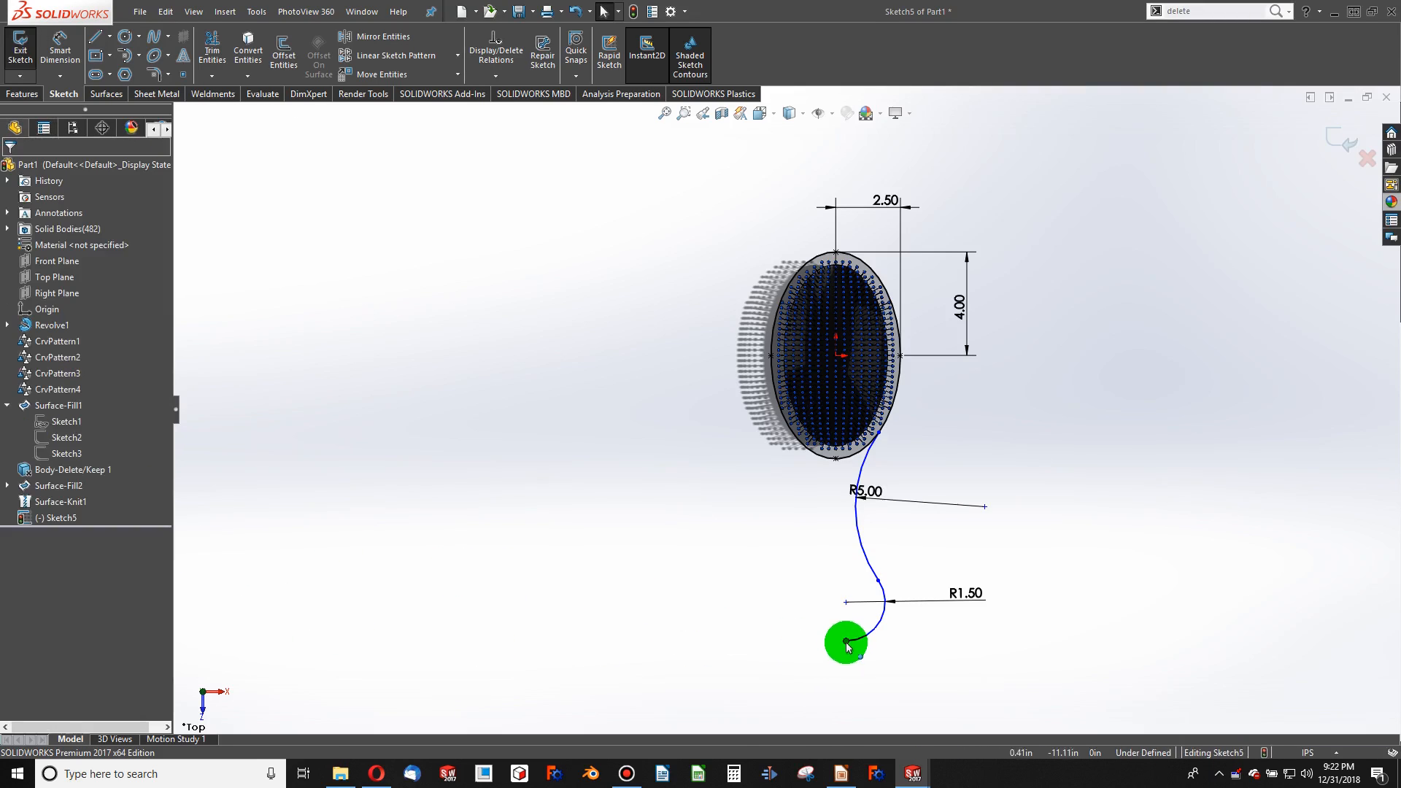
pyautogui.click(844, 642)
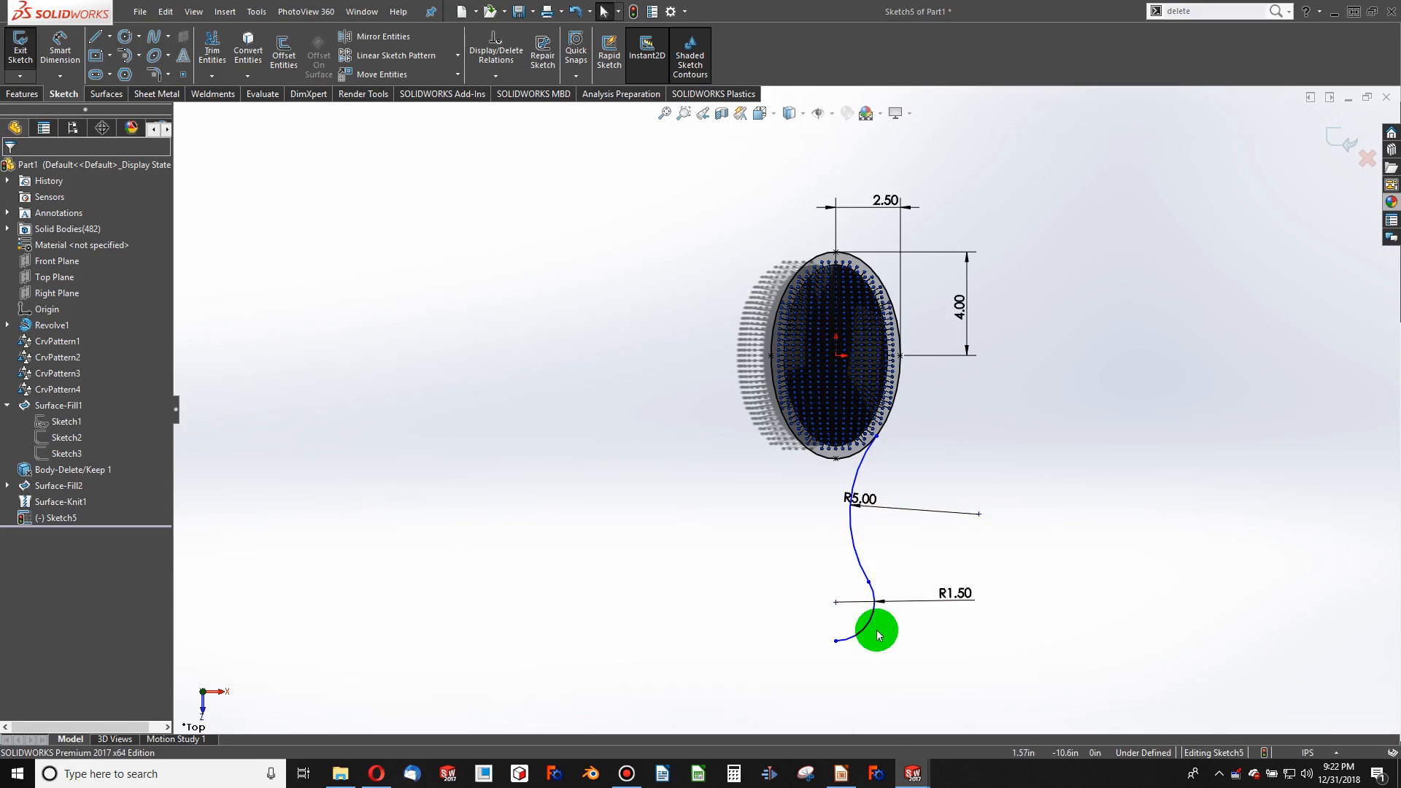
pyautogui.click(60, 45)
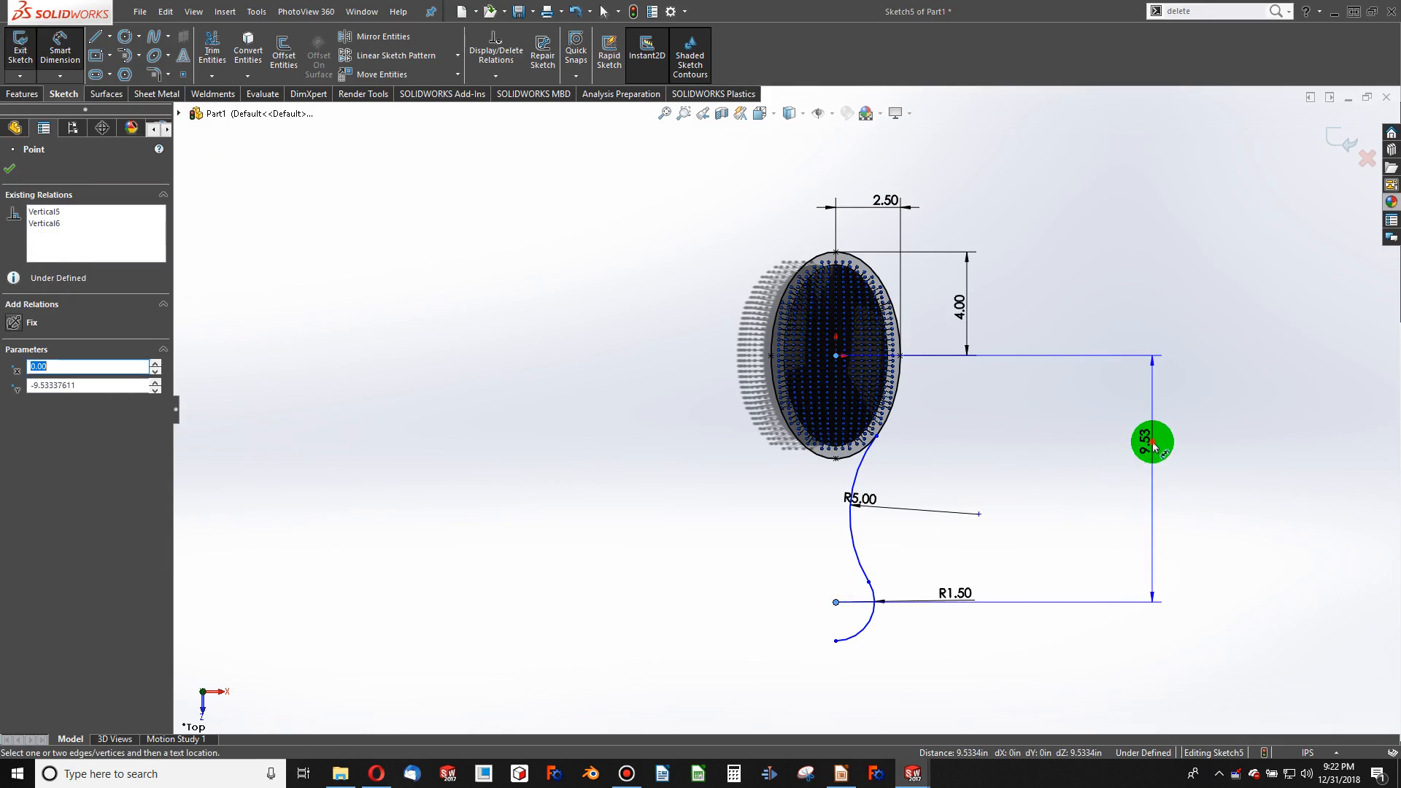
pyautogui.click(1152, 440)
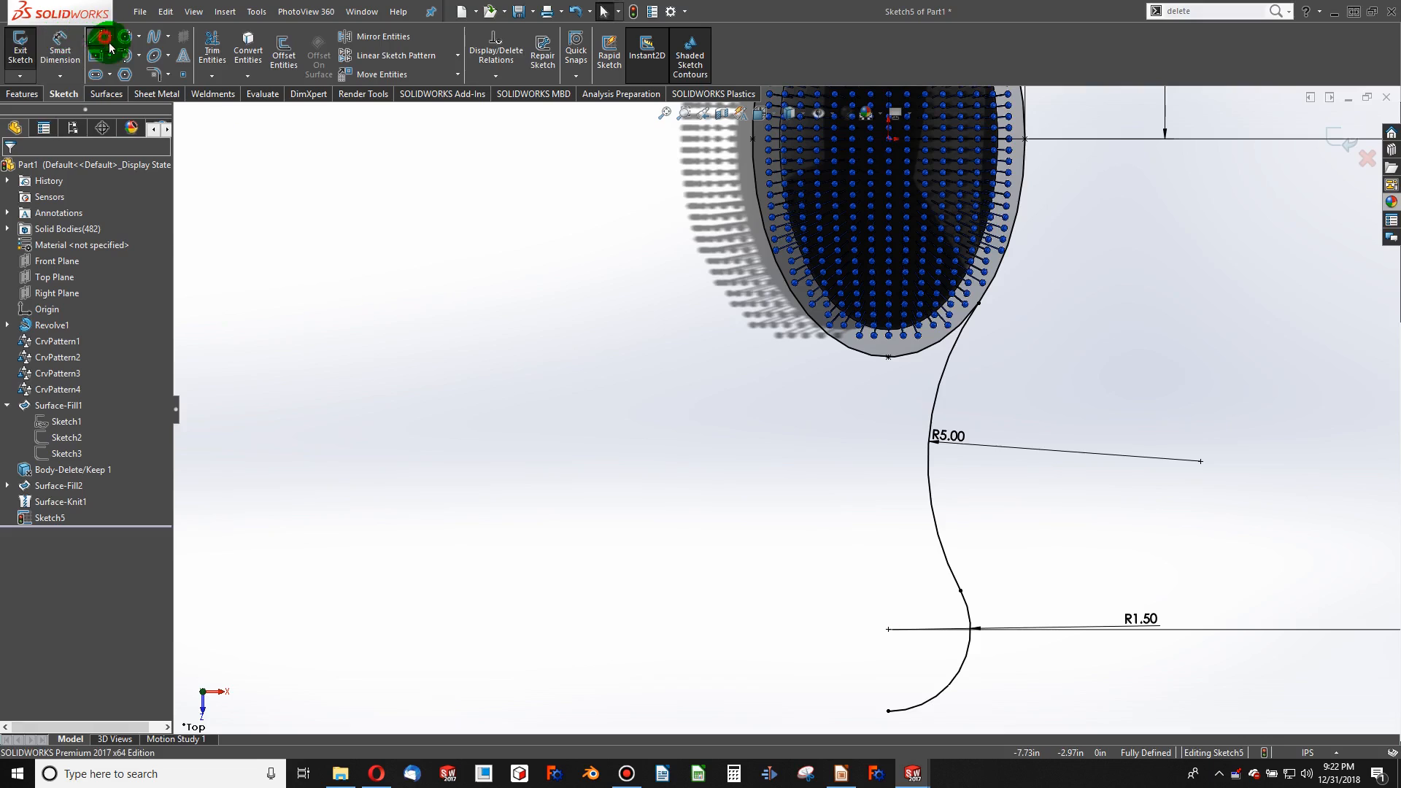
# Mirror Arc1 and Arc2 about the centreline Line1 and trim the leftover handle segments
pyautogui.click(109, 36)
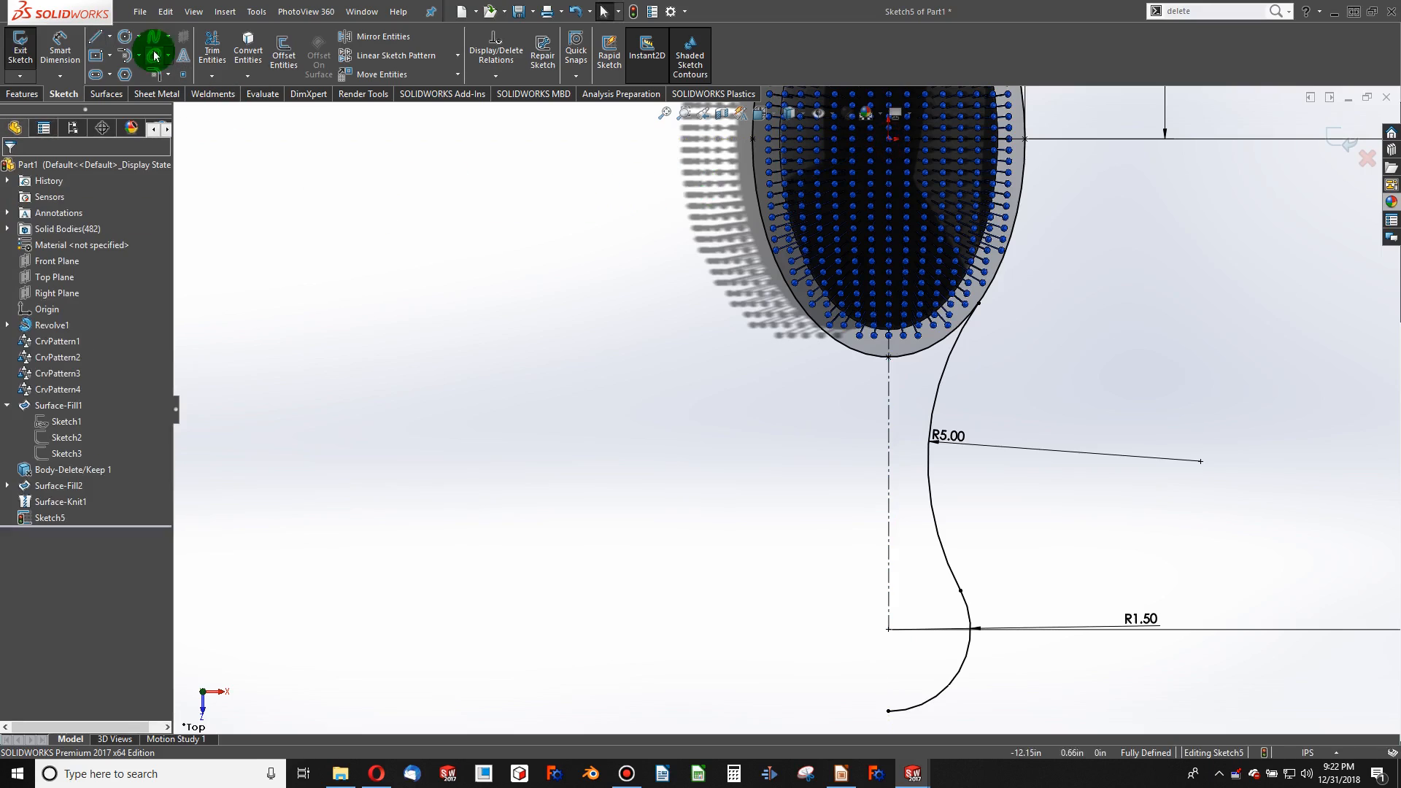
pyautogui.moveTo(375, 37)
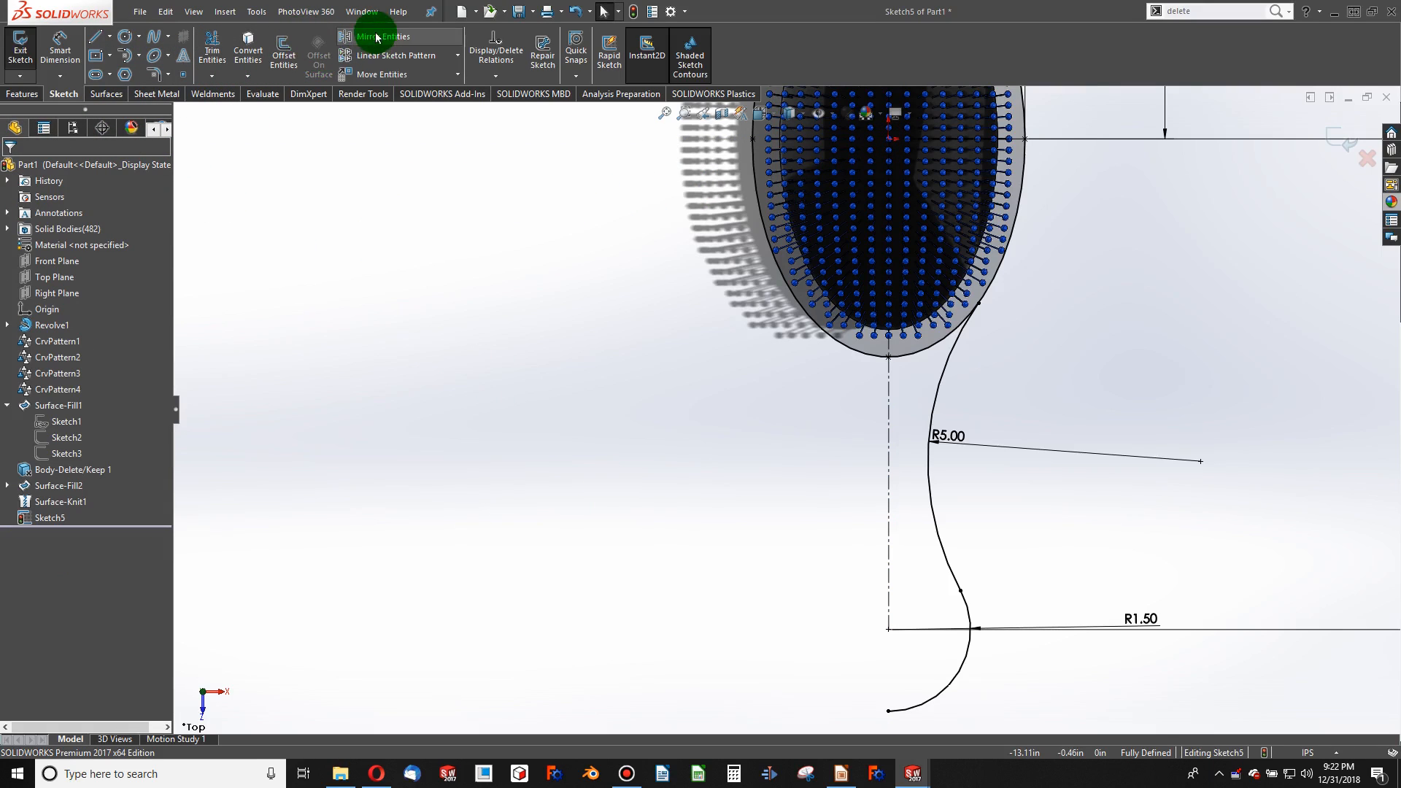
pyautogui.click(382, 36)
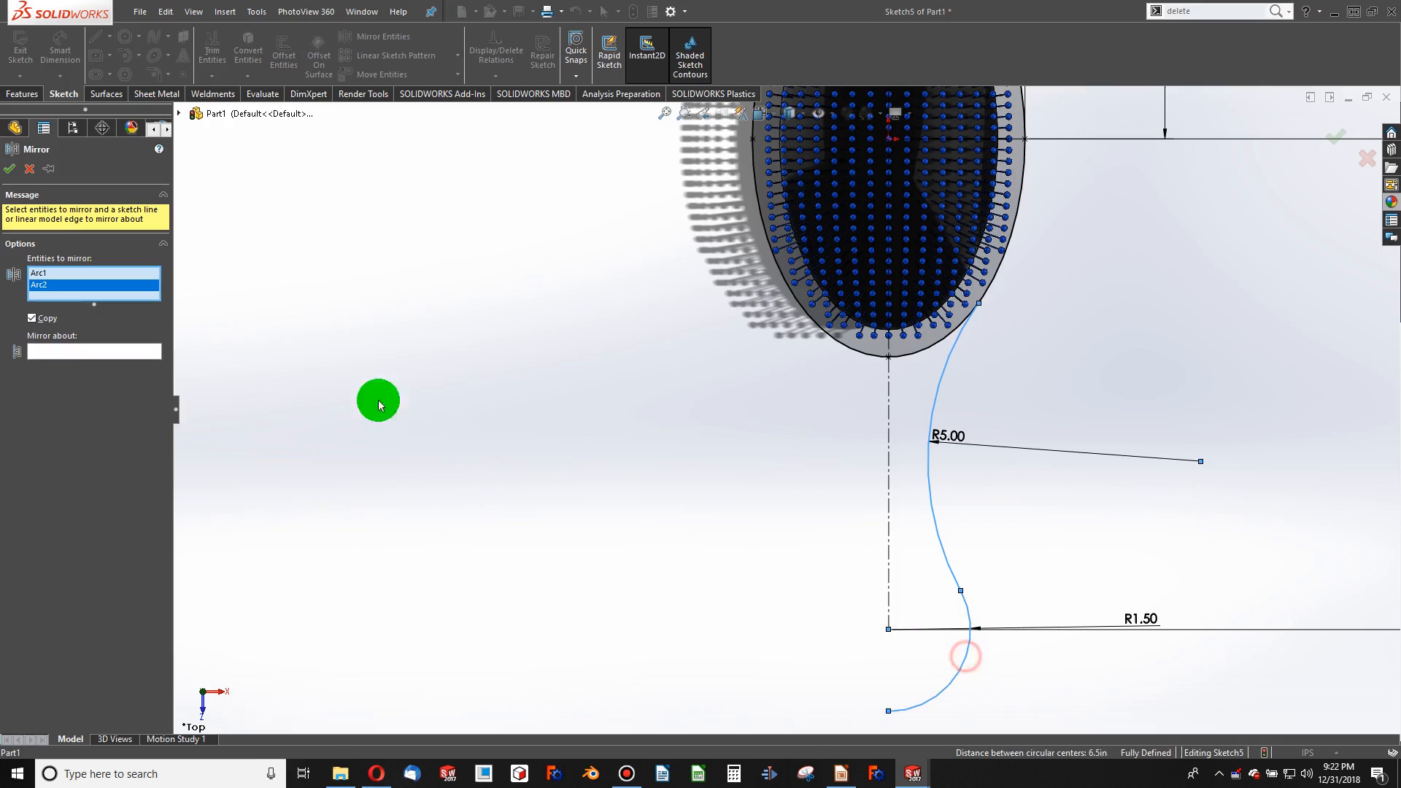
pyautogui.click(888, 404)
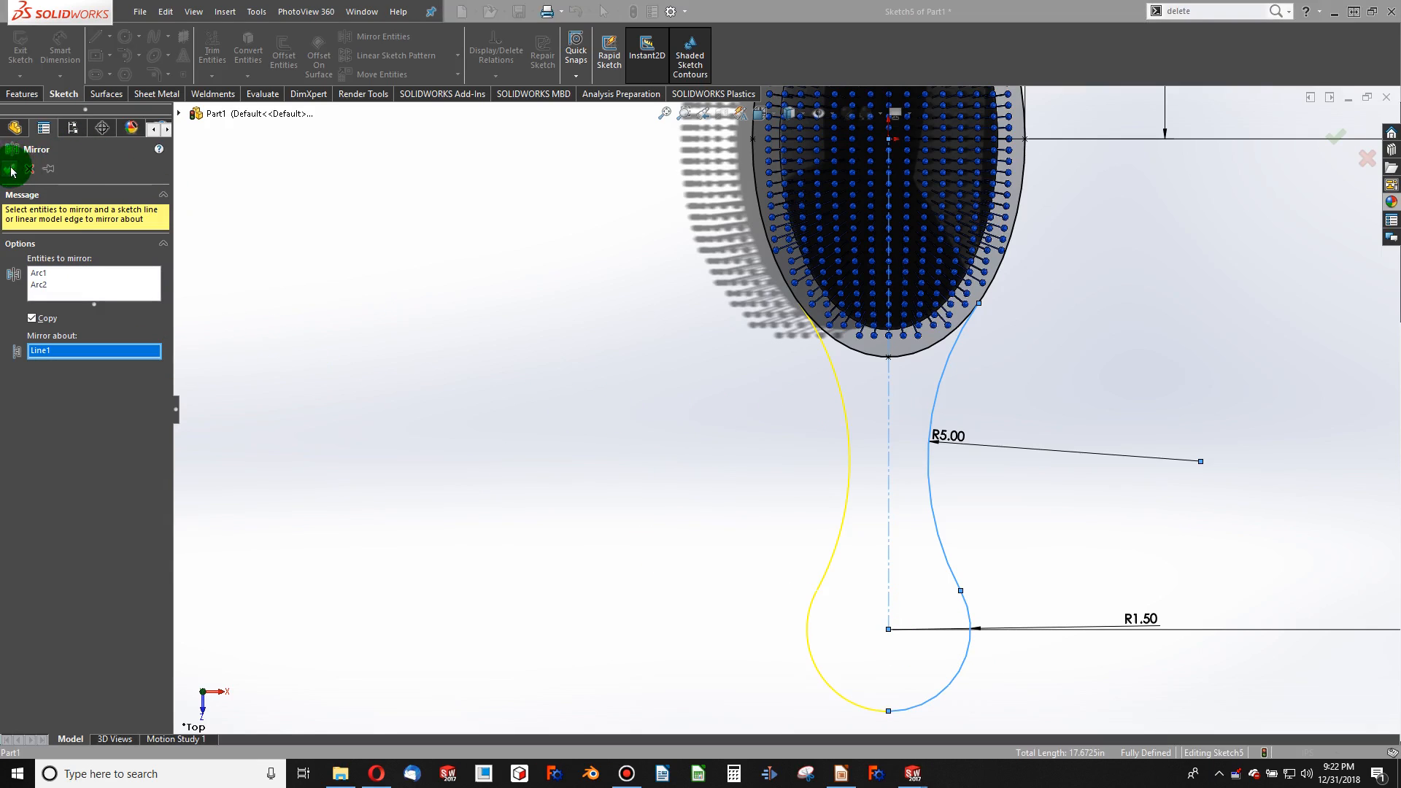
pyautogui.click(212, 45)
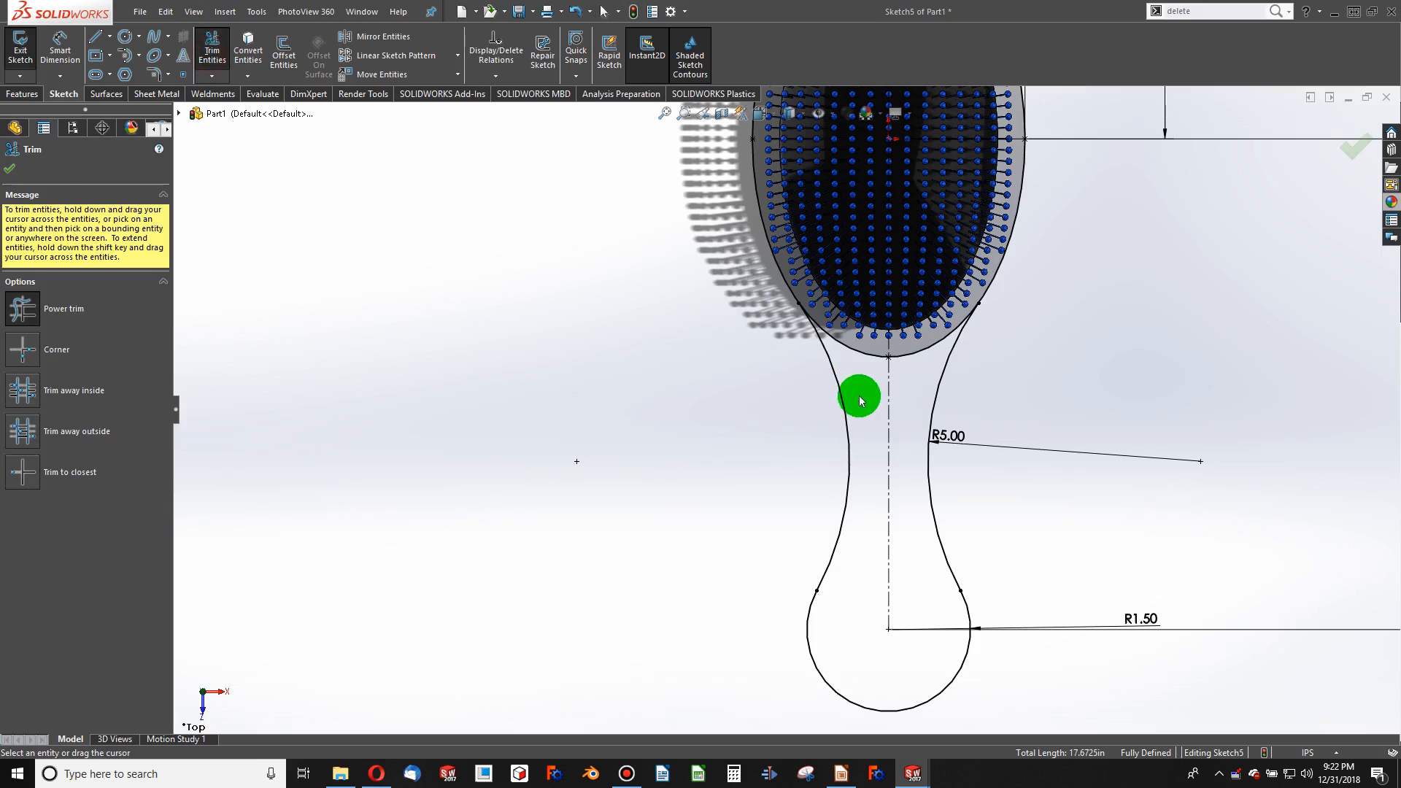
pyautogui.click(924, 355)
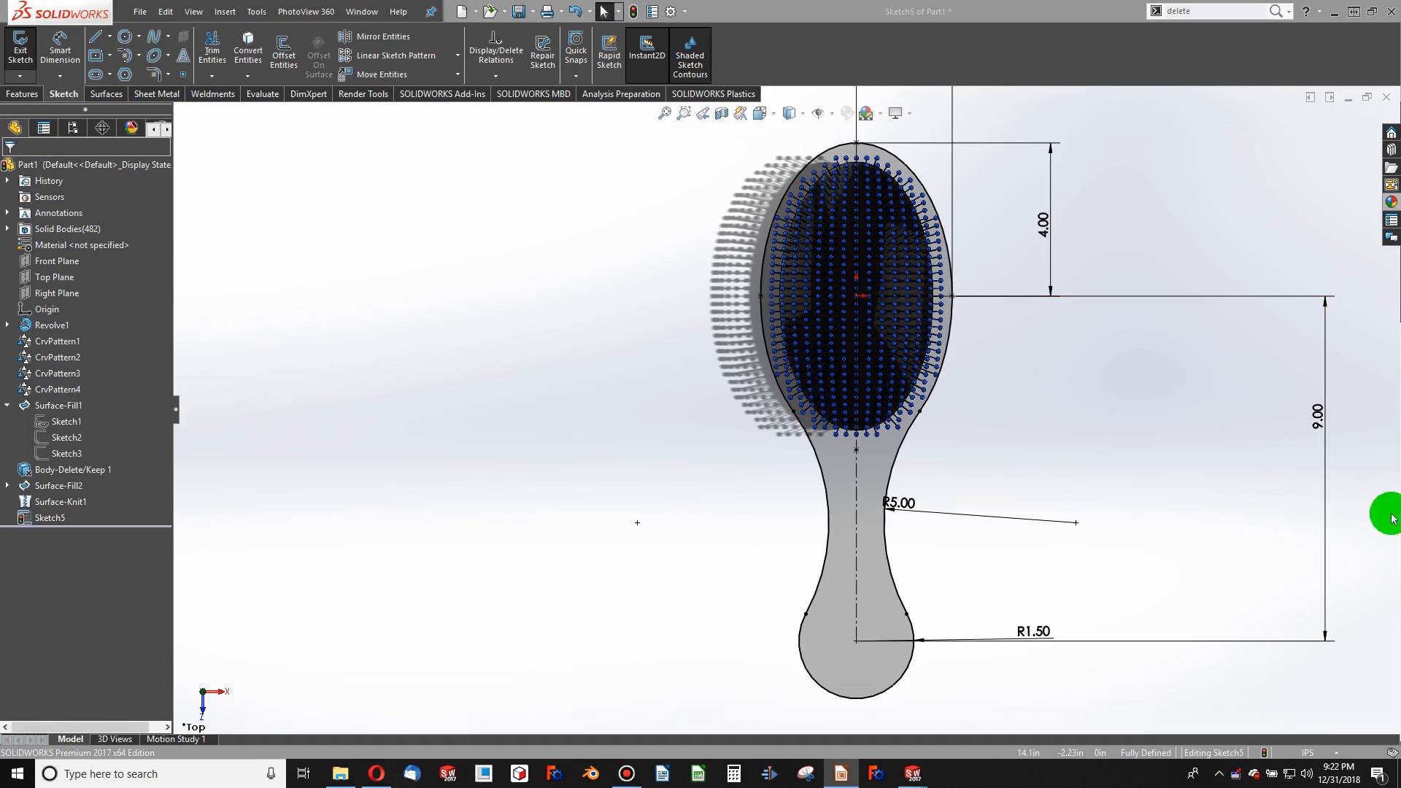
pyautogui.moveTo(1028, 550)
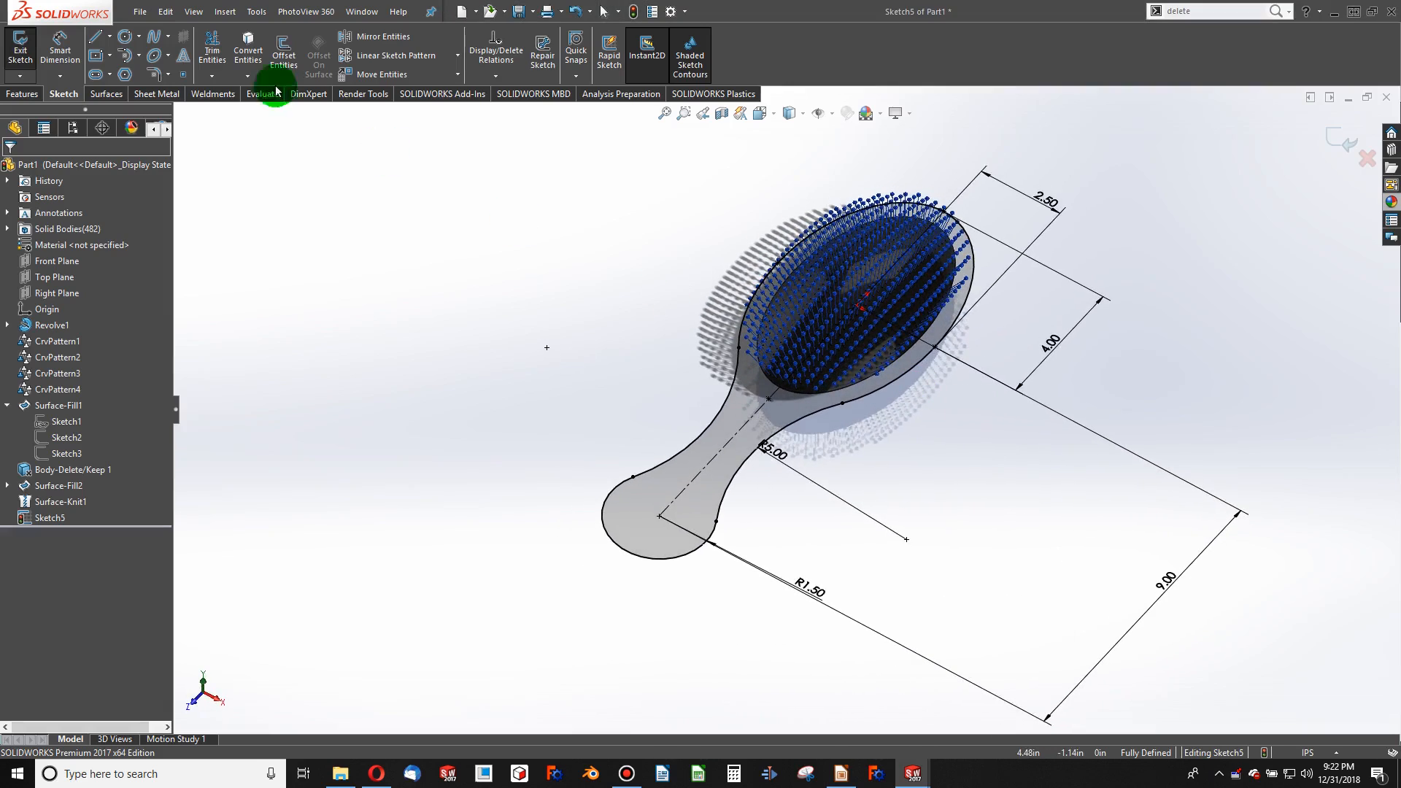
# Extrude the handle outline 0.50 in as Boss-Extrude1
pyautogui.click(23, 94)
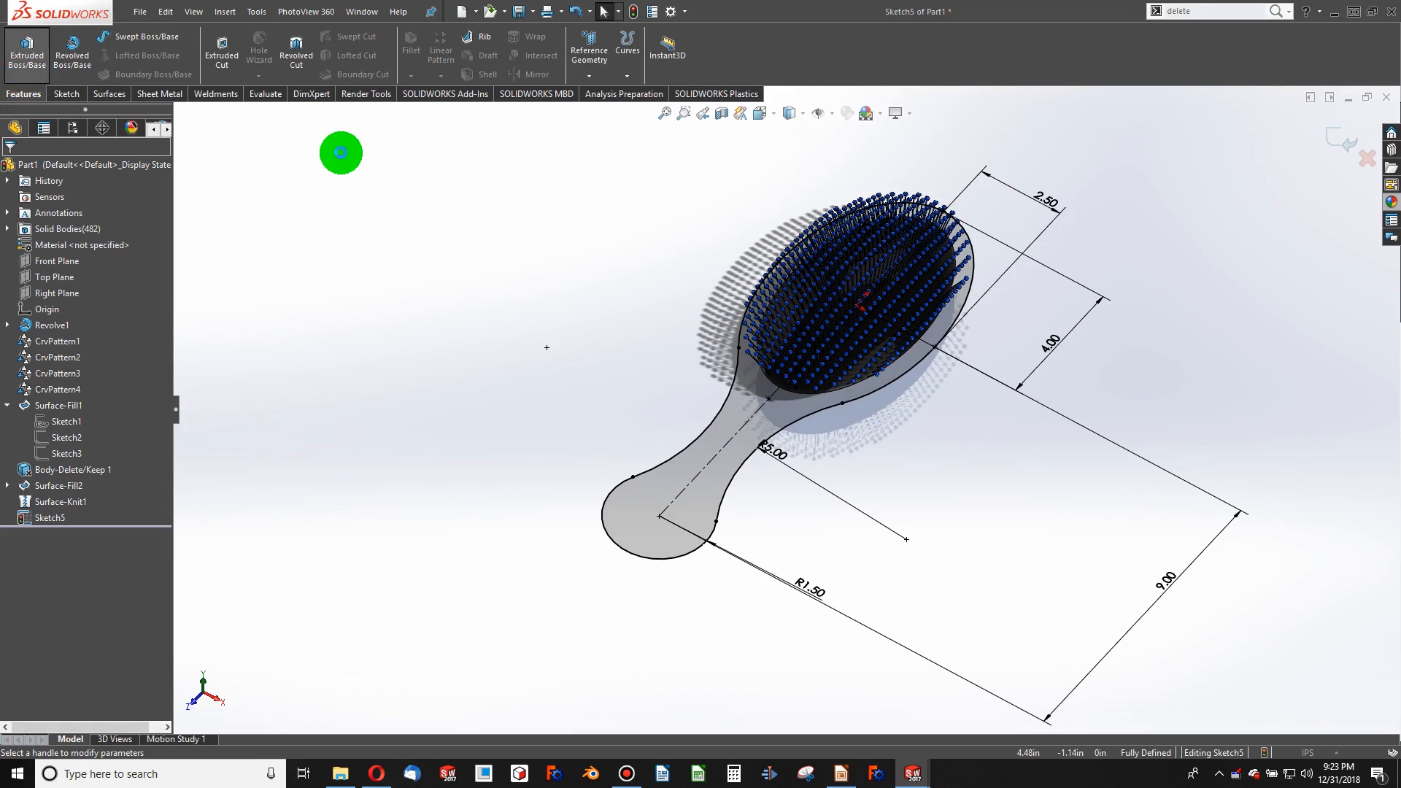
pyautogui.click(26, 51)
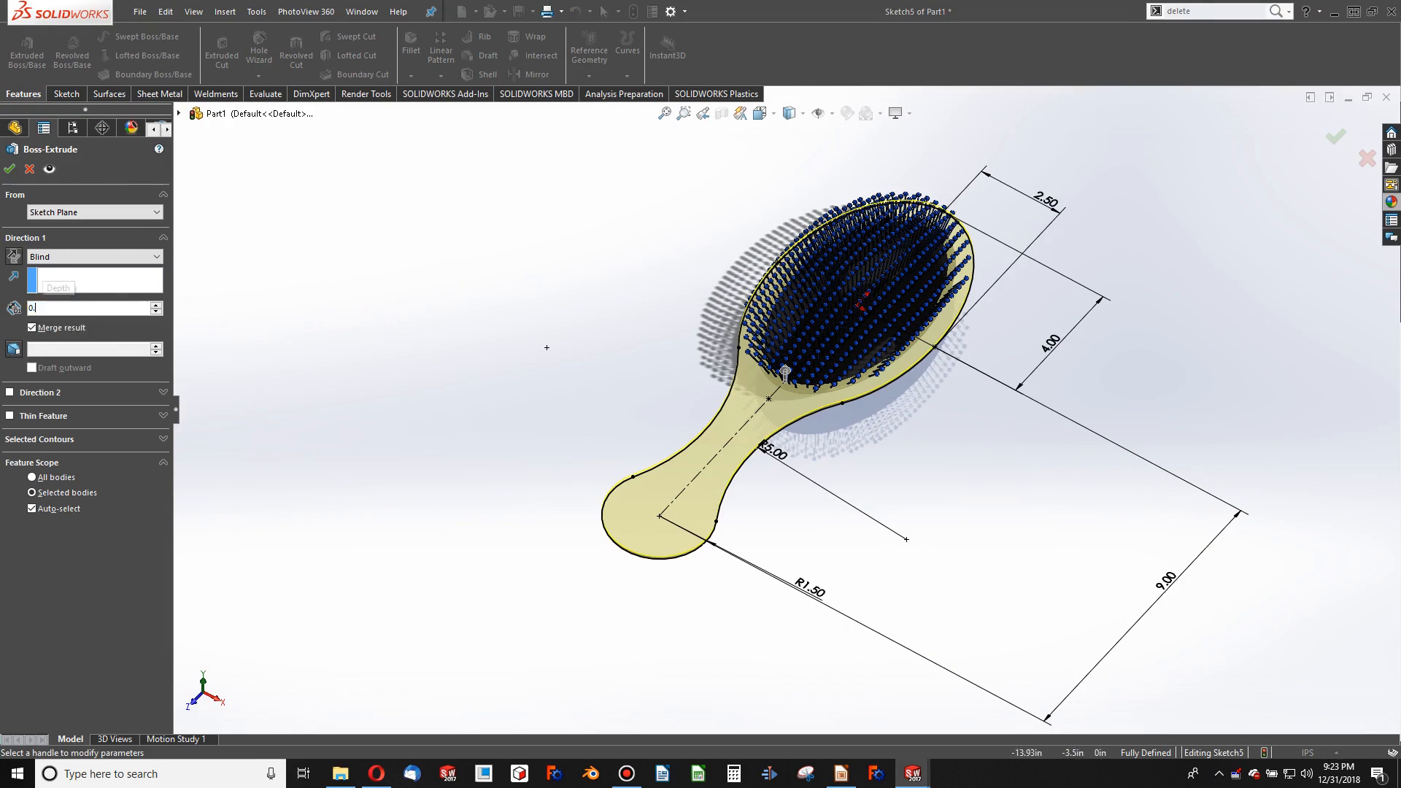
pyautogui.write('0.50in')
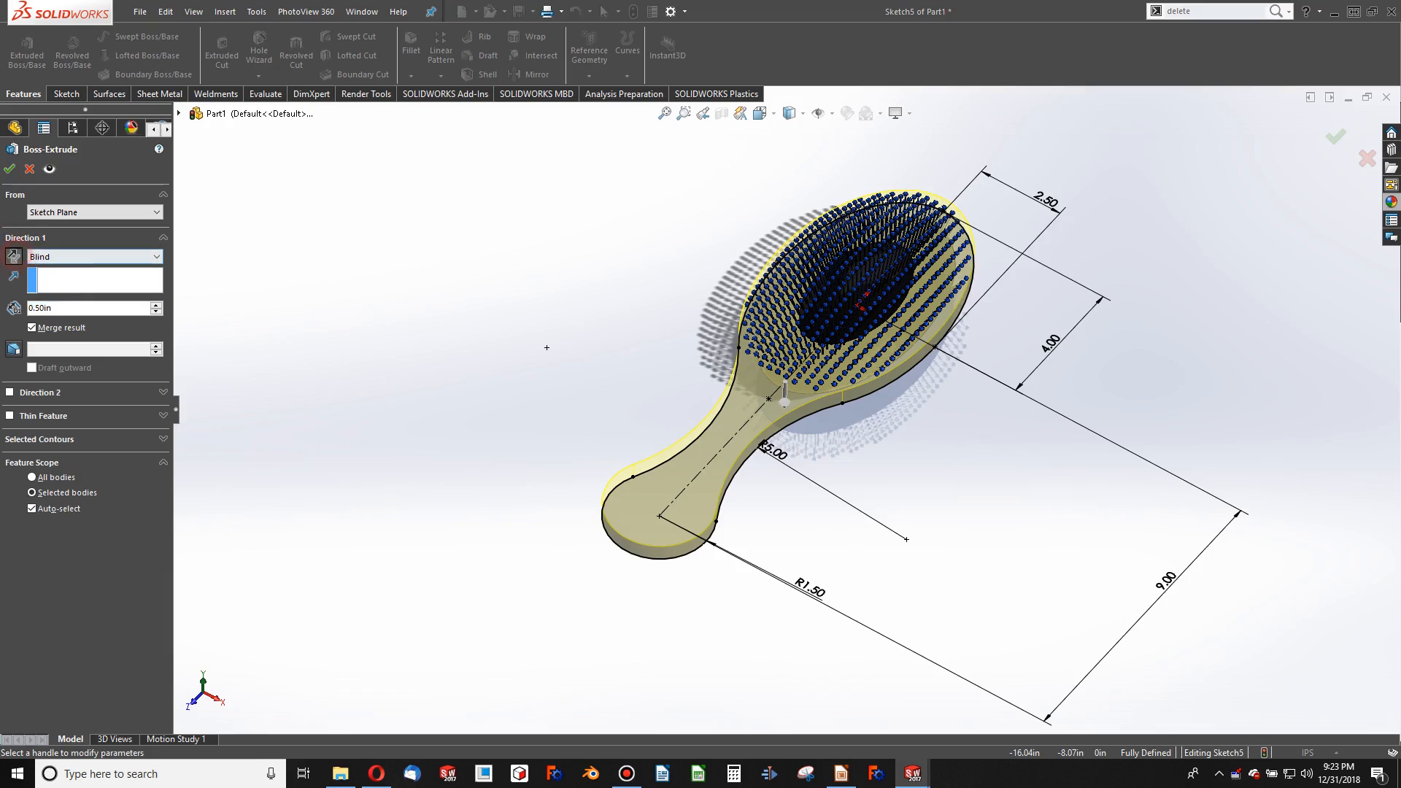
pyautogui.click(9, 168)
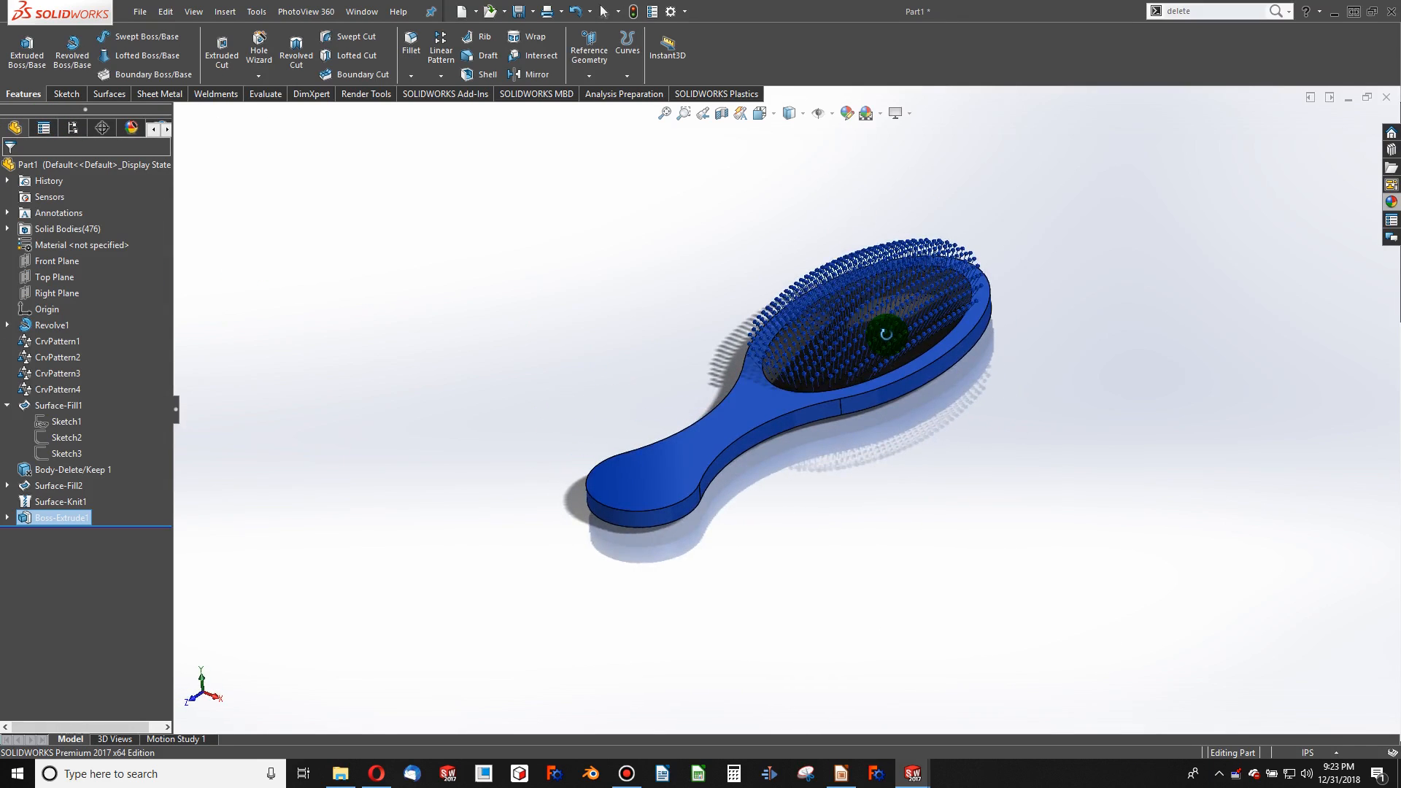
# Edit Boss-Extrude1 and change its depth to 1.00 in
pyautogui.click(808, 377)
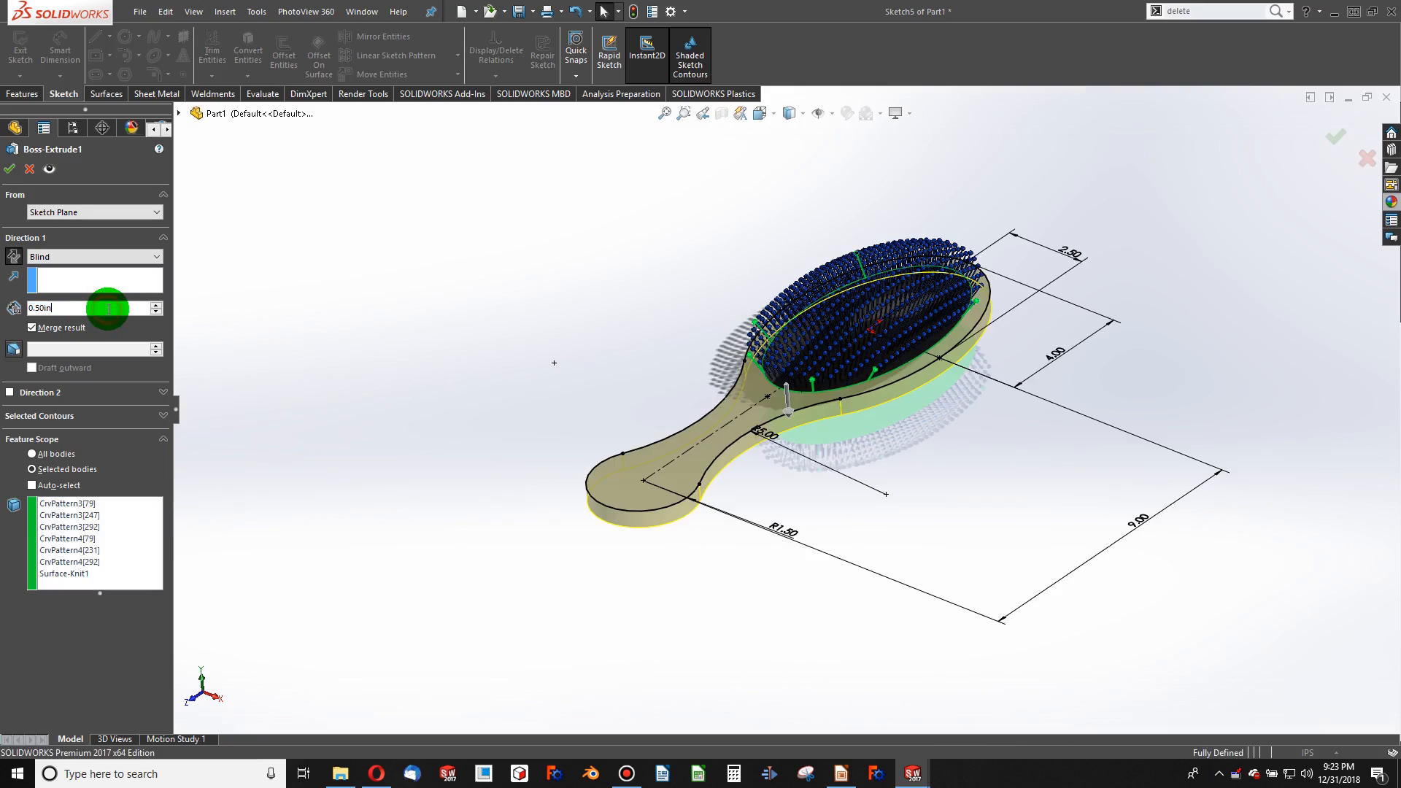
pyautogui.tripleClick(85, 307)
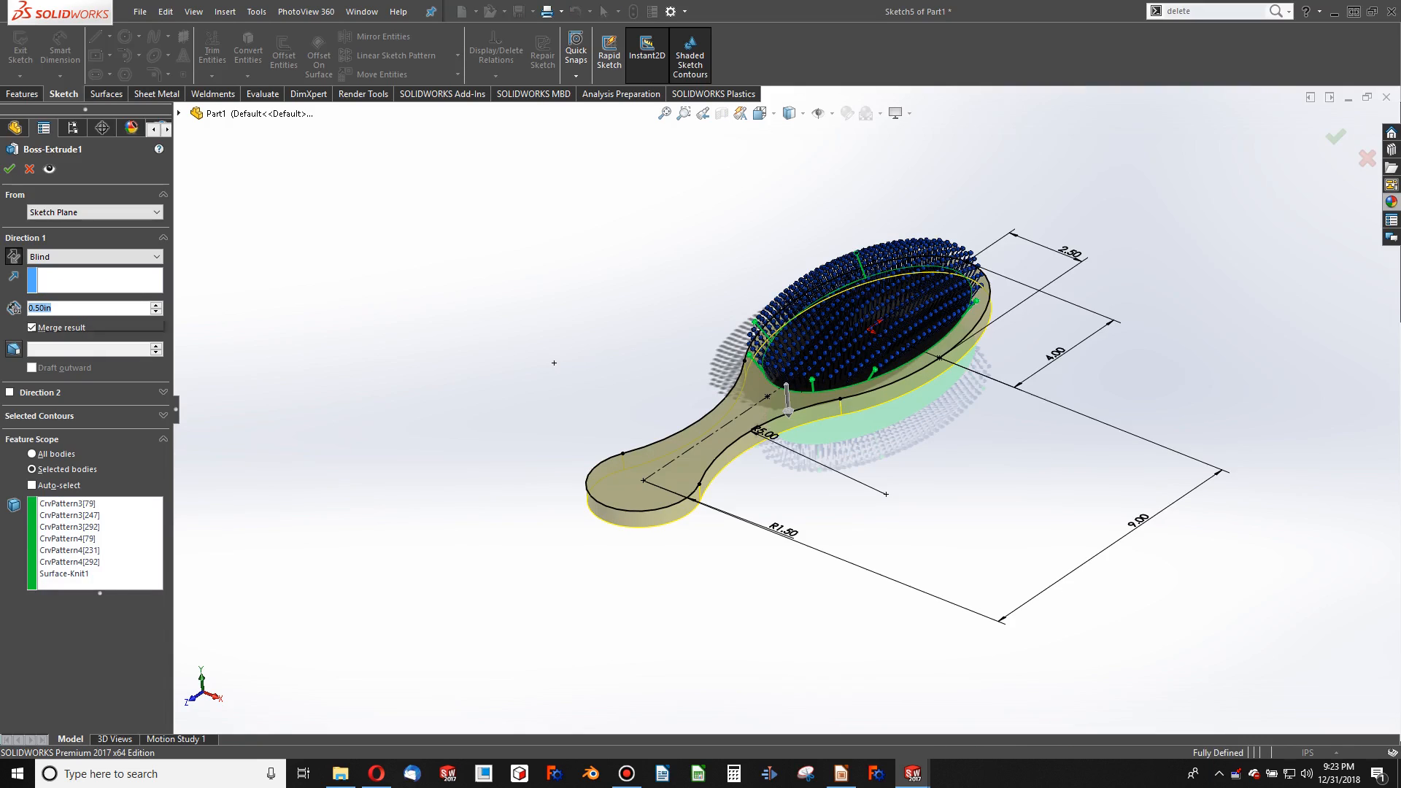
pyautogui.write('1.00in')
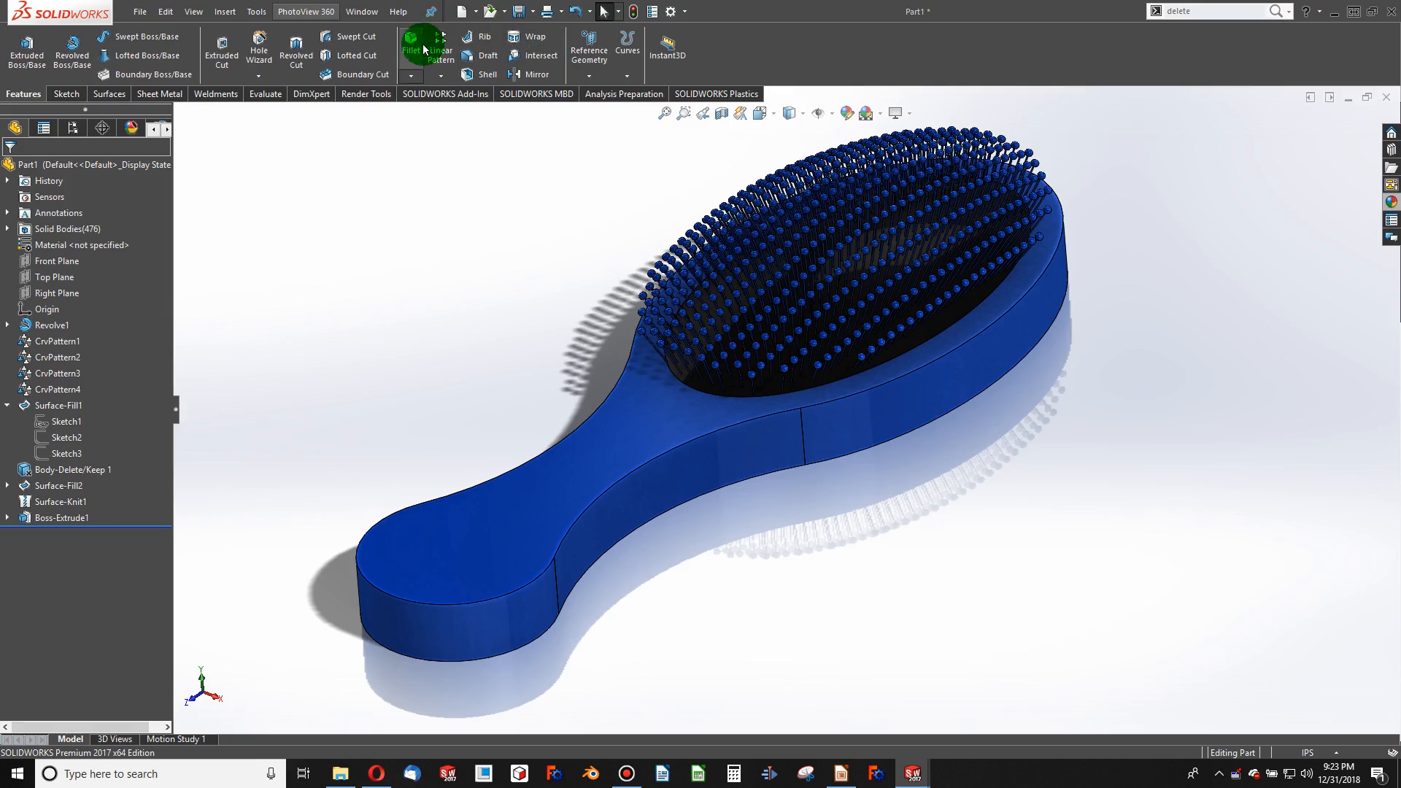
# Apply a constant 0.10 in fillet to the handle's outline edges, then select its top face
pyautogui.click(410, 43)
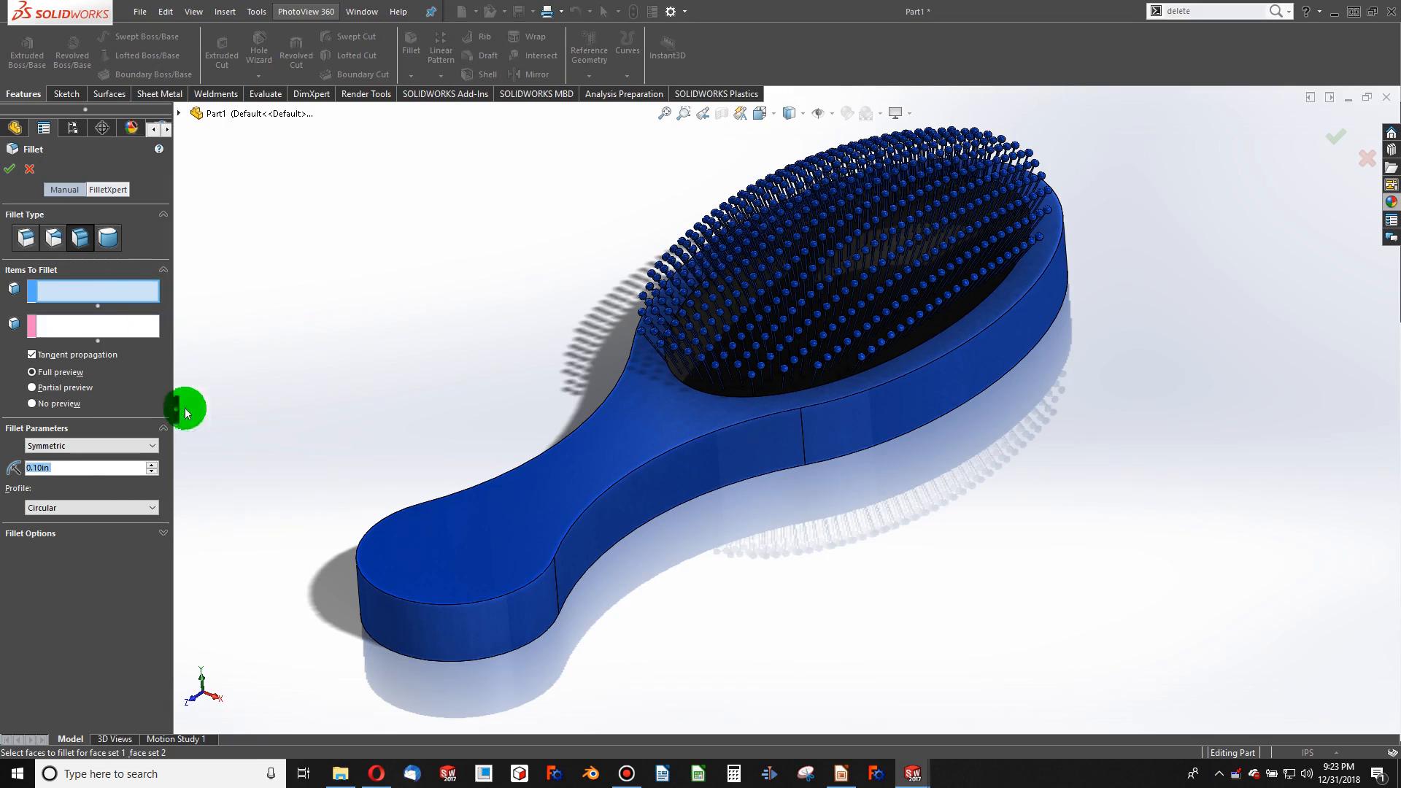
pyautogui.click(572, 524)
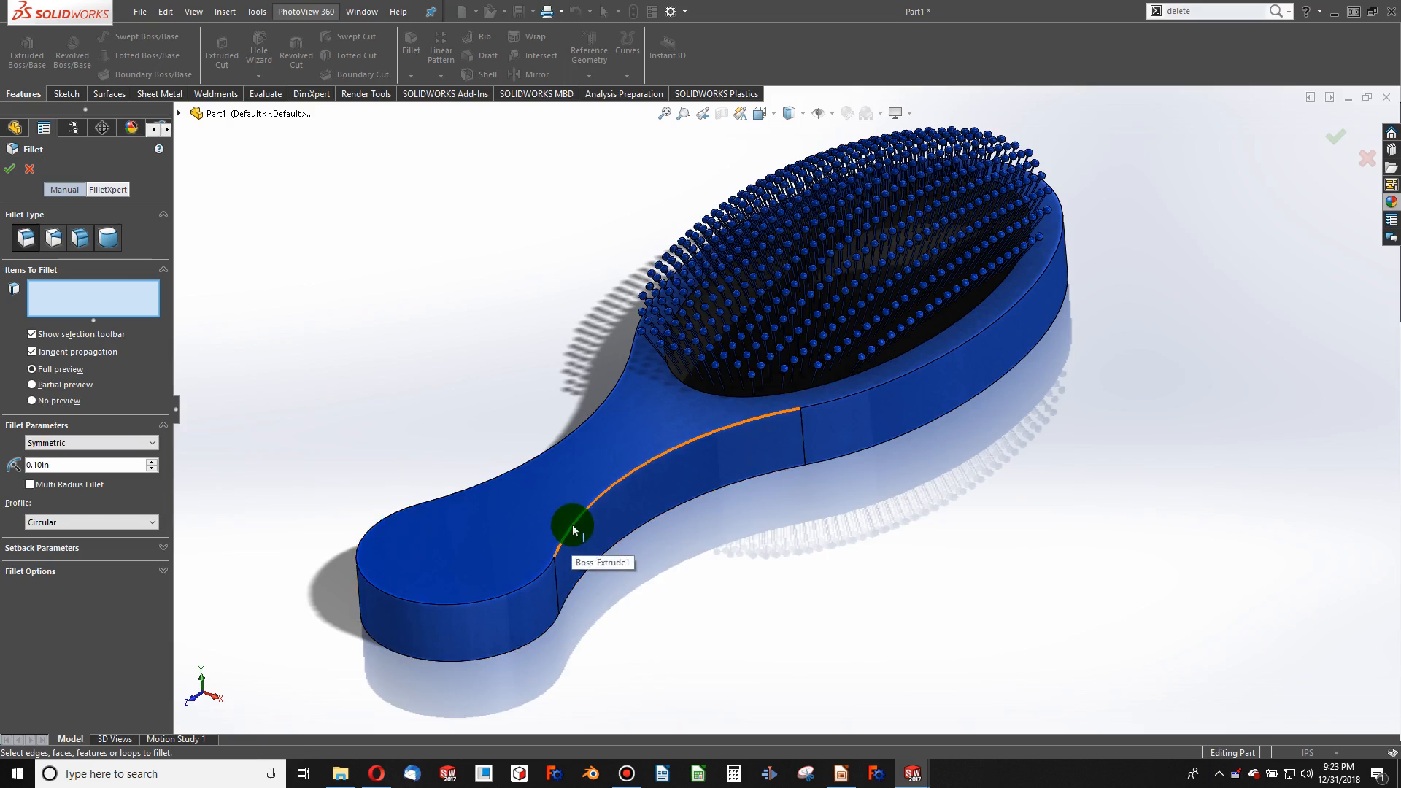
pyautogui.click(572, 523)
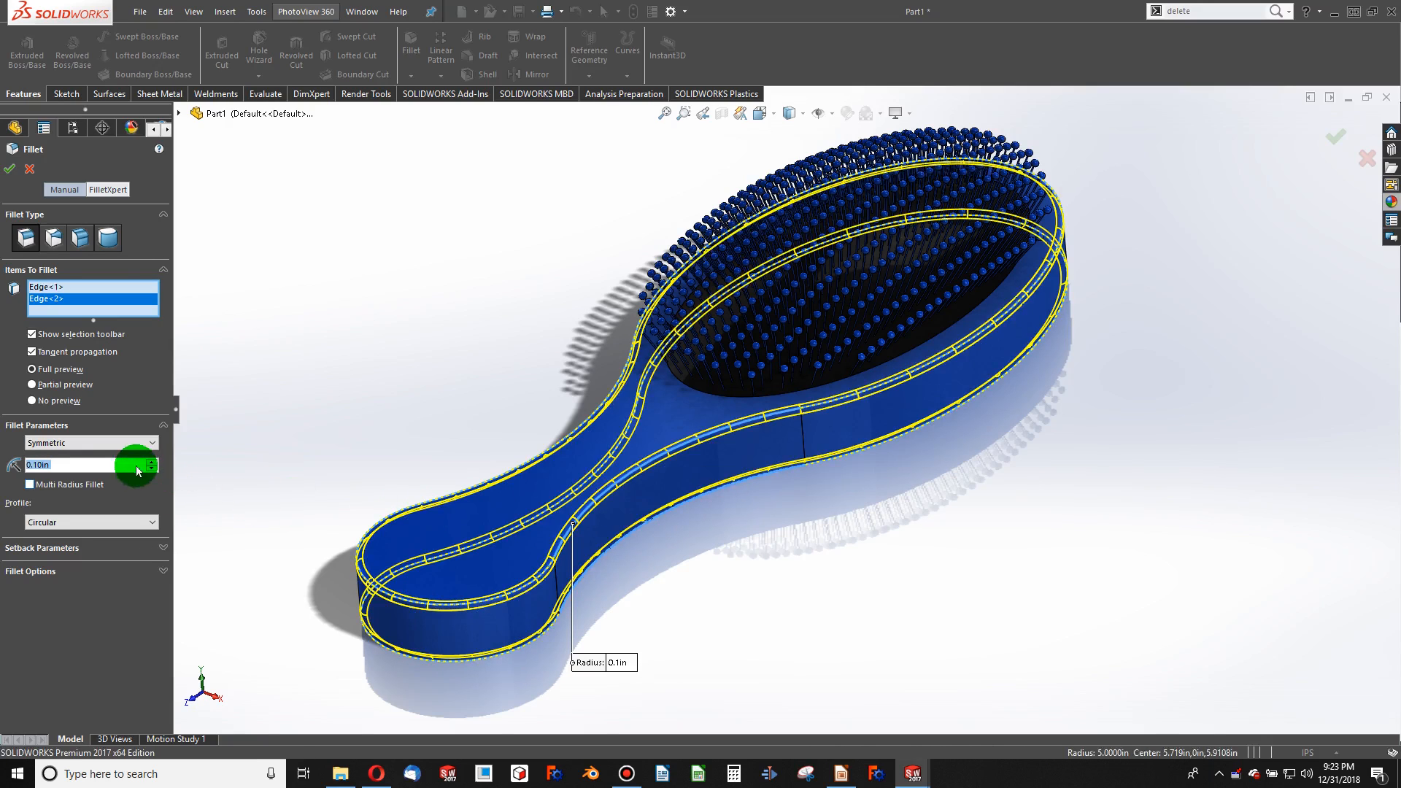
pyautogui.moveTo(1313, 536)
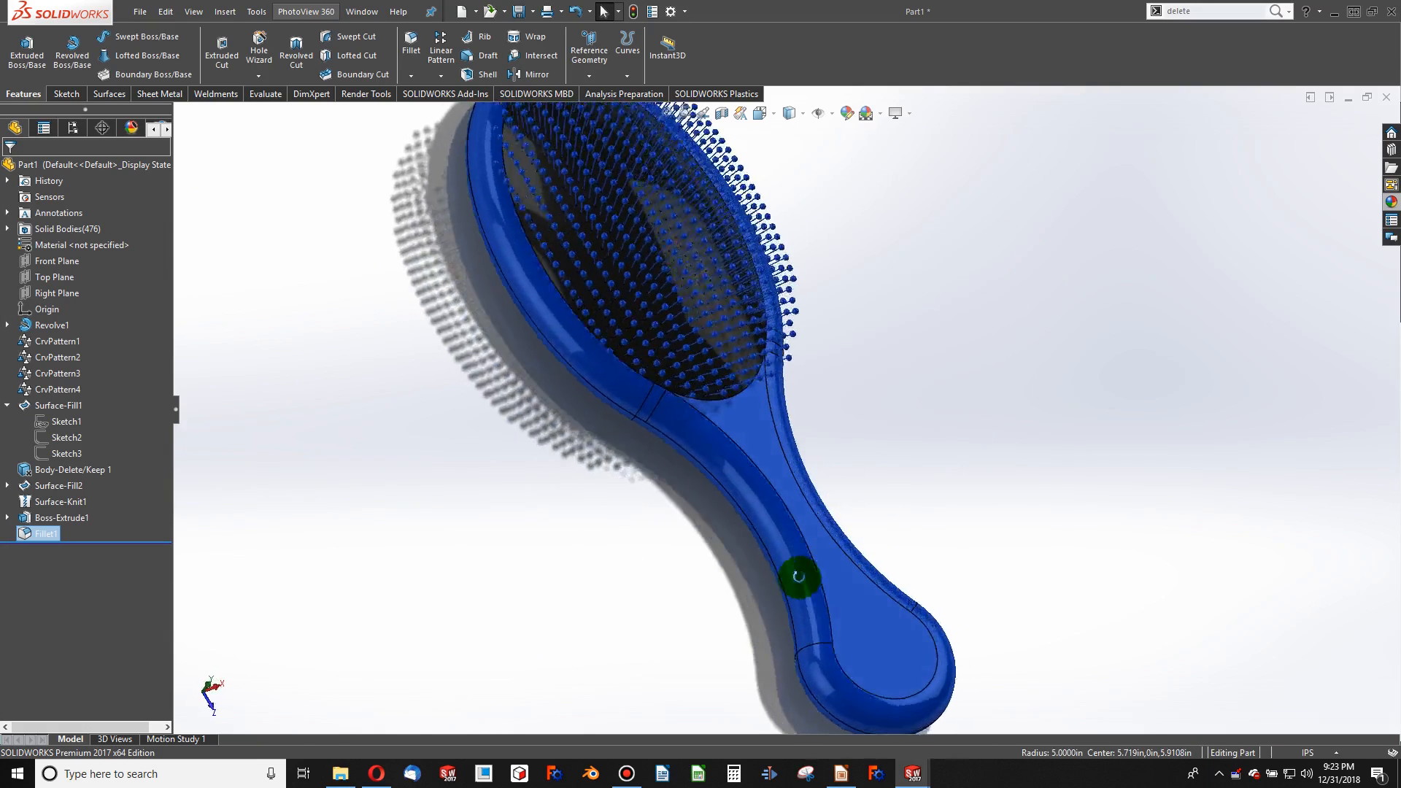
pyautogui.click(60, 517)
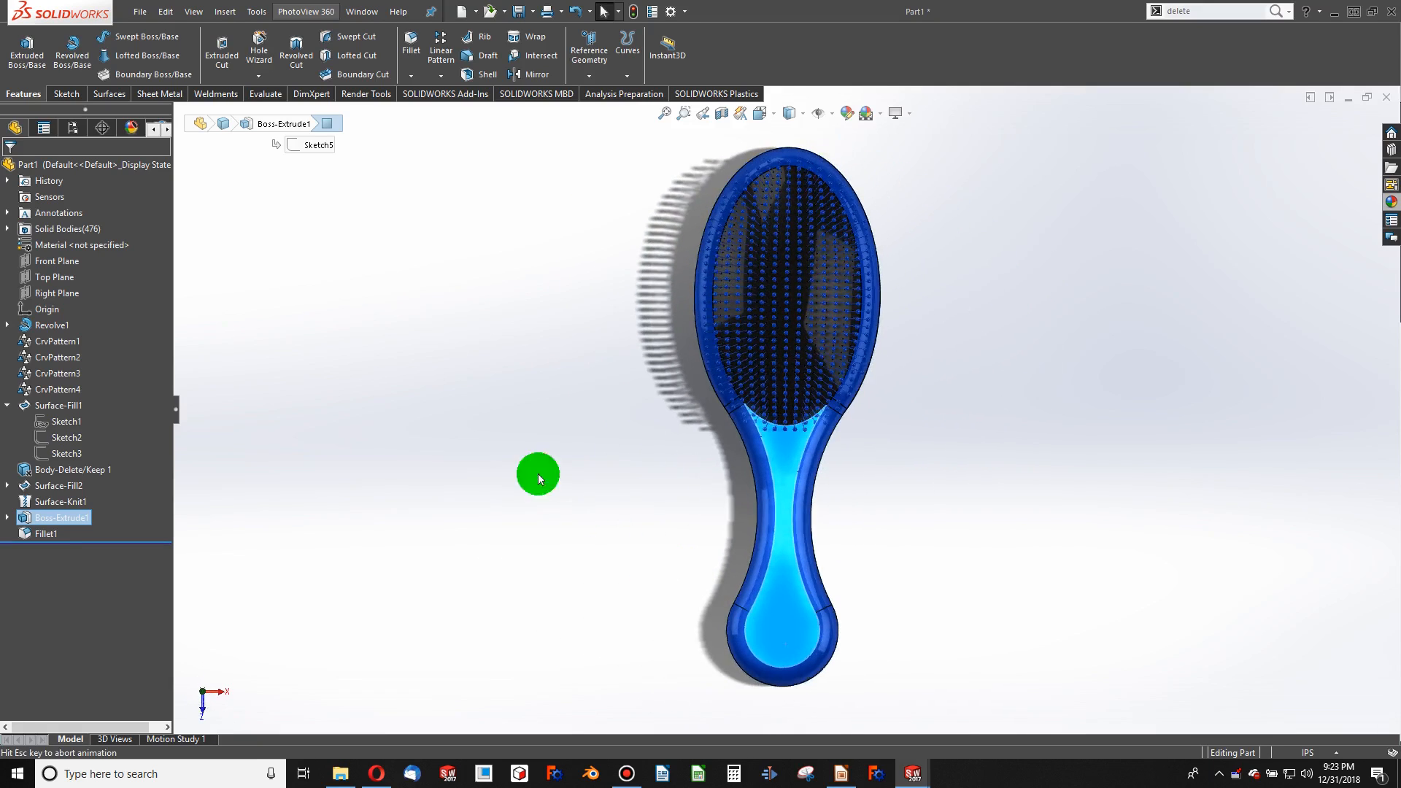
# Sketch a straight slot on the handle end, dimensioned 0.25 wide and 0.50 long
pyautogui.click(116, 56)
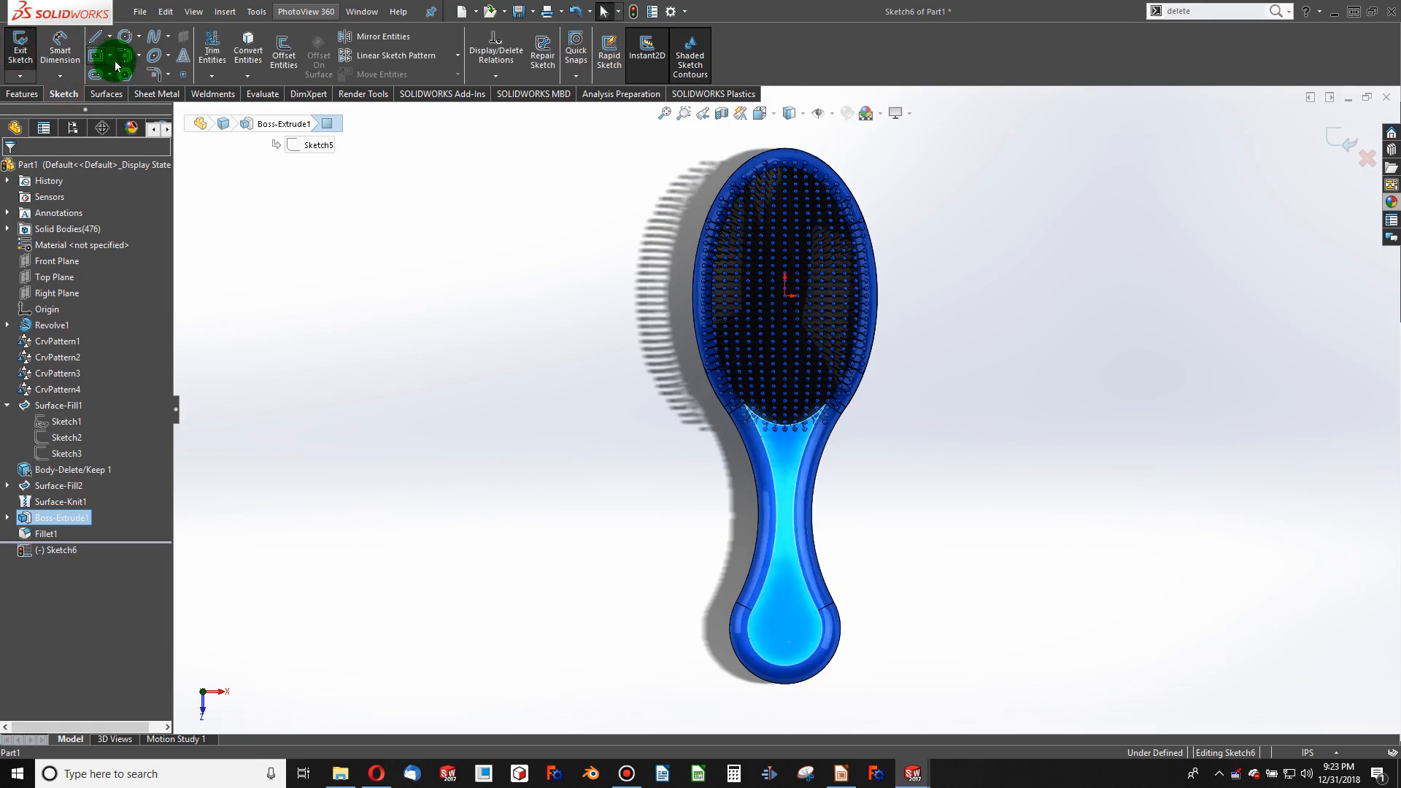
pyautogui.click(116, 54)
pyautogui.write('0.25')
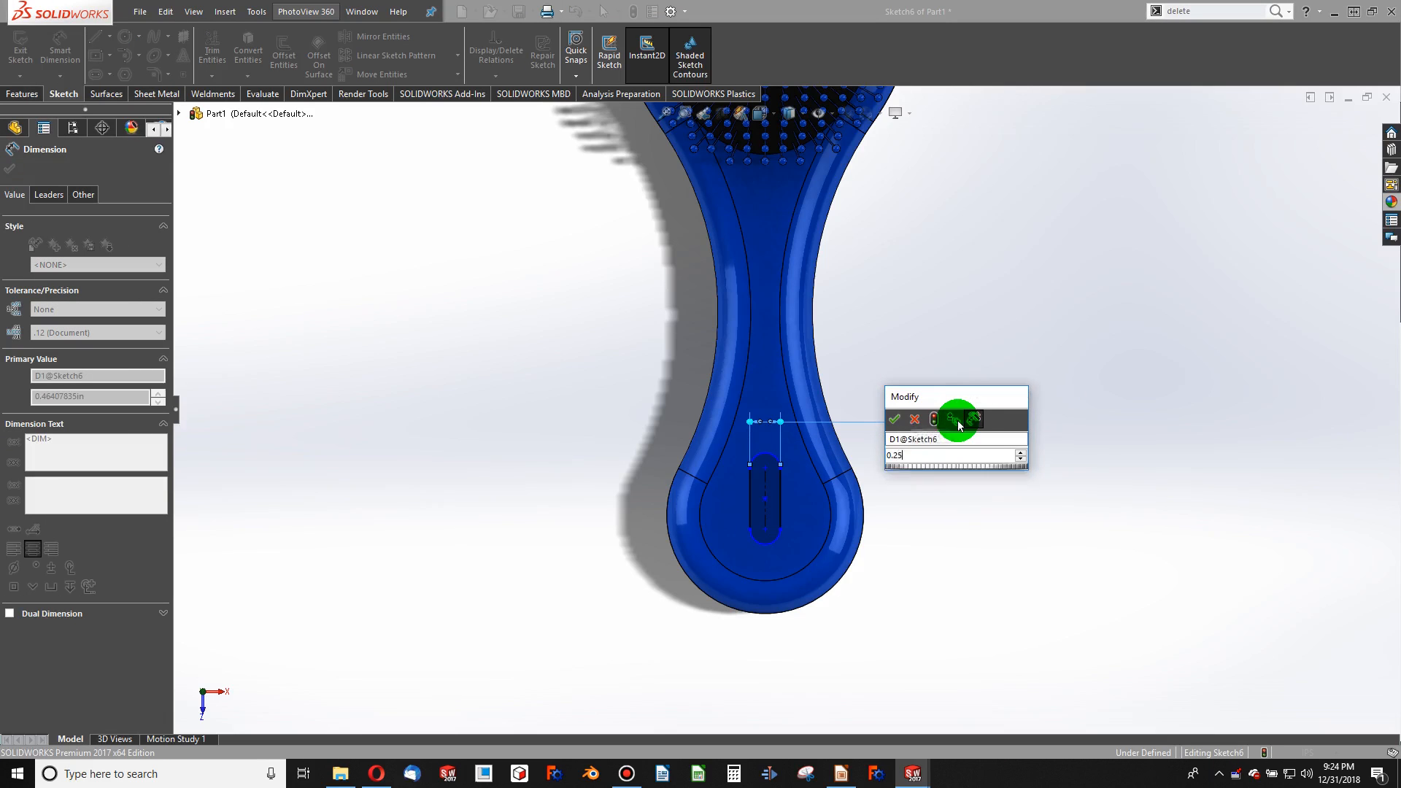
pyautogui.click(894, 419)
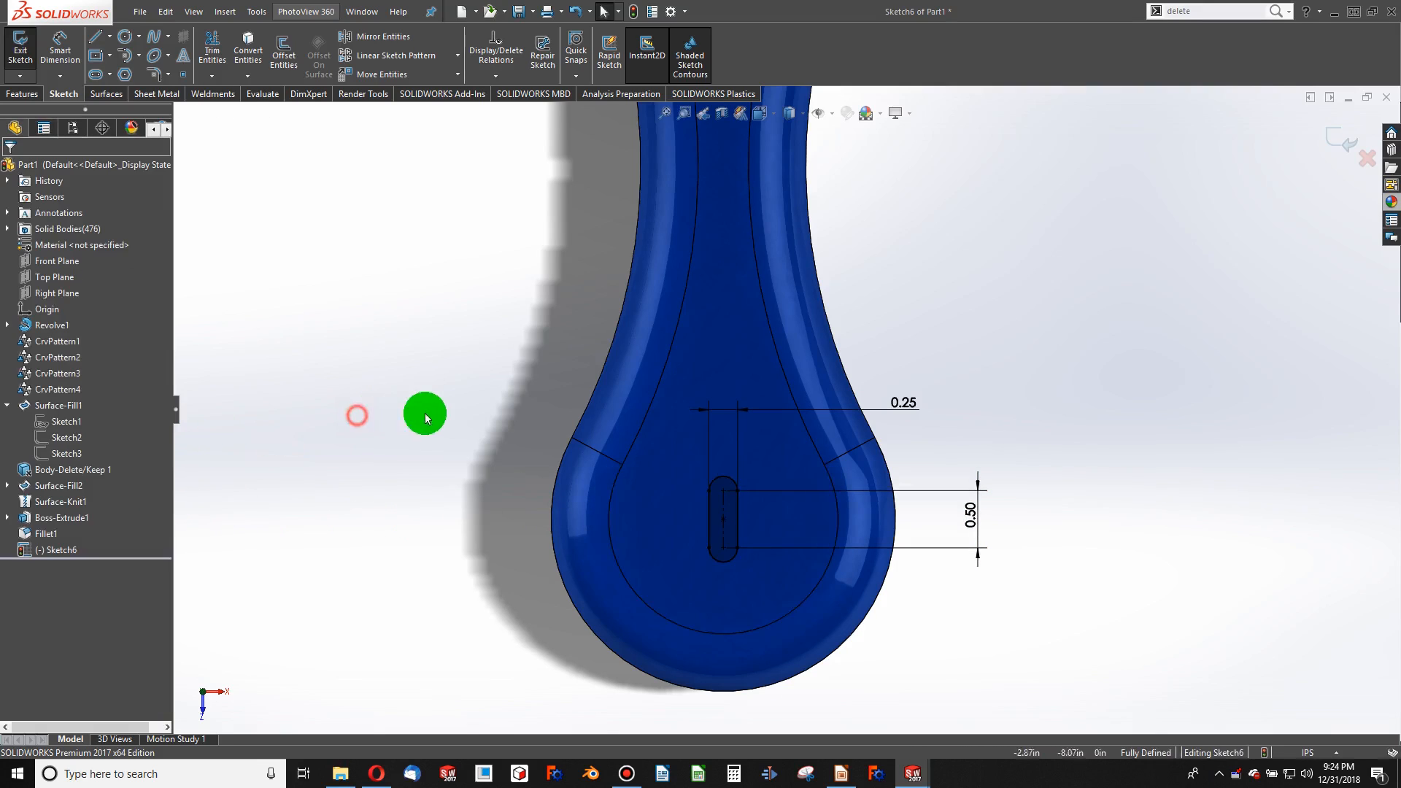
pyautogui.click(23, 95)
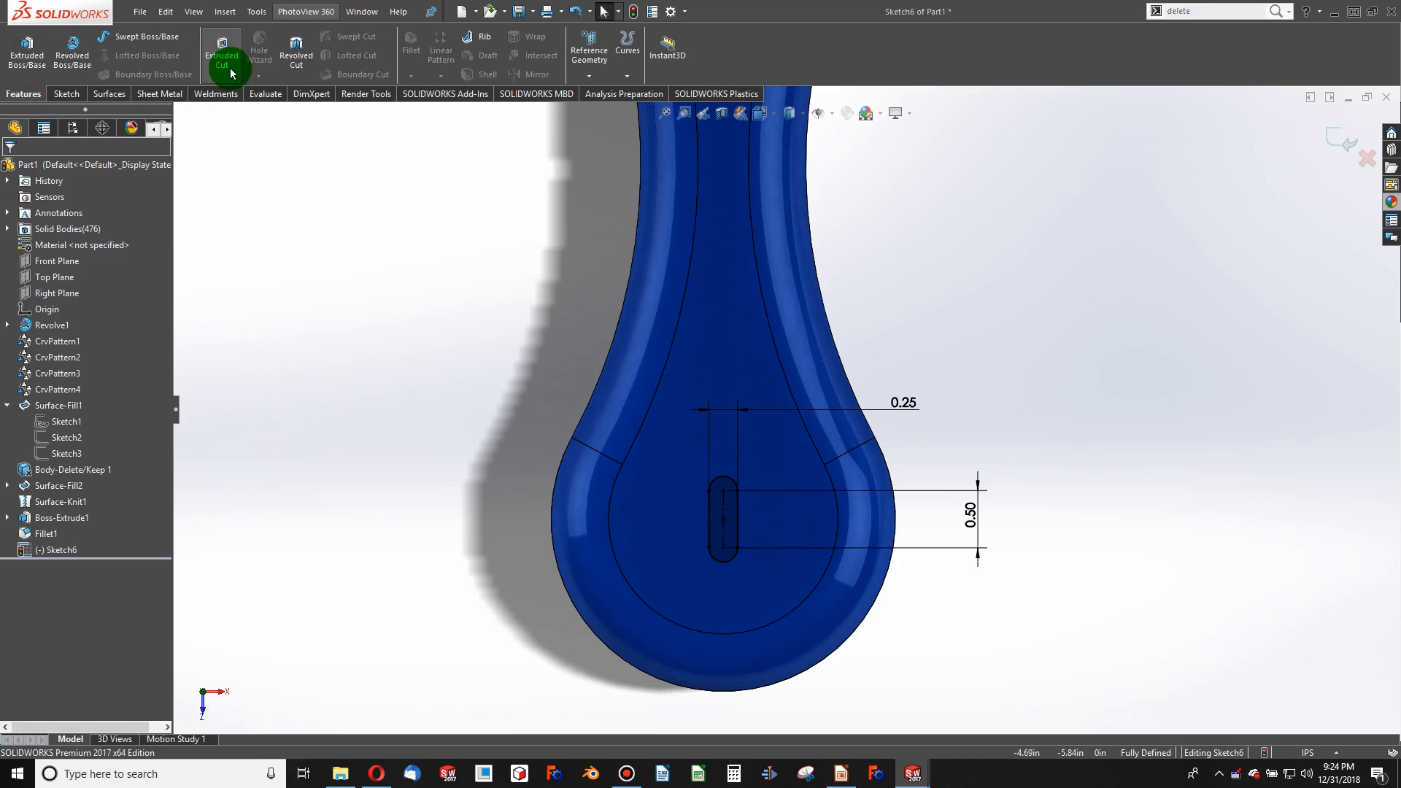
# Cut the slot Through All with an Extruded Cut
pyautogui.click(221, 54)
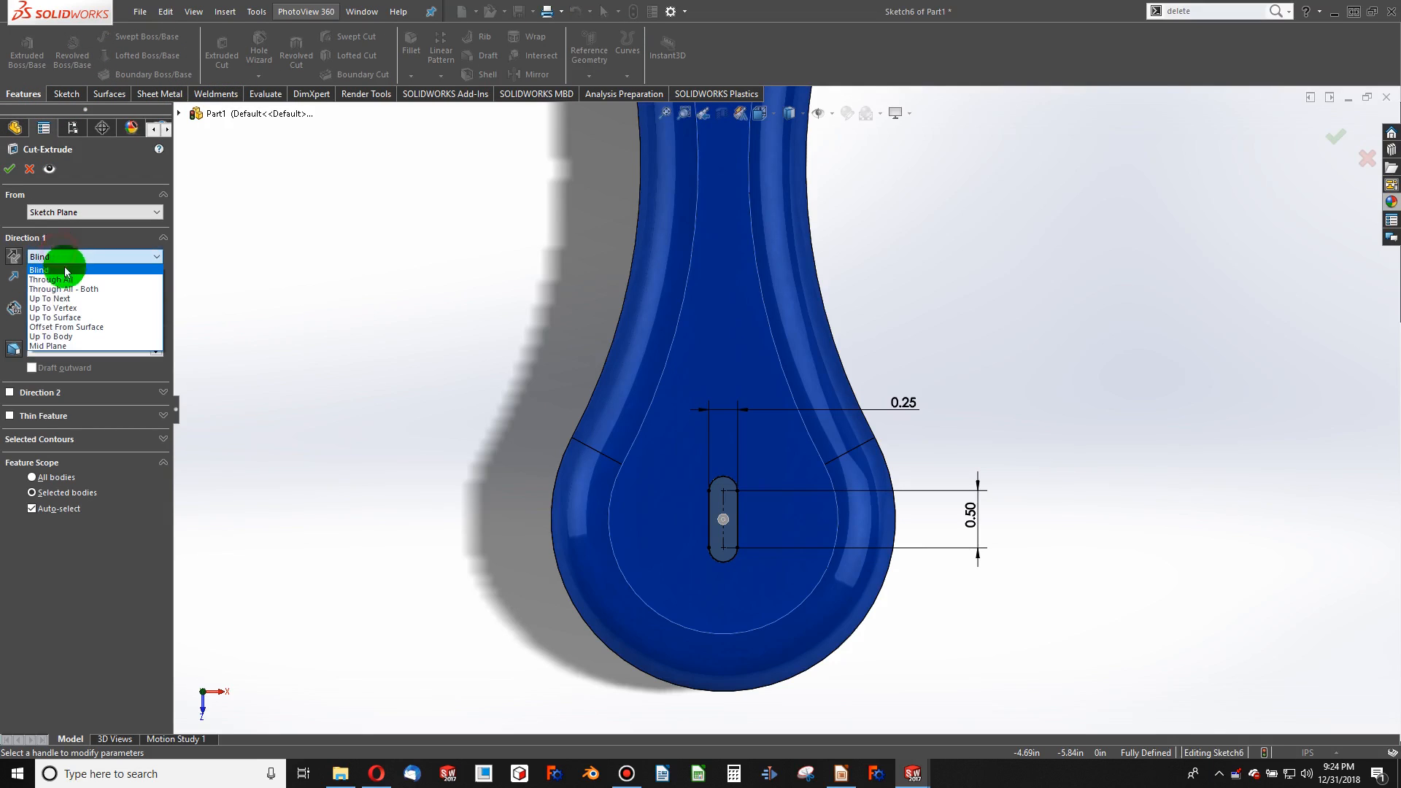
pyautogui.click(59, 279)
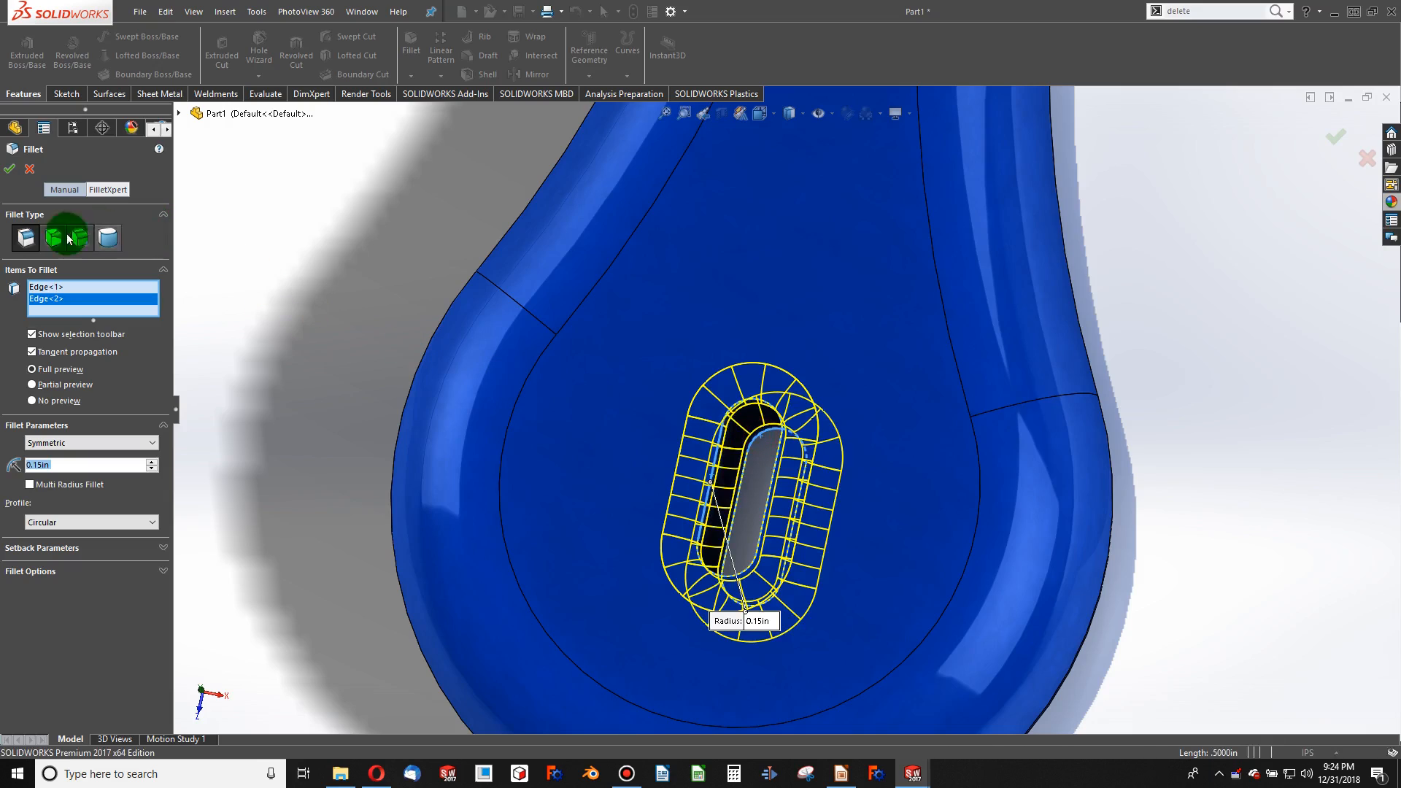
pyautogui.click(9, 169)
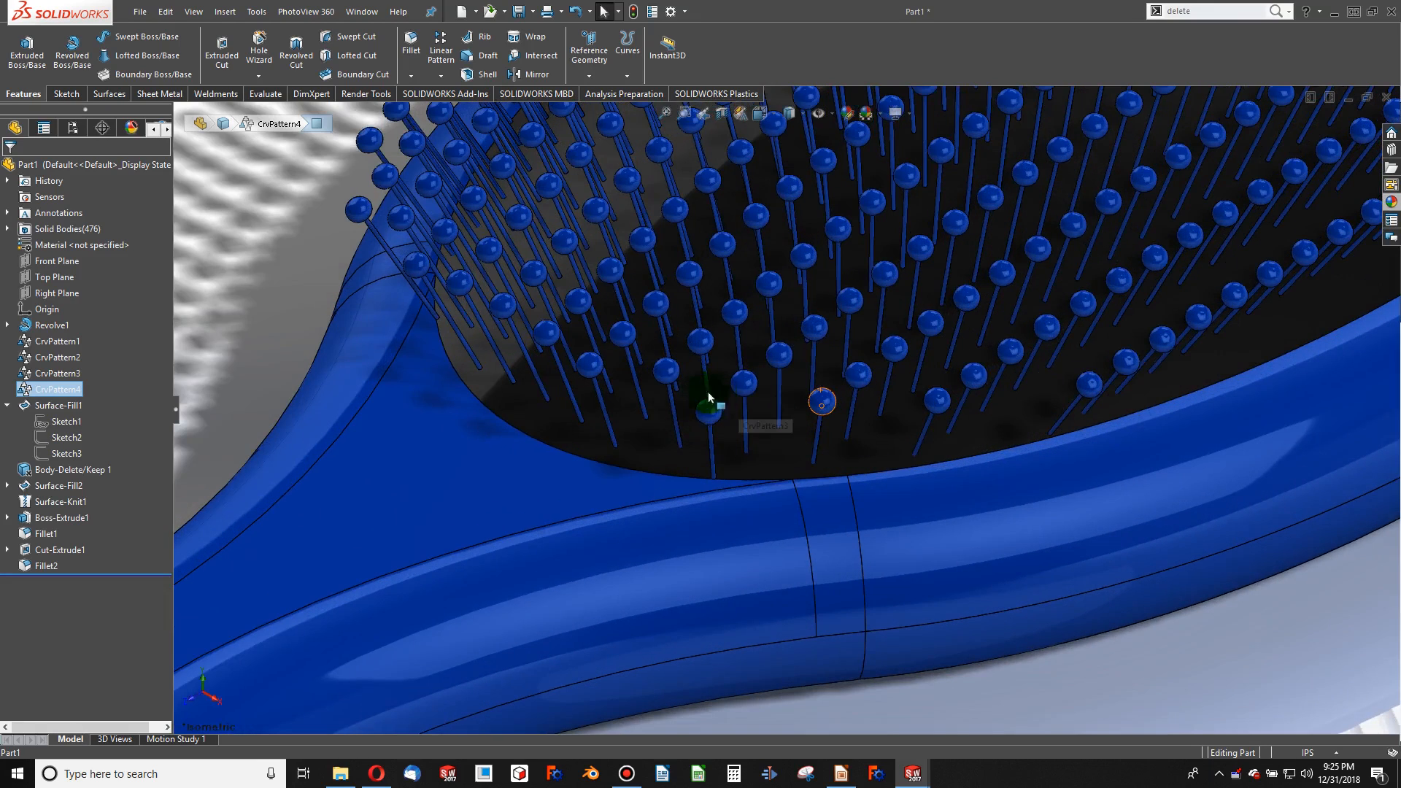
pyautogui.click(708, 412)
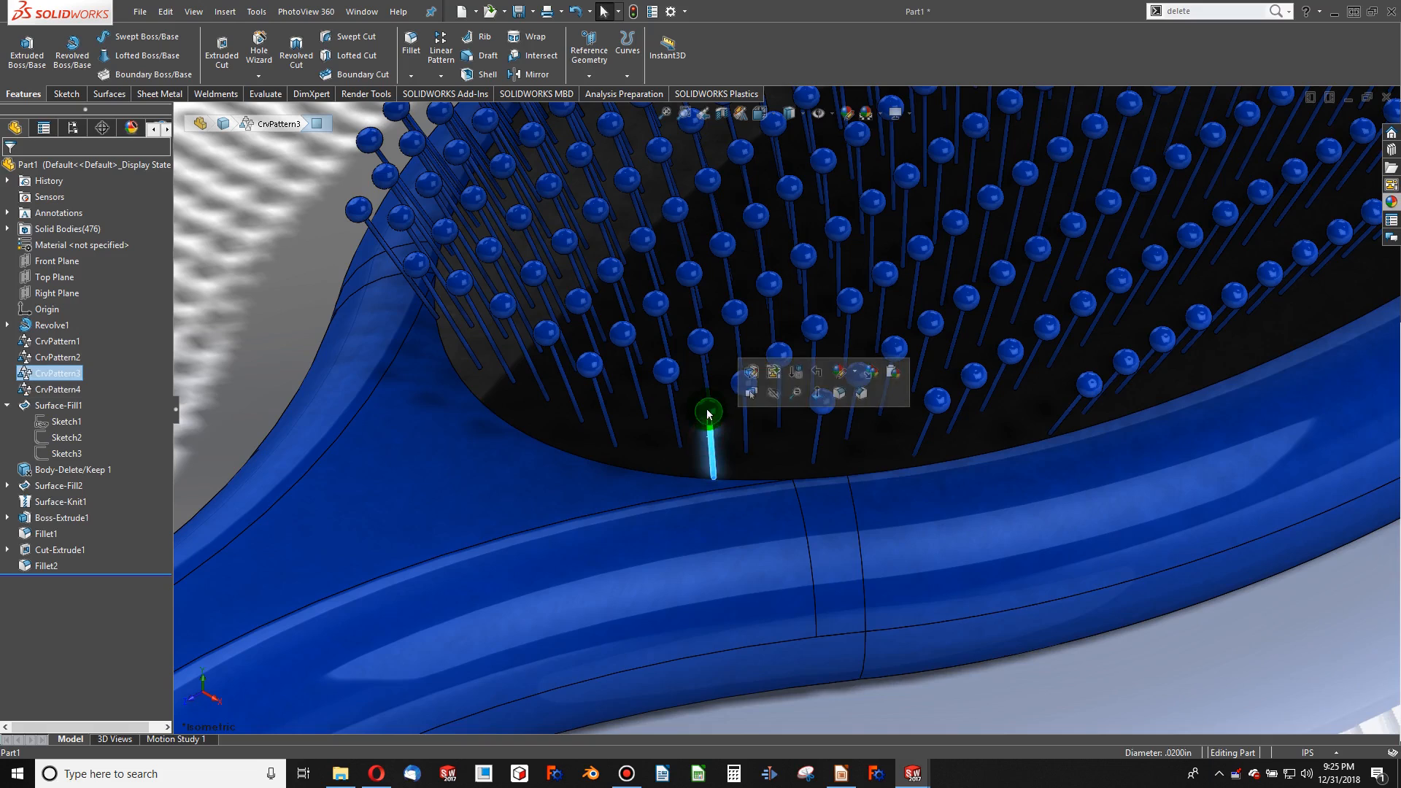
pyautogui.click(707, 412)
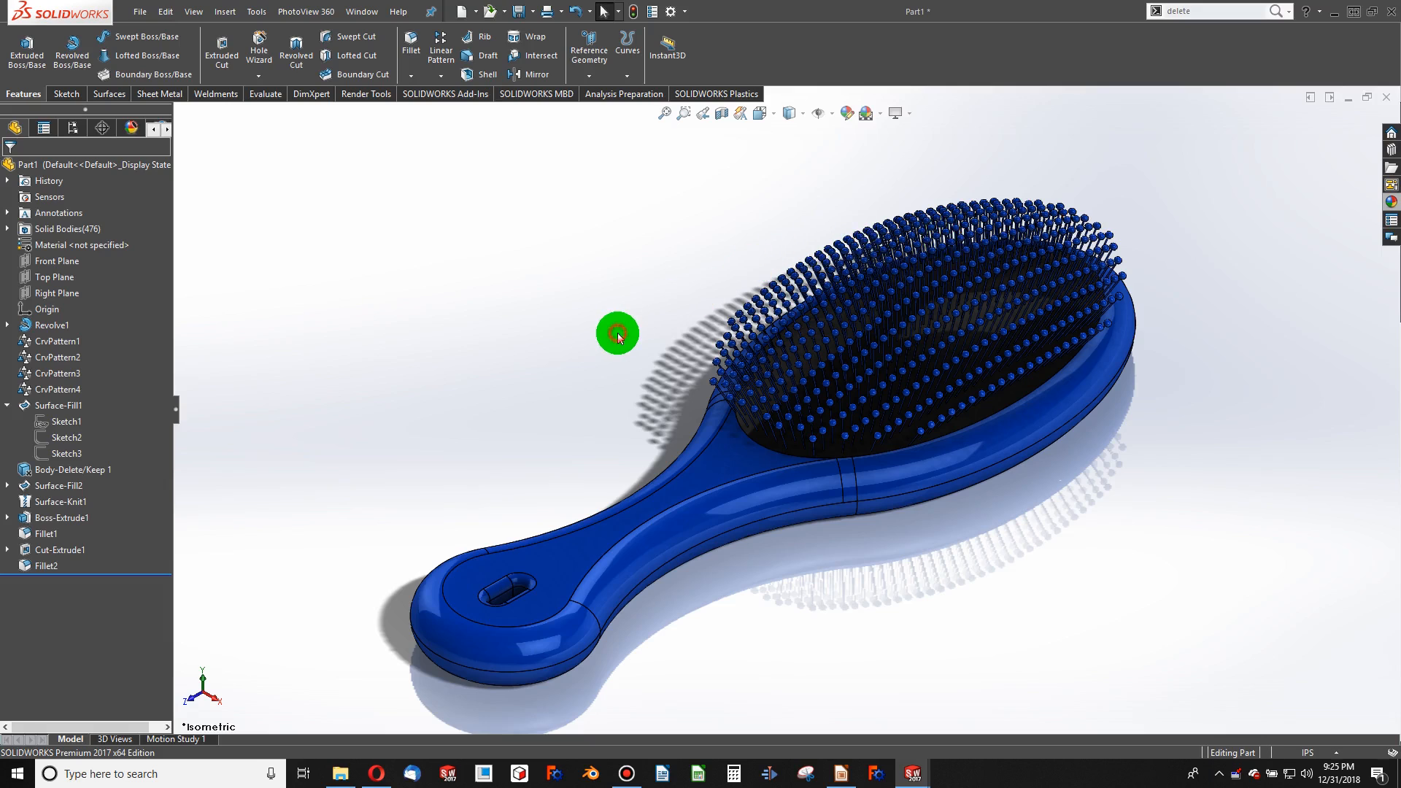
pyautogui.moveTo(636, 398)
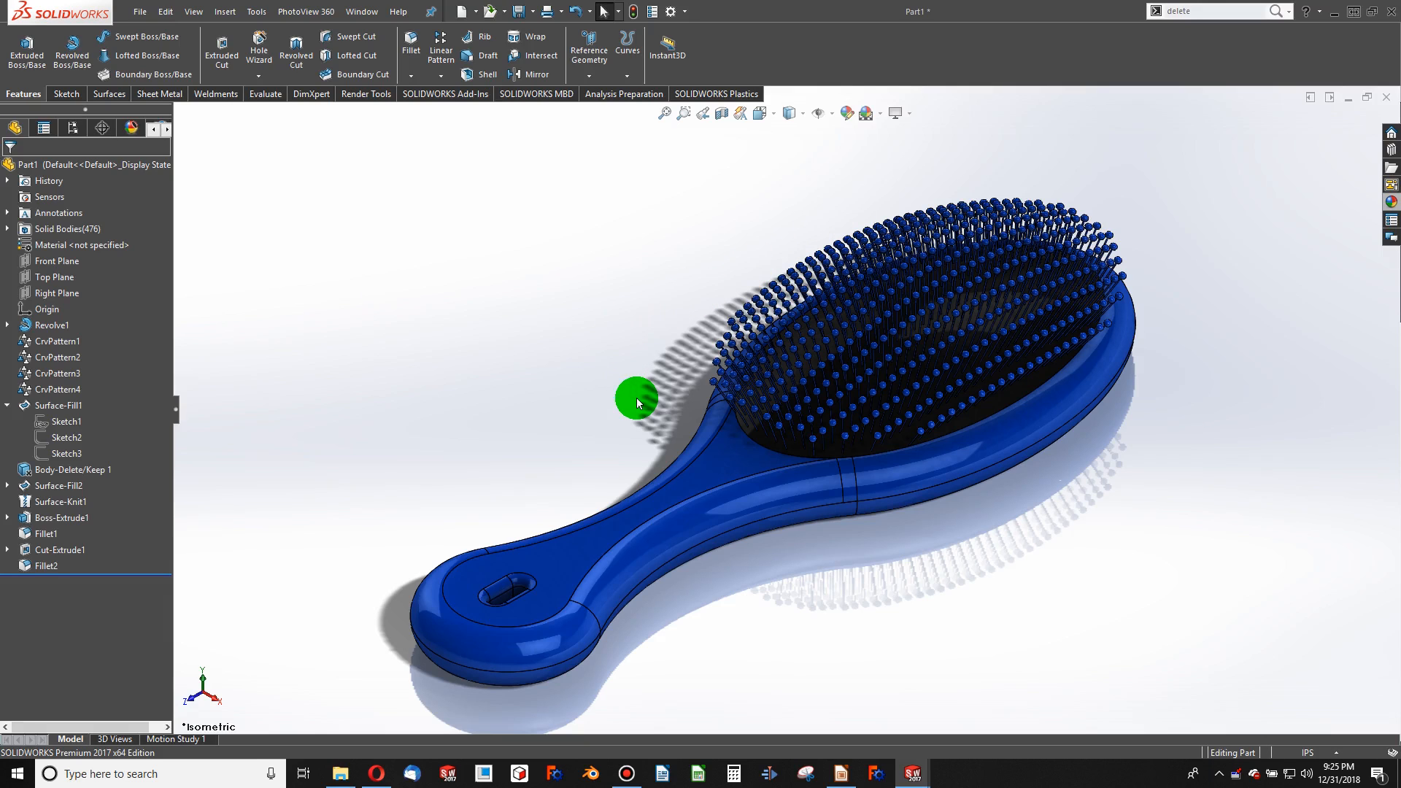